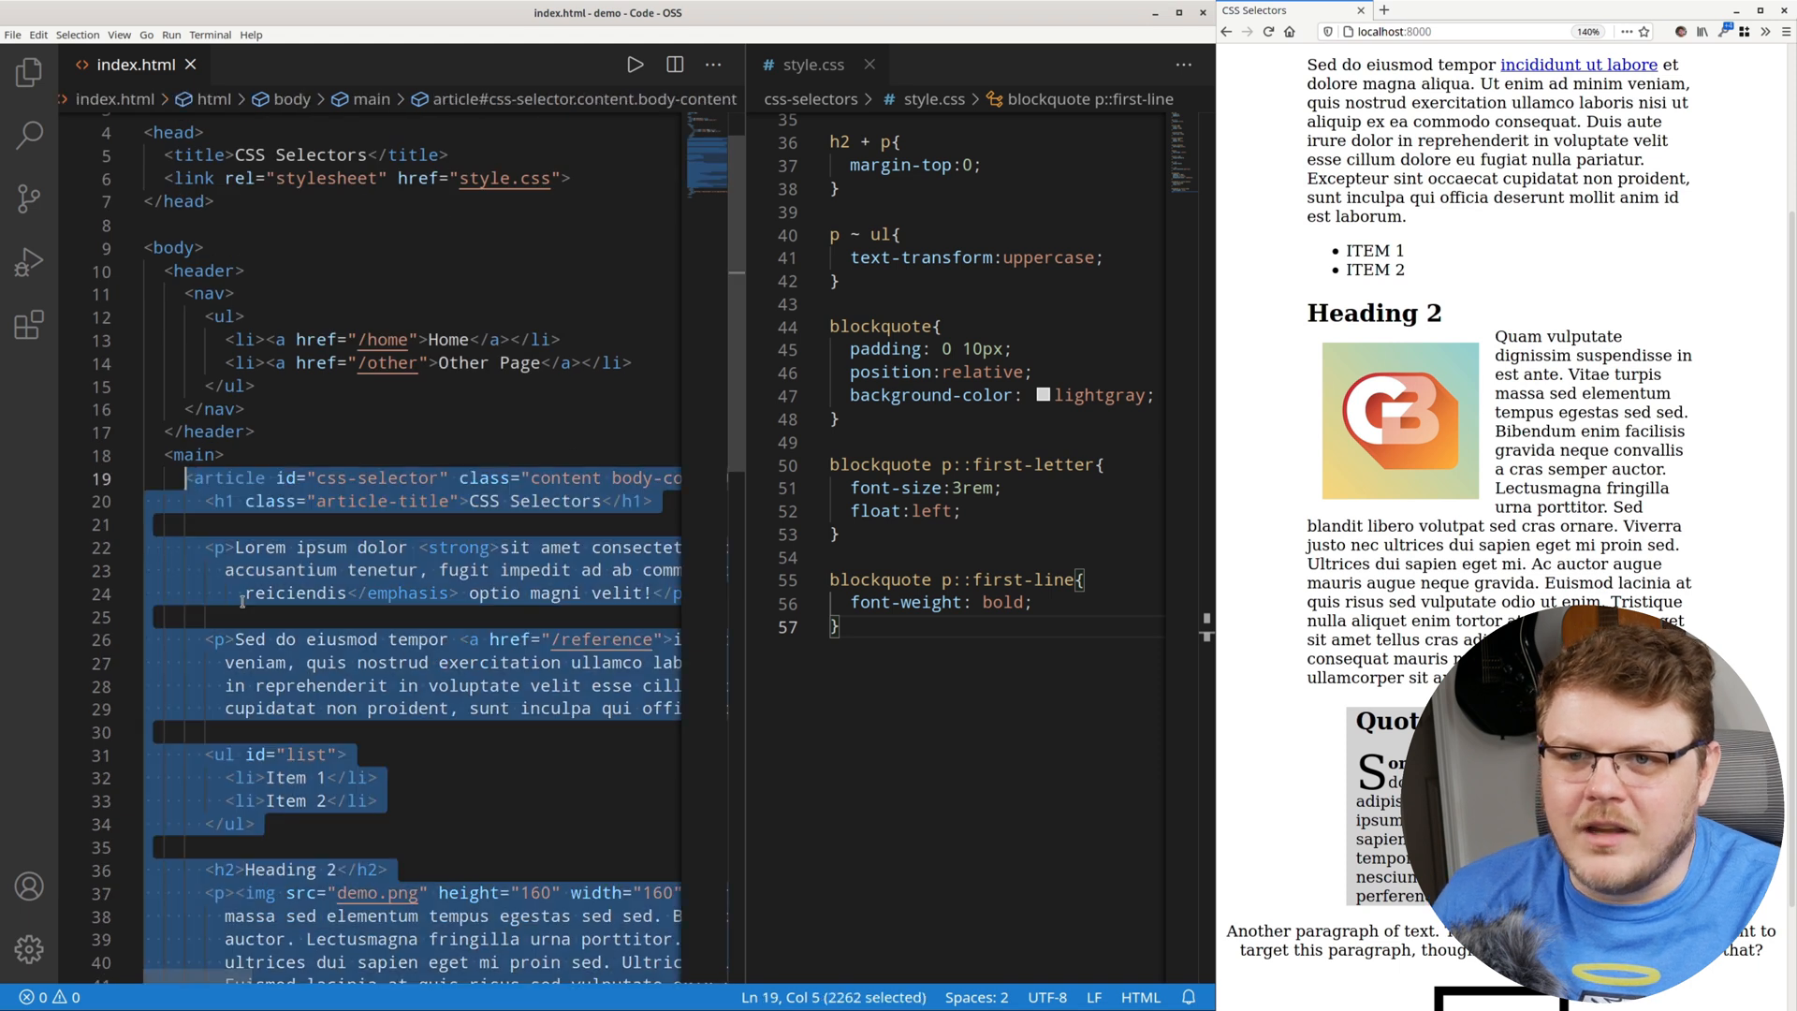
Type a GET form with action /api/something in place of the article.
type("form >")
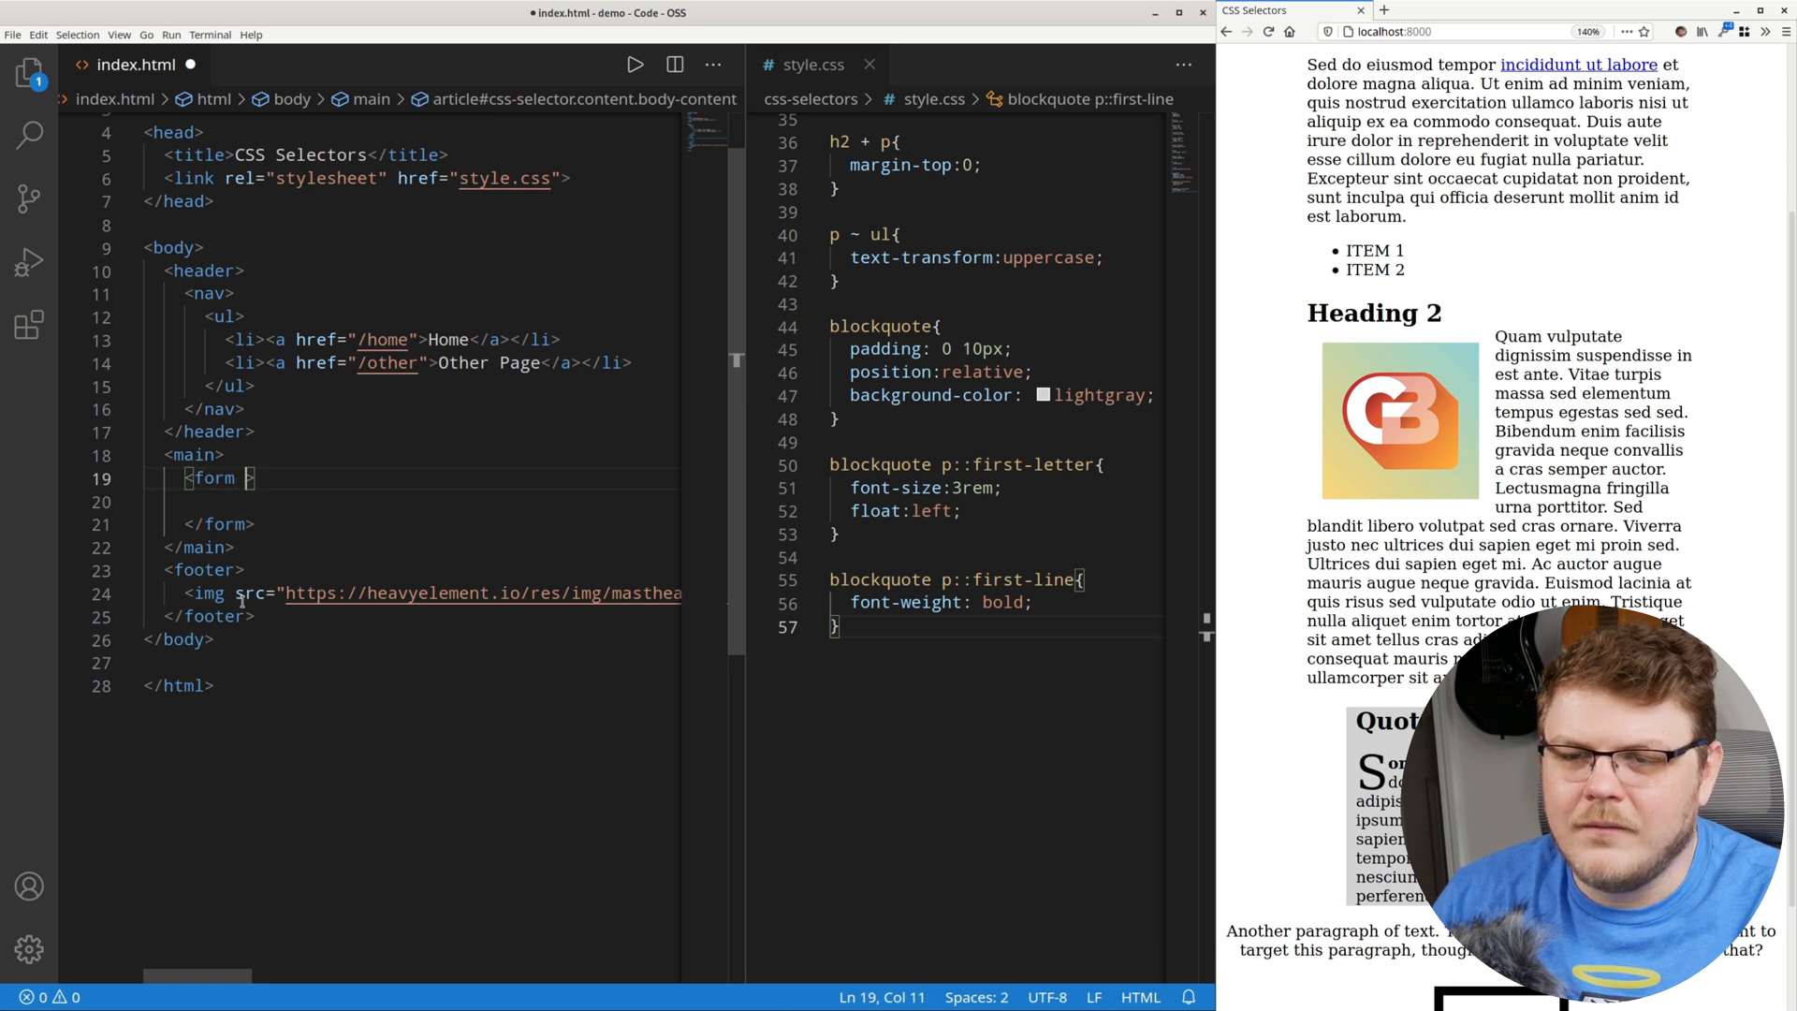
type("method=\"GET\"")
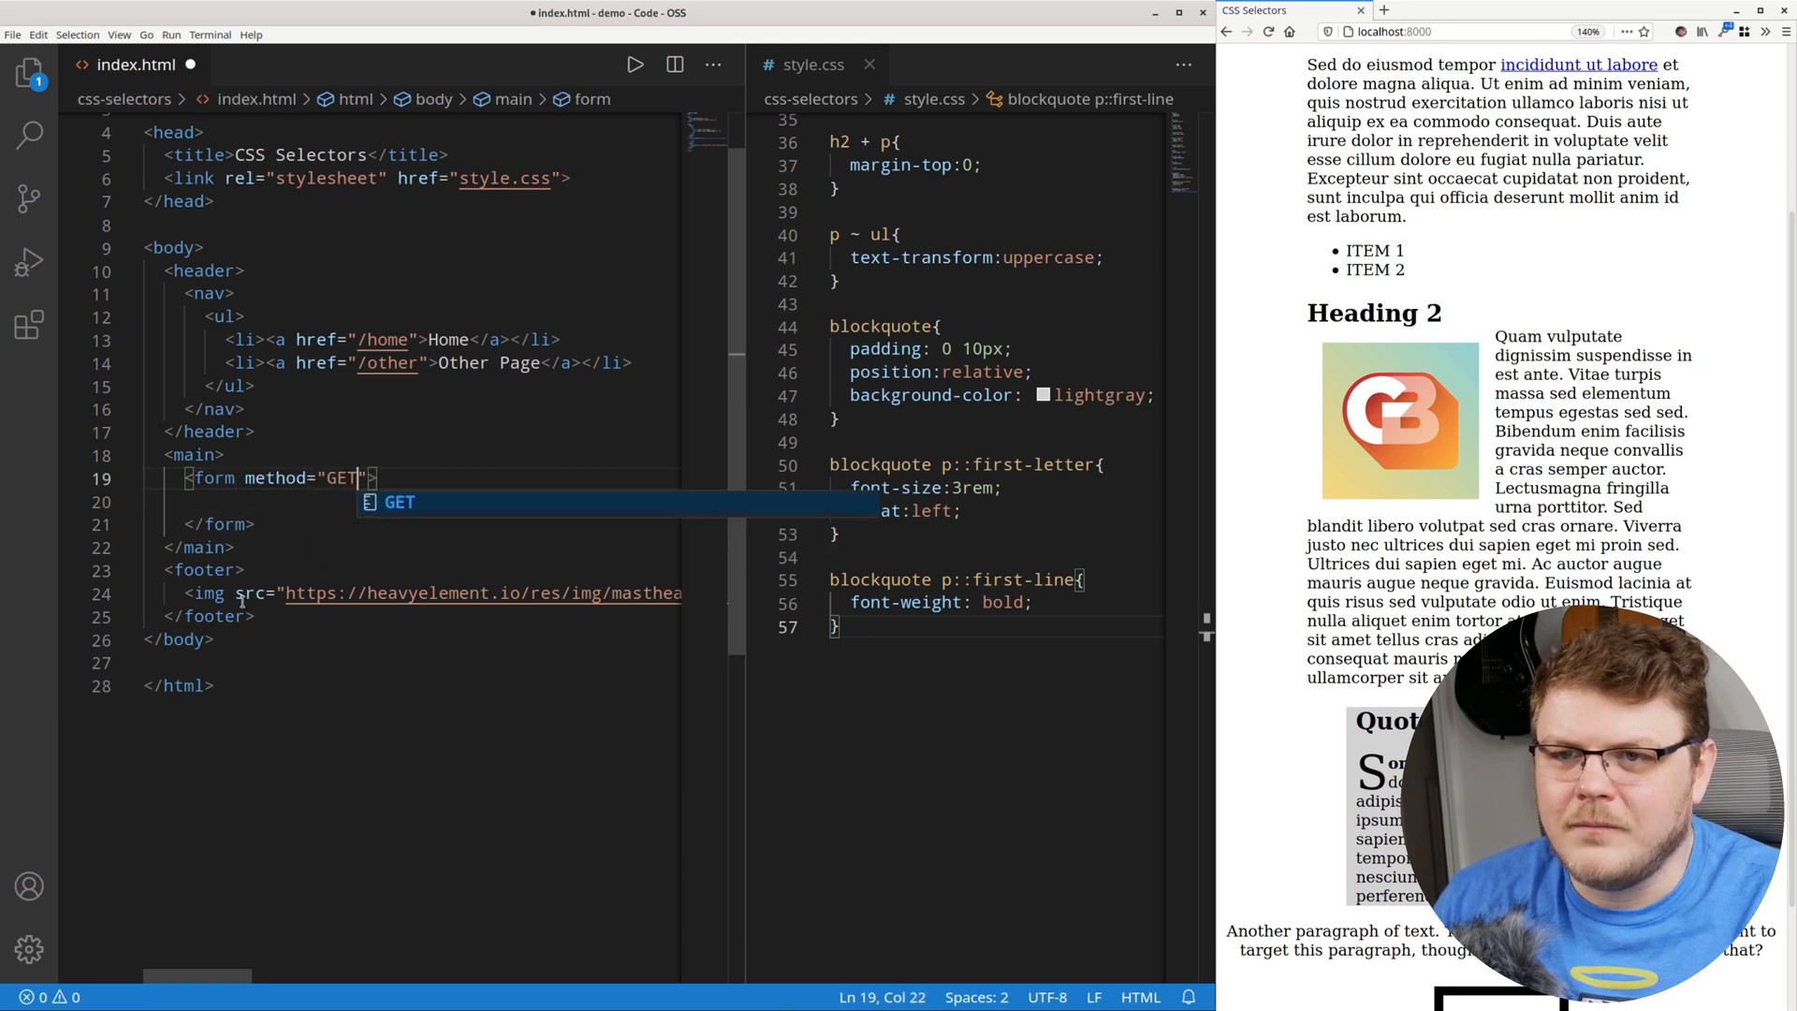
type("action=\"/\"")
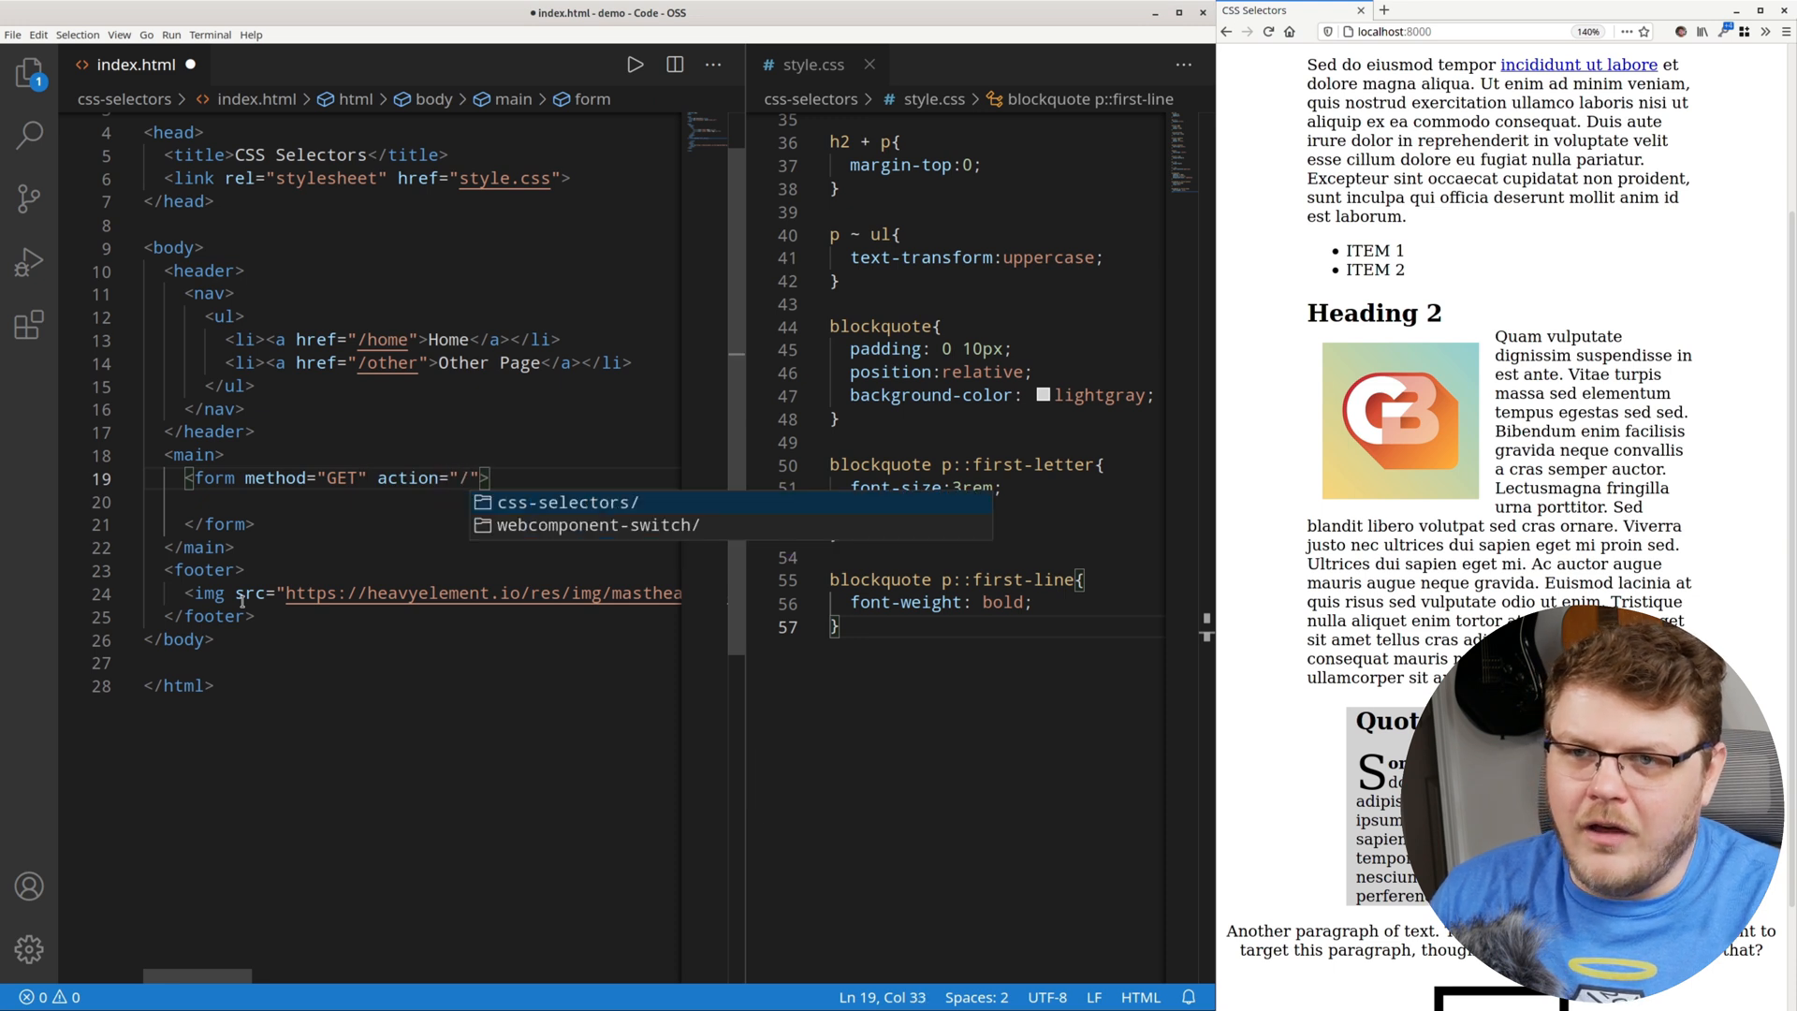
type("api")
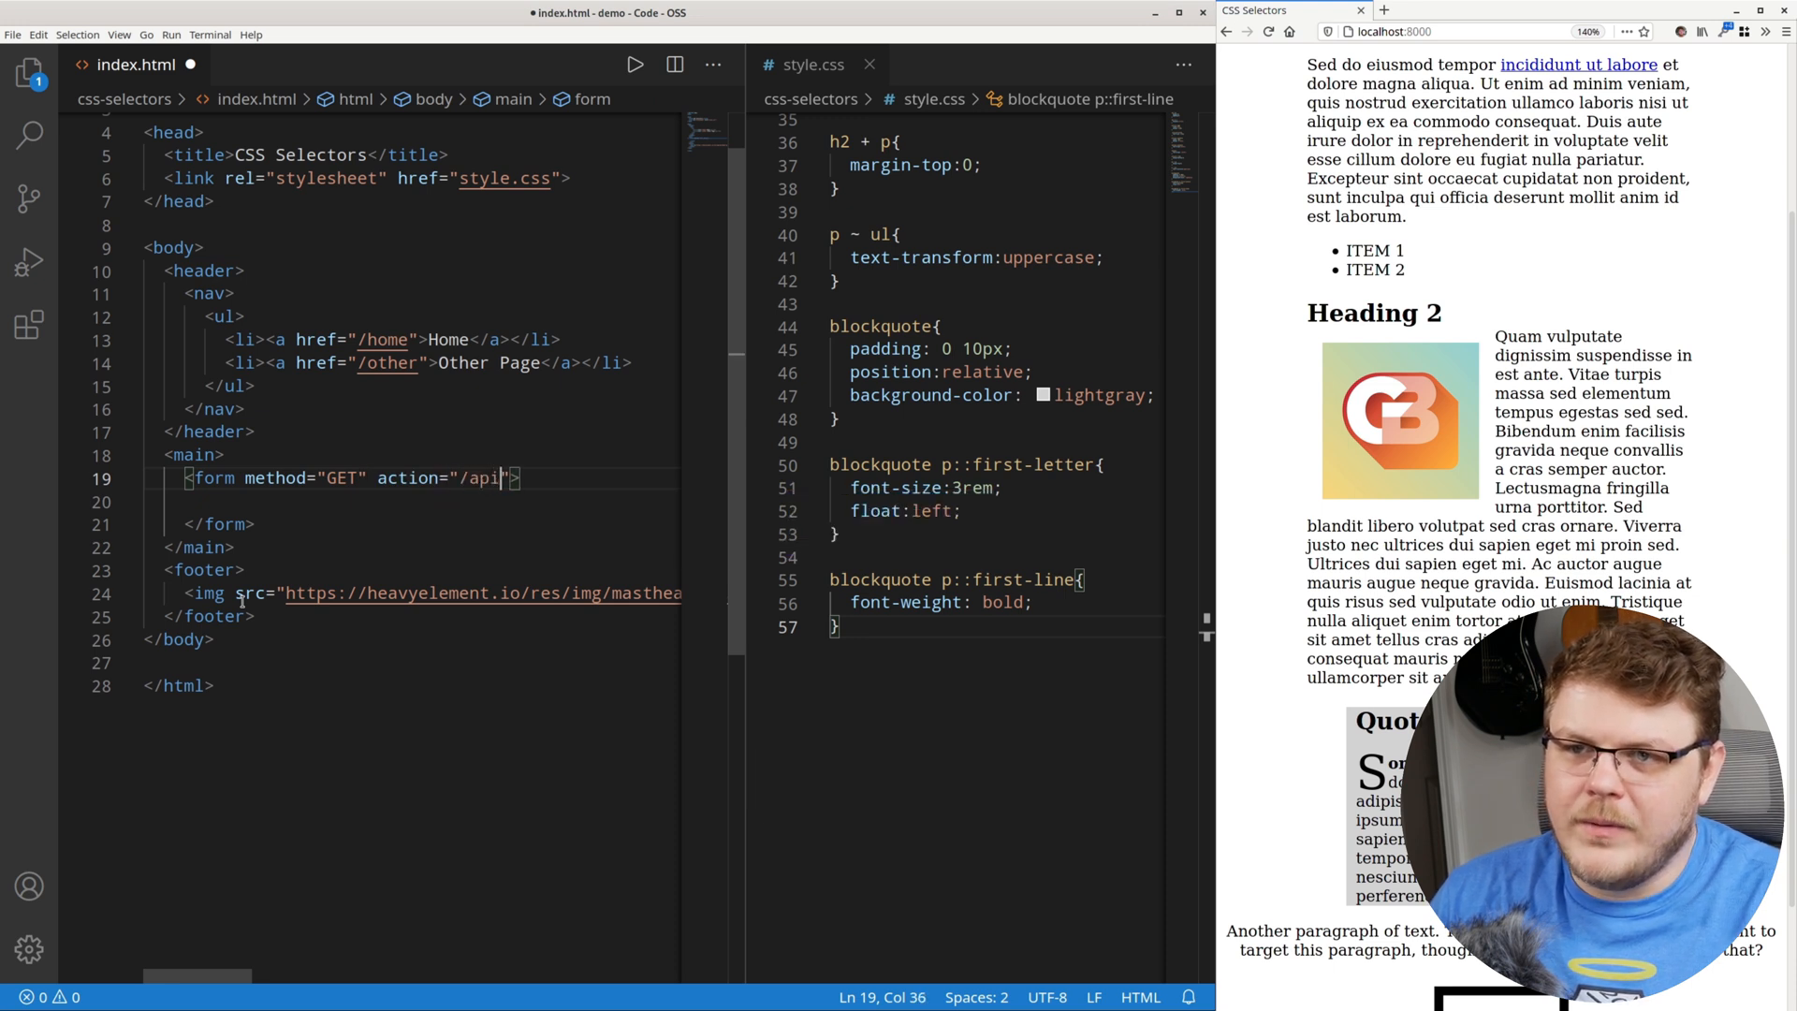
type("/something")
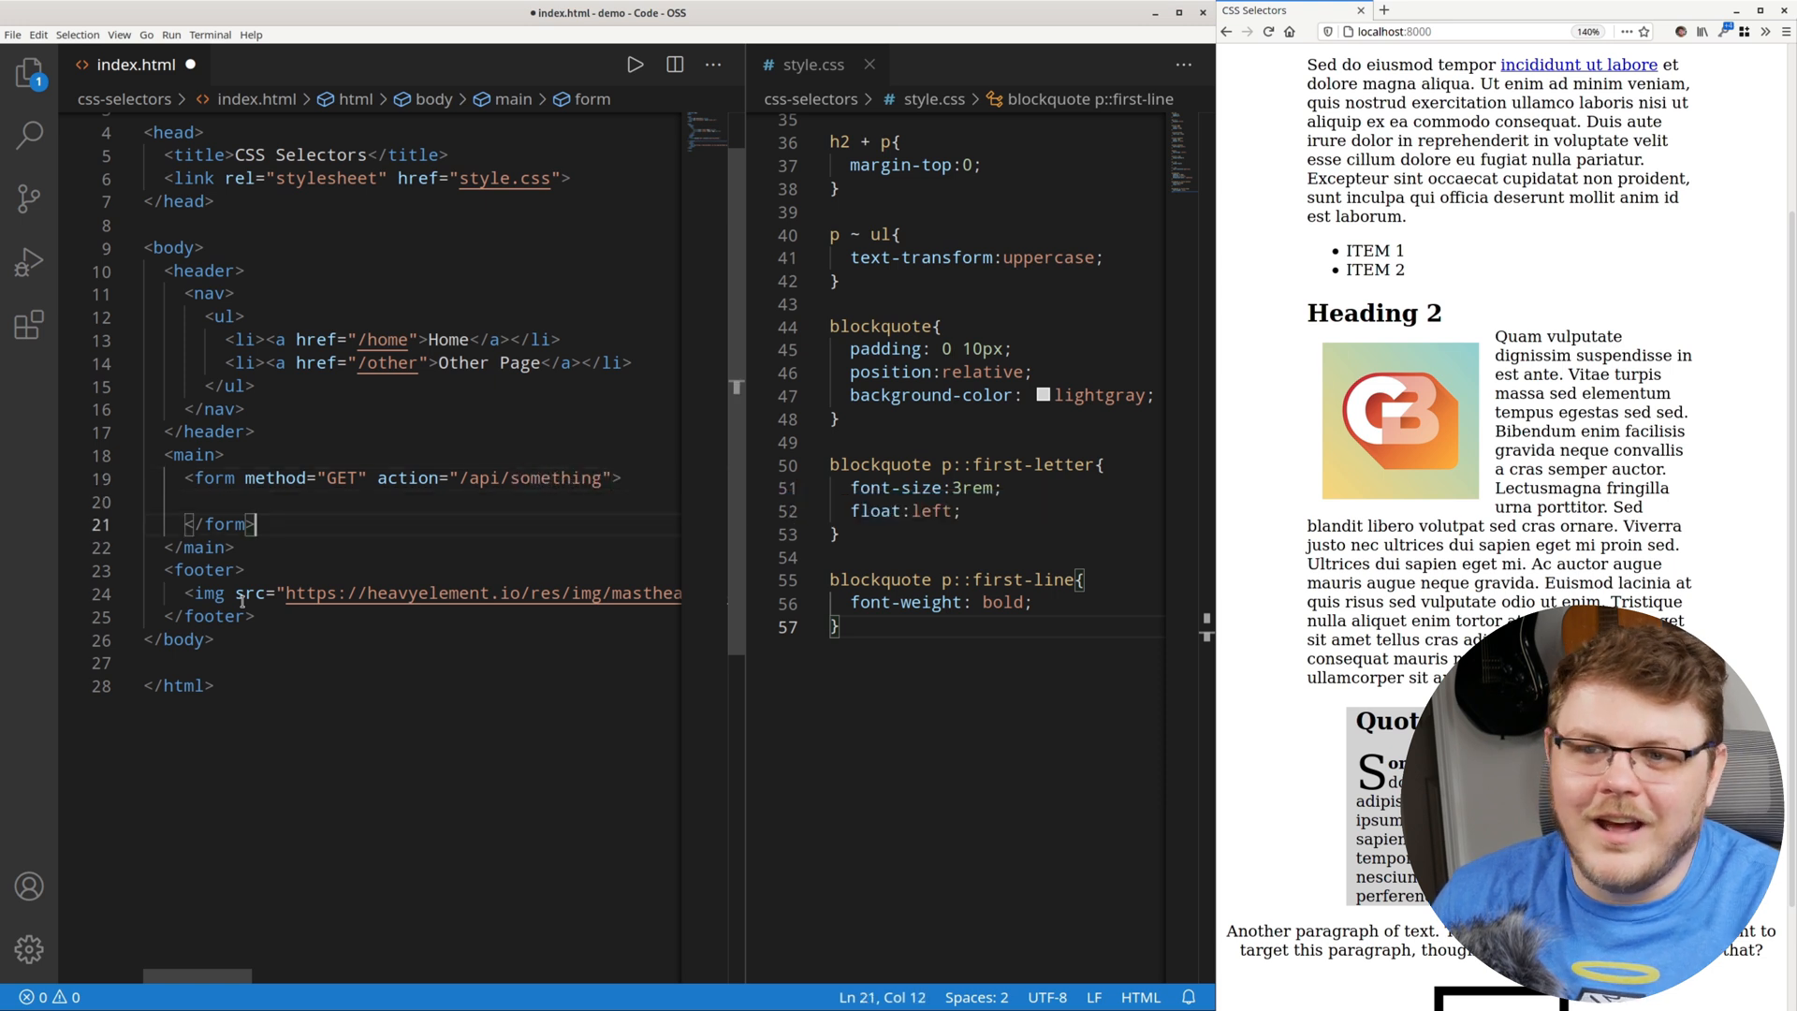
Add a second form below it with method POST and action /api/something-else.
key("Enter")
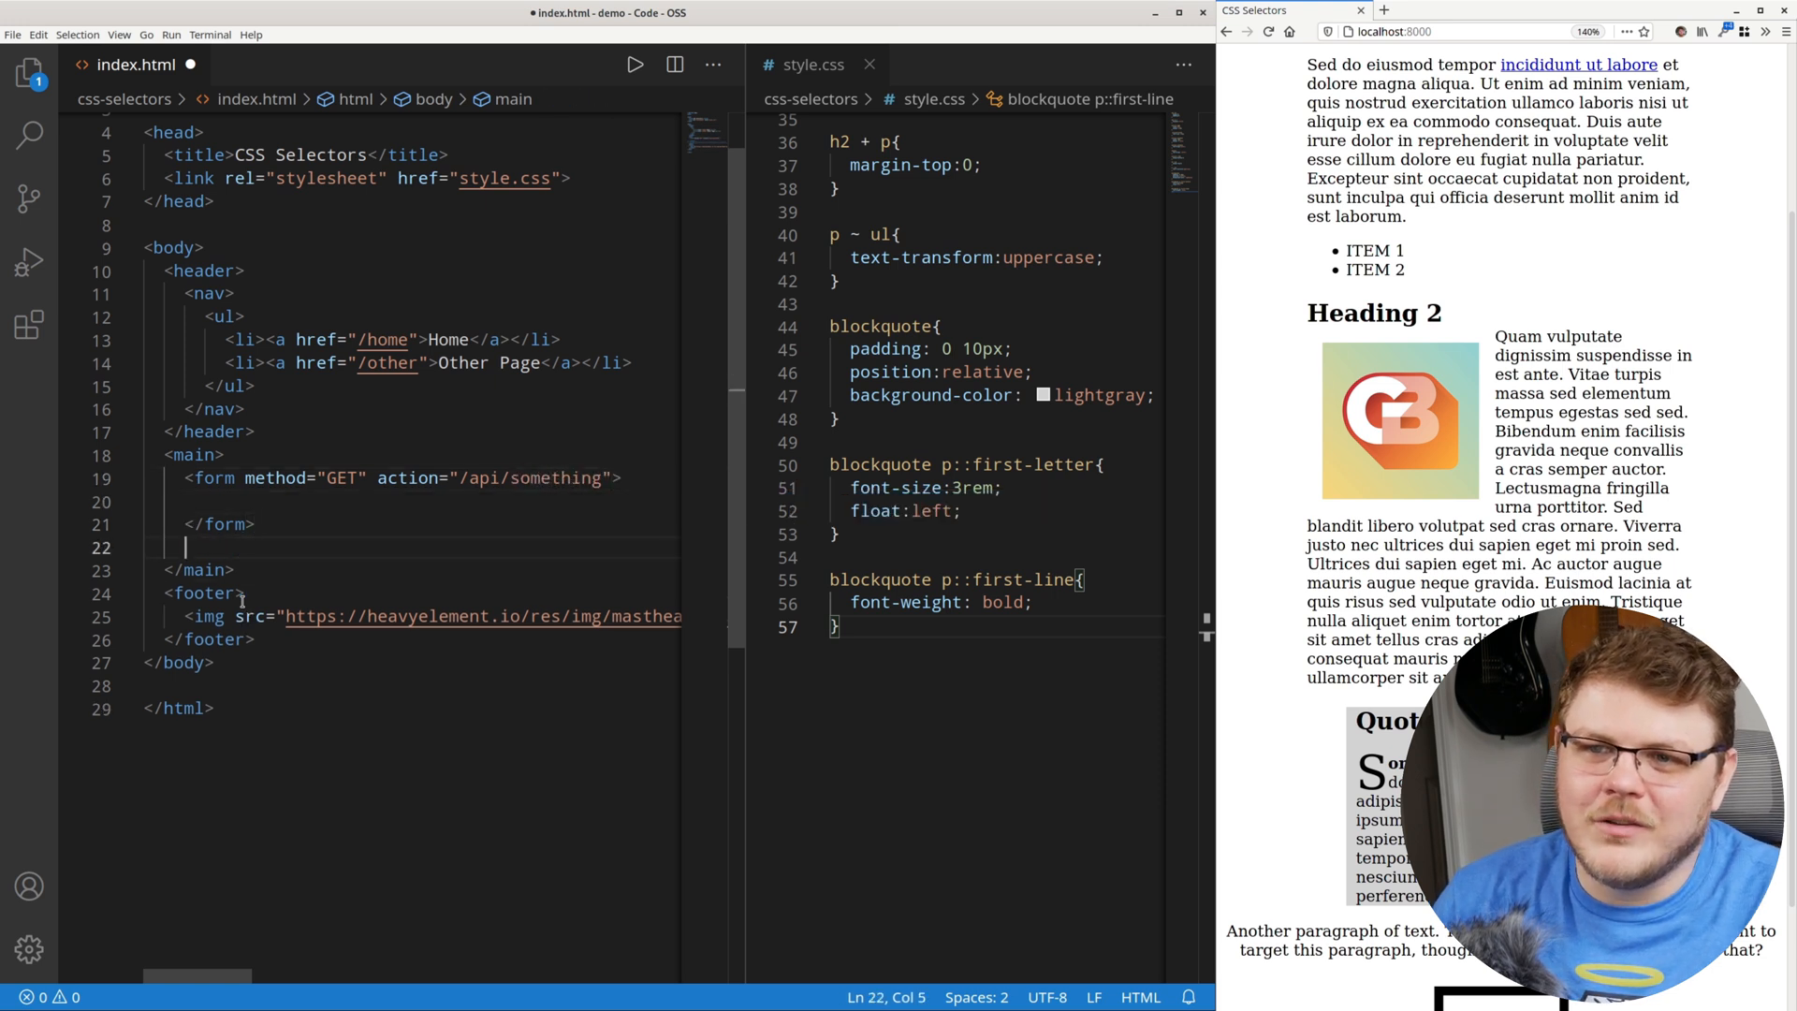
type("<form")
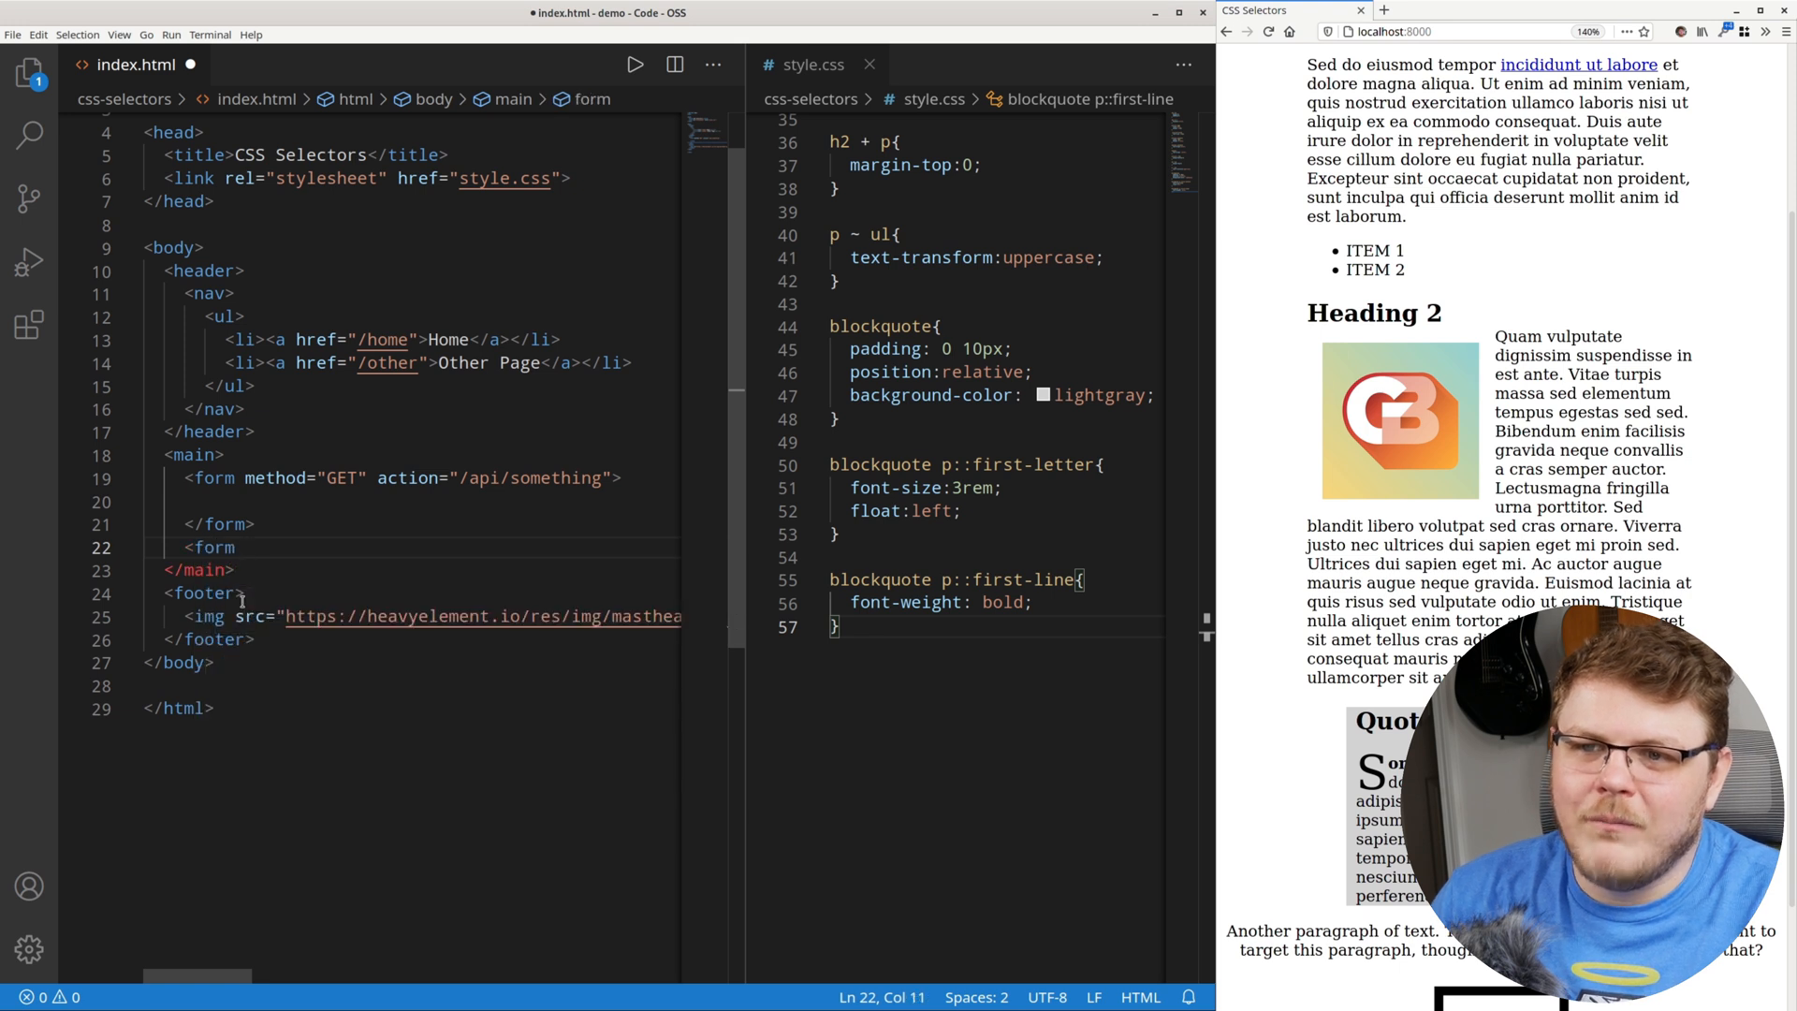
type("method=\"")
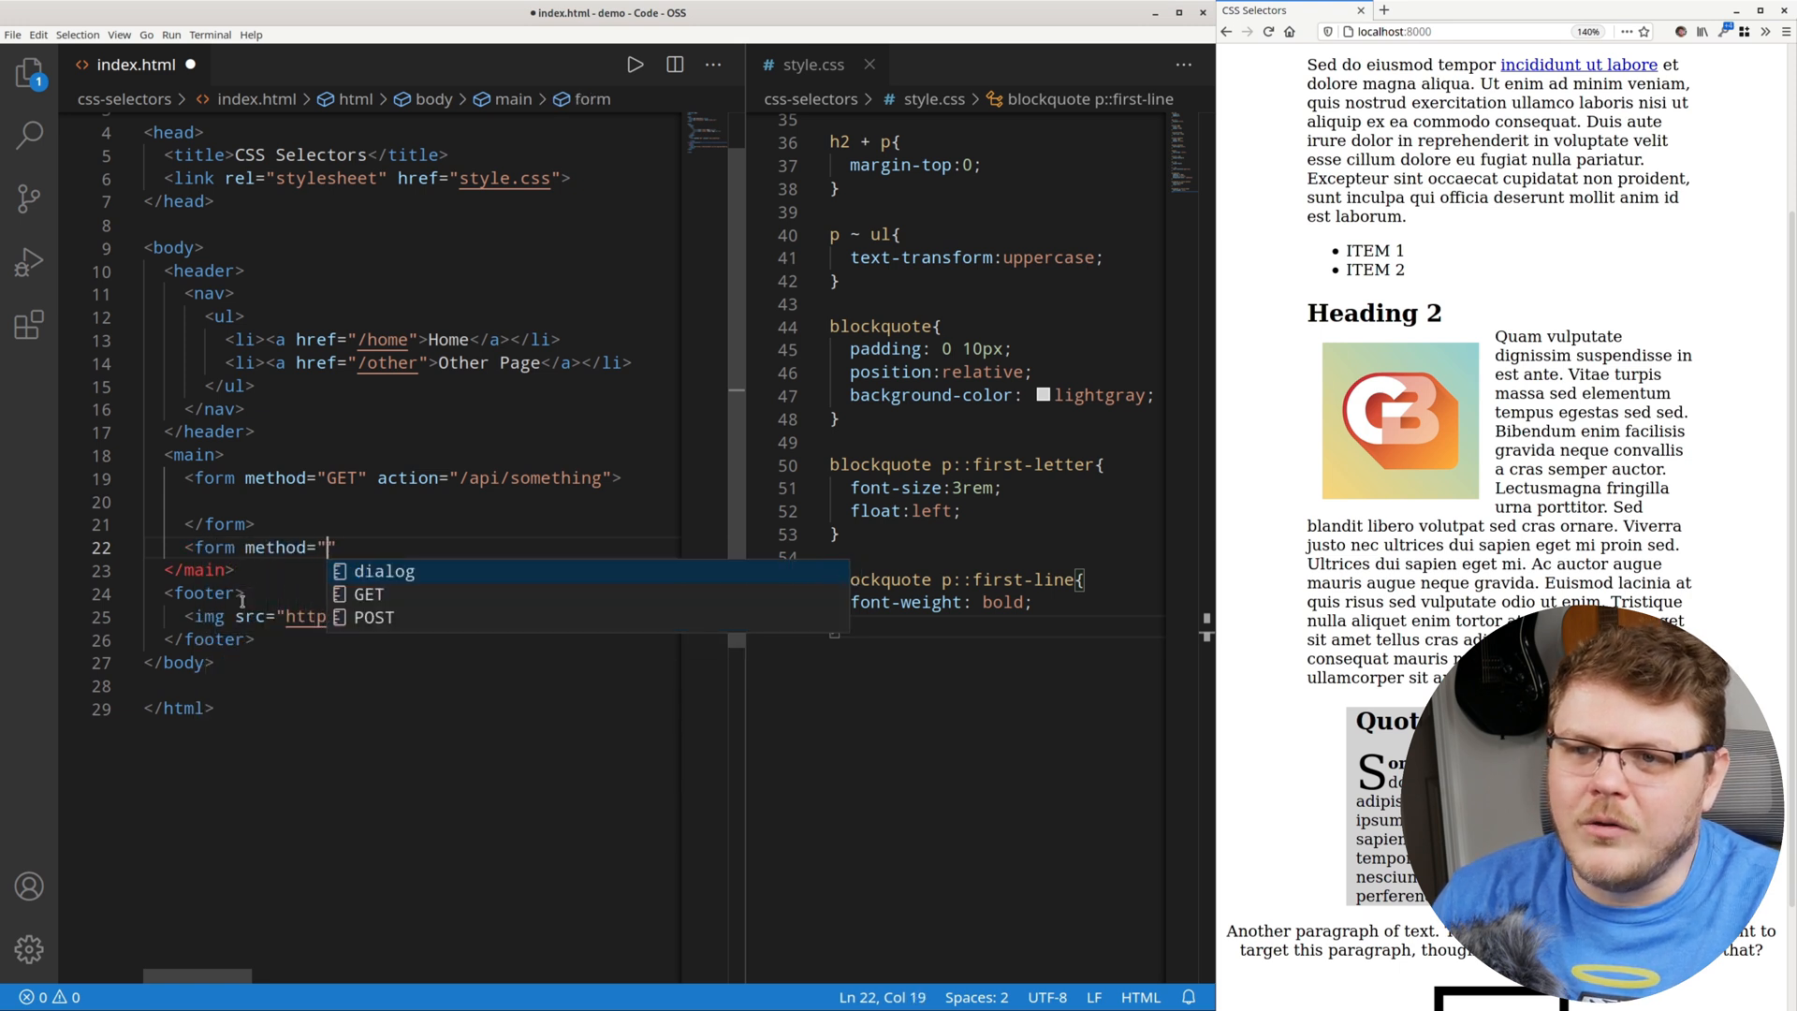
type("POST\" action")
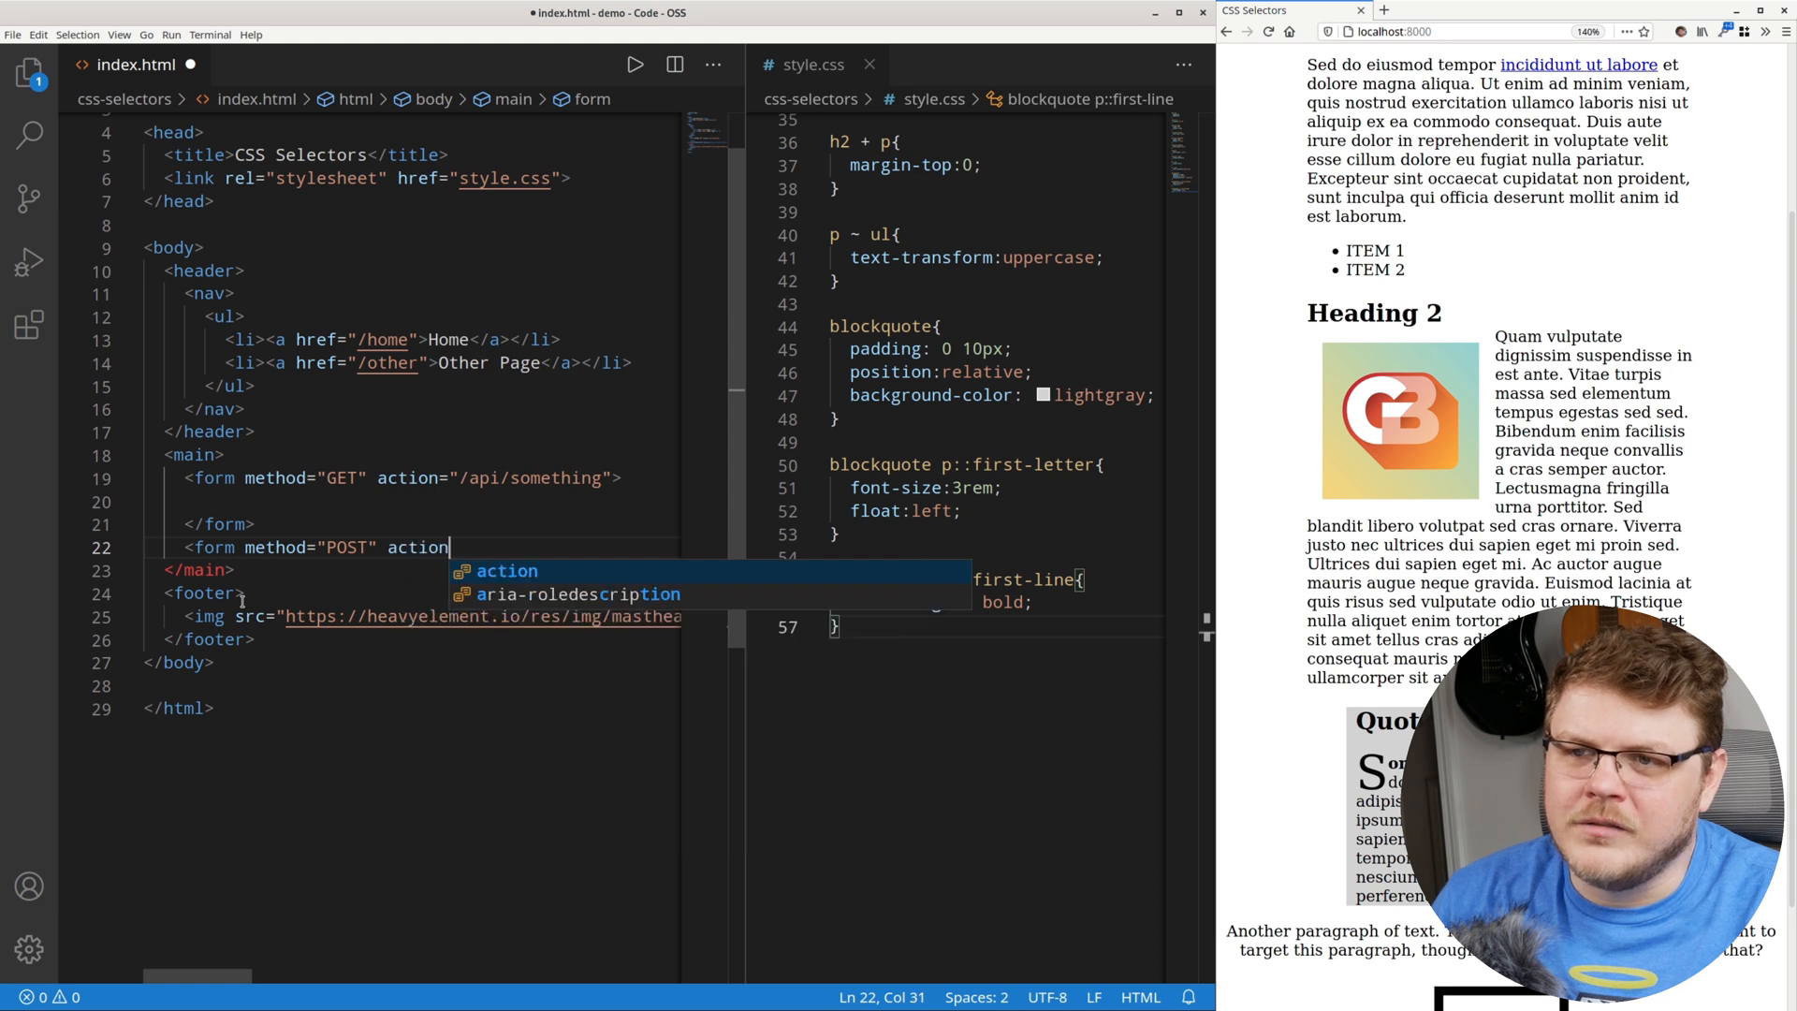
type("=\"/ap")
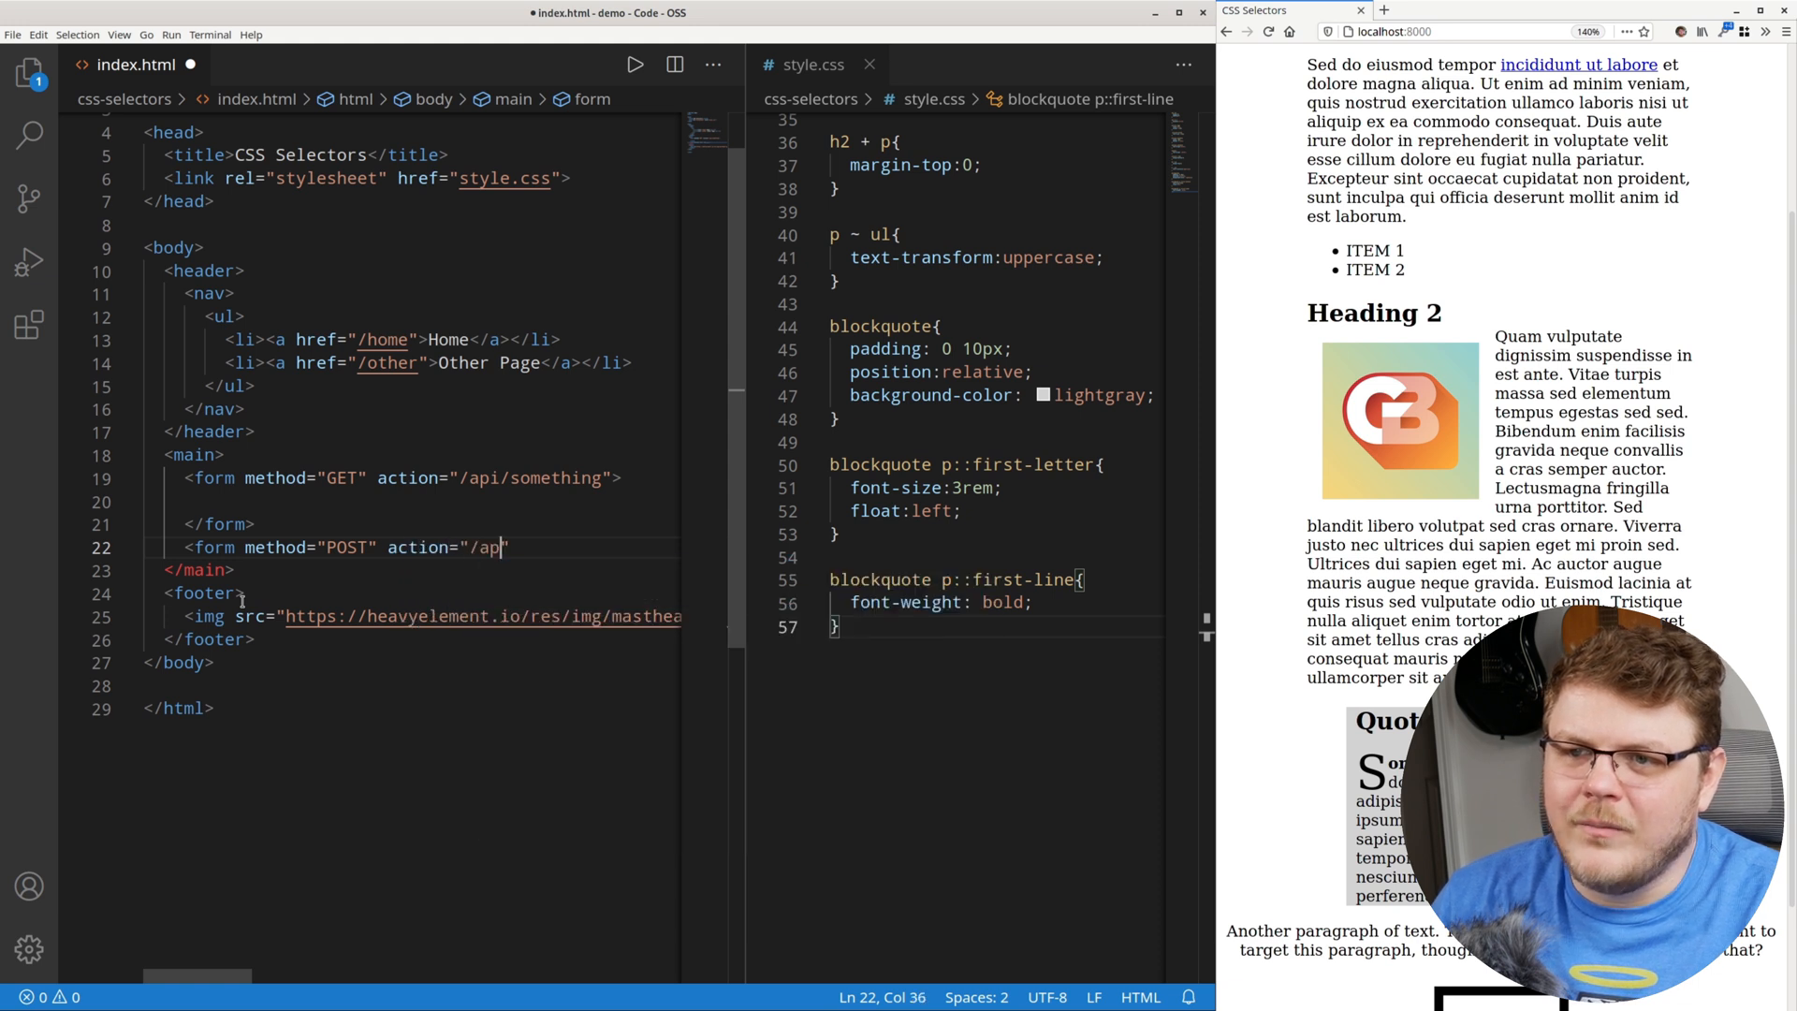
type("something-else")
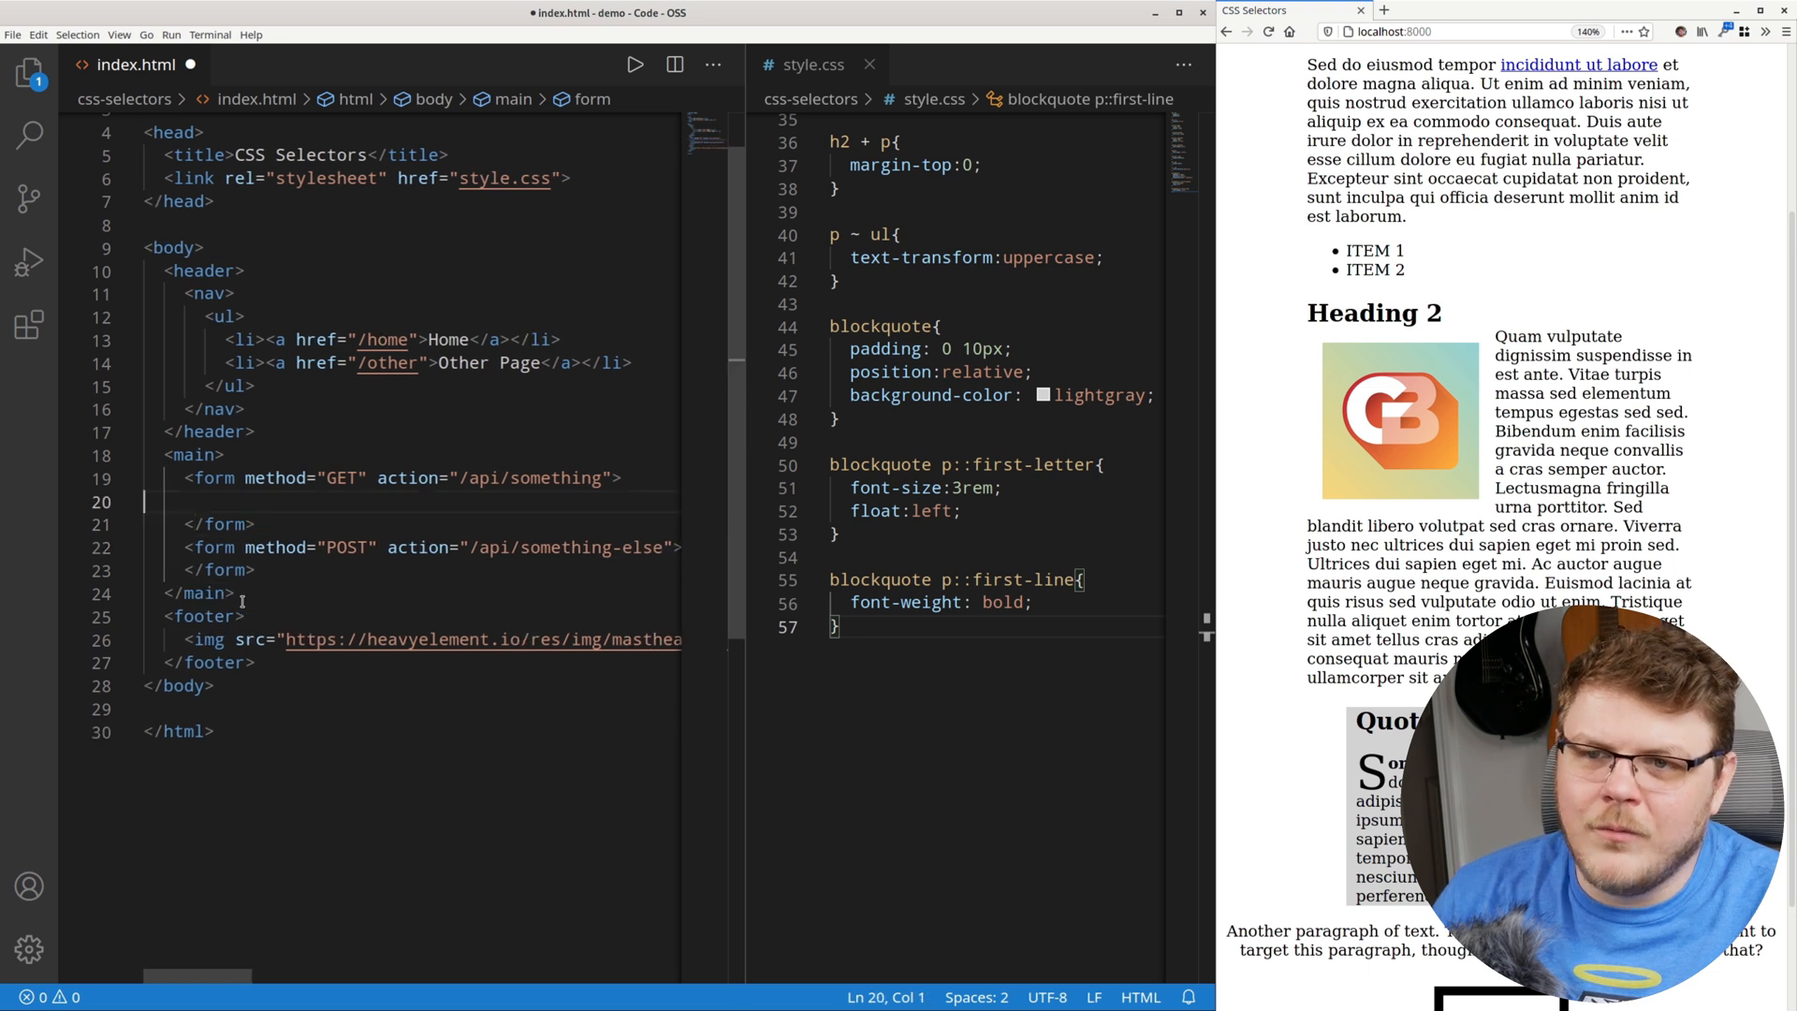
Add a checkbox input and a text input with placeholder 'Your name' to the GET form.
type("<")
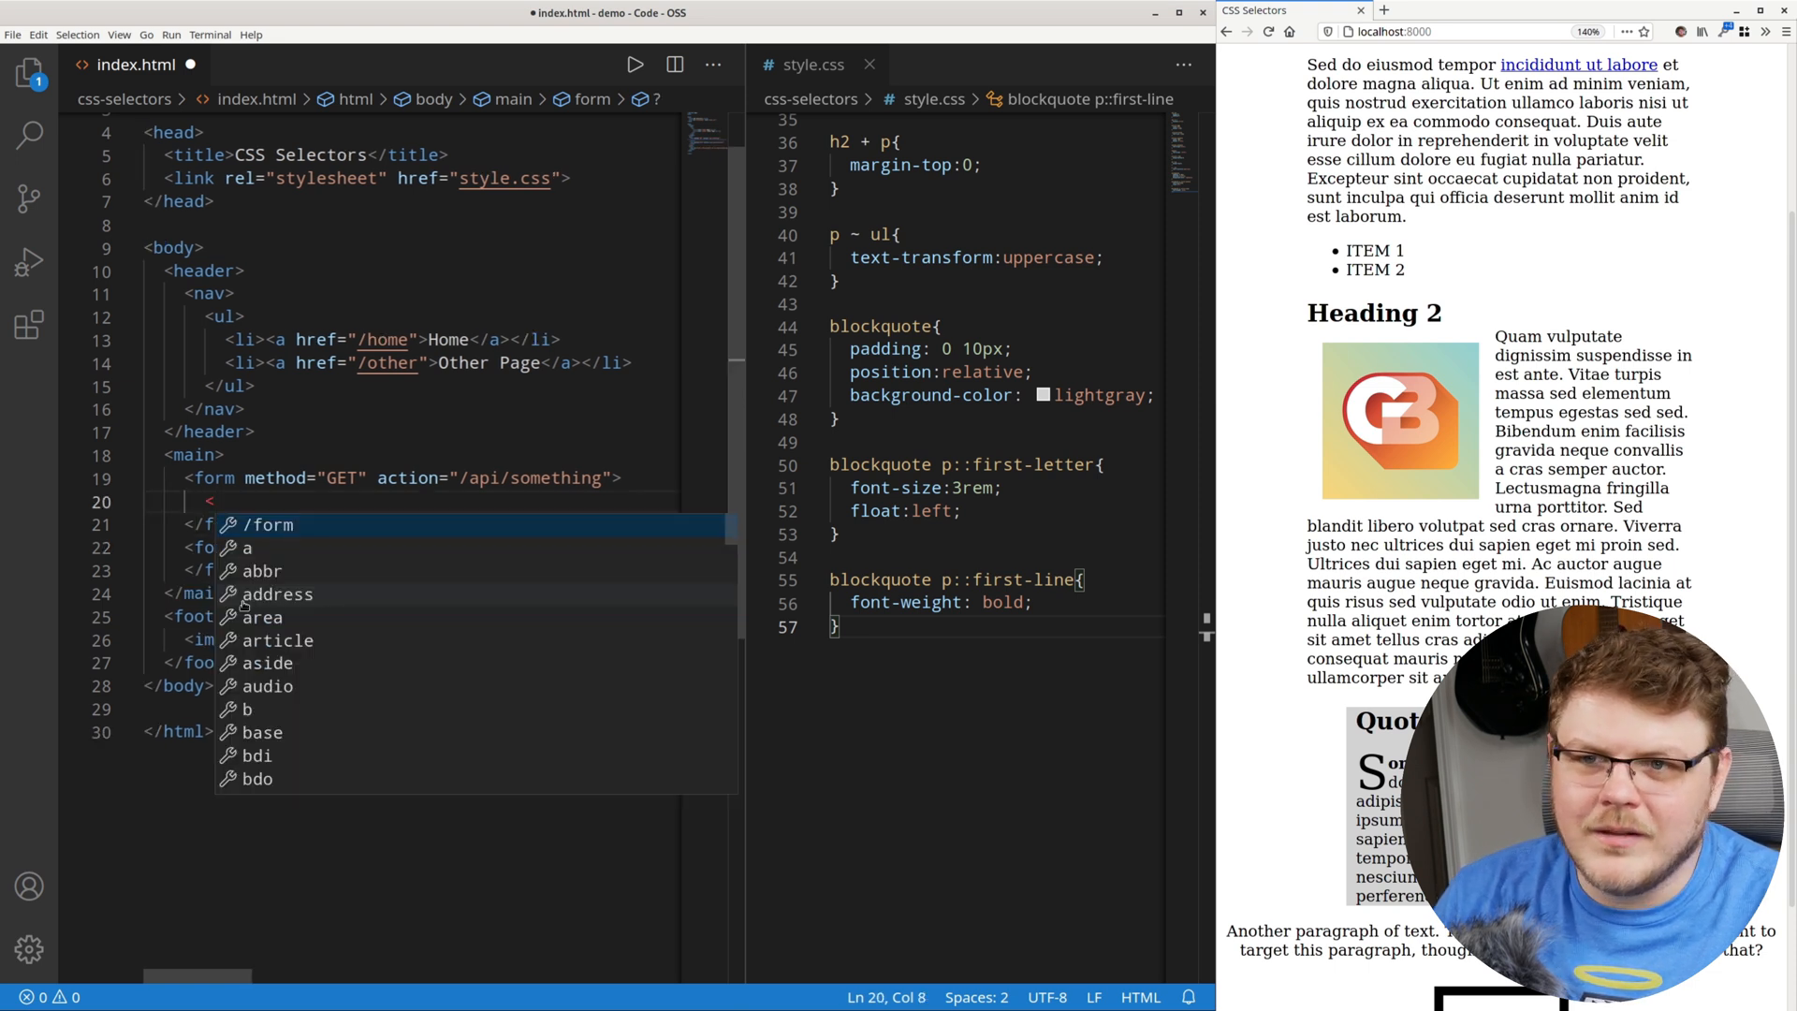
type("input type='")
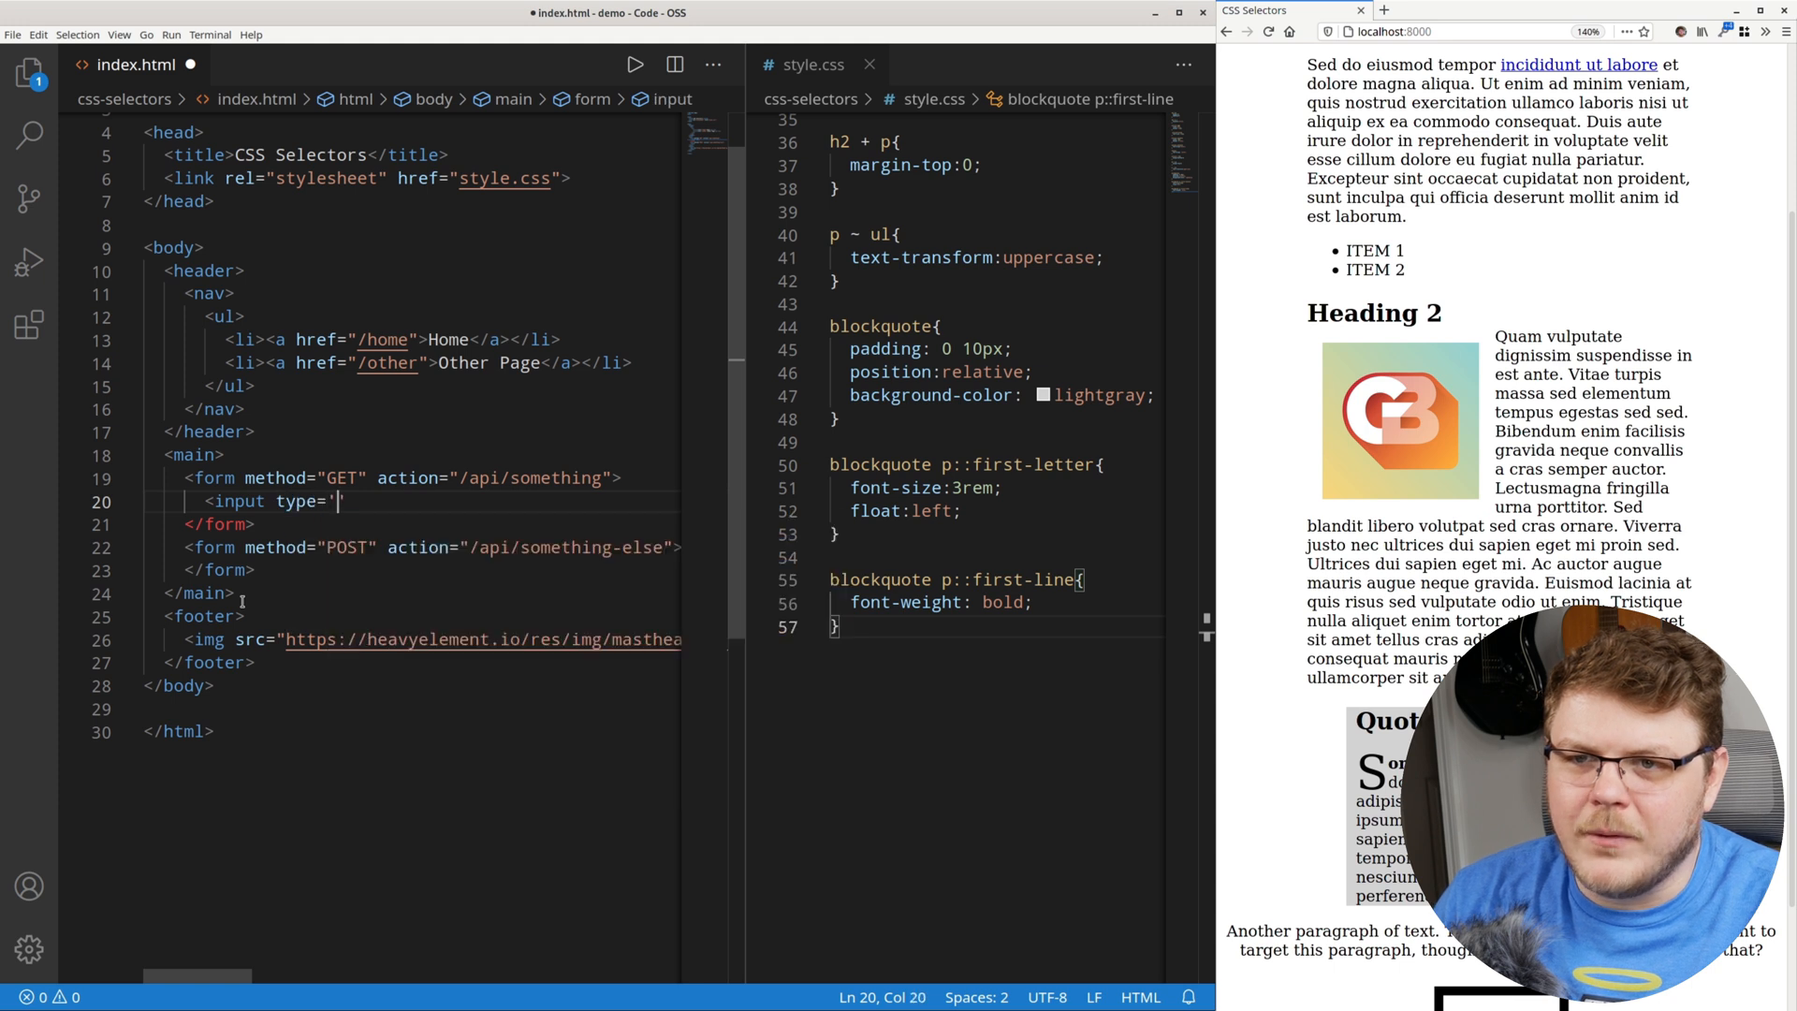
type("checkbox\">")
type("<input type=\"")
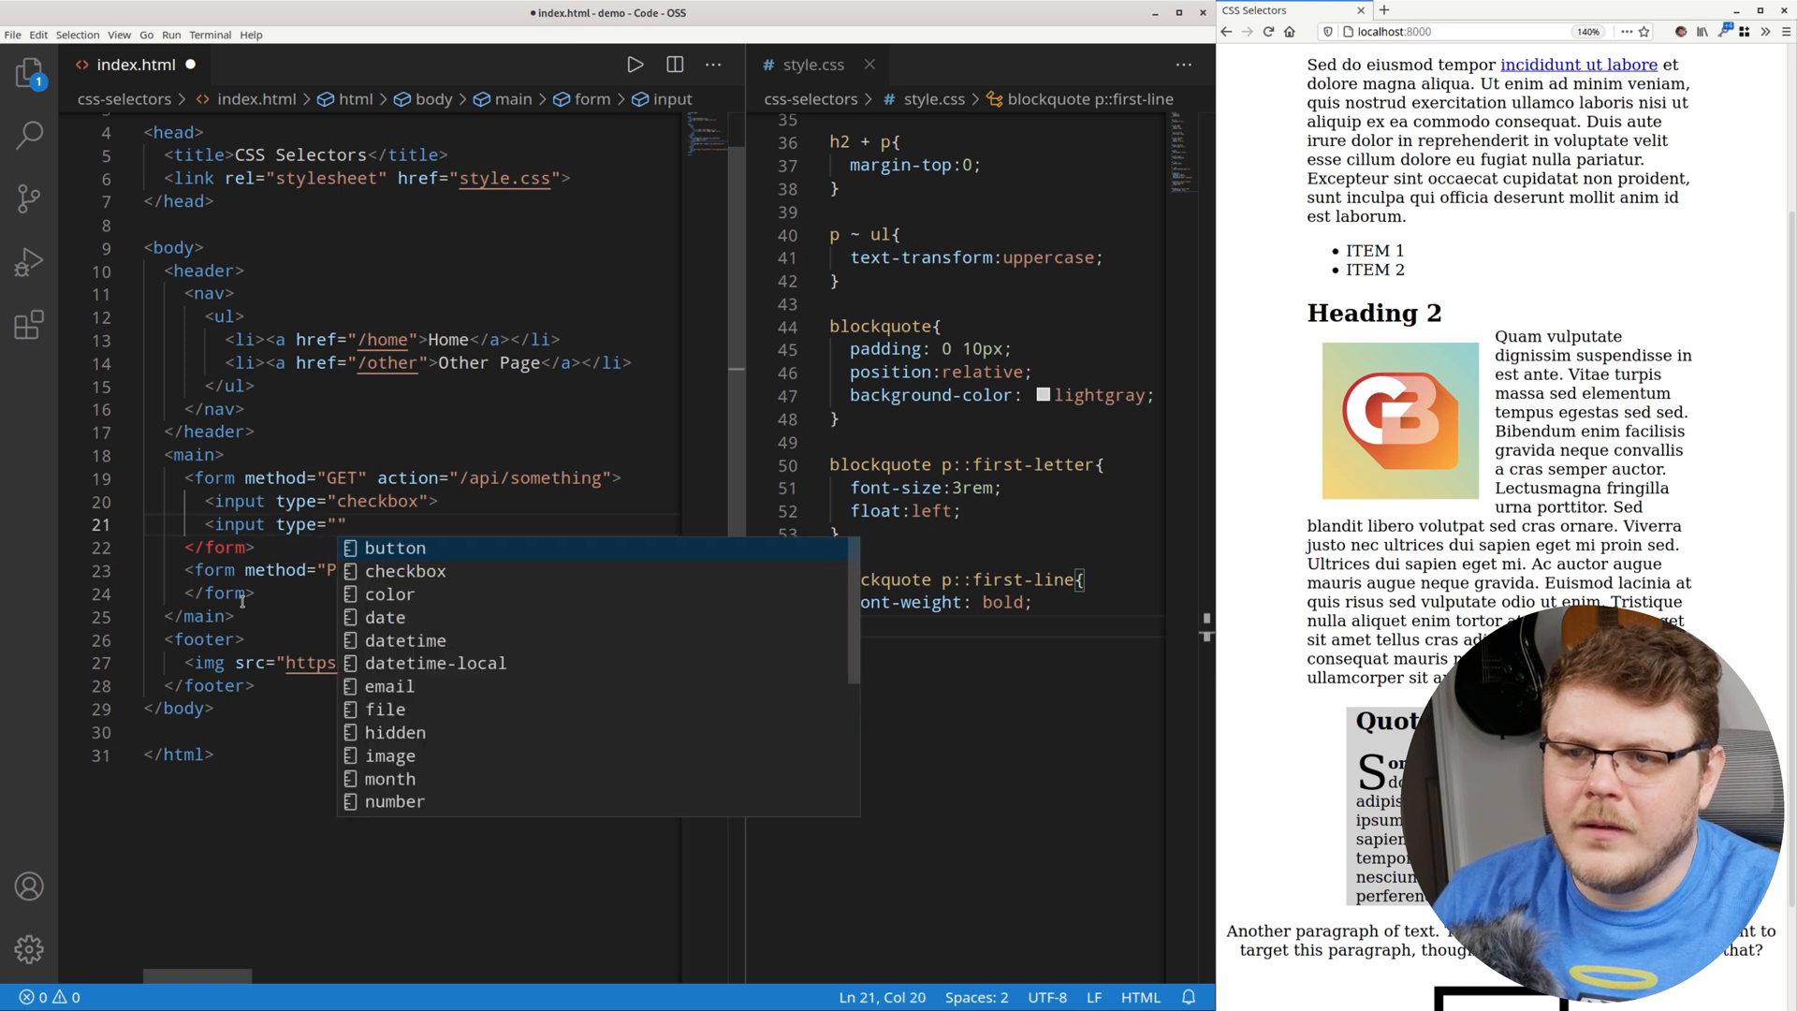
type("text")
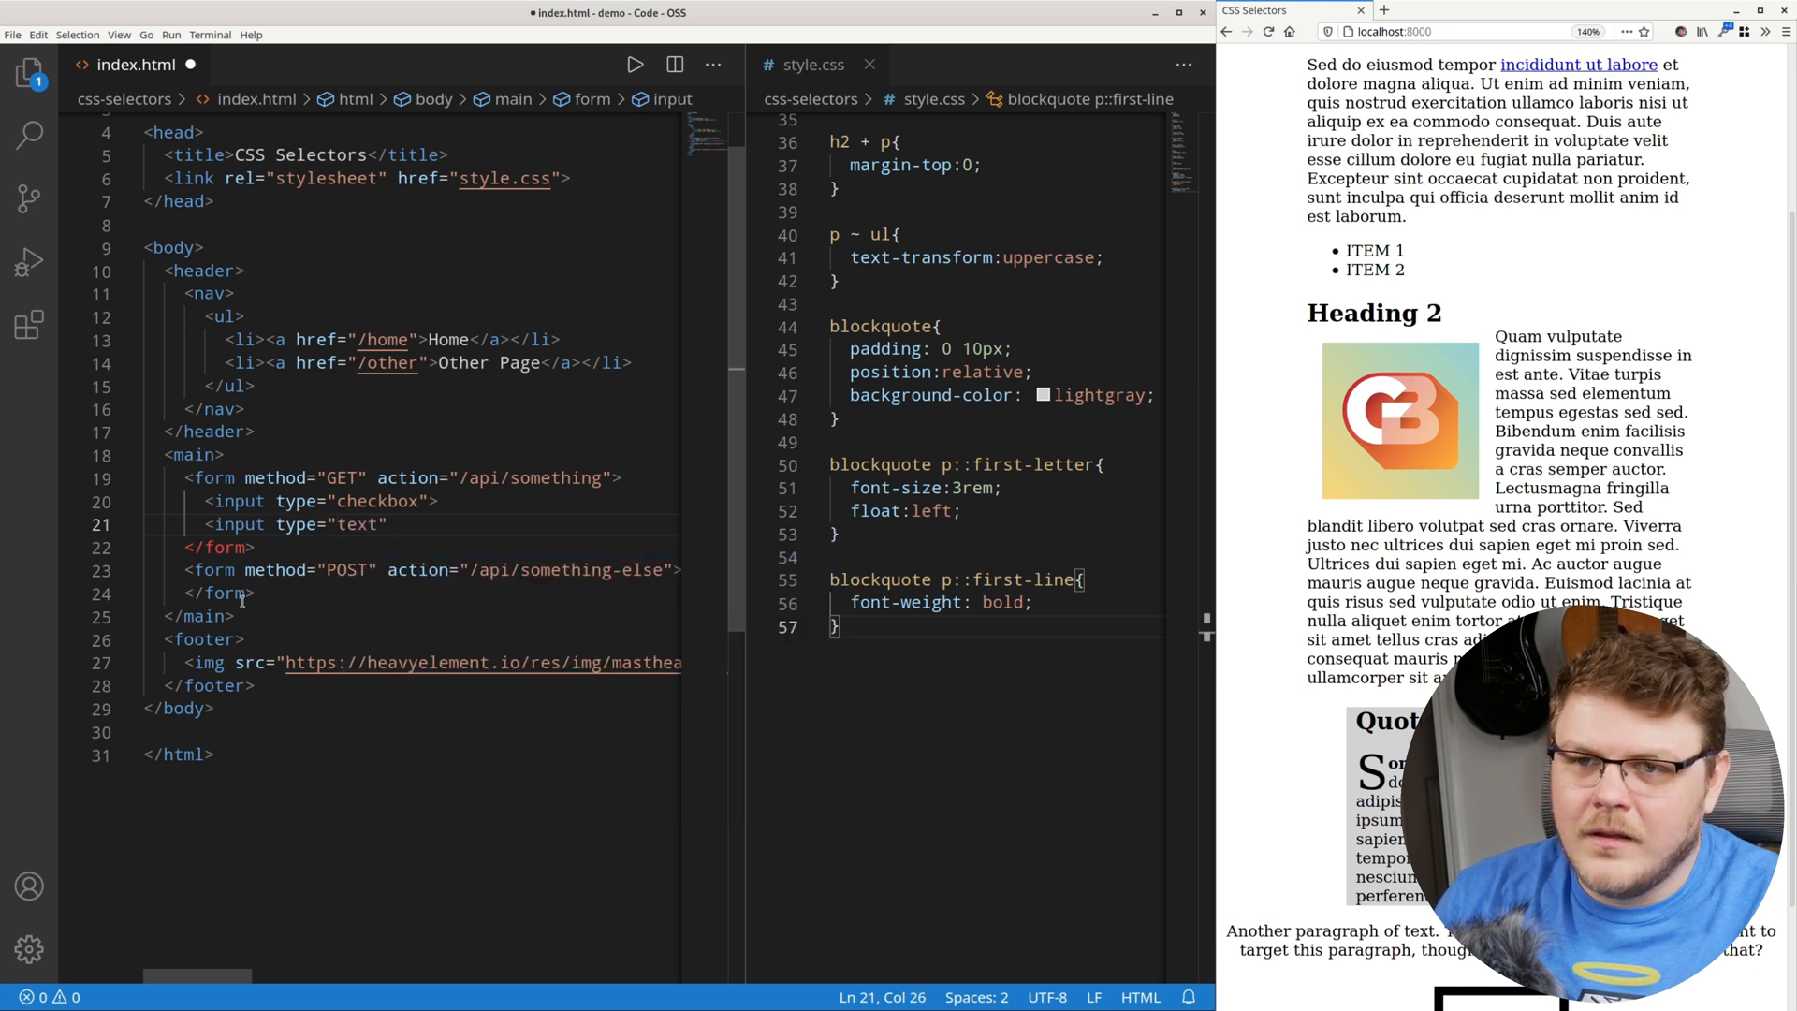
type("placeholder=\"\"")
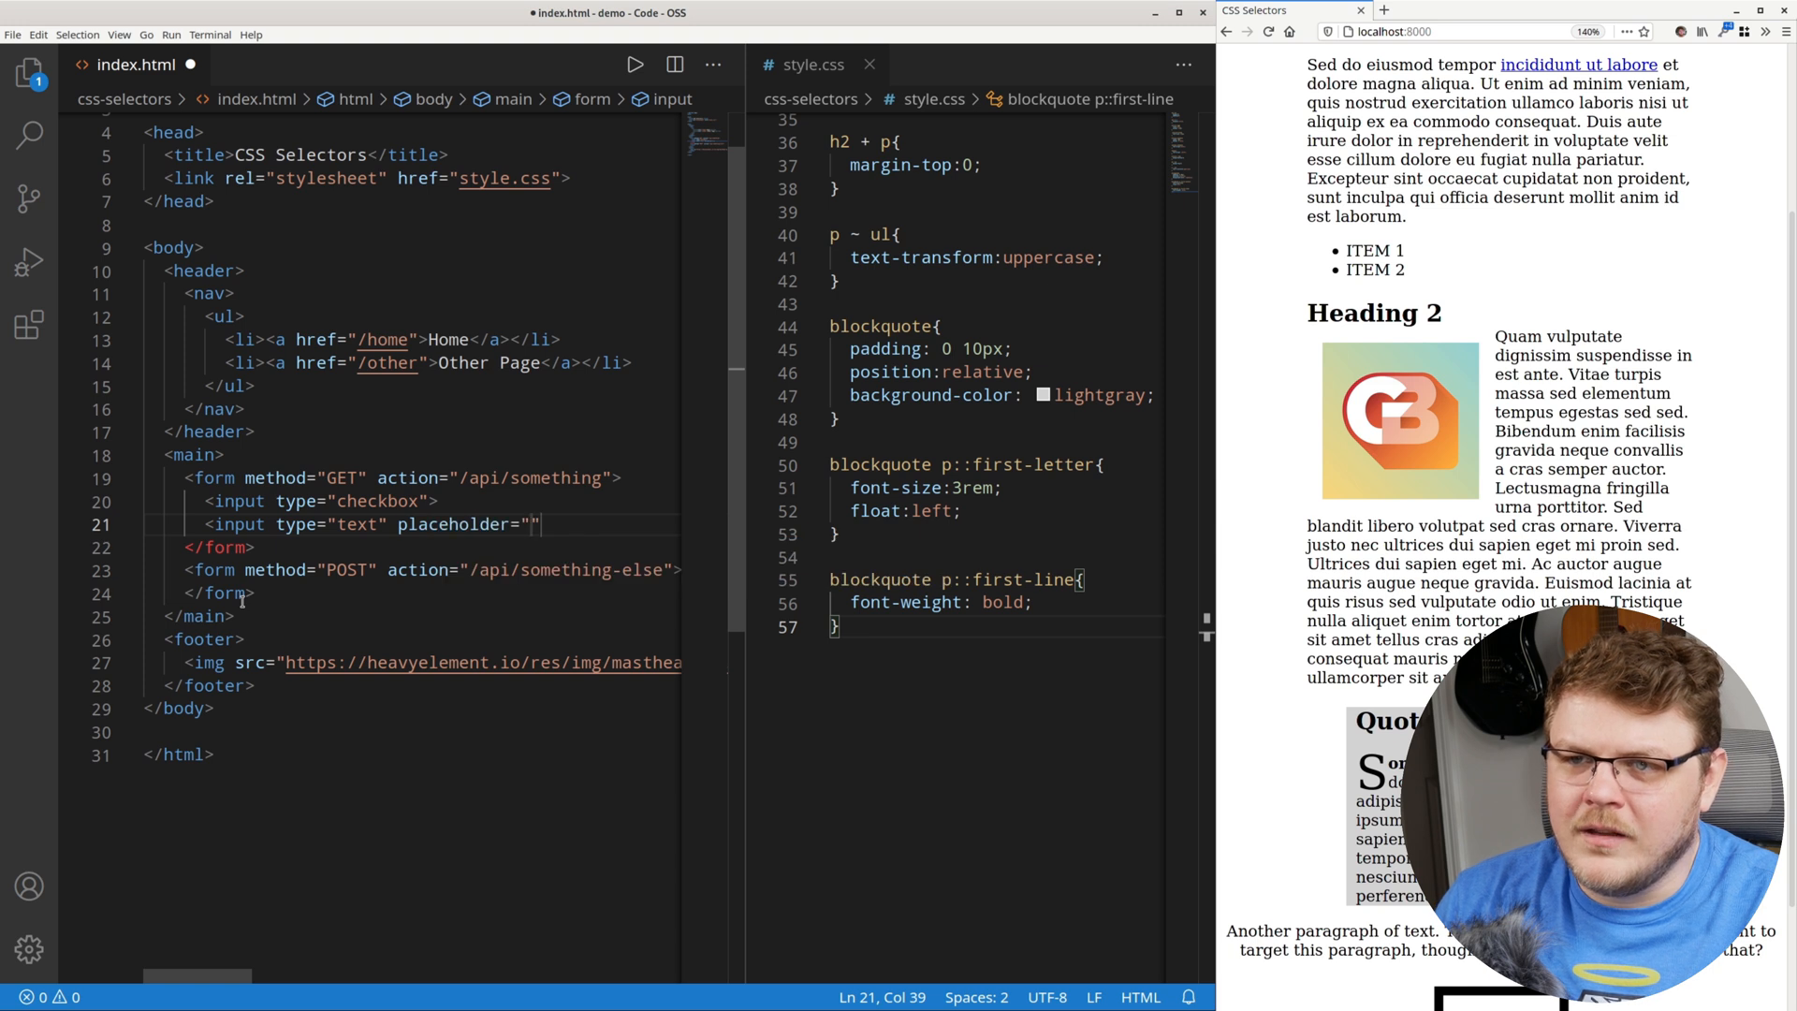
type("Your name")
type("<")
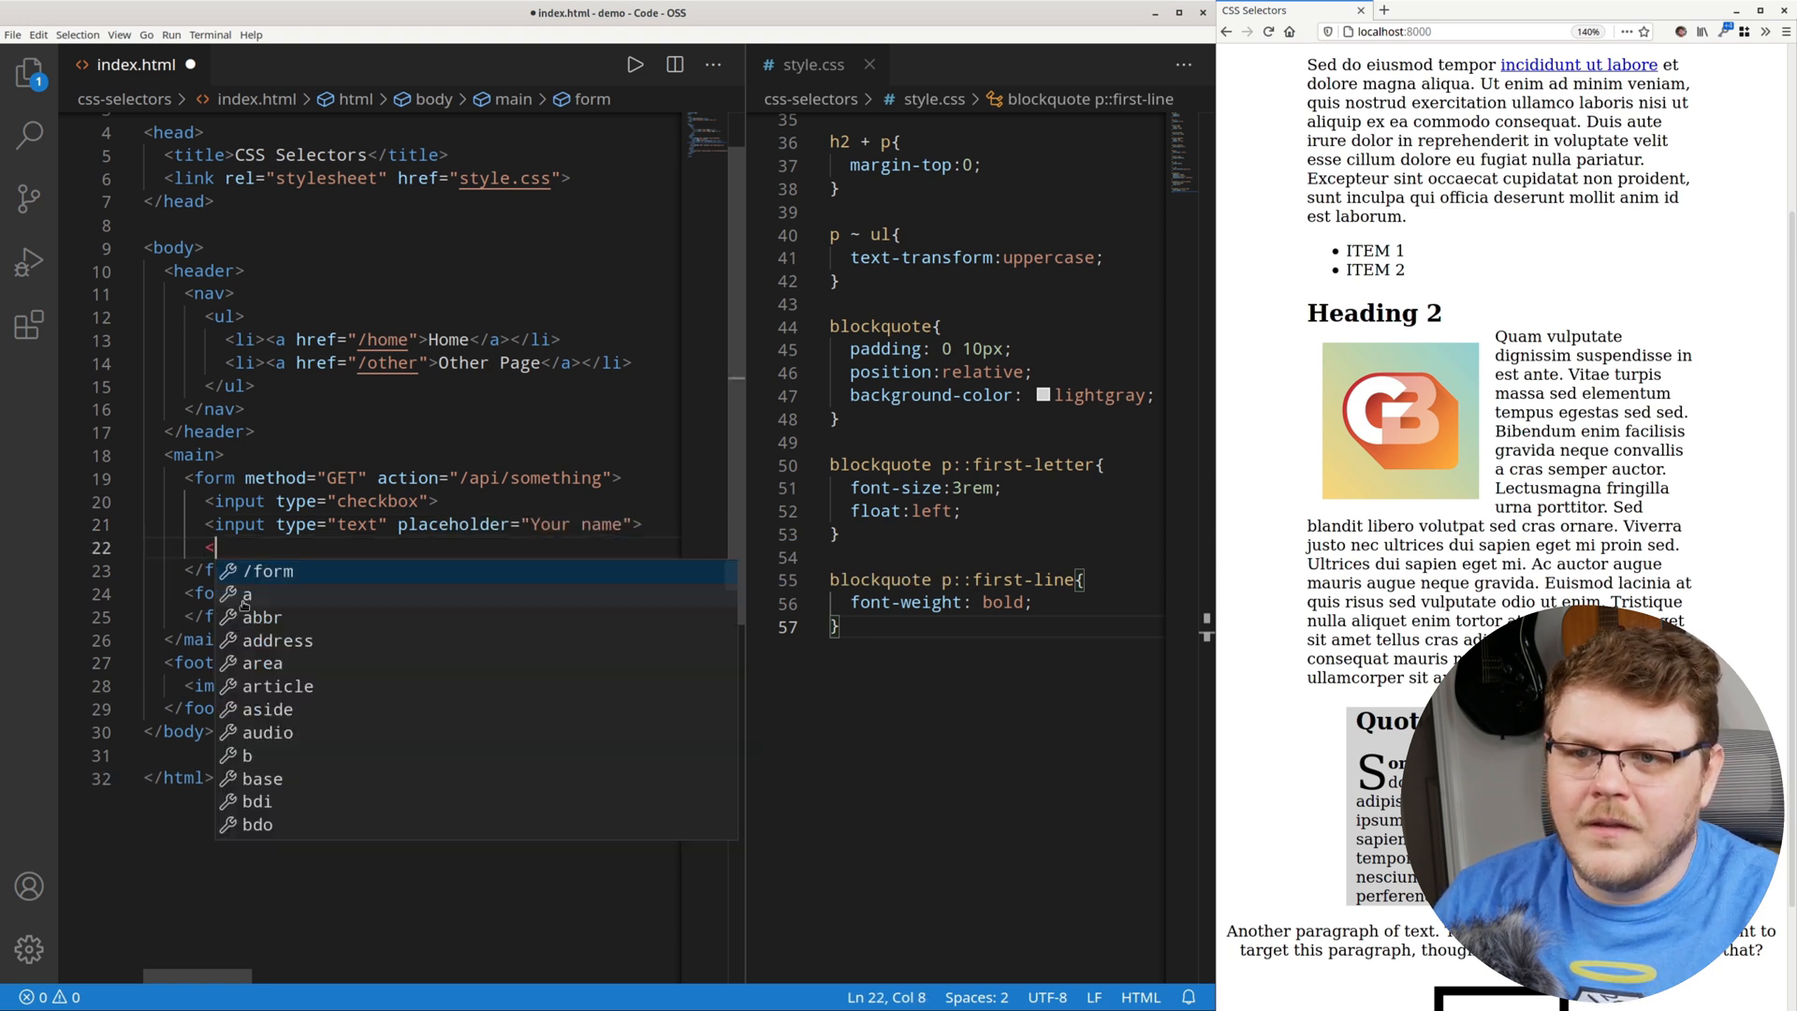
Add a Submit button and wrap the checkbox in a label reading 'Yes or no?'.
type("button></button>")
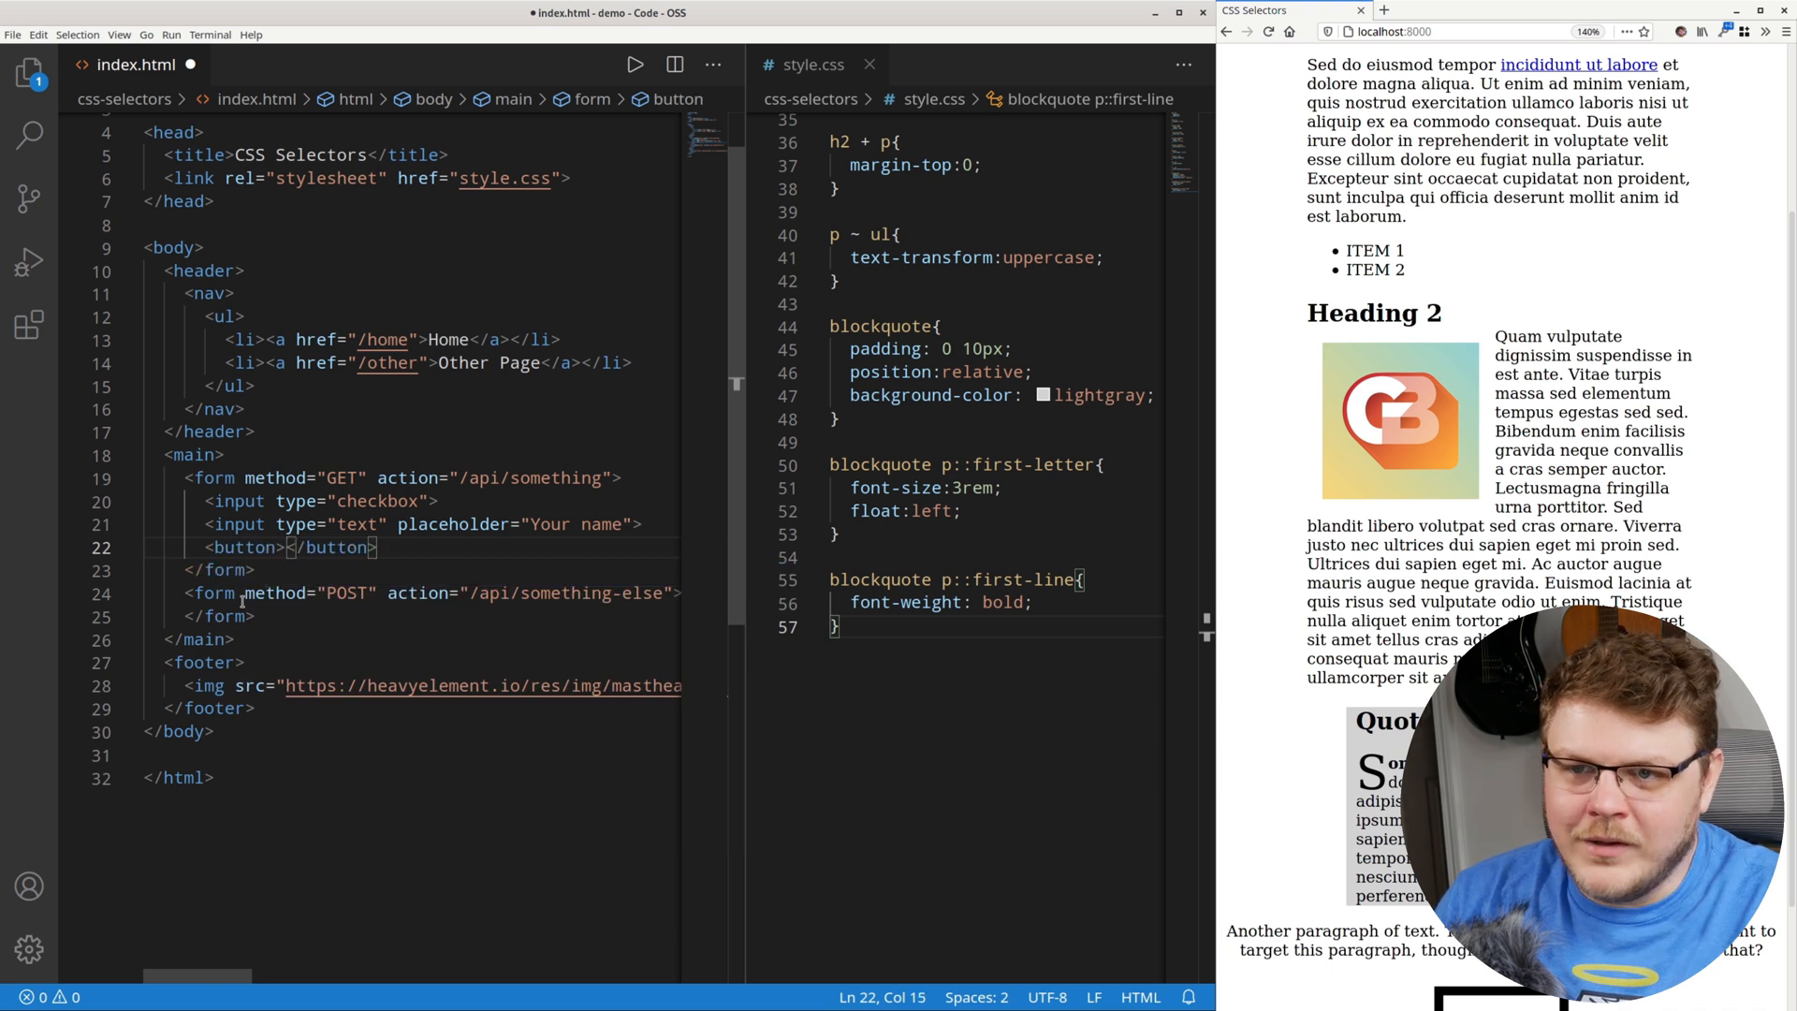
type("Submit")
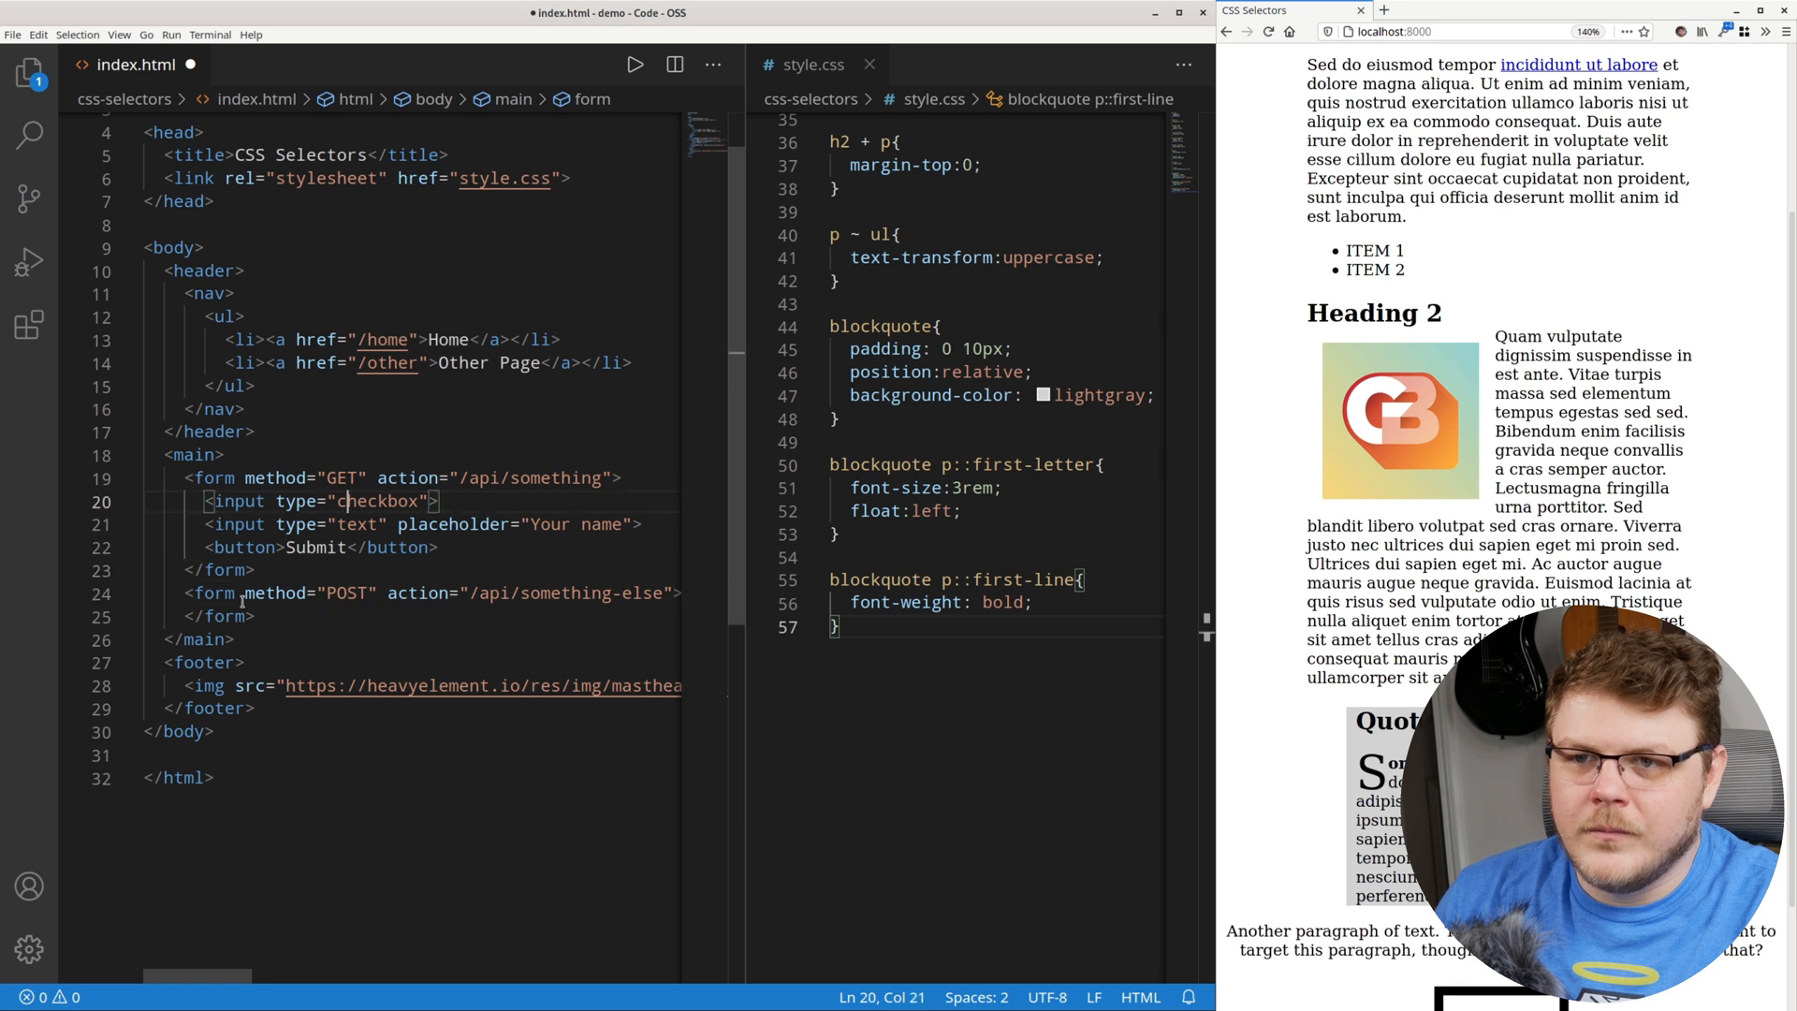
type("<label>")
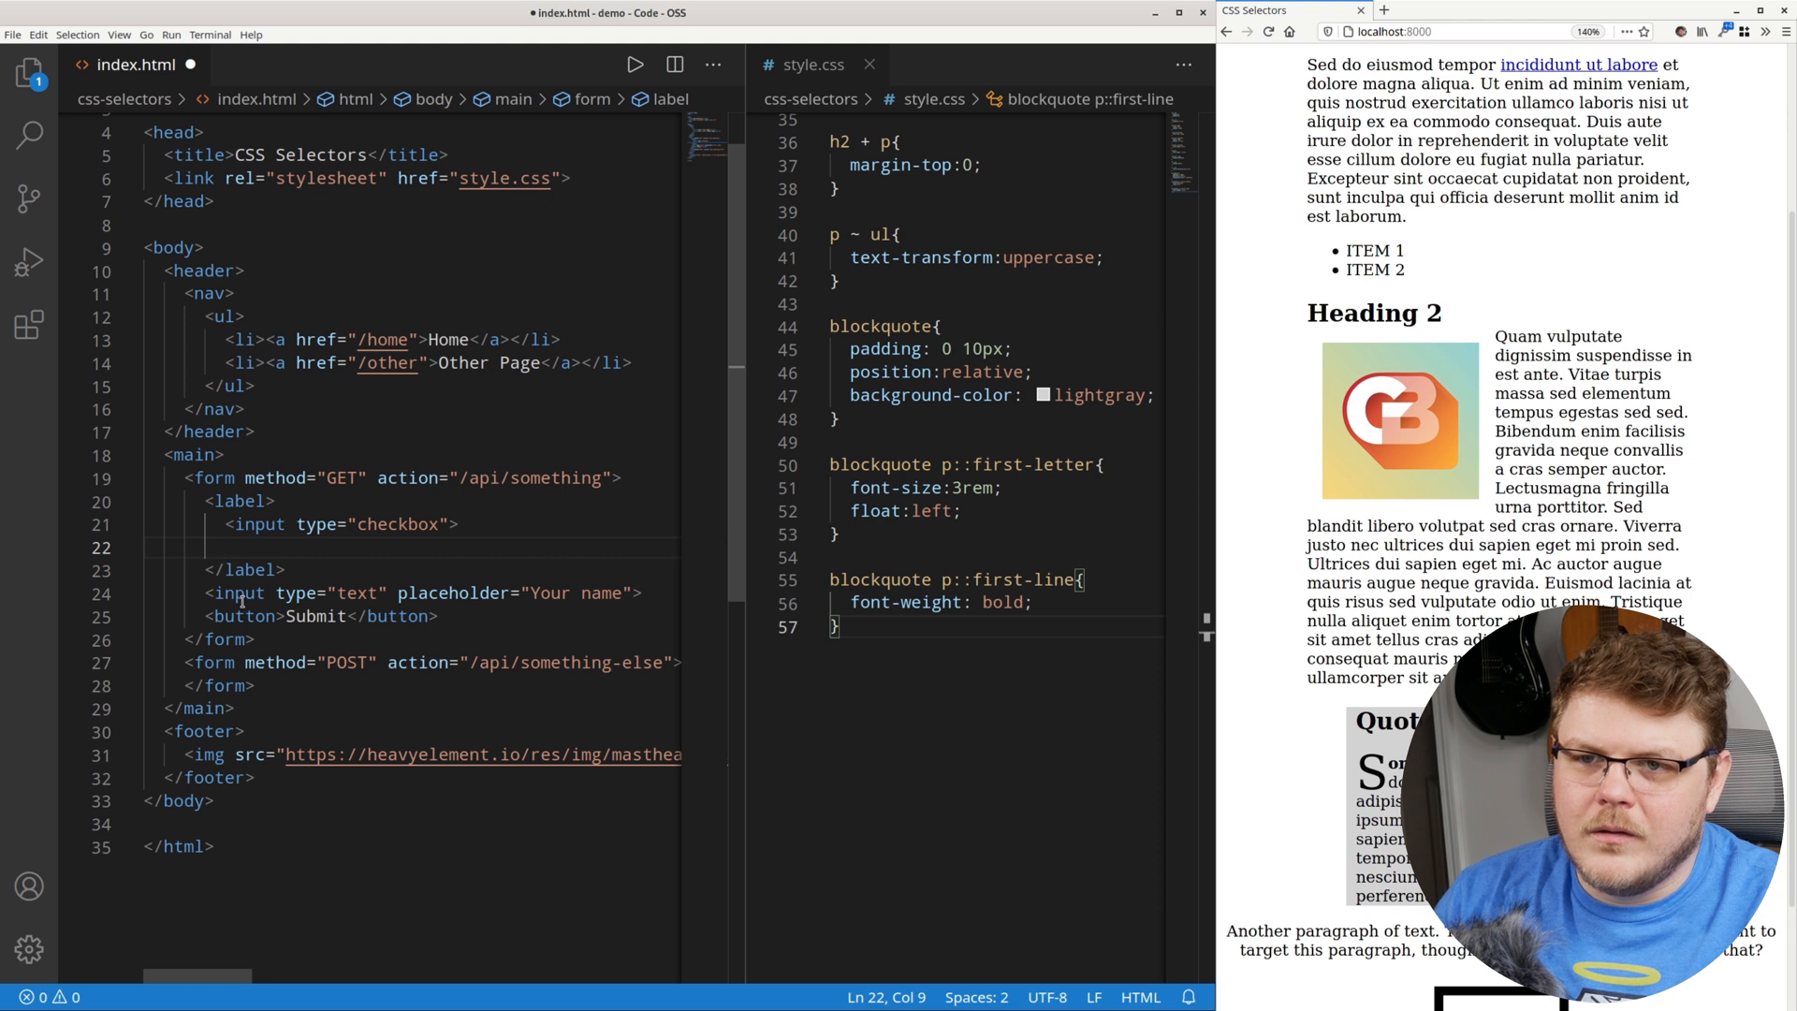
type("Yes or no?")
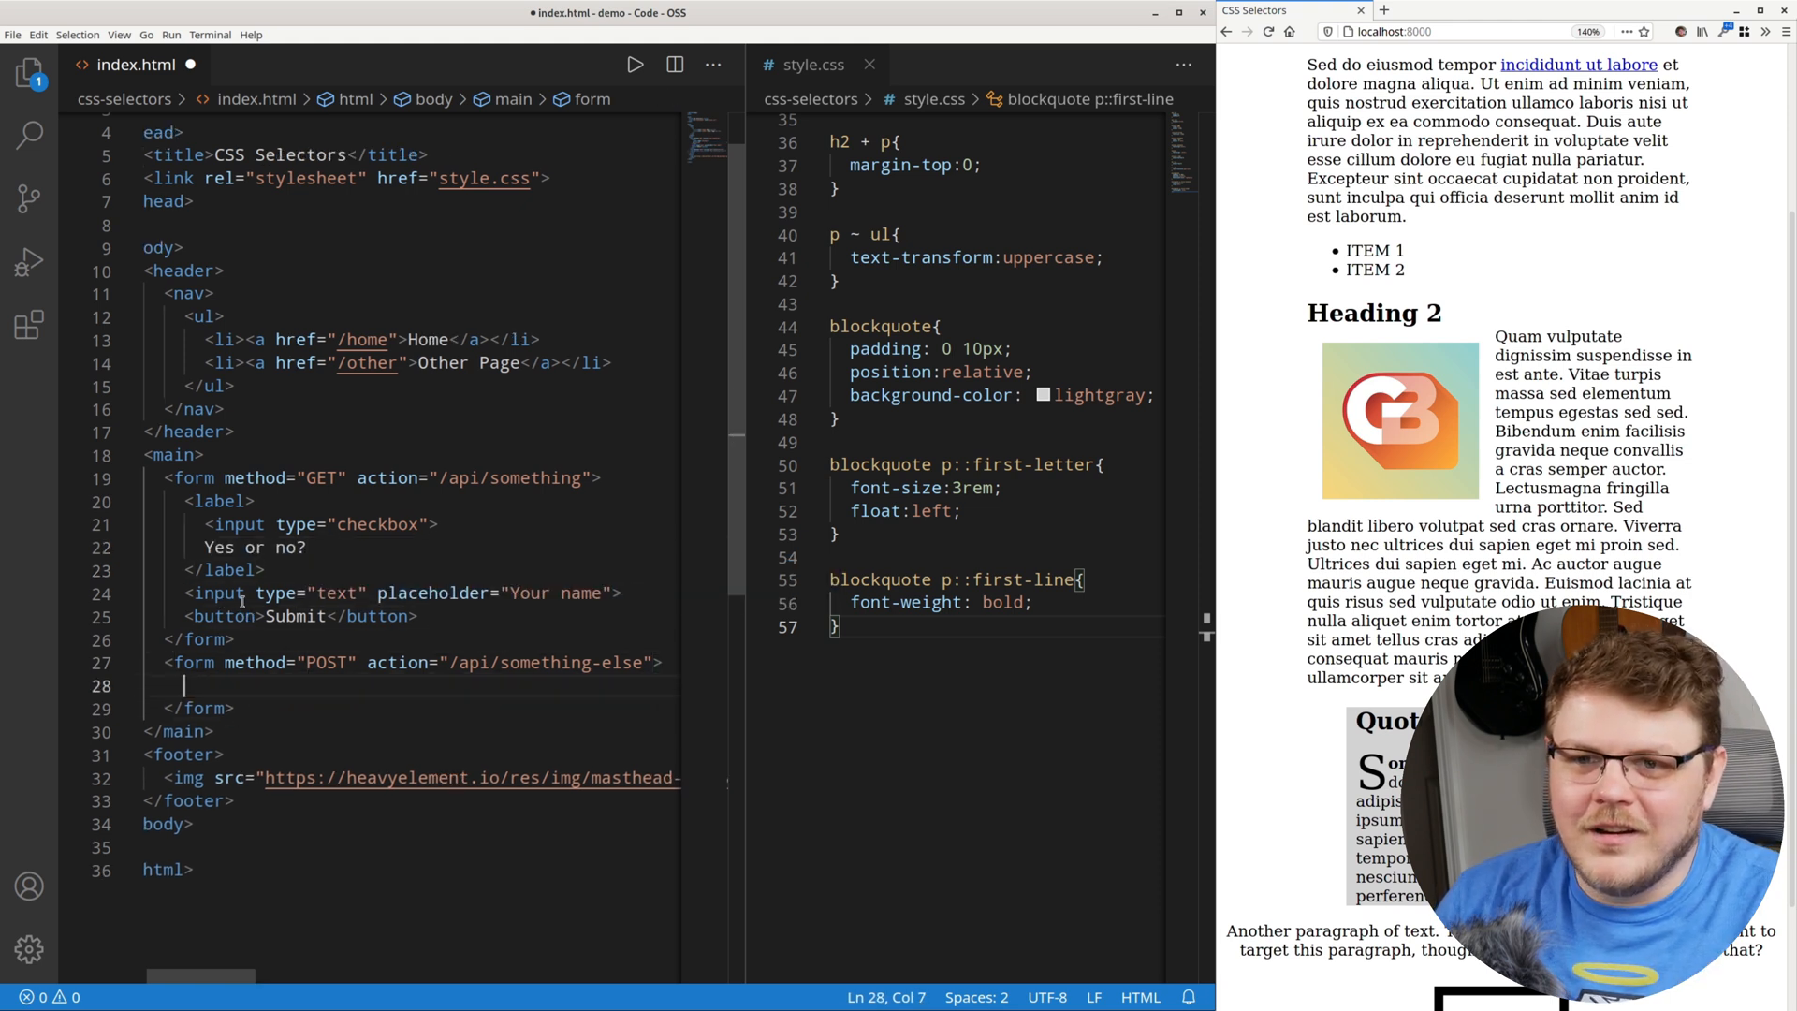
Add radio inputs to the POST form, the first with value yes.
type("<")
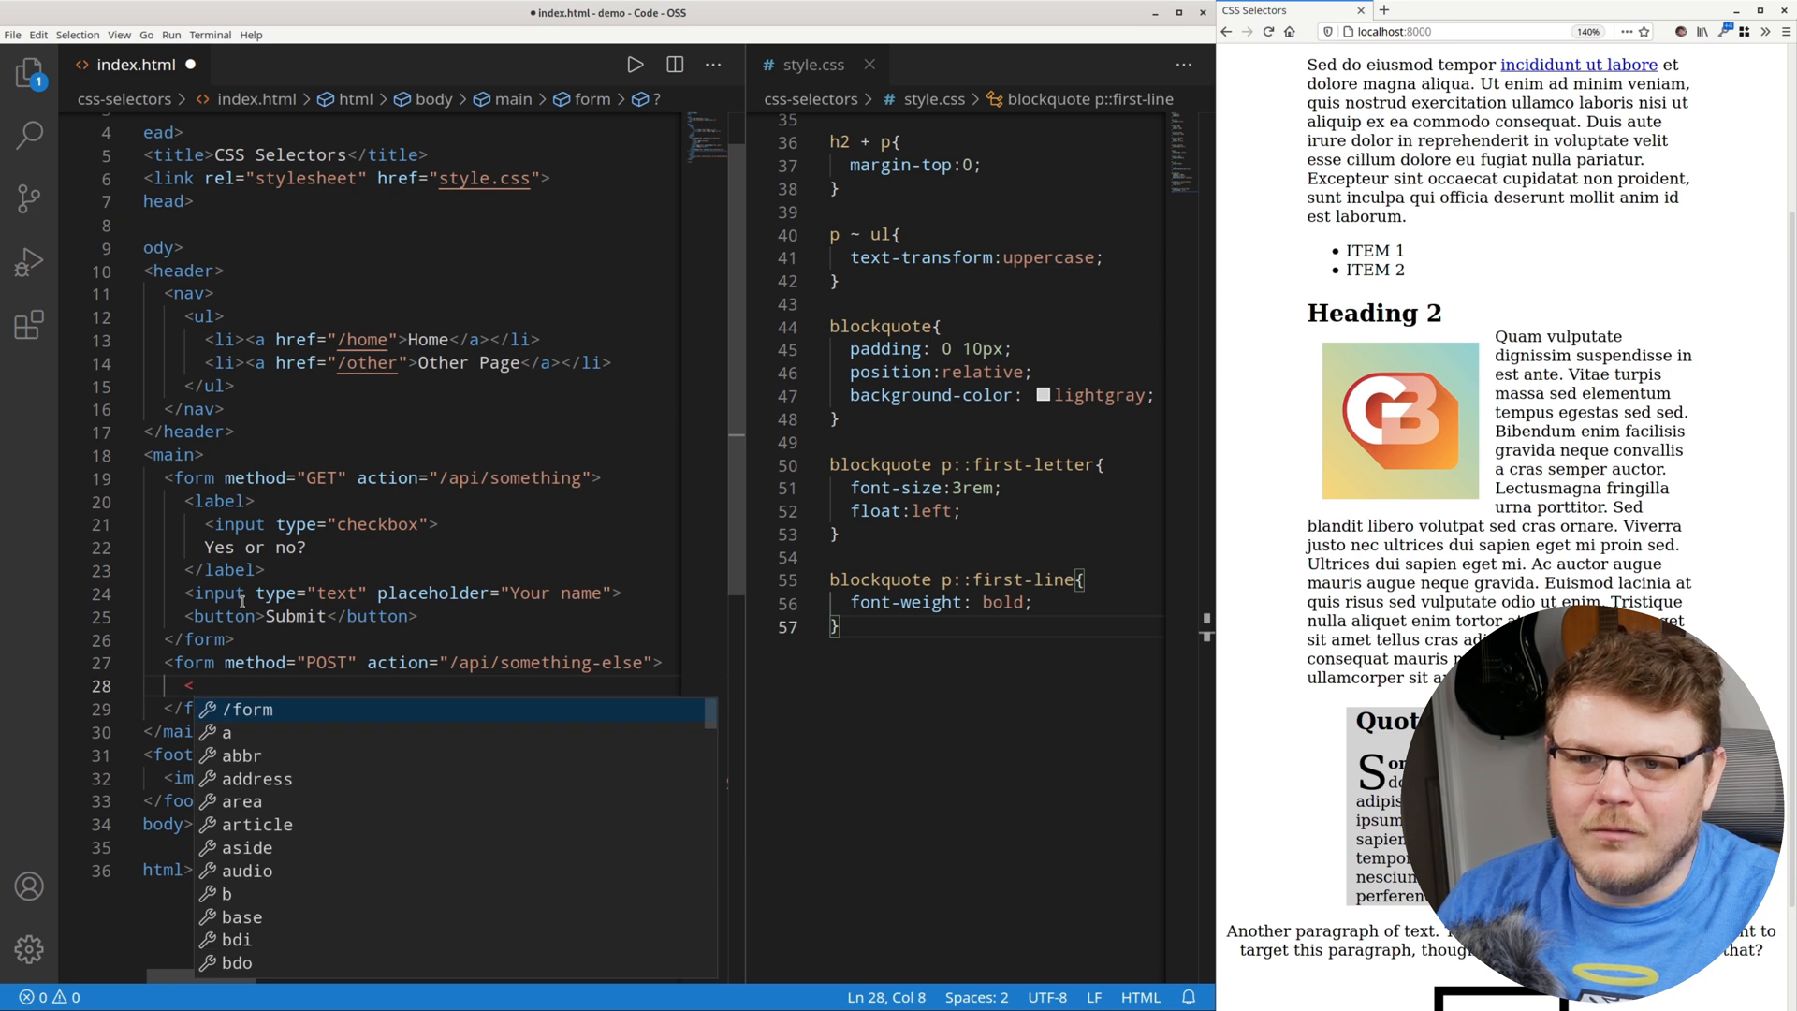
type("<")
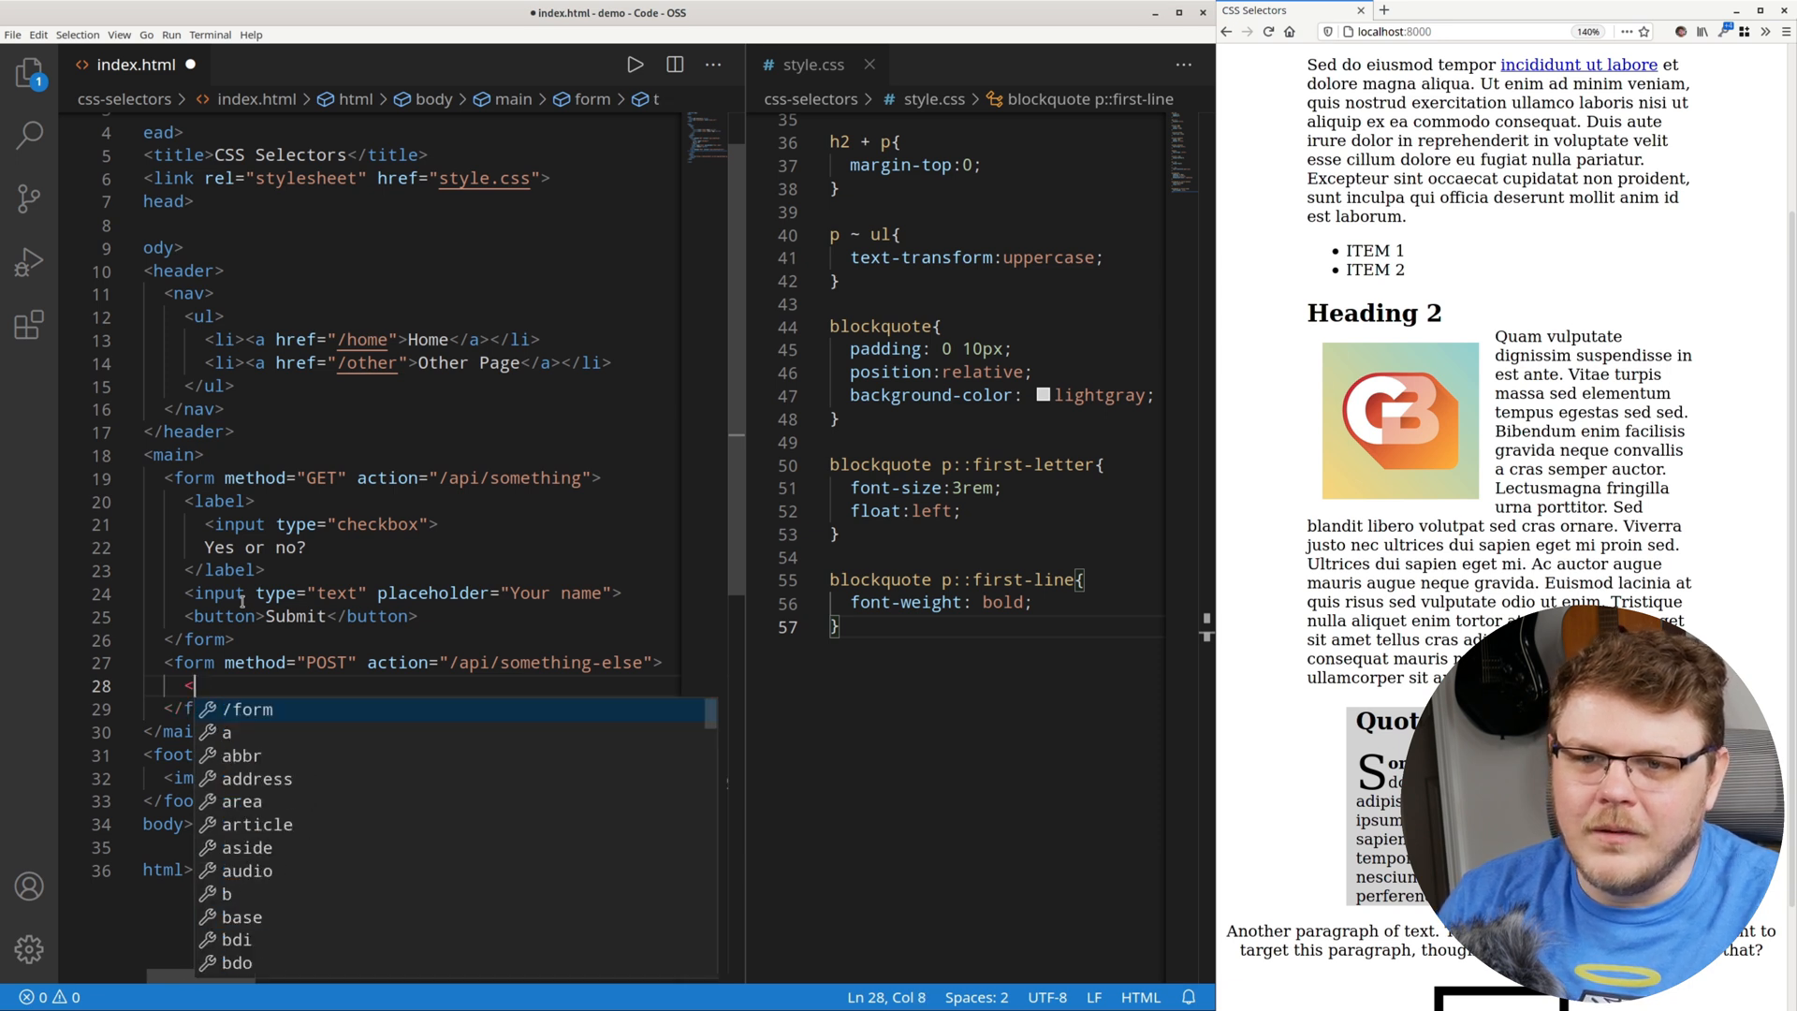
type("input name=")
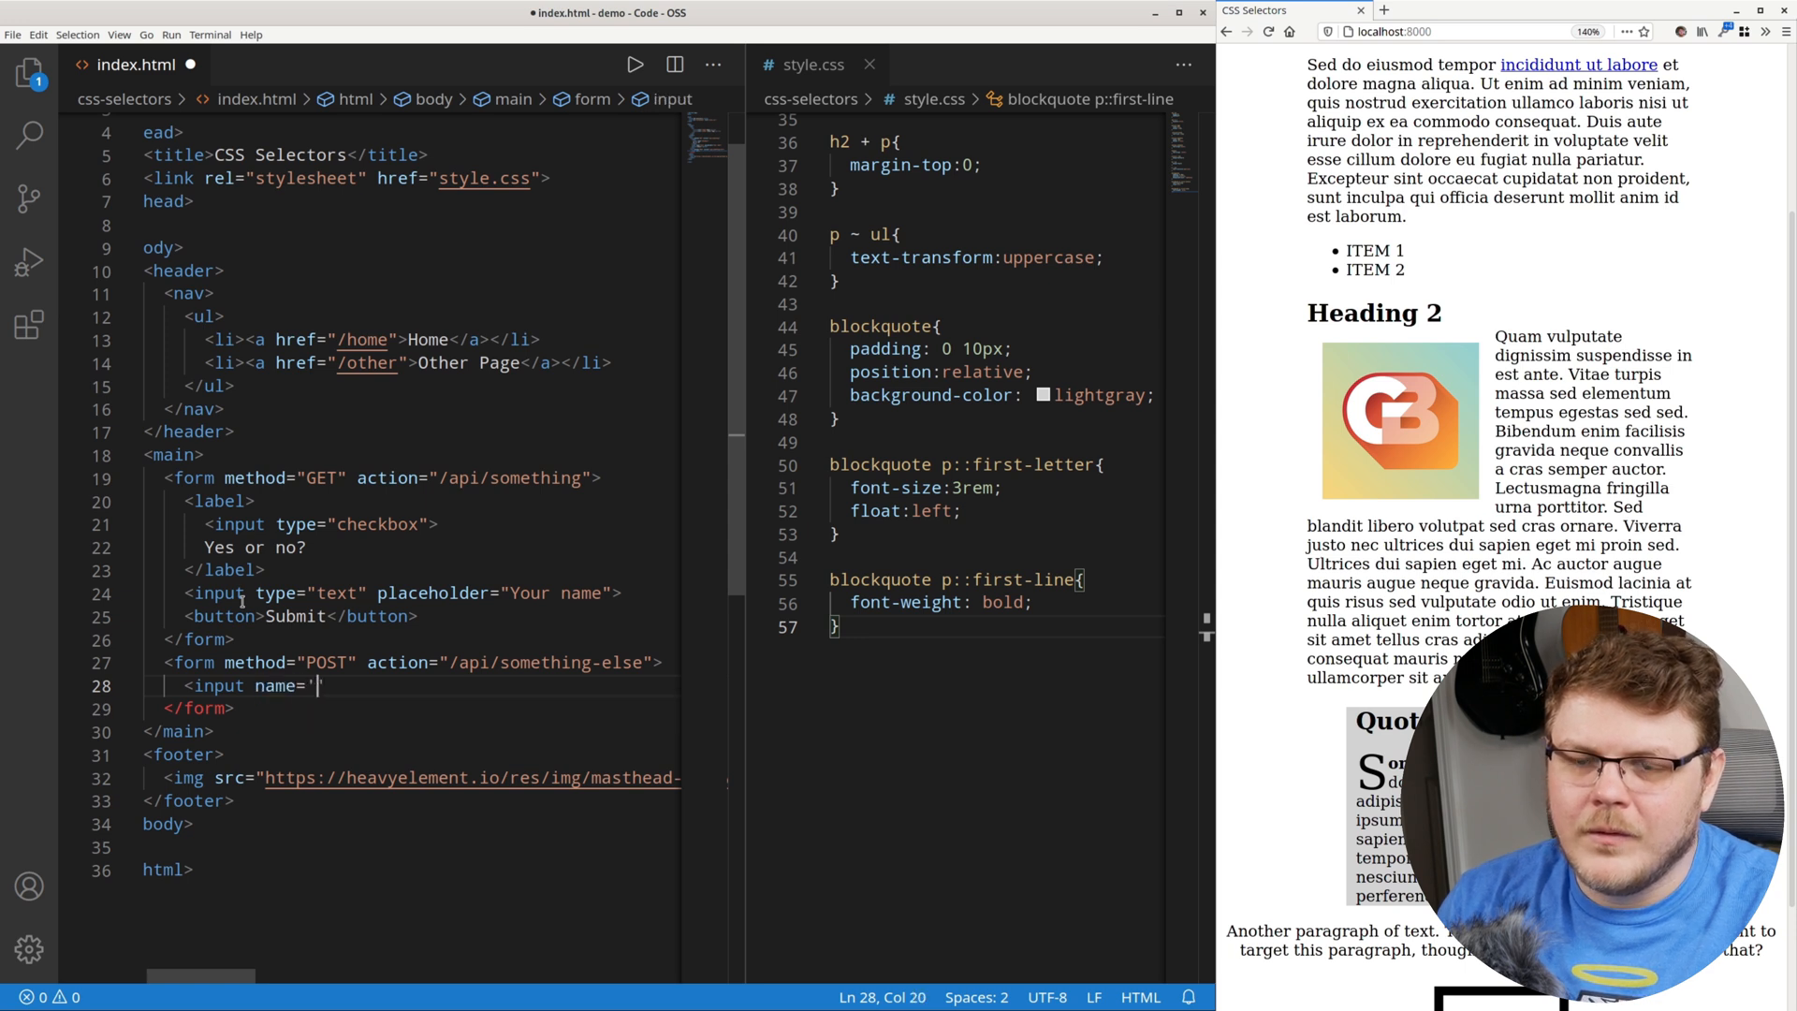
type("radio")
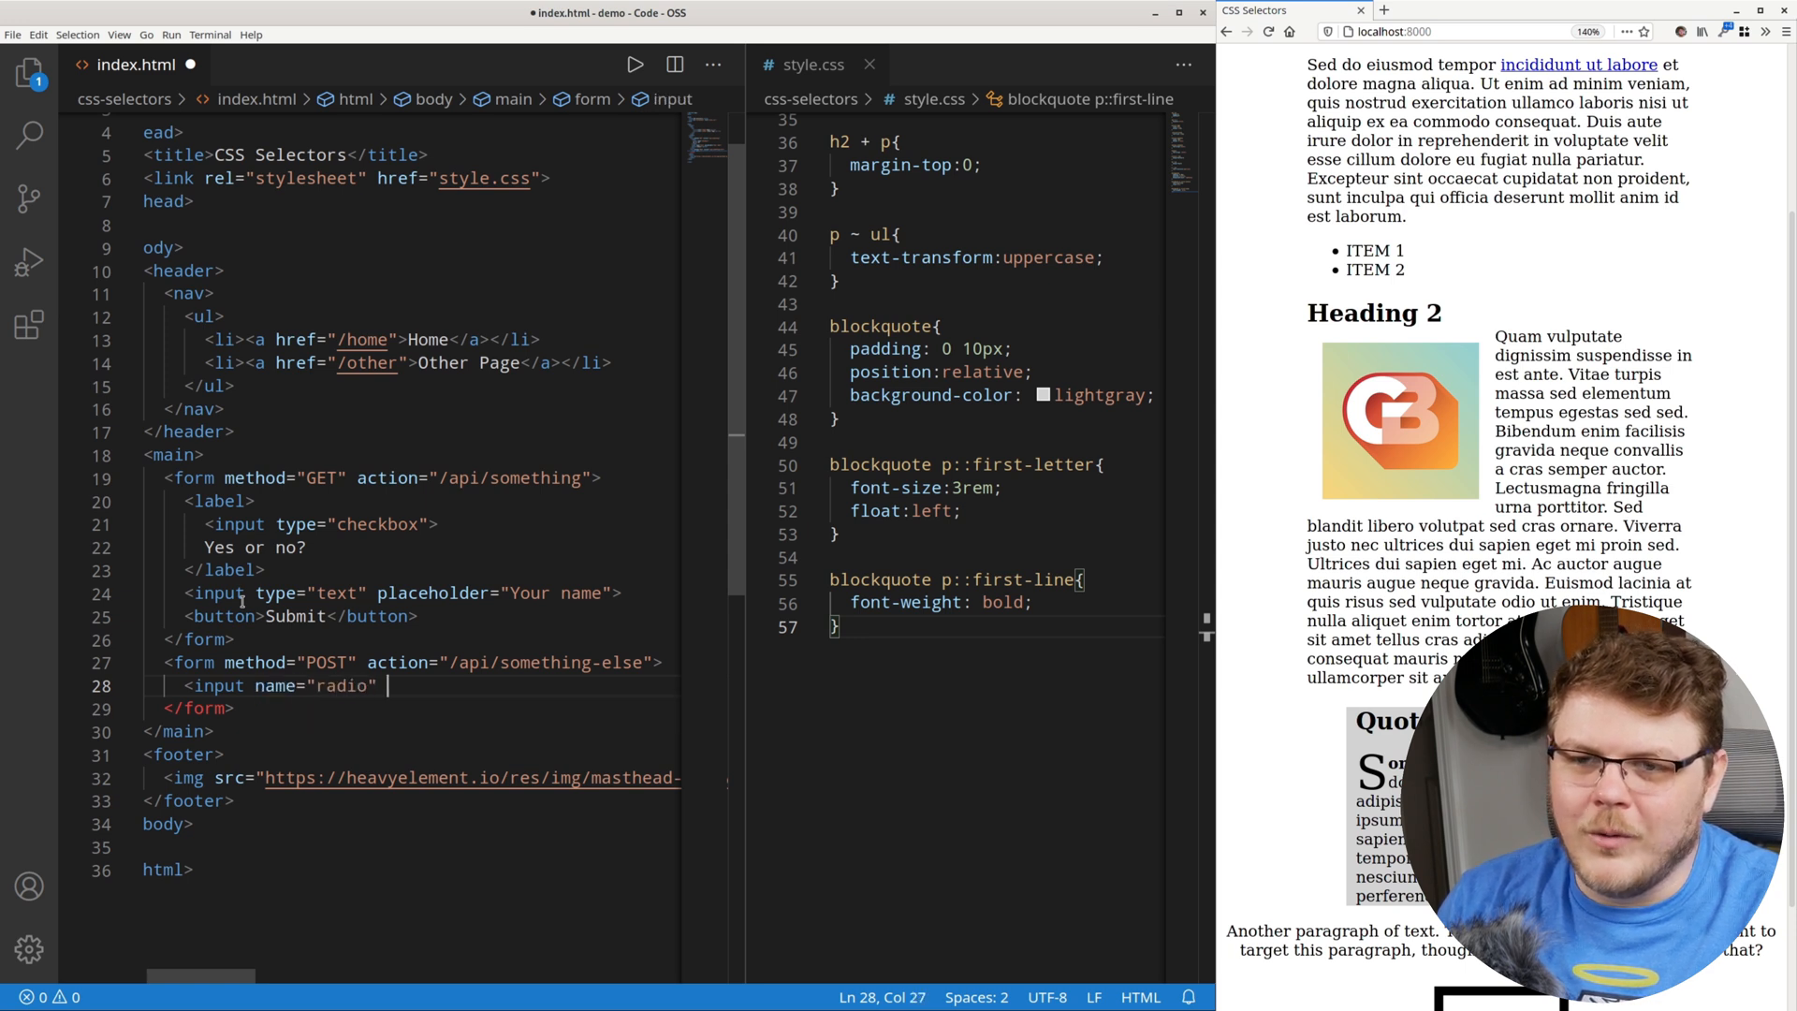
type("type=\"\"")
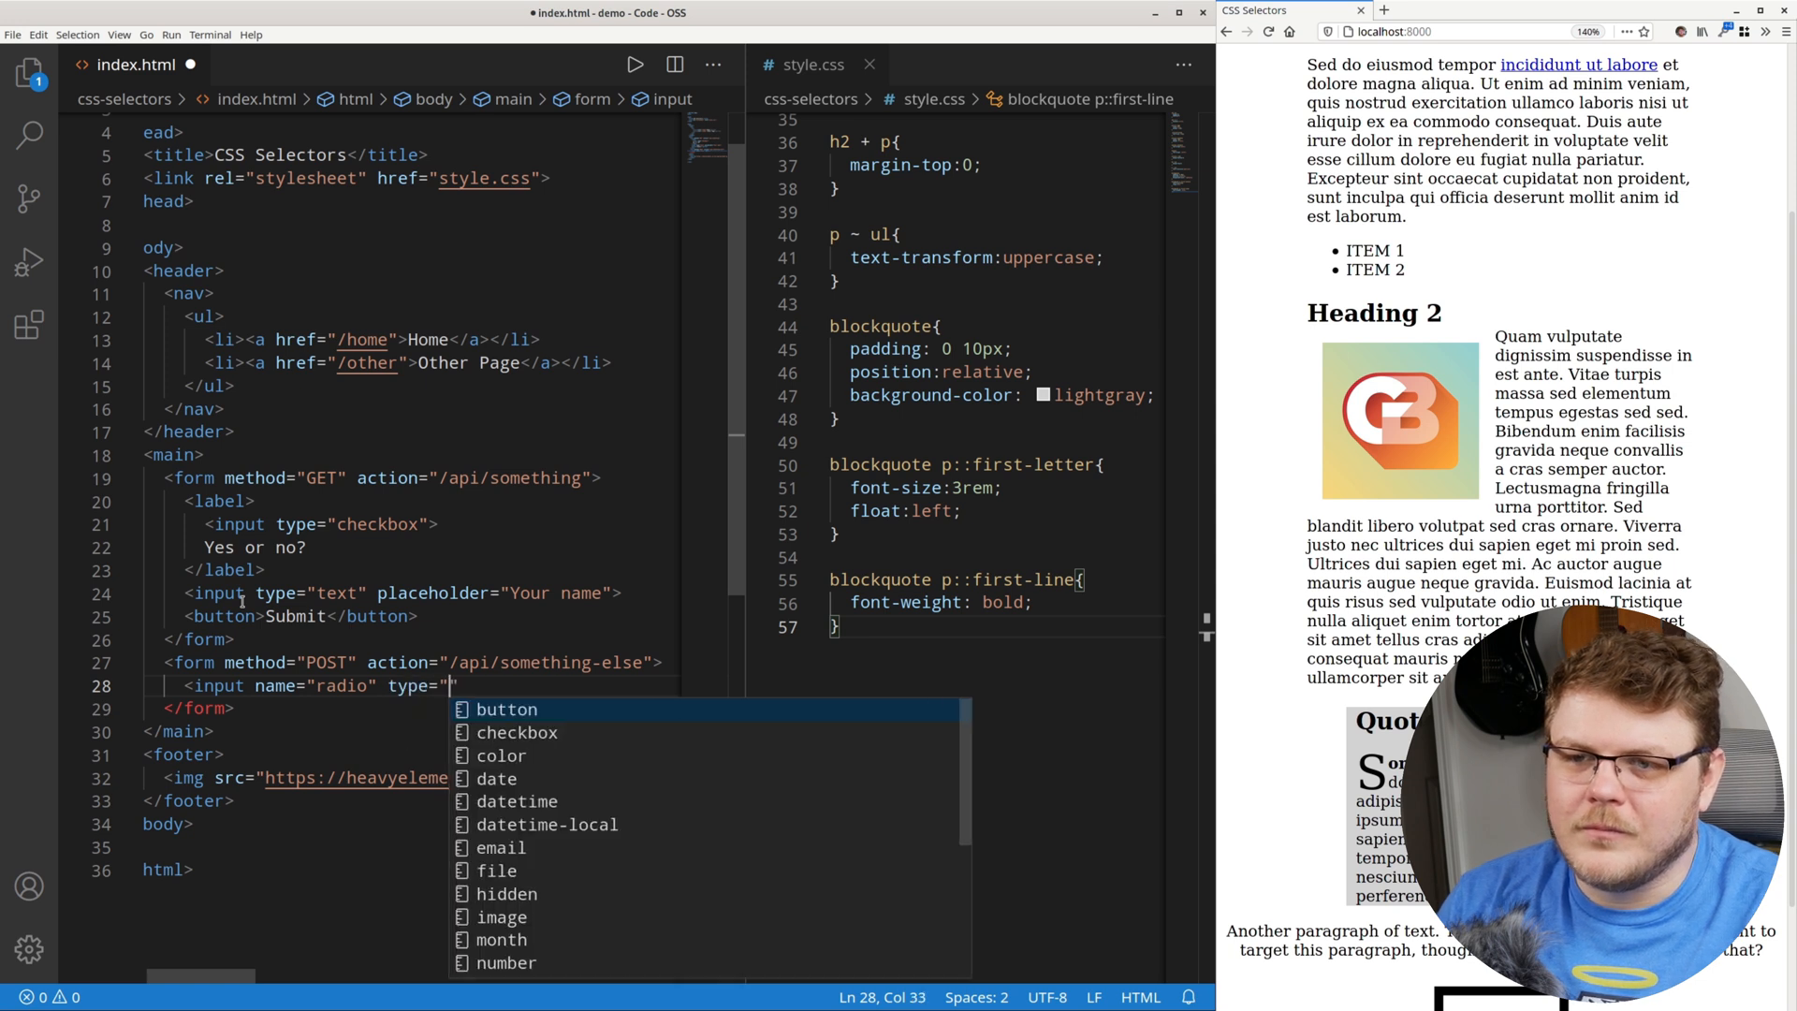
type("radio\">")
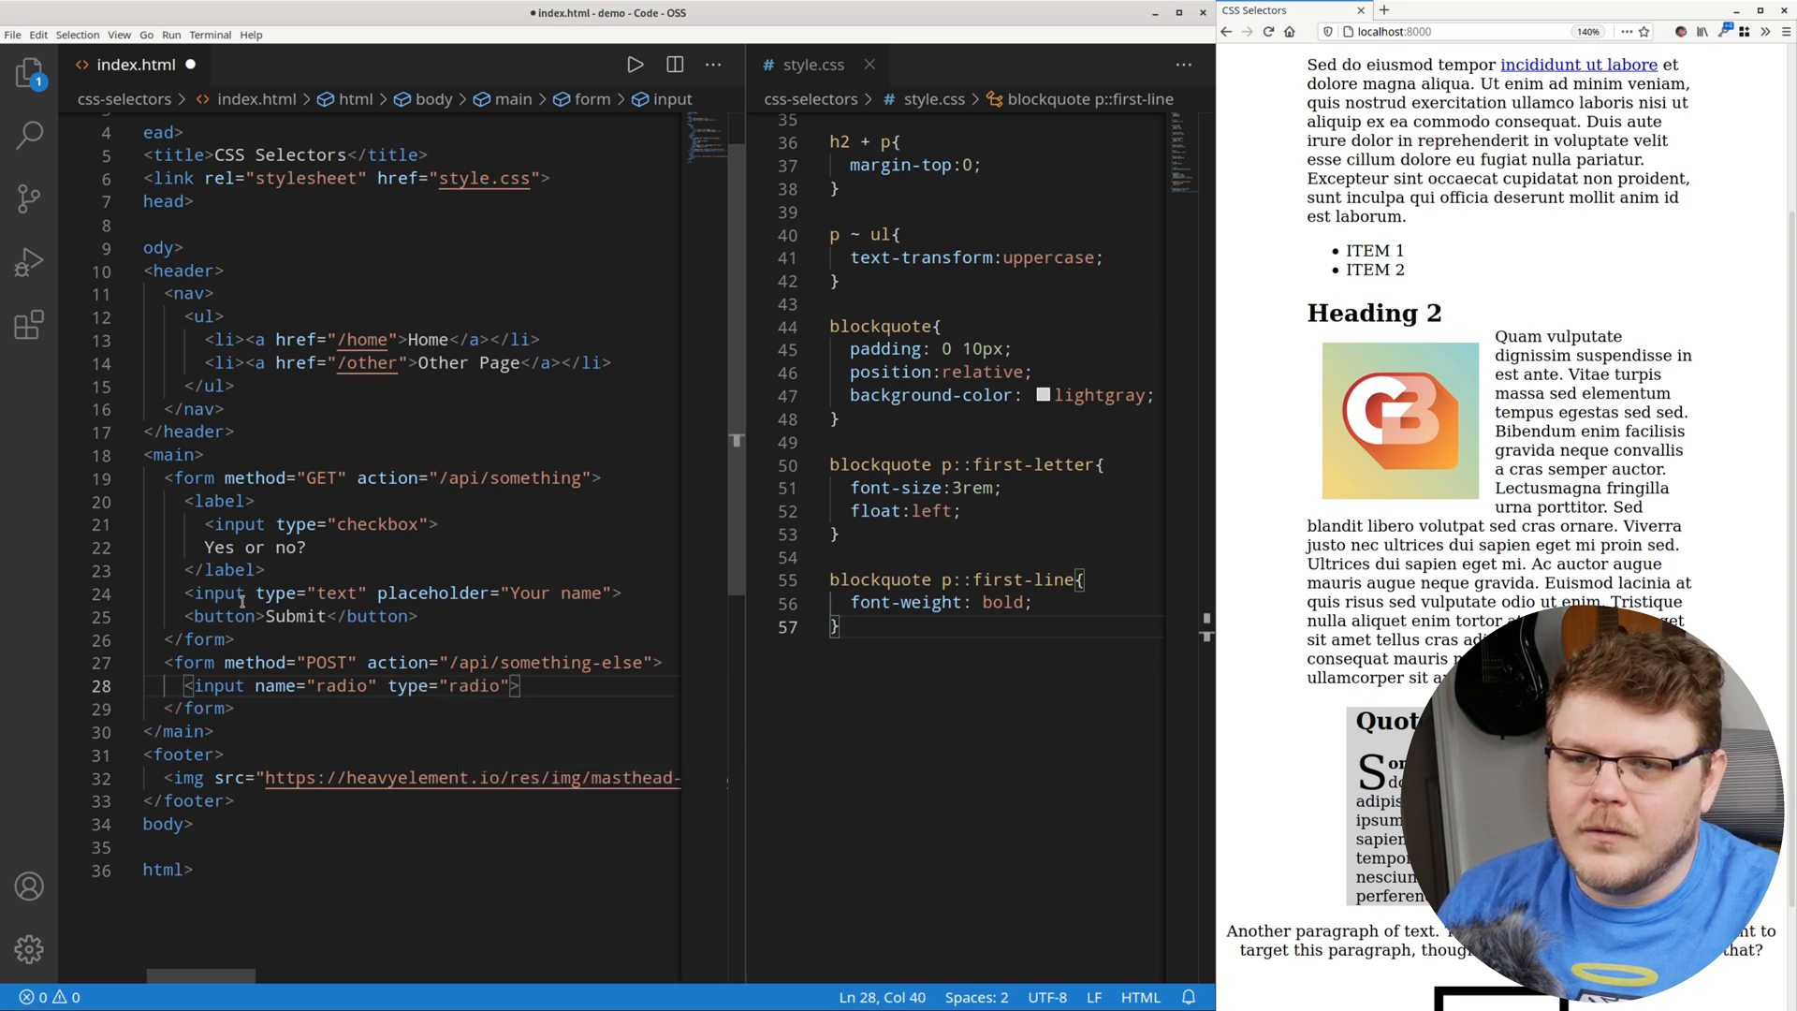
type("value+")
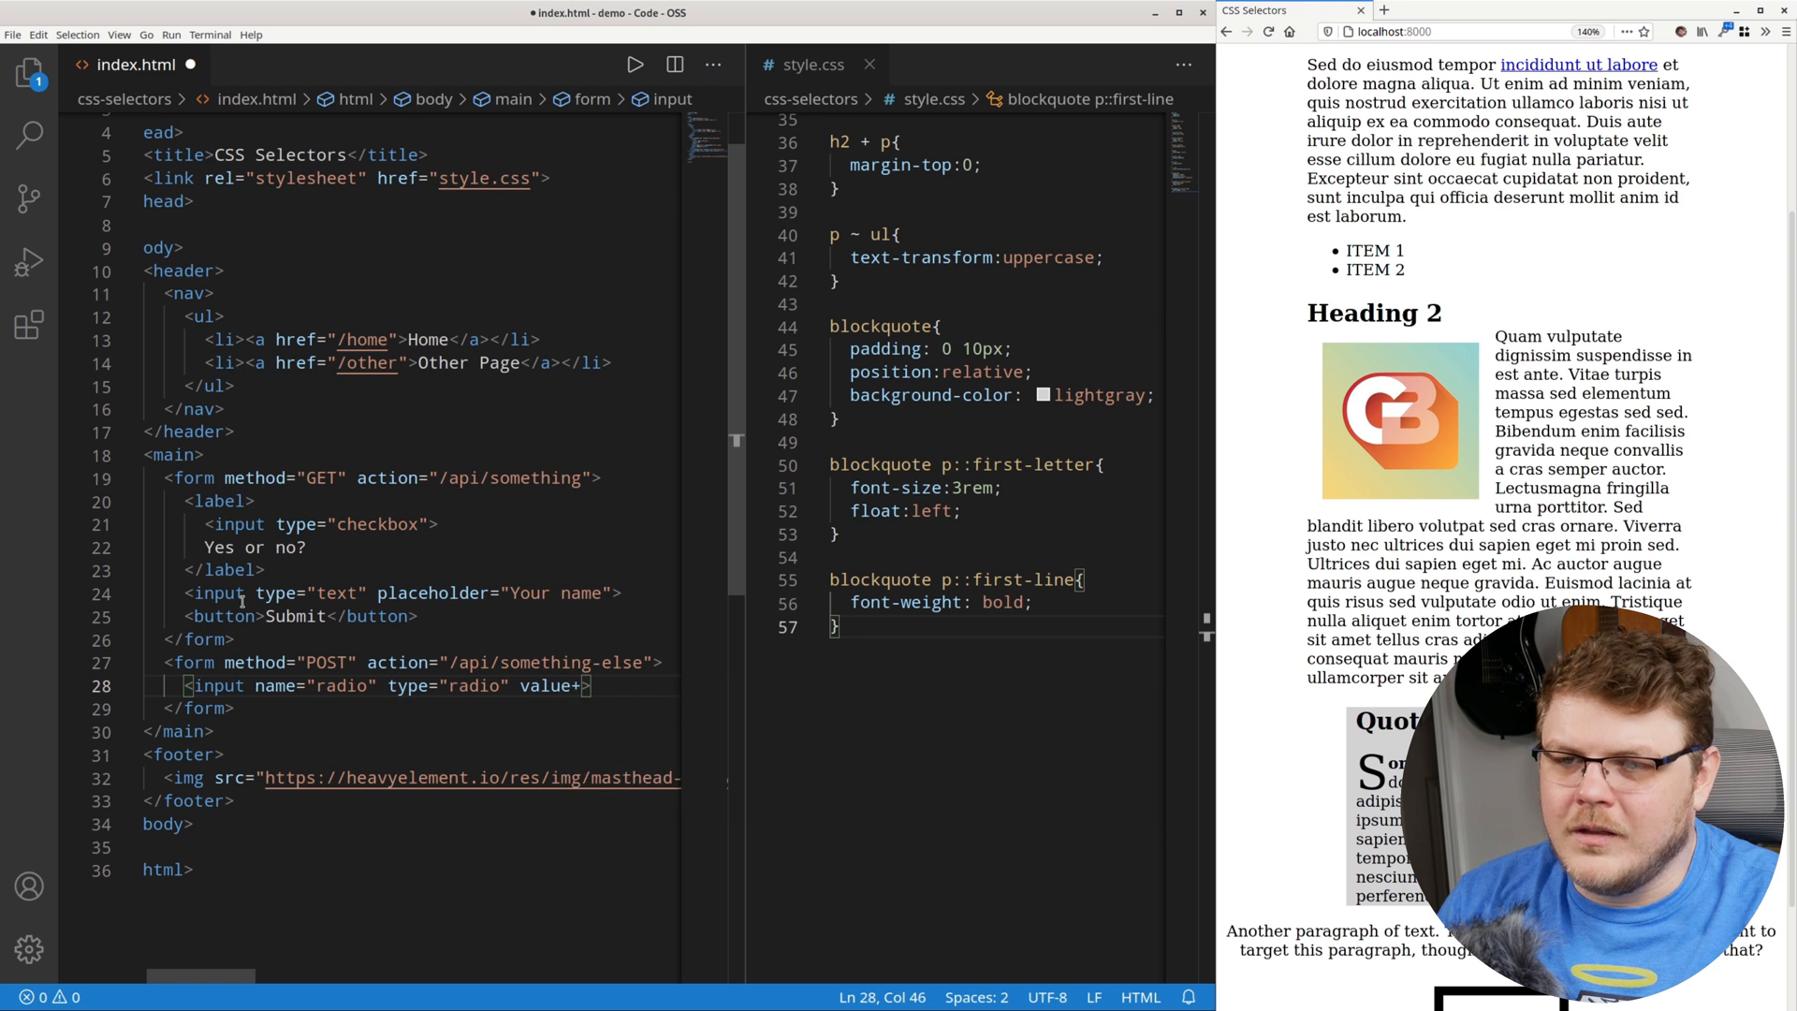
type("yes\"")
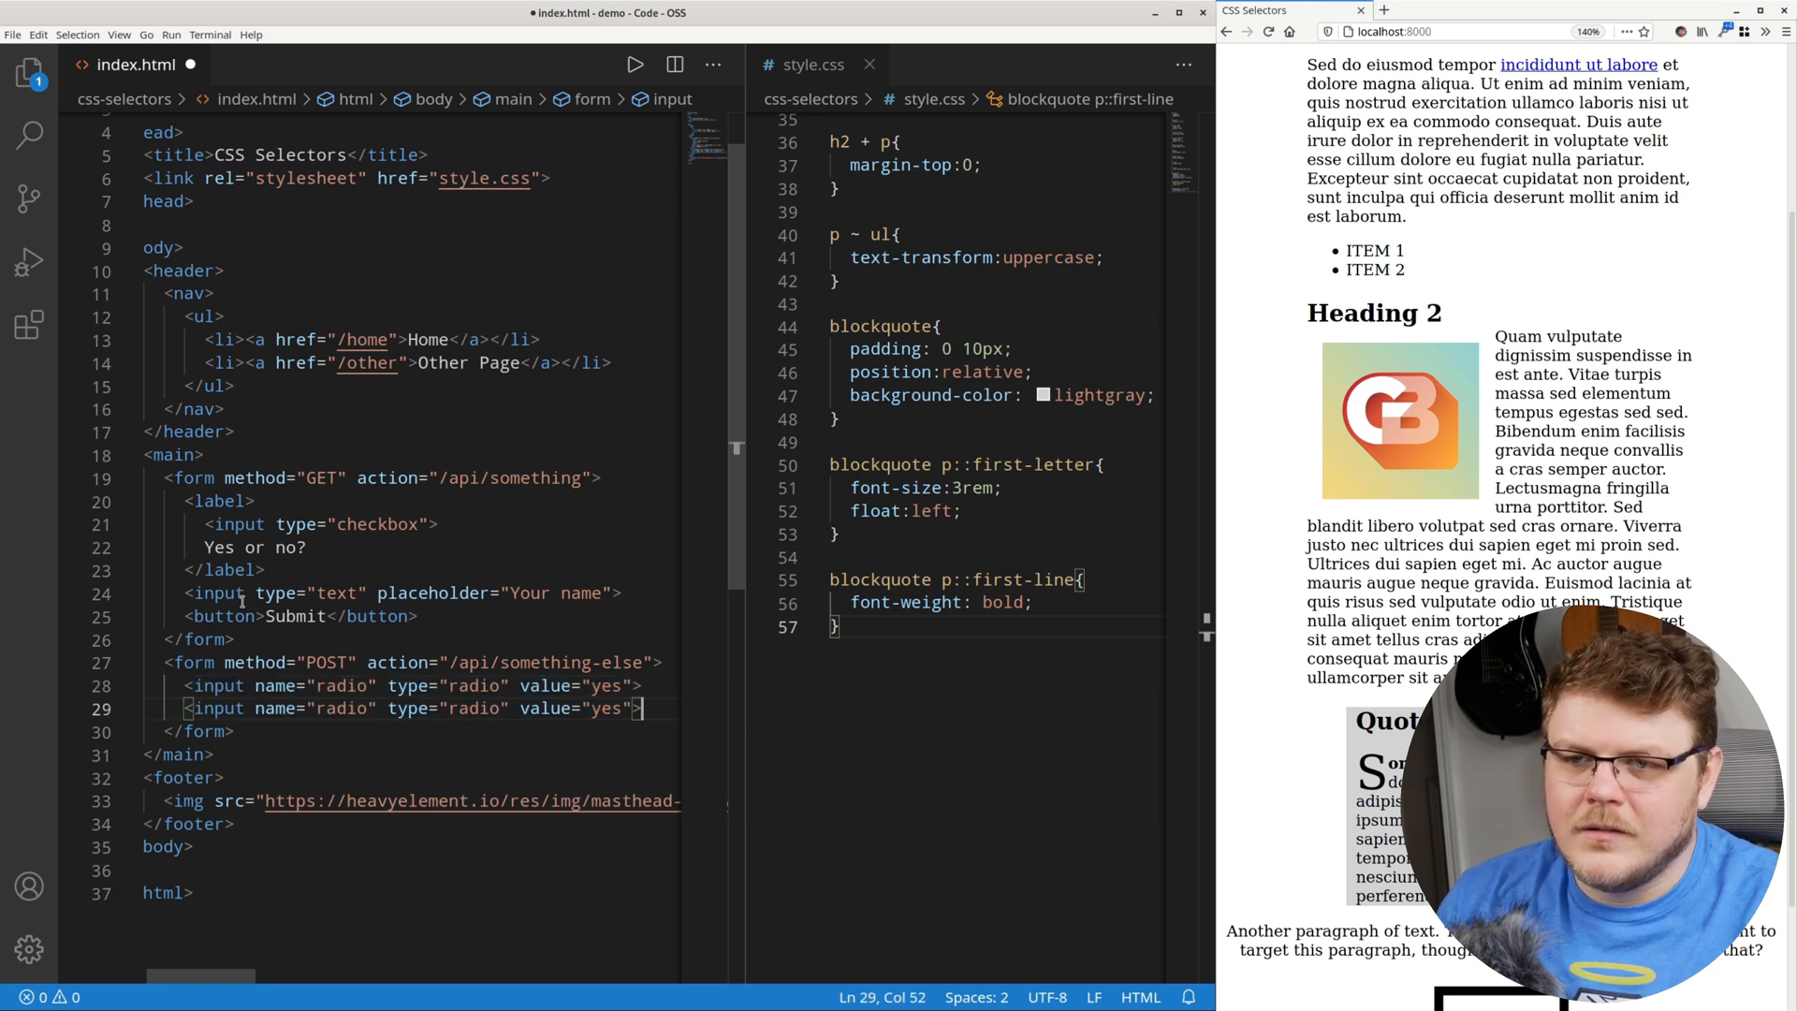
Wrap the first radio input in a label and add the Birthday date input.
double_click(608, 708)
type("<")
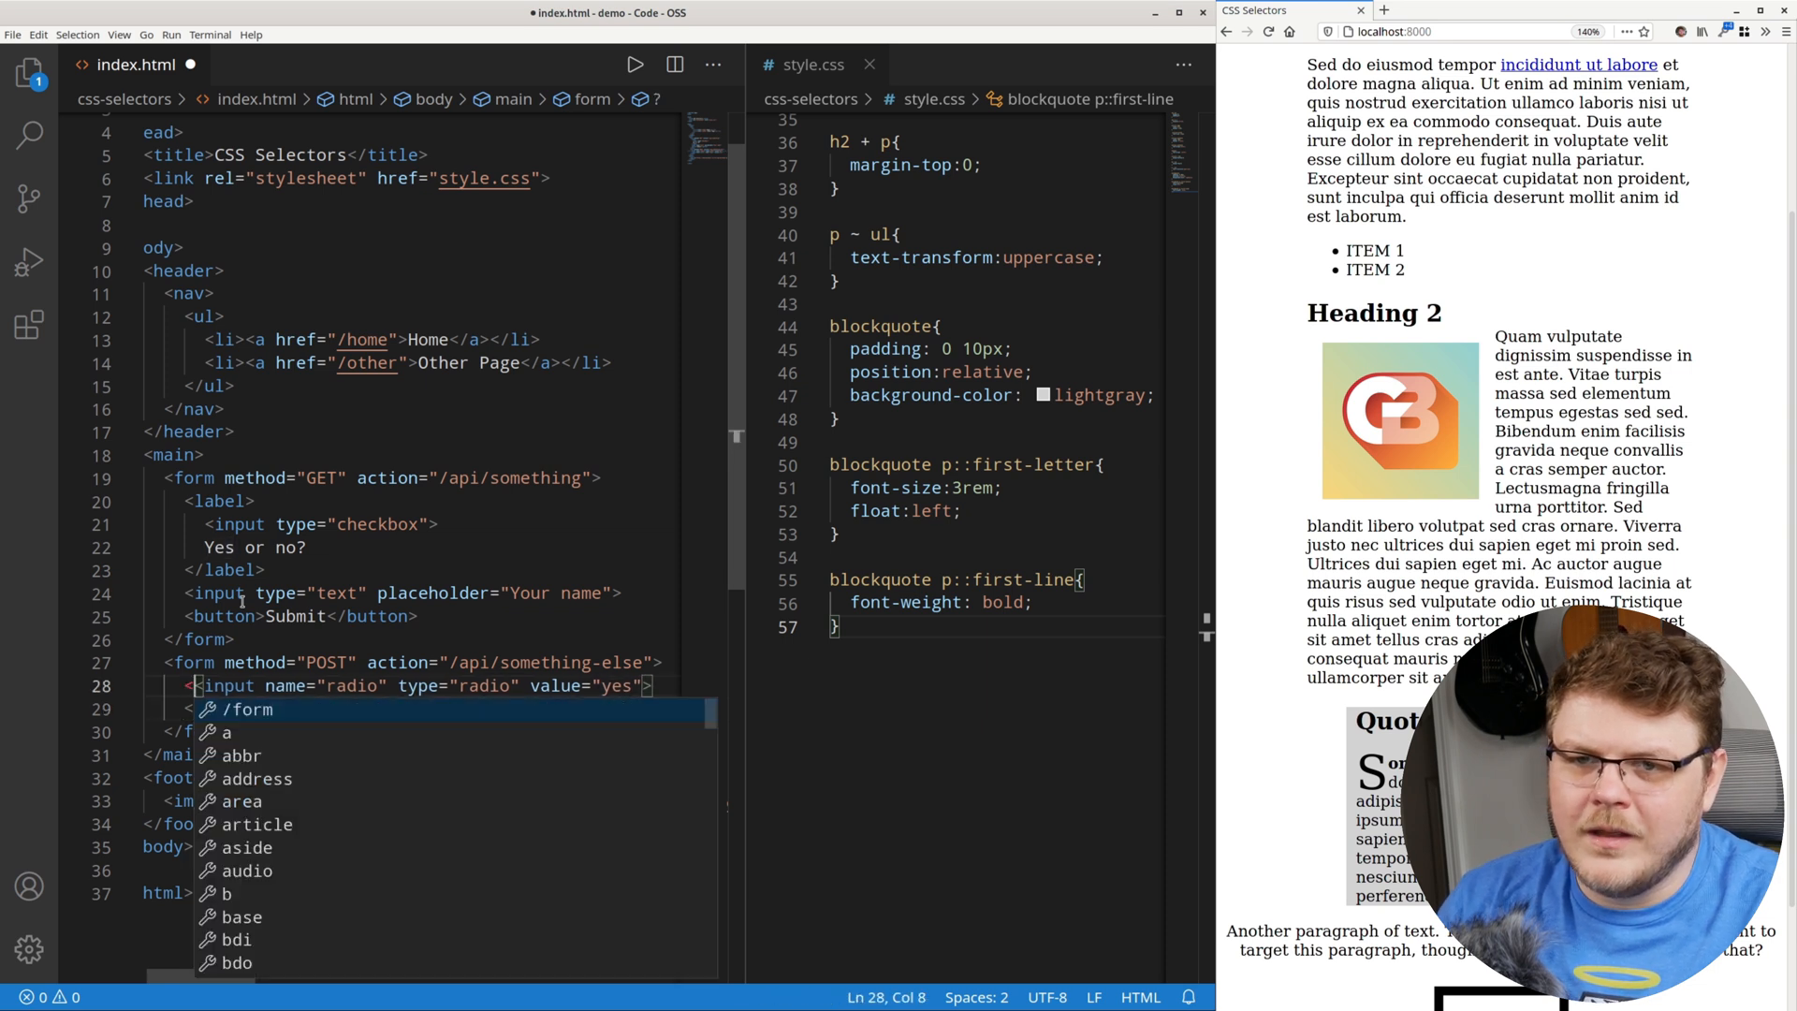
type("label>")
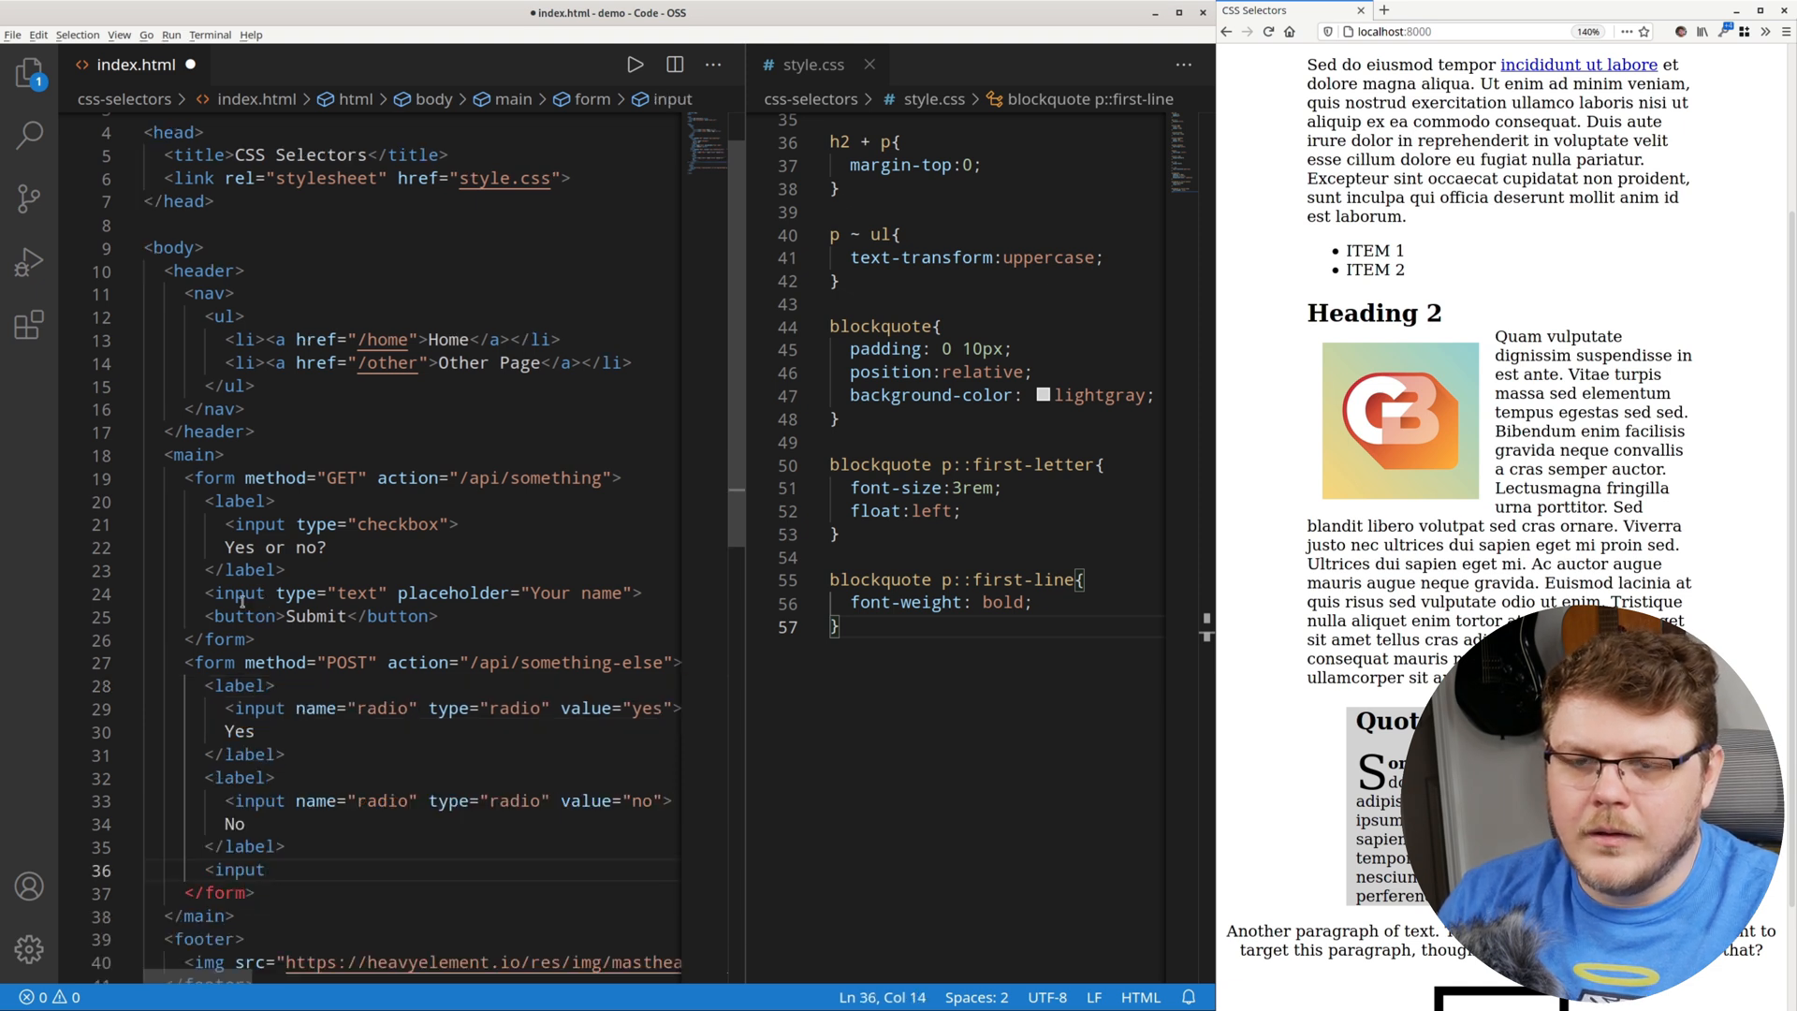
type("type='")
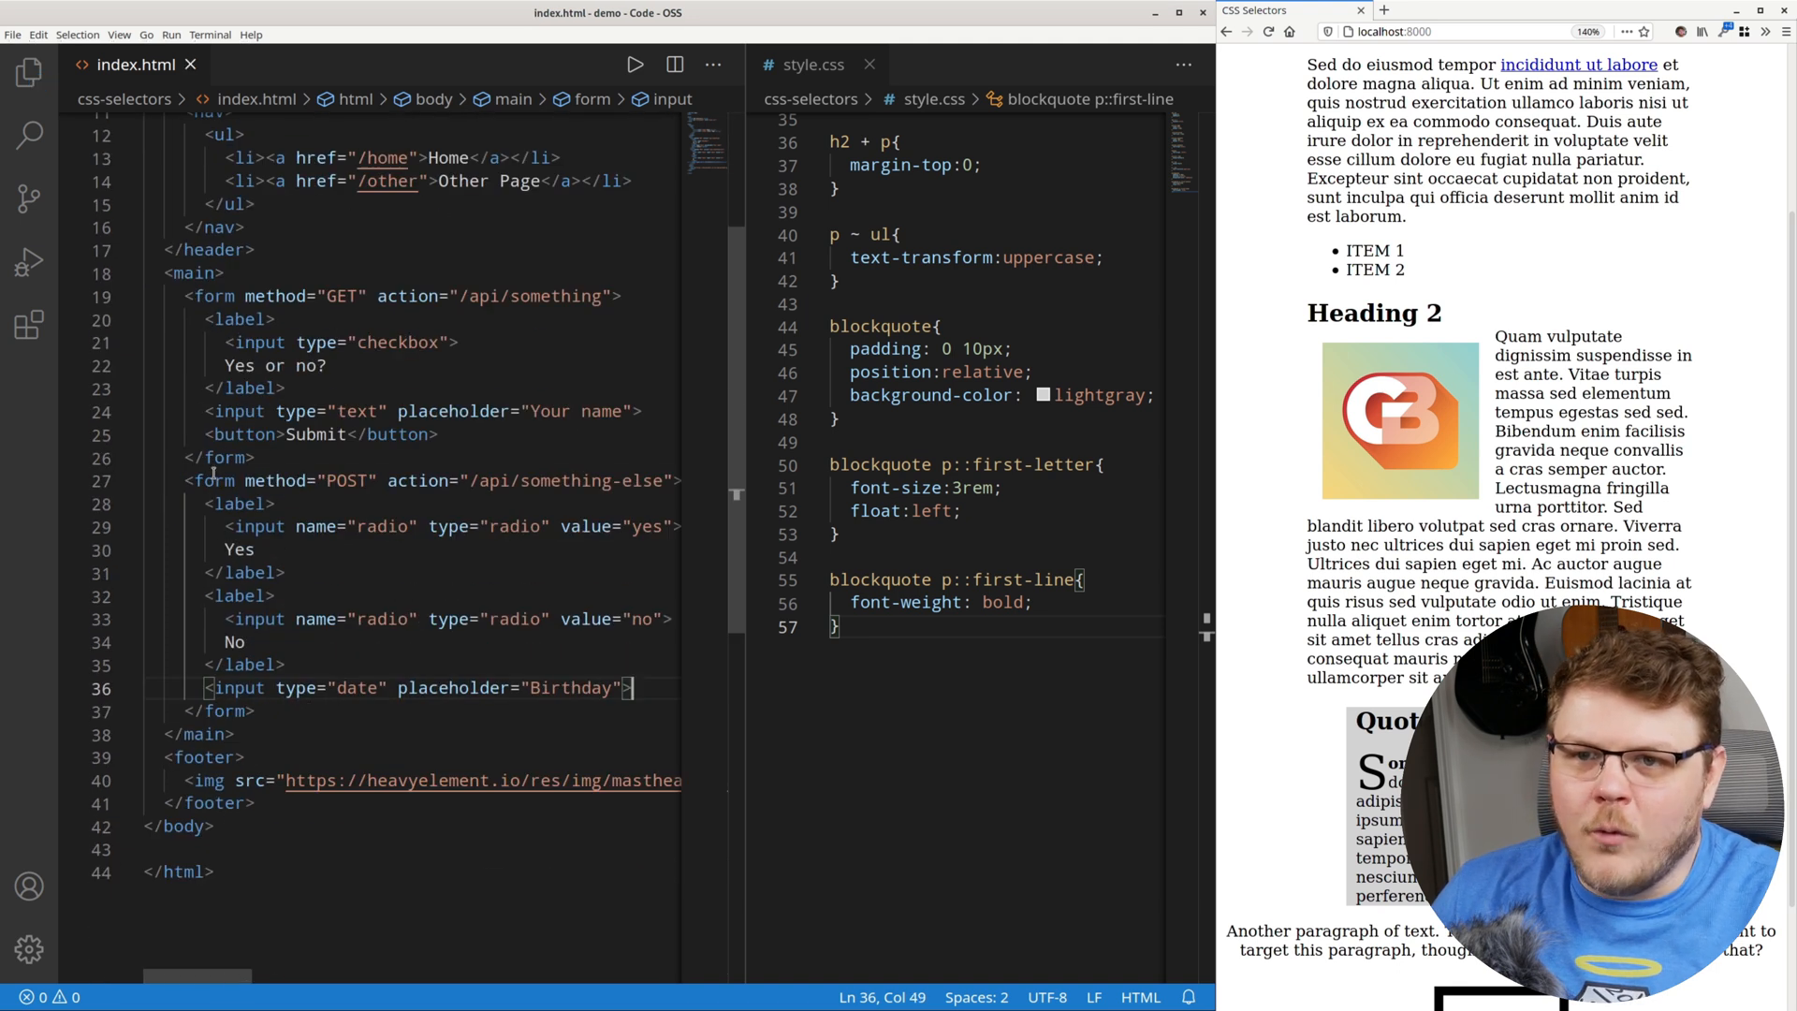
left_click(206, 733)
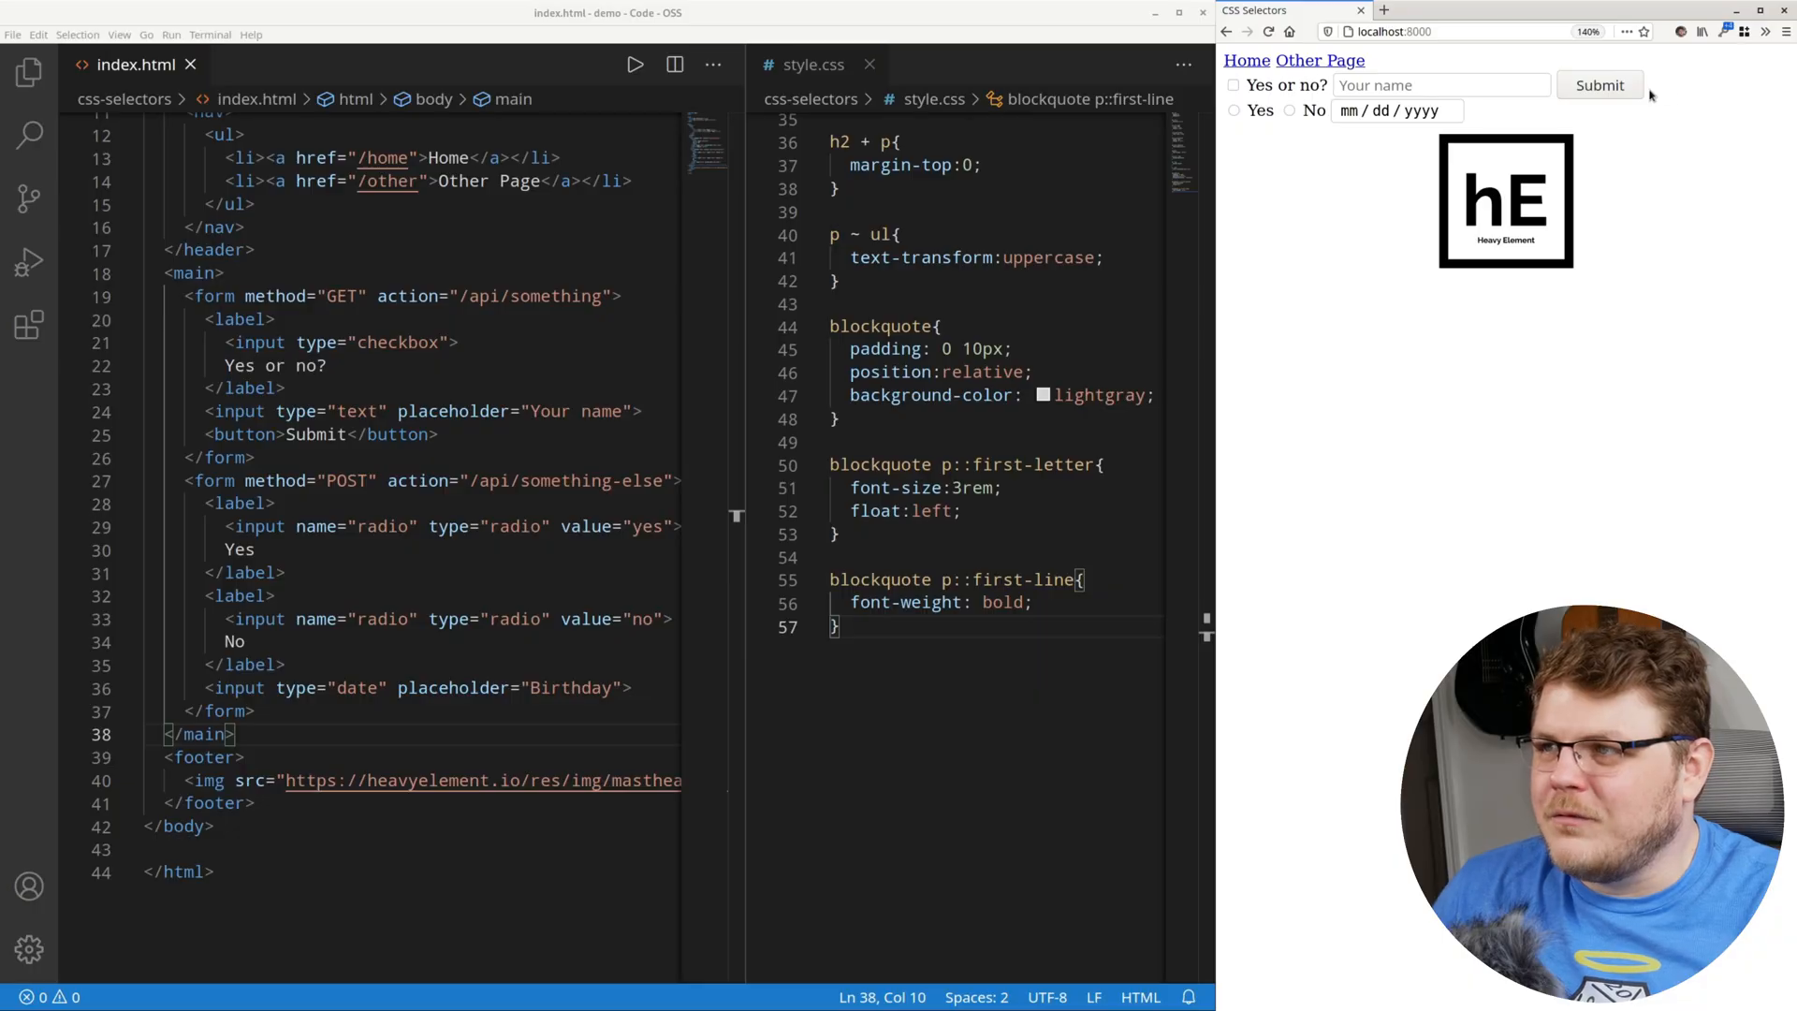
mouse_move(1326, 149)
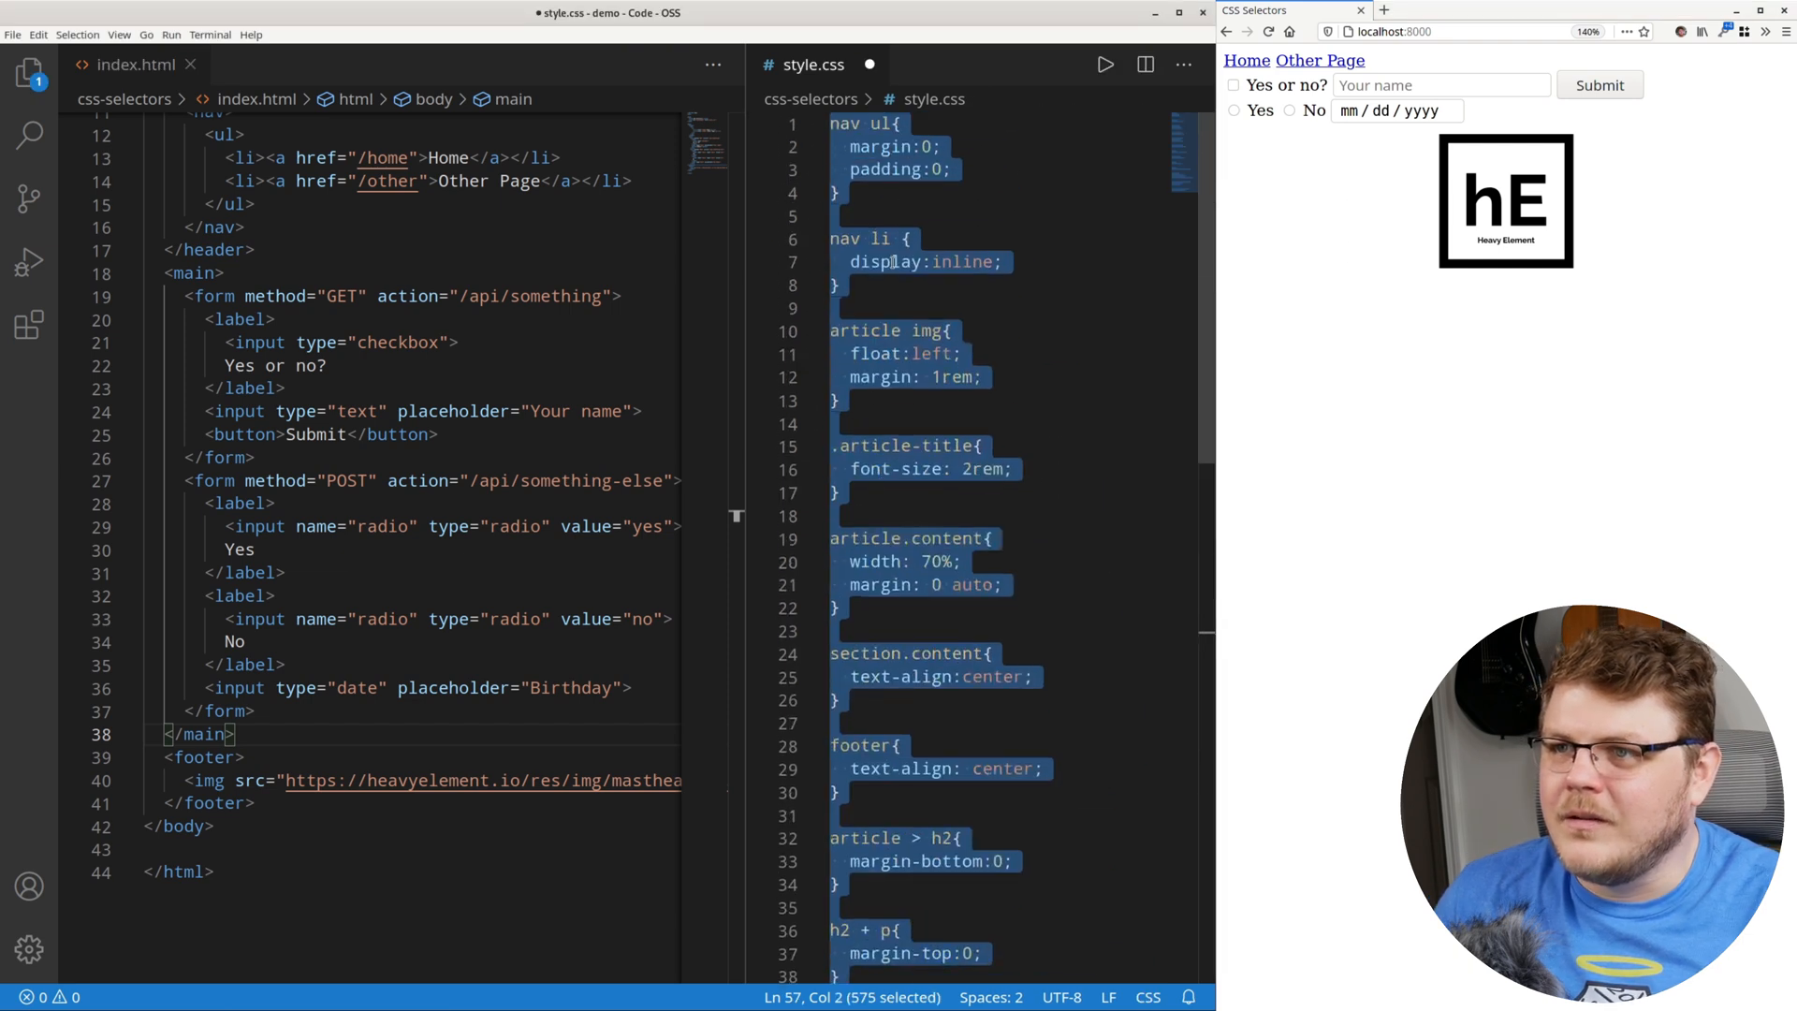
Scroll down through style.css to the remaining nav list and footer rules.
scroll("down", 3)
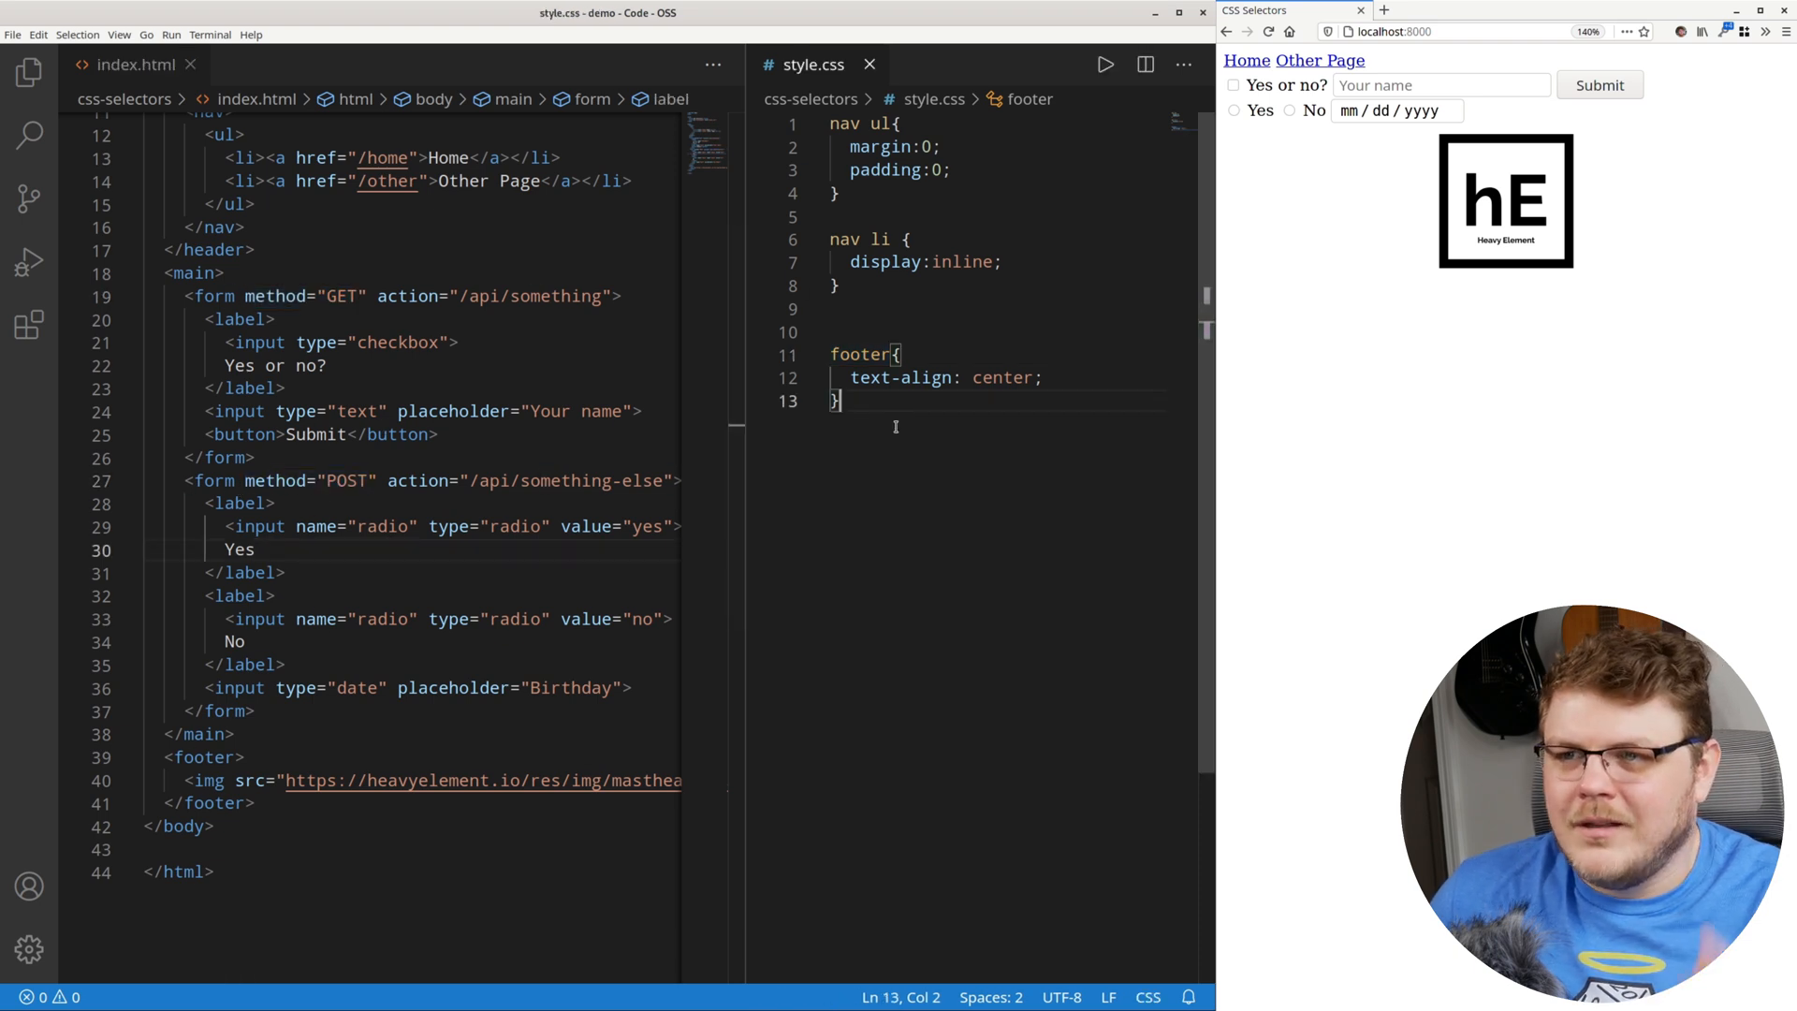
Below the footer rule, write form[method="GET"] with 10px padding and lightgreen background.
key("Enter")
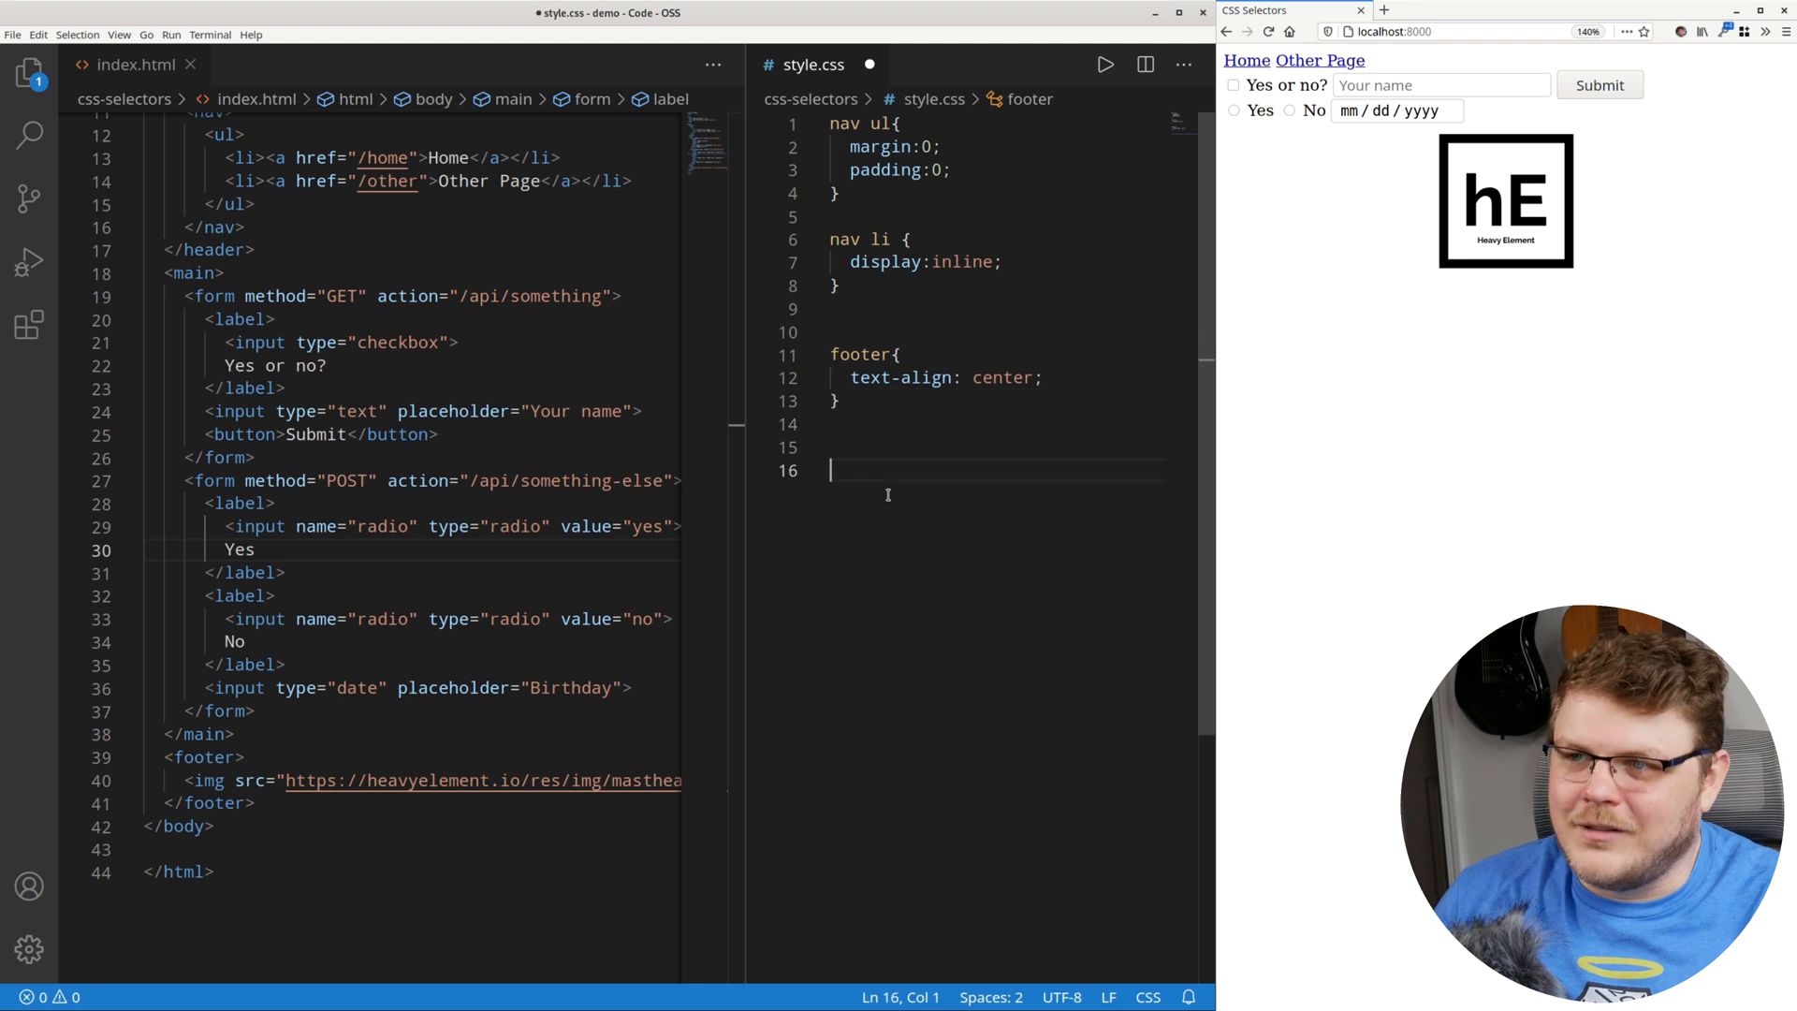
type("form")
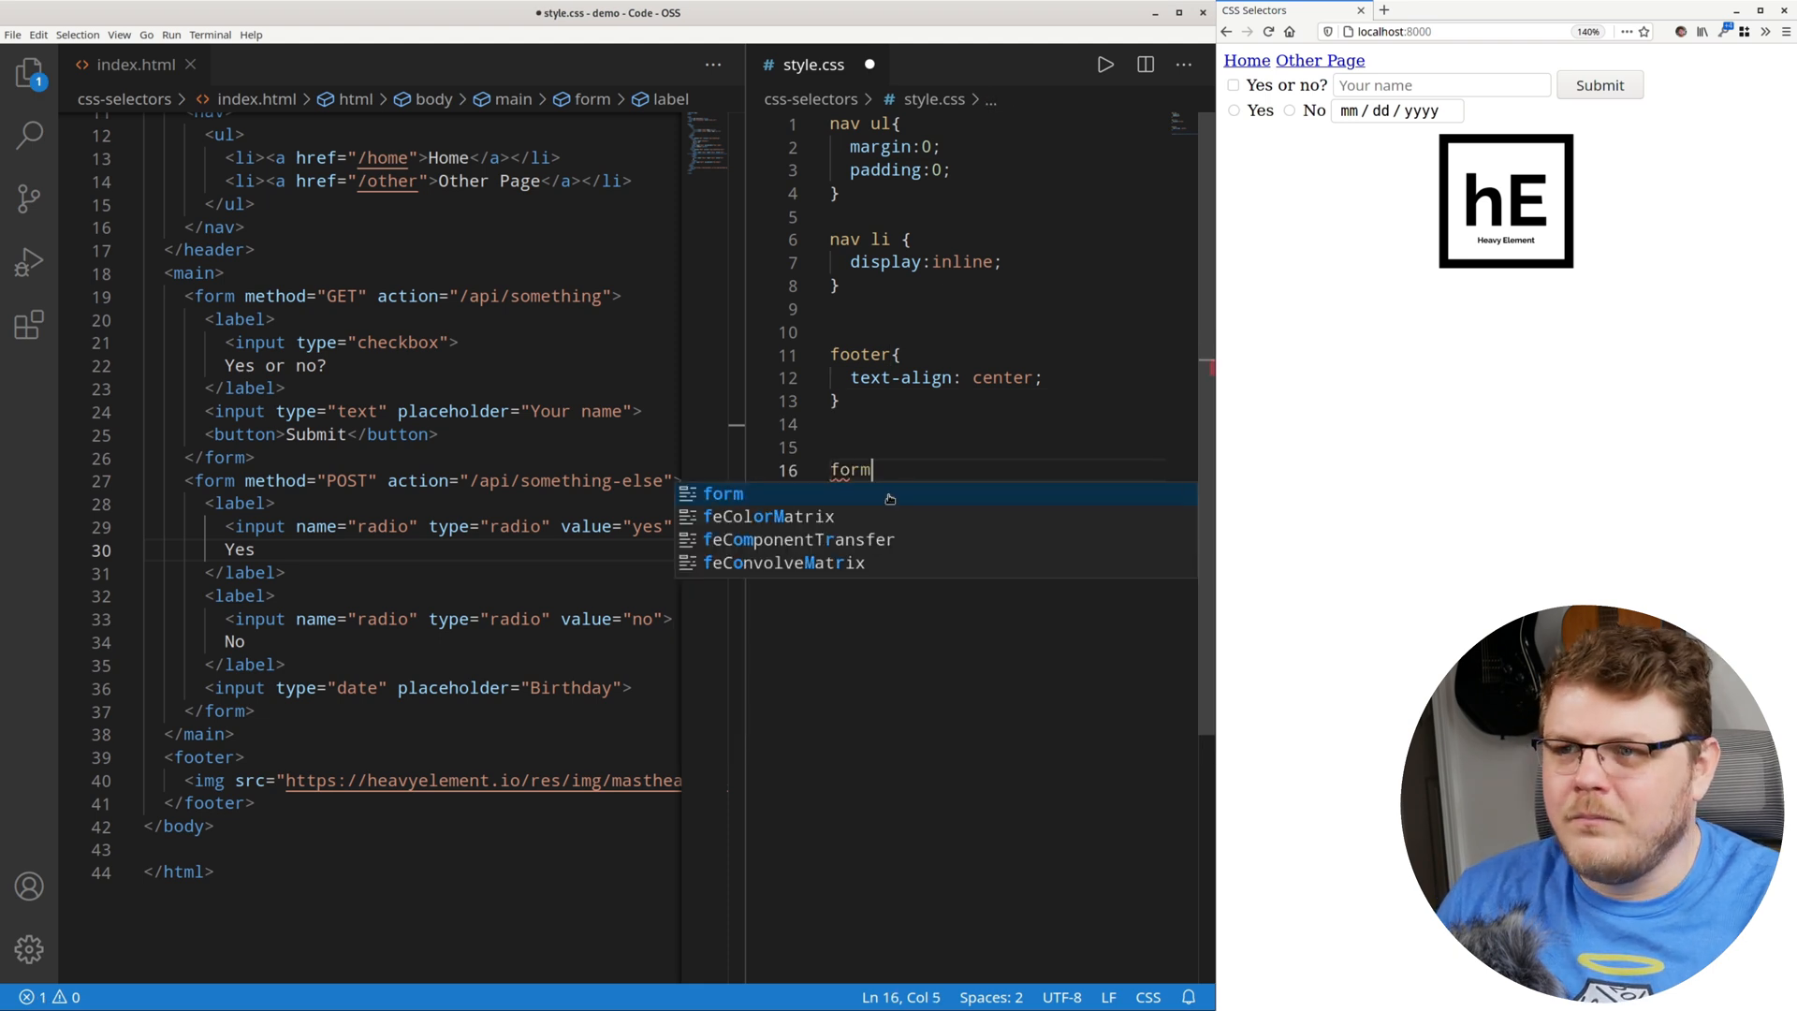
type("[")
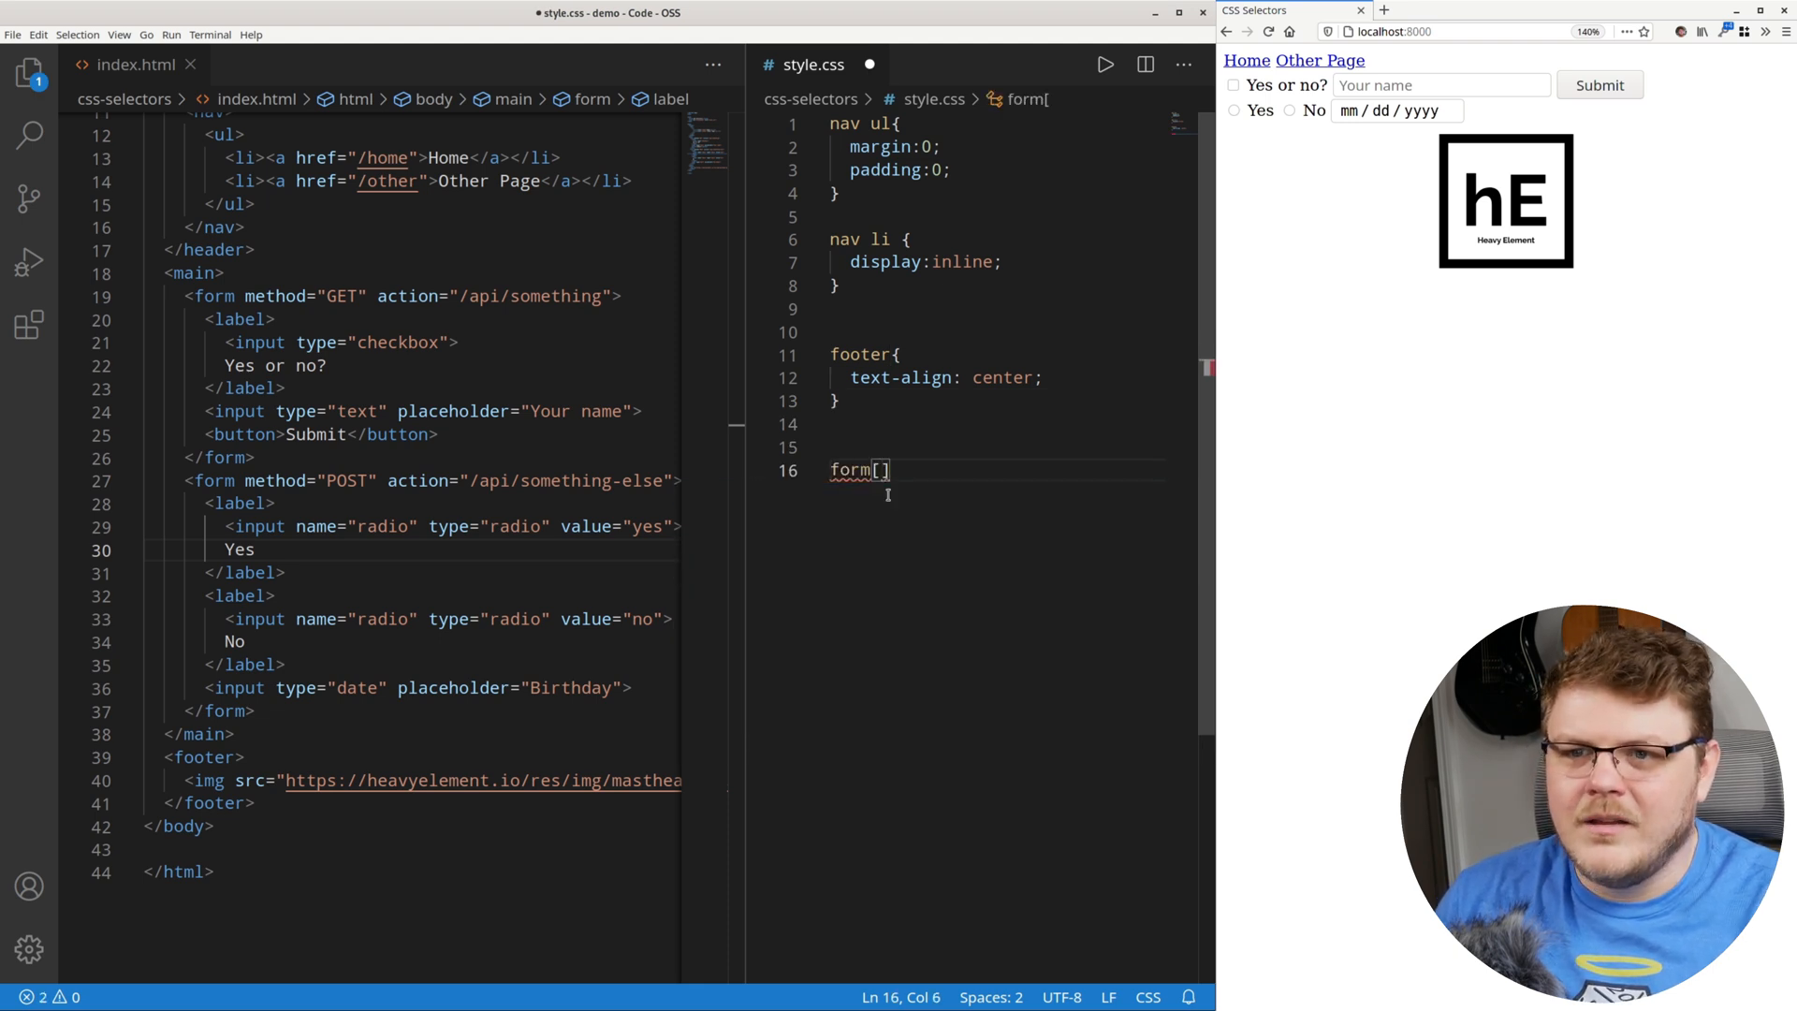
type("method=\"GET")
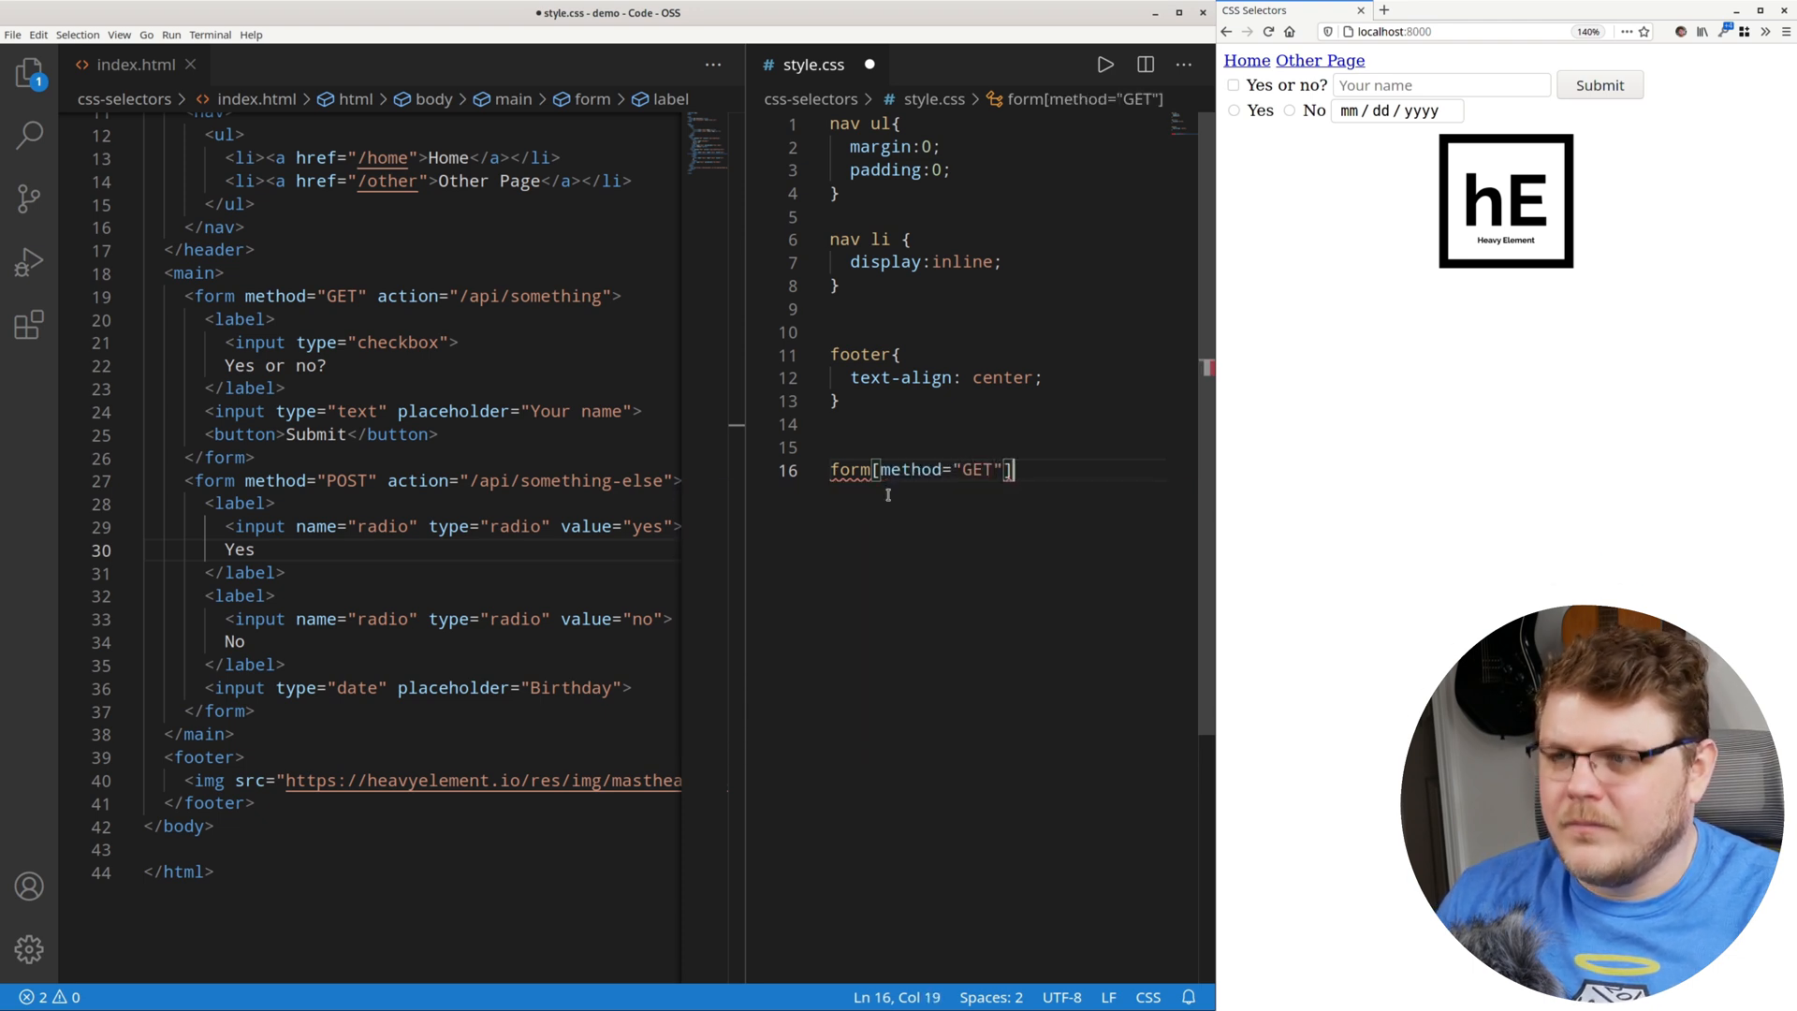
type("{")
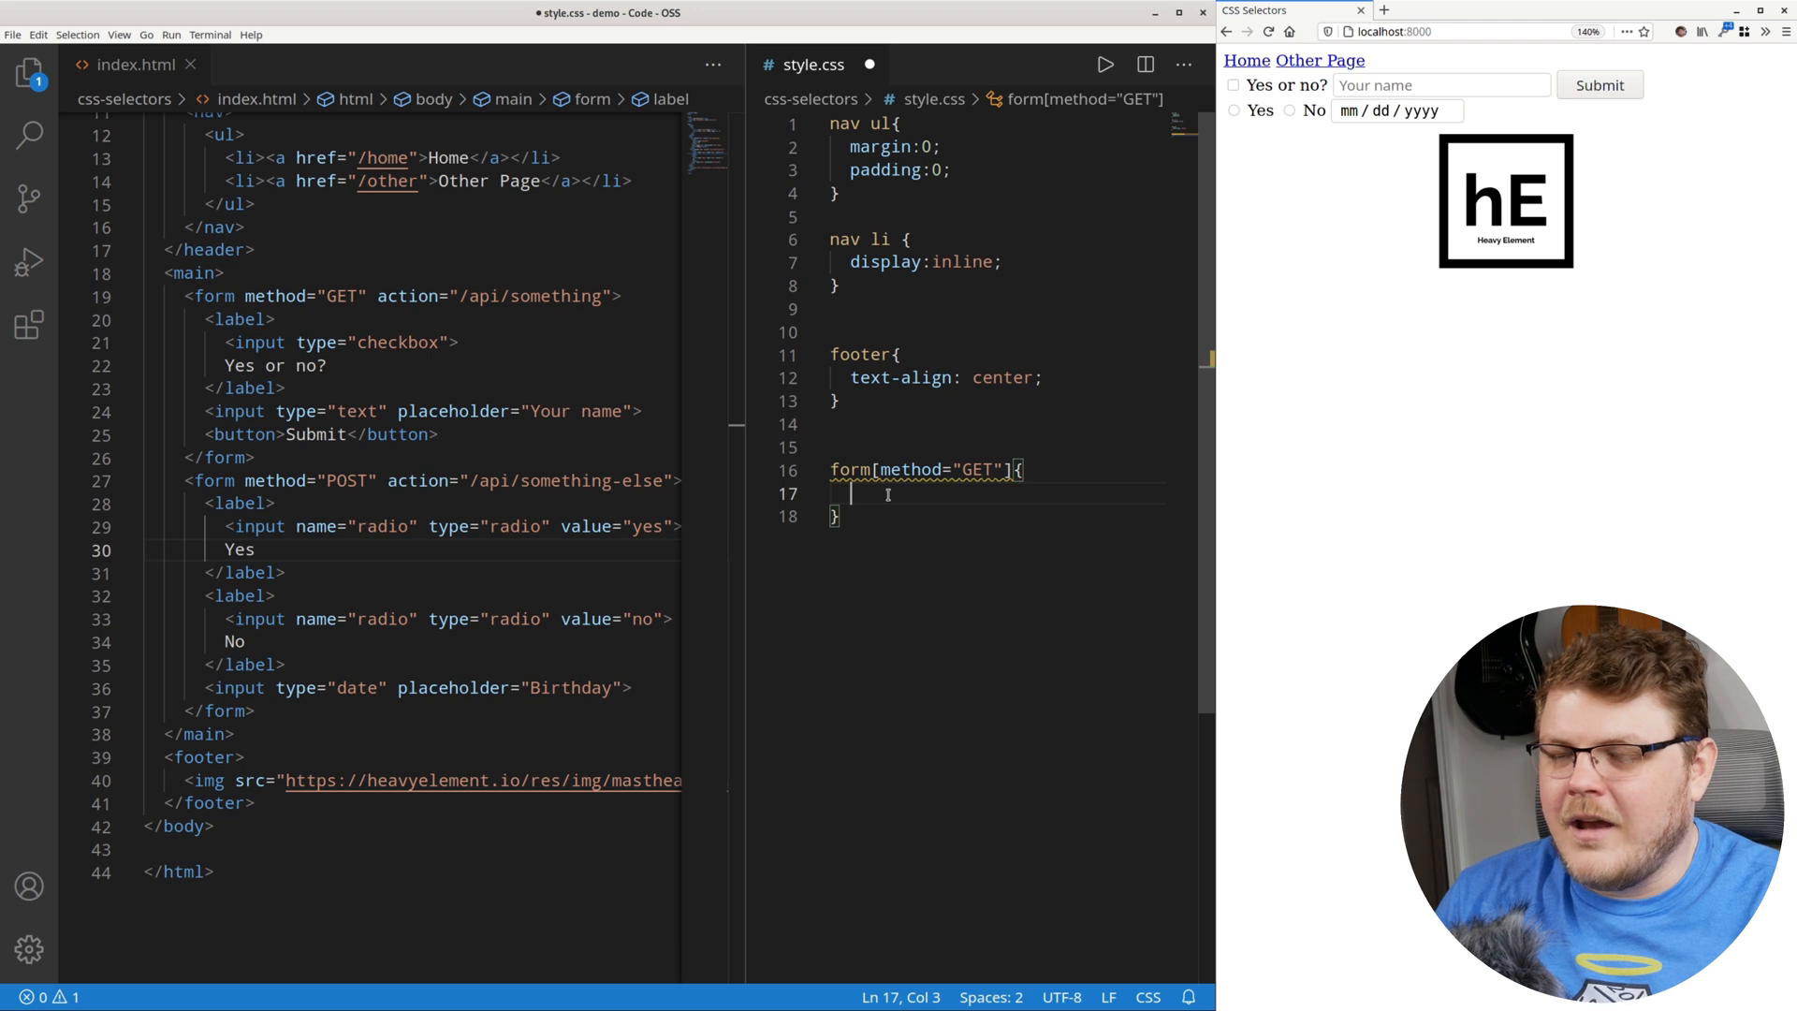
type("padding")
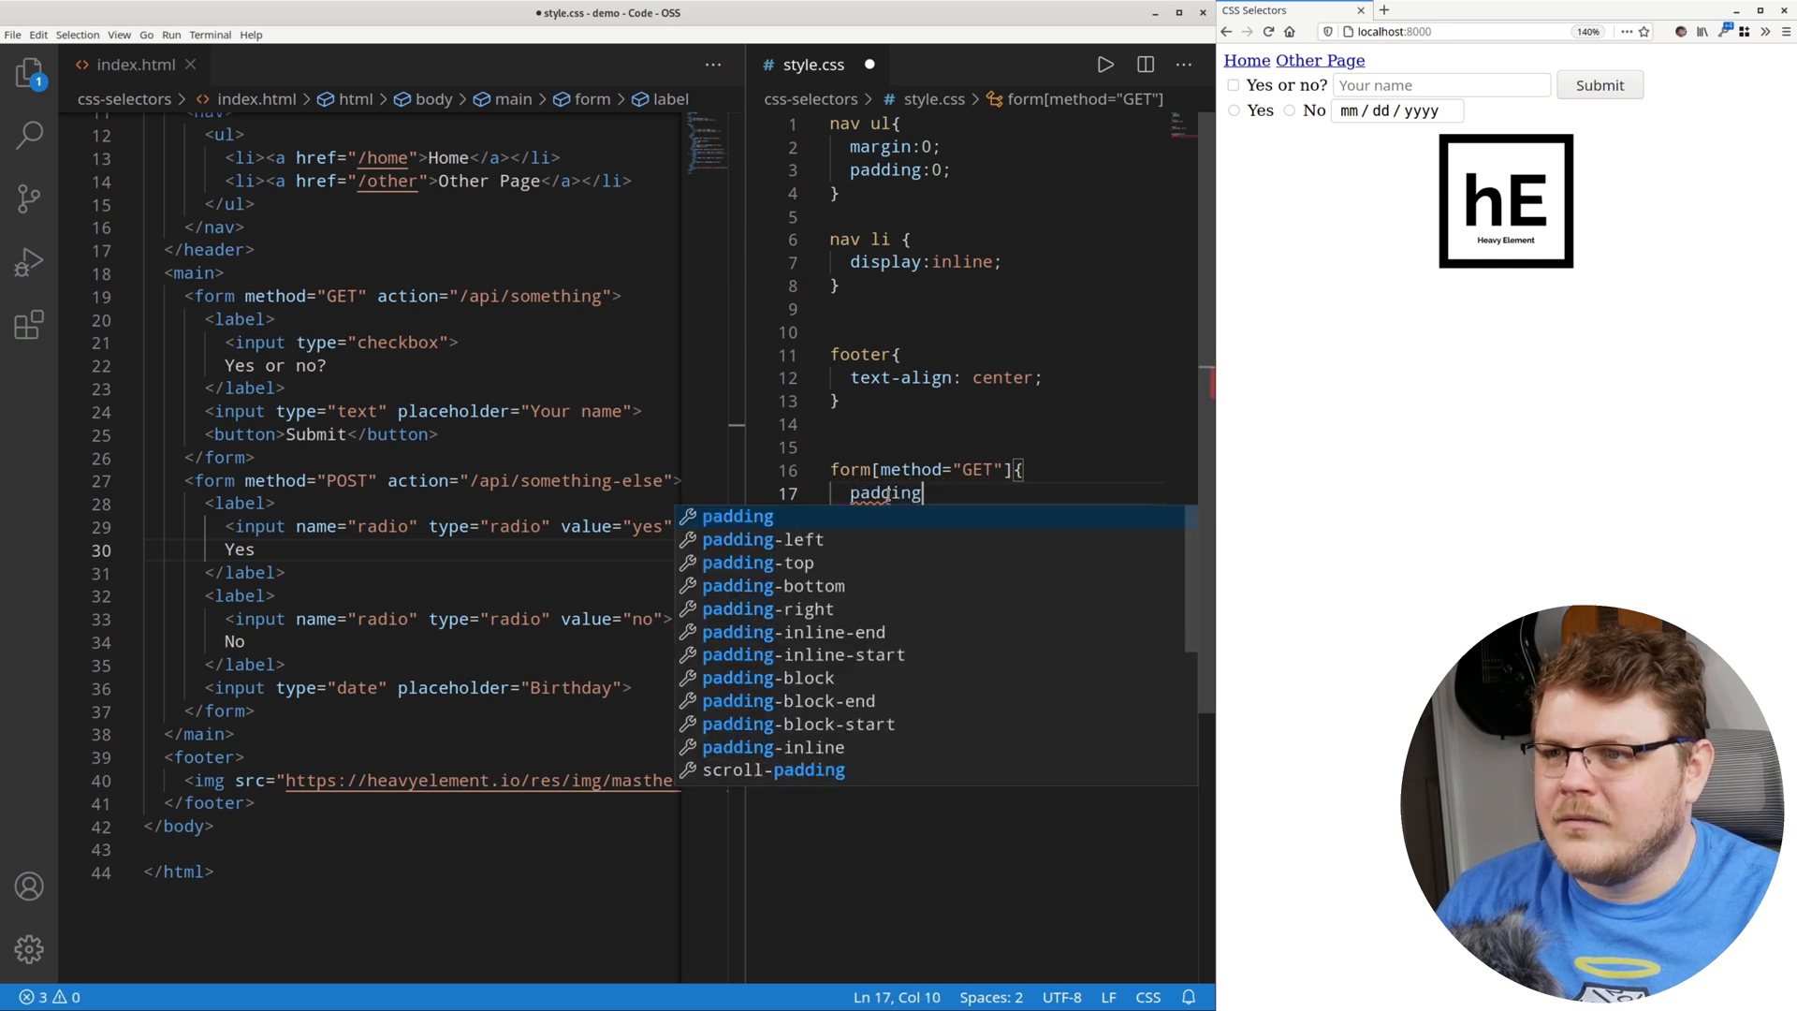
type(":50")
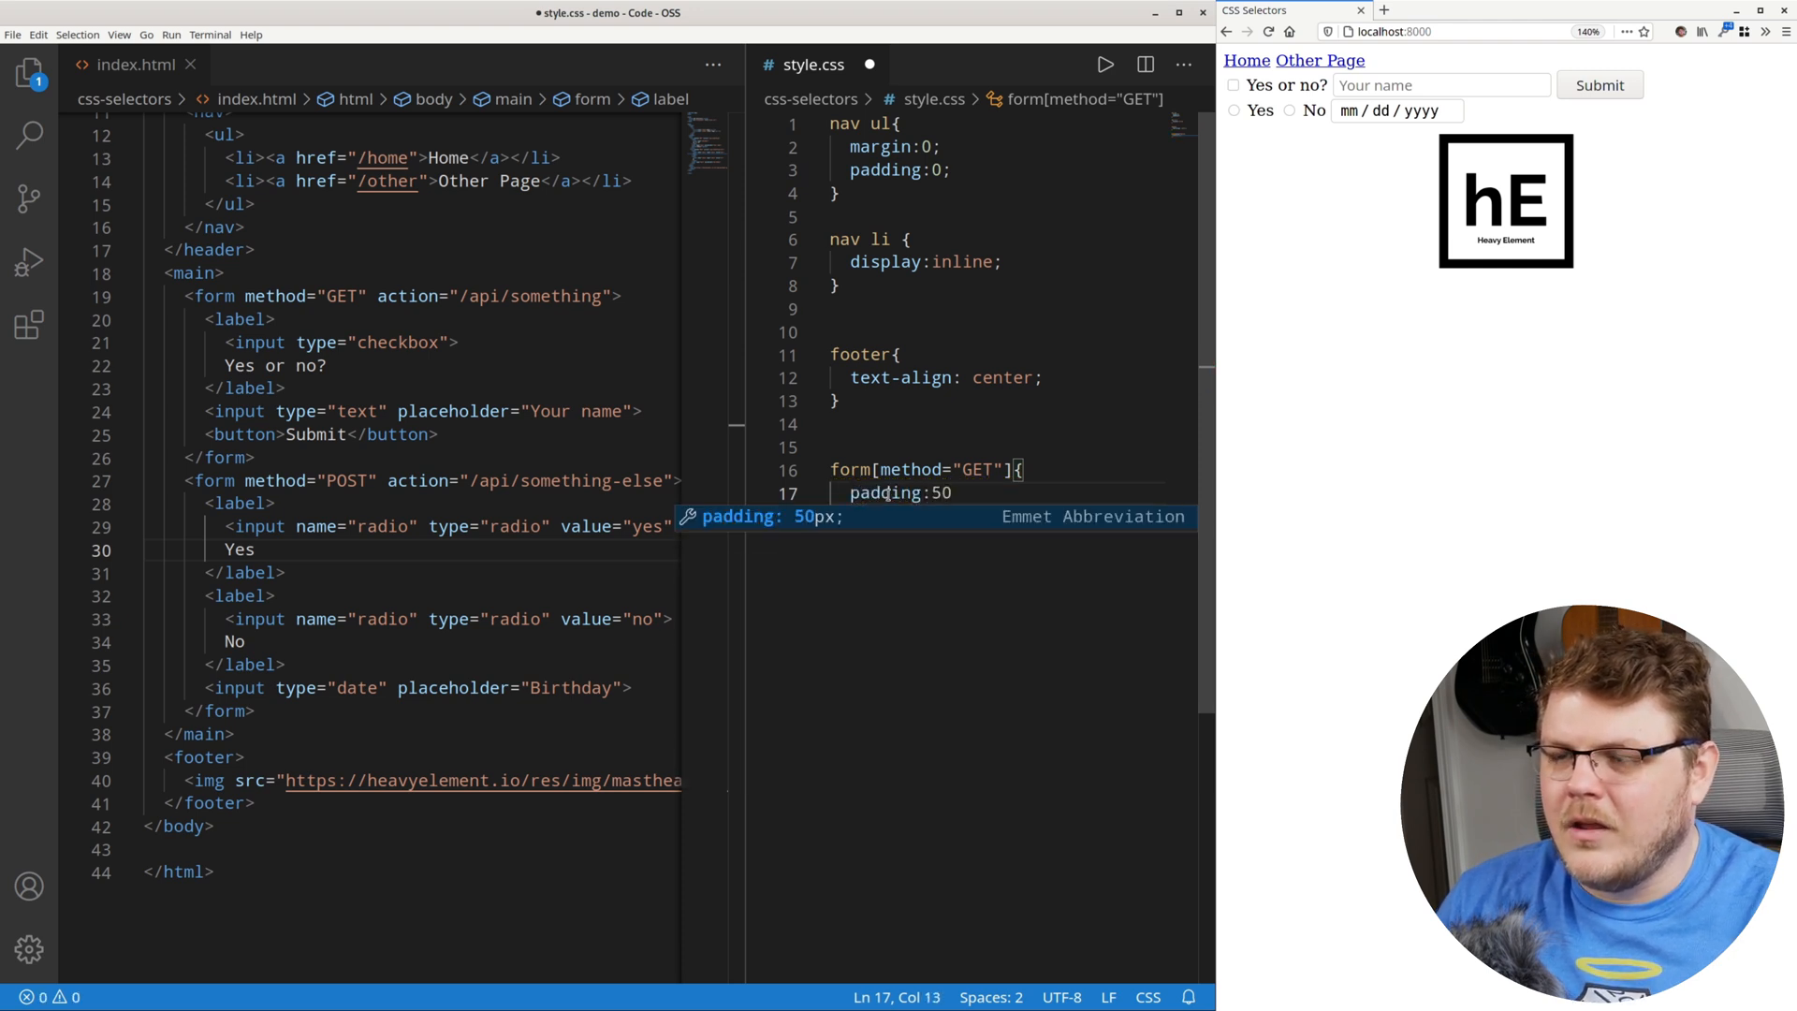
type("0px")
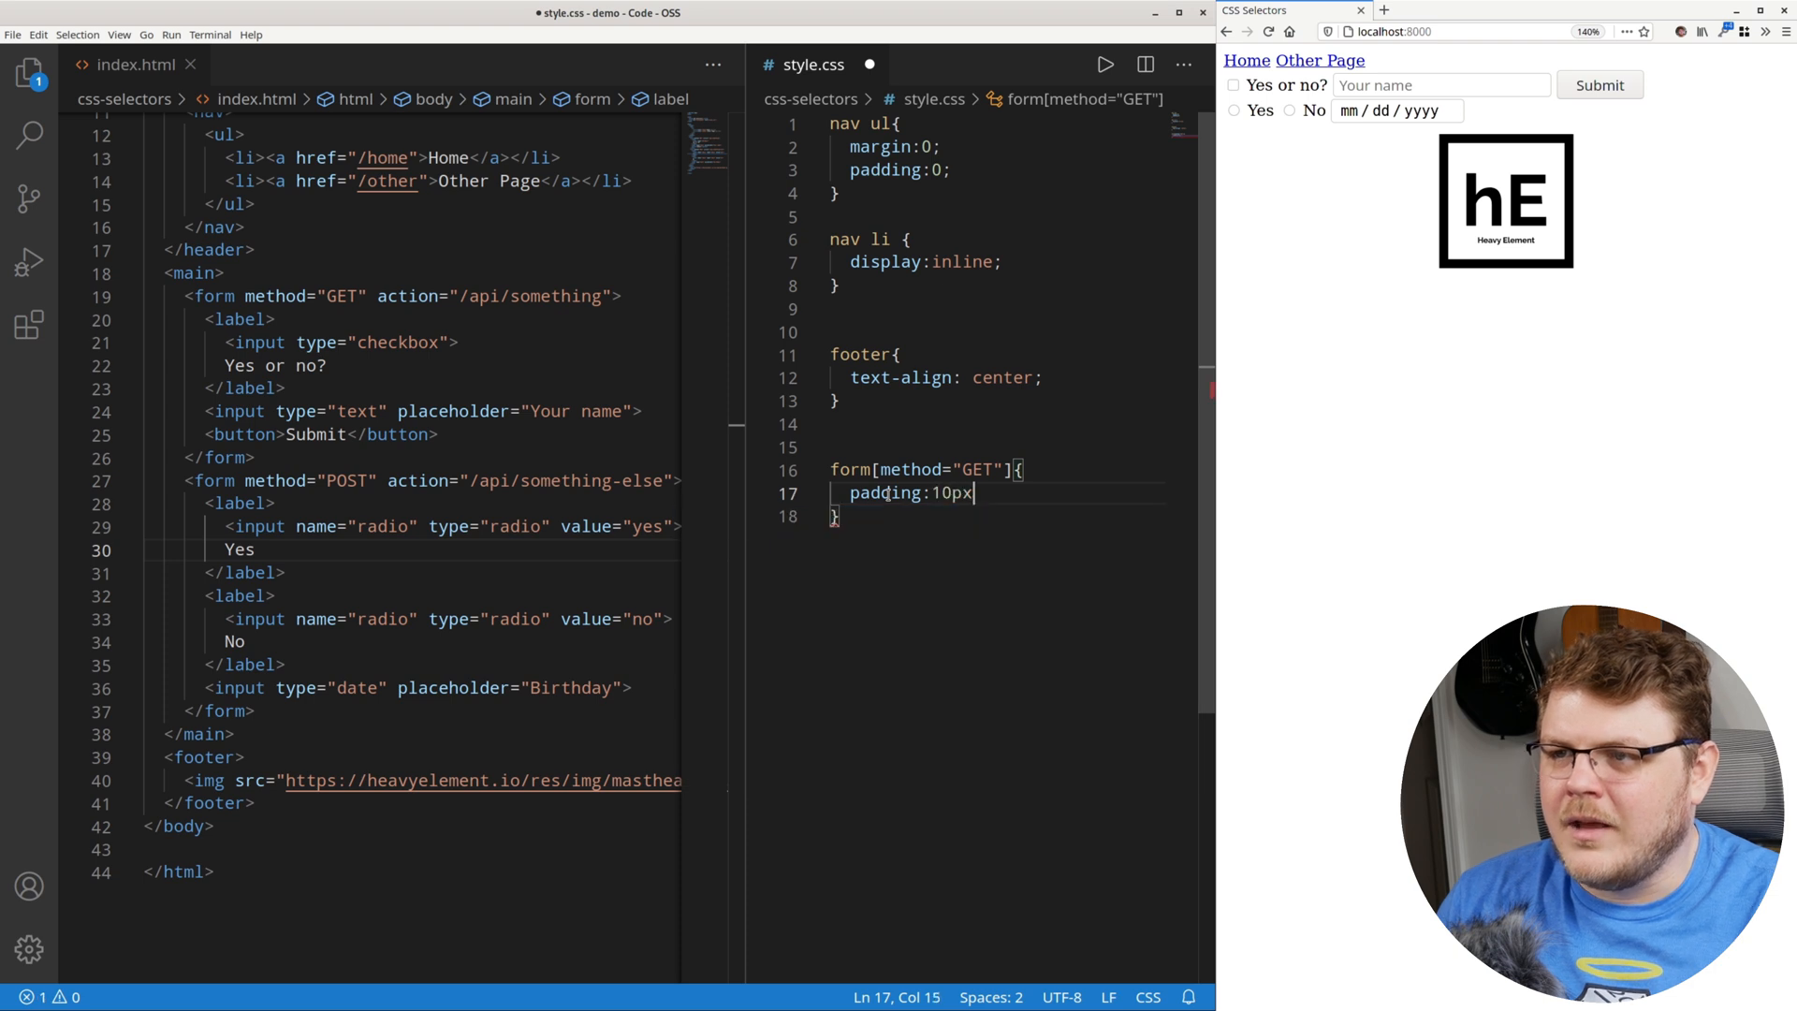
type(";")
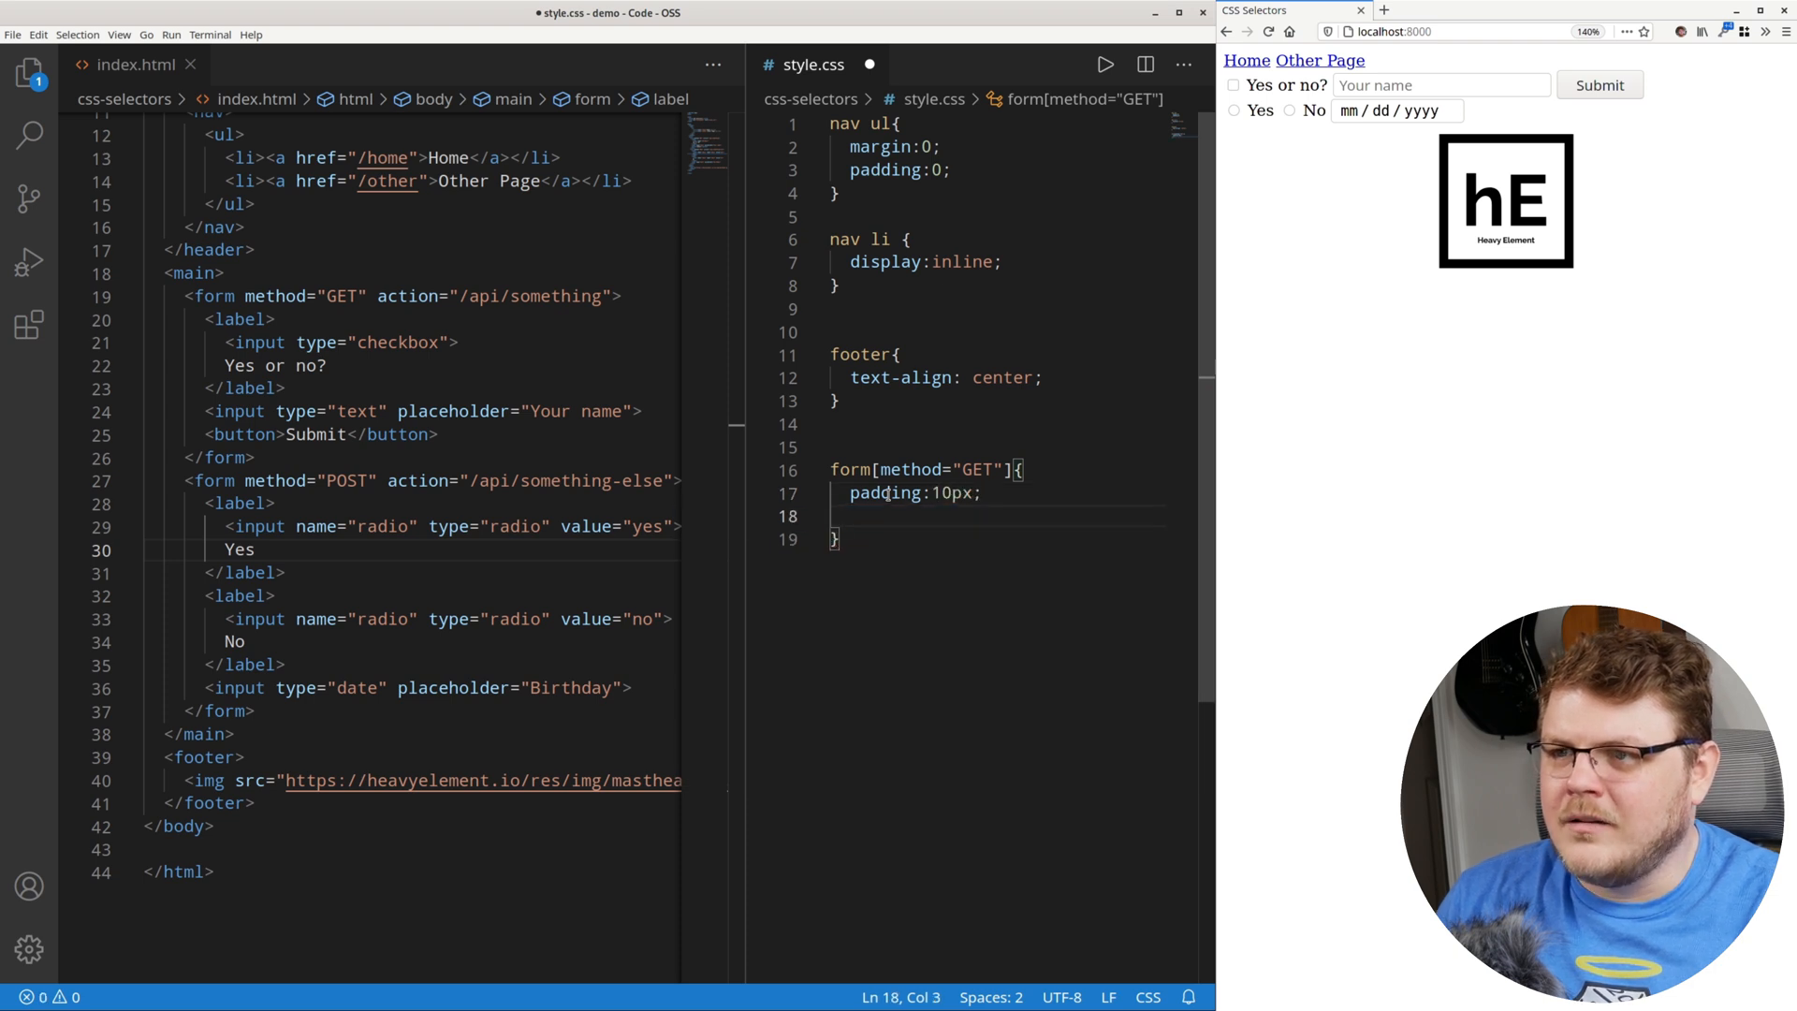
type("background:lightgreen")
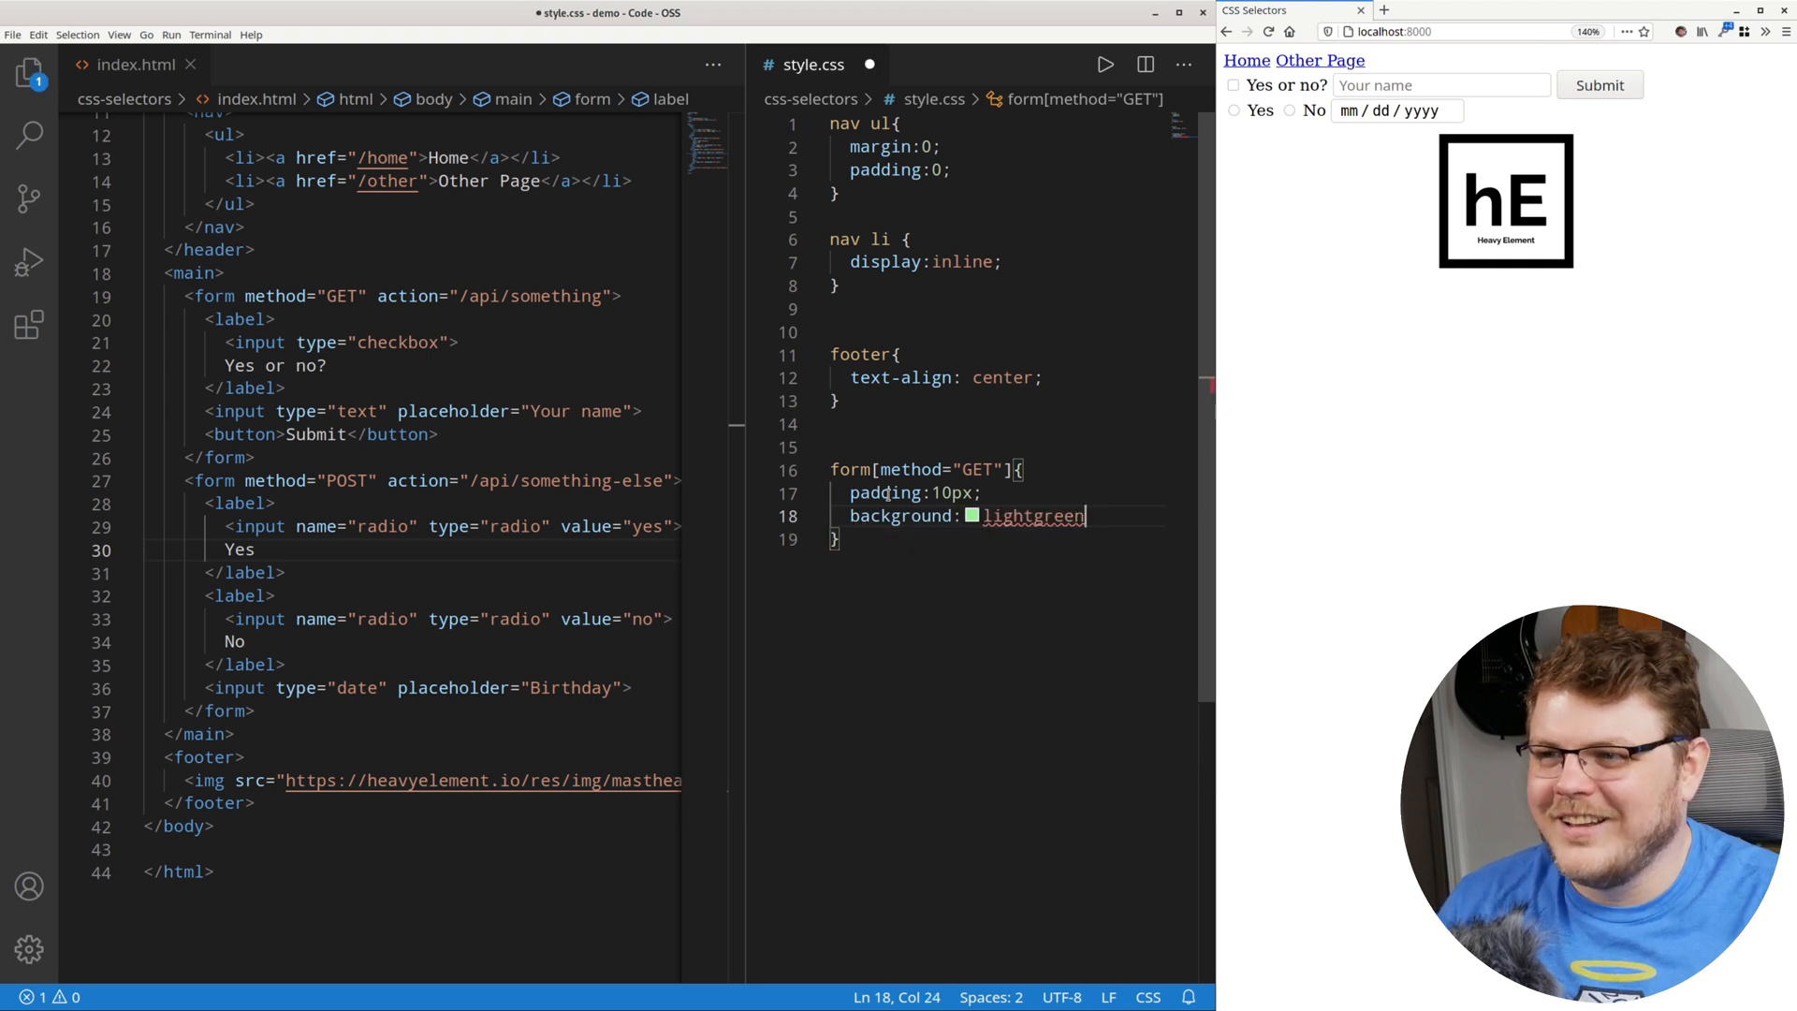
type(";")
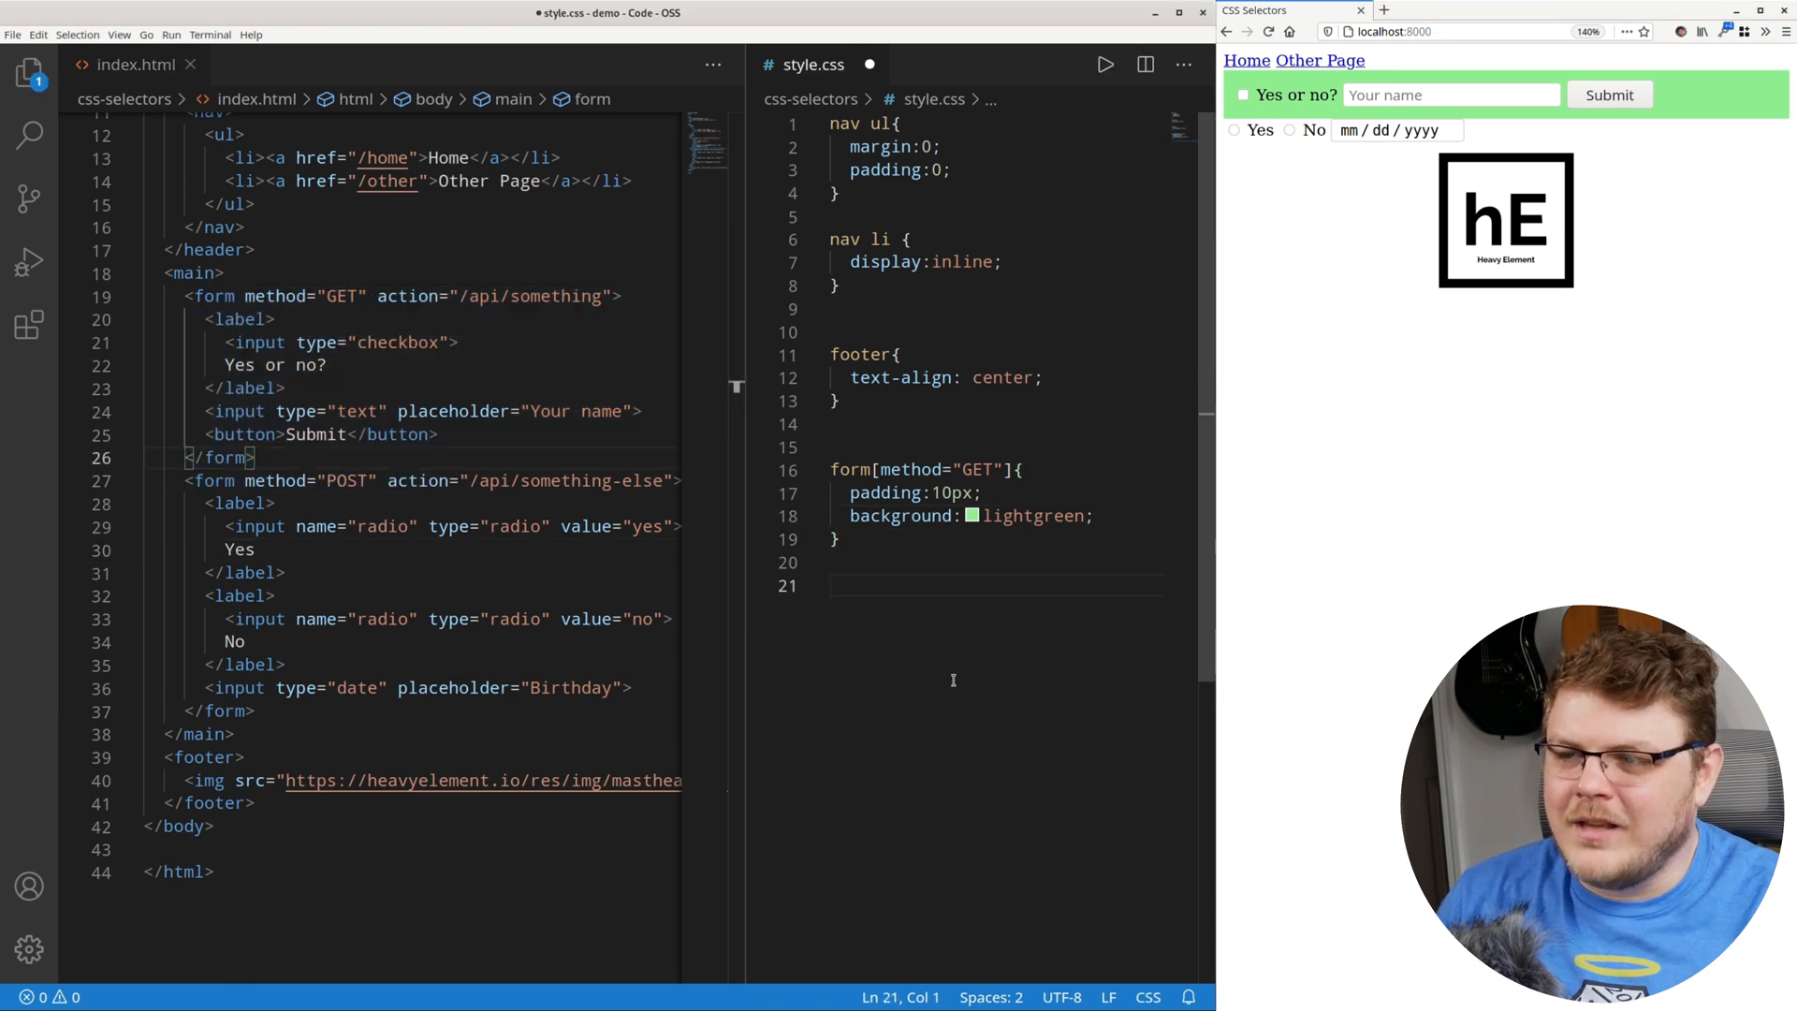
Write a [method="POST"] rule with 10px top margin, 20px padding and lightpink background.
type("form[m")
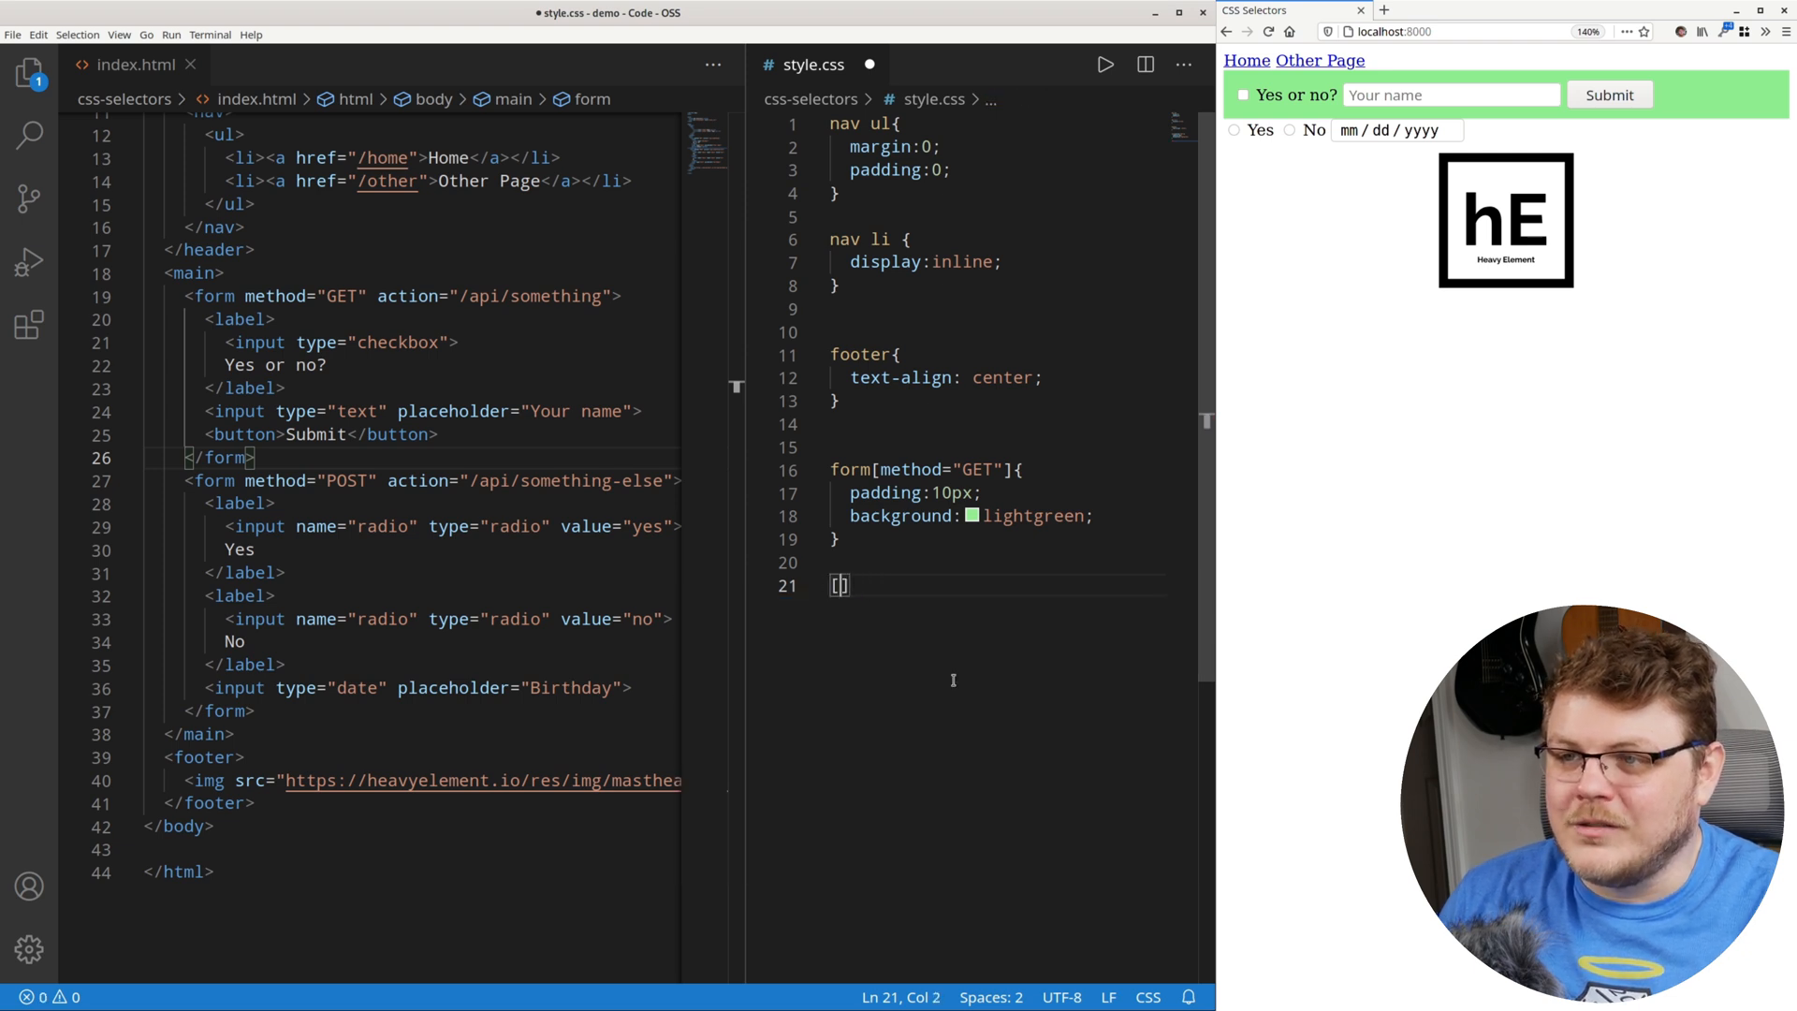
type("[method=]")
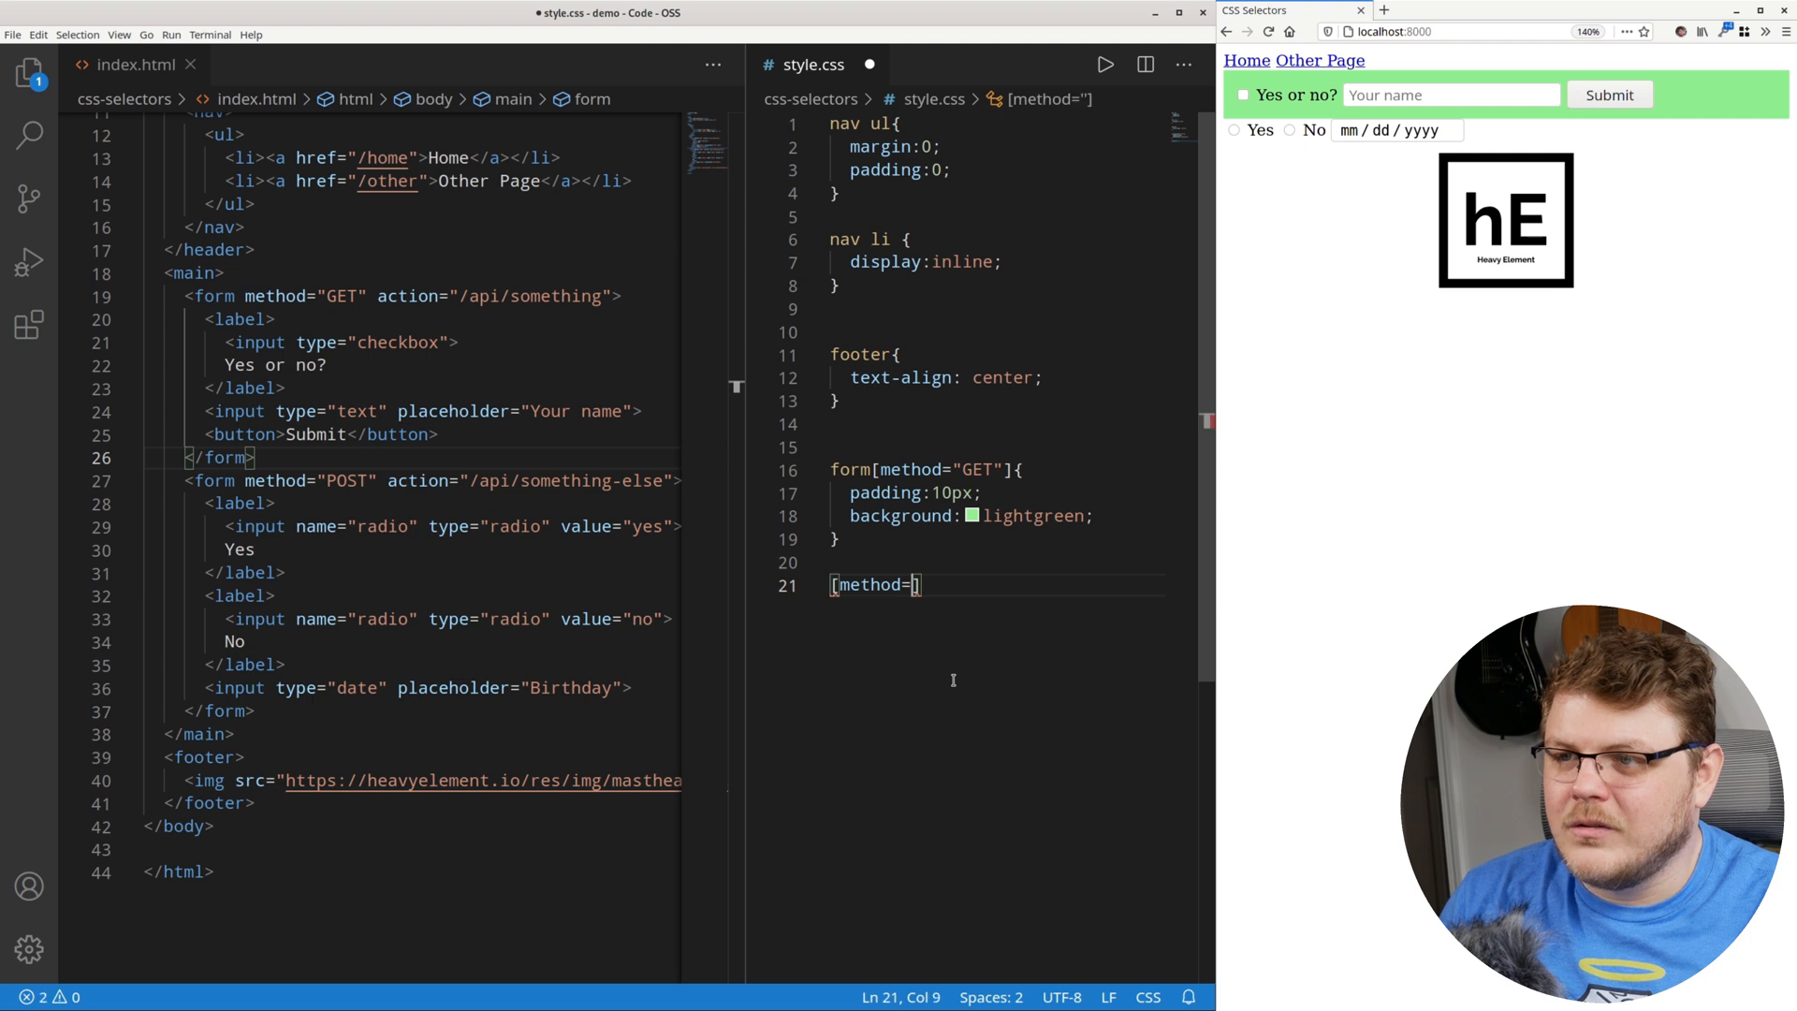
type("\"POST\"")
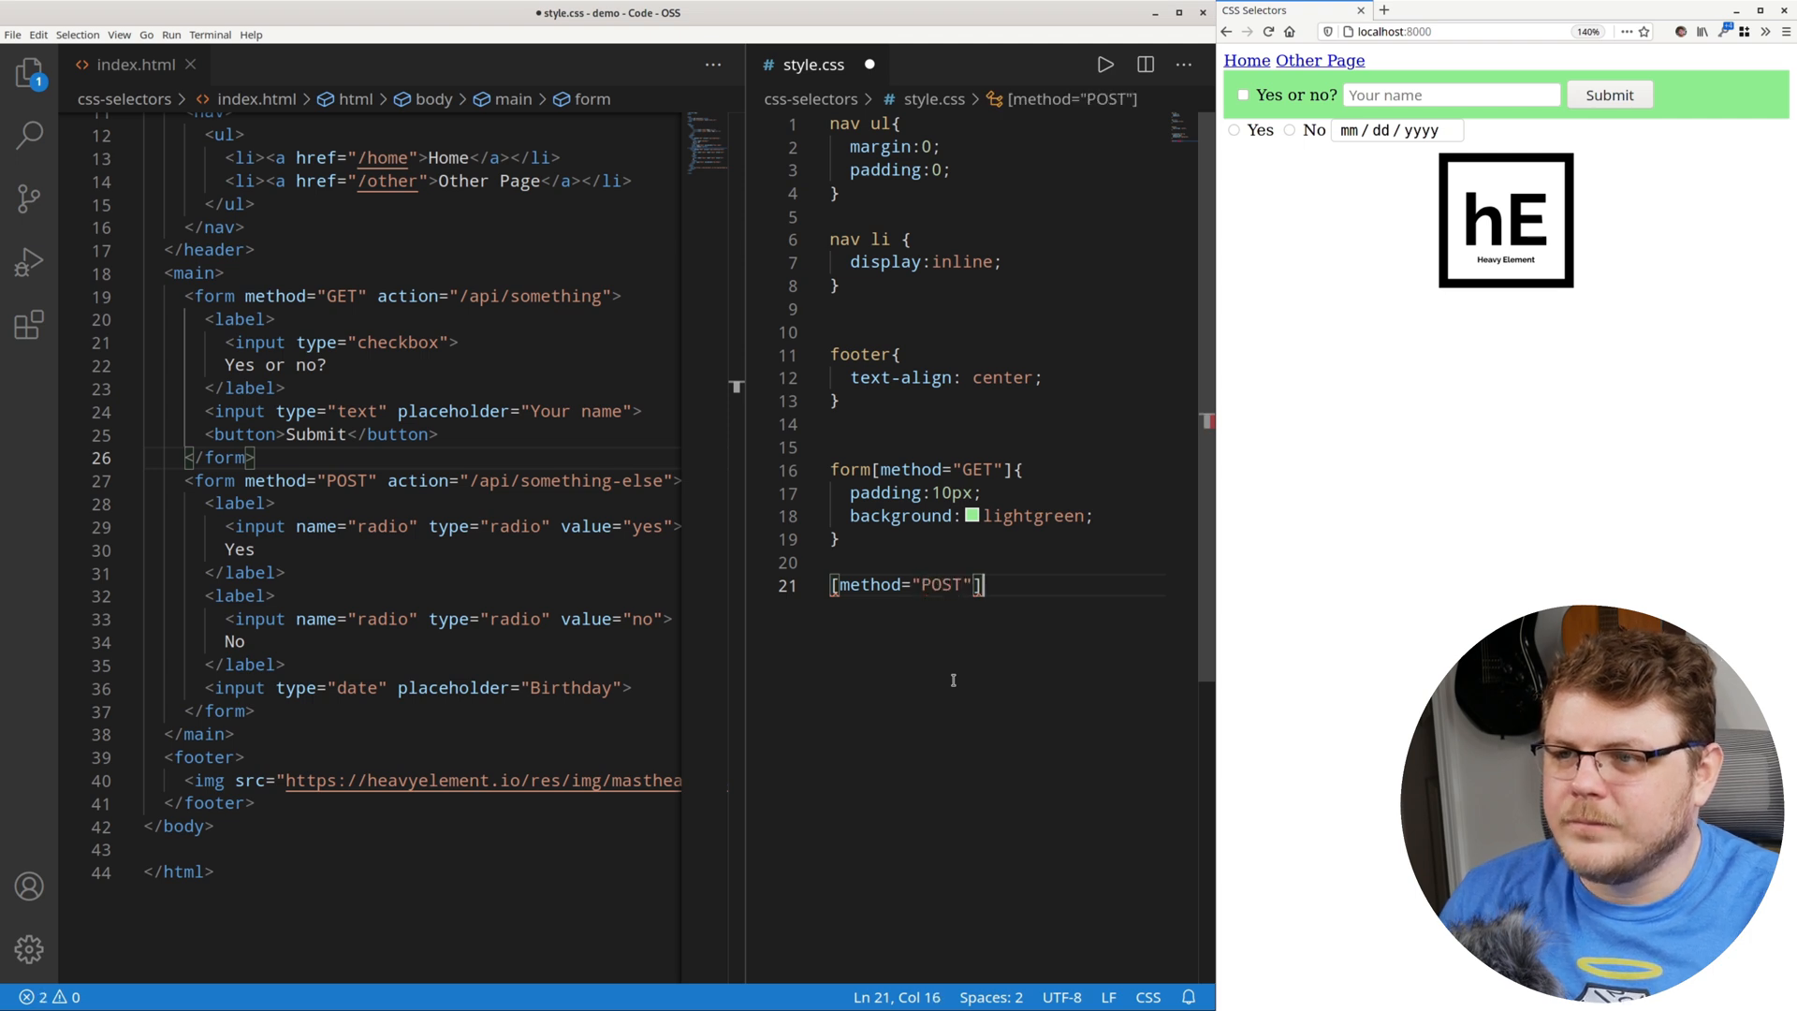
type("{")
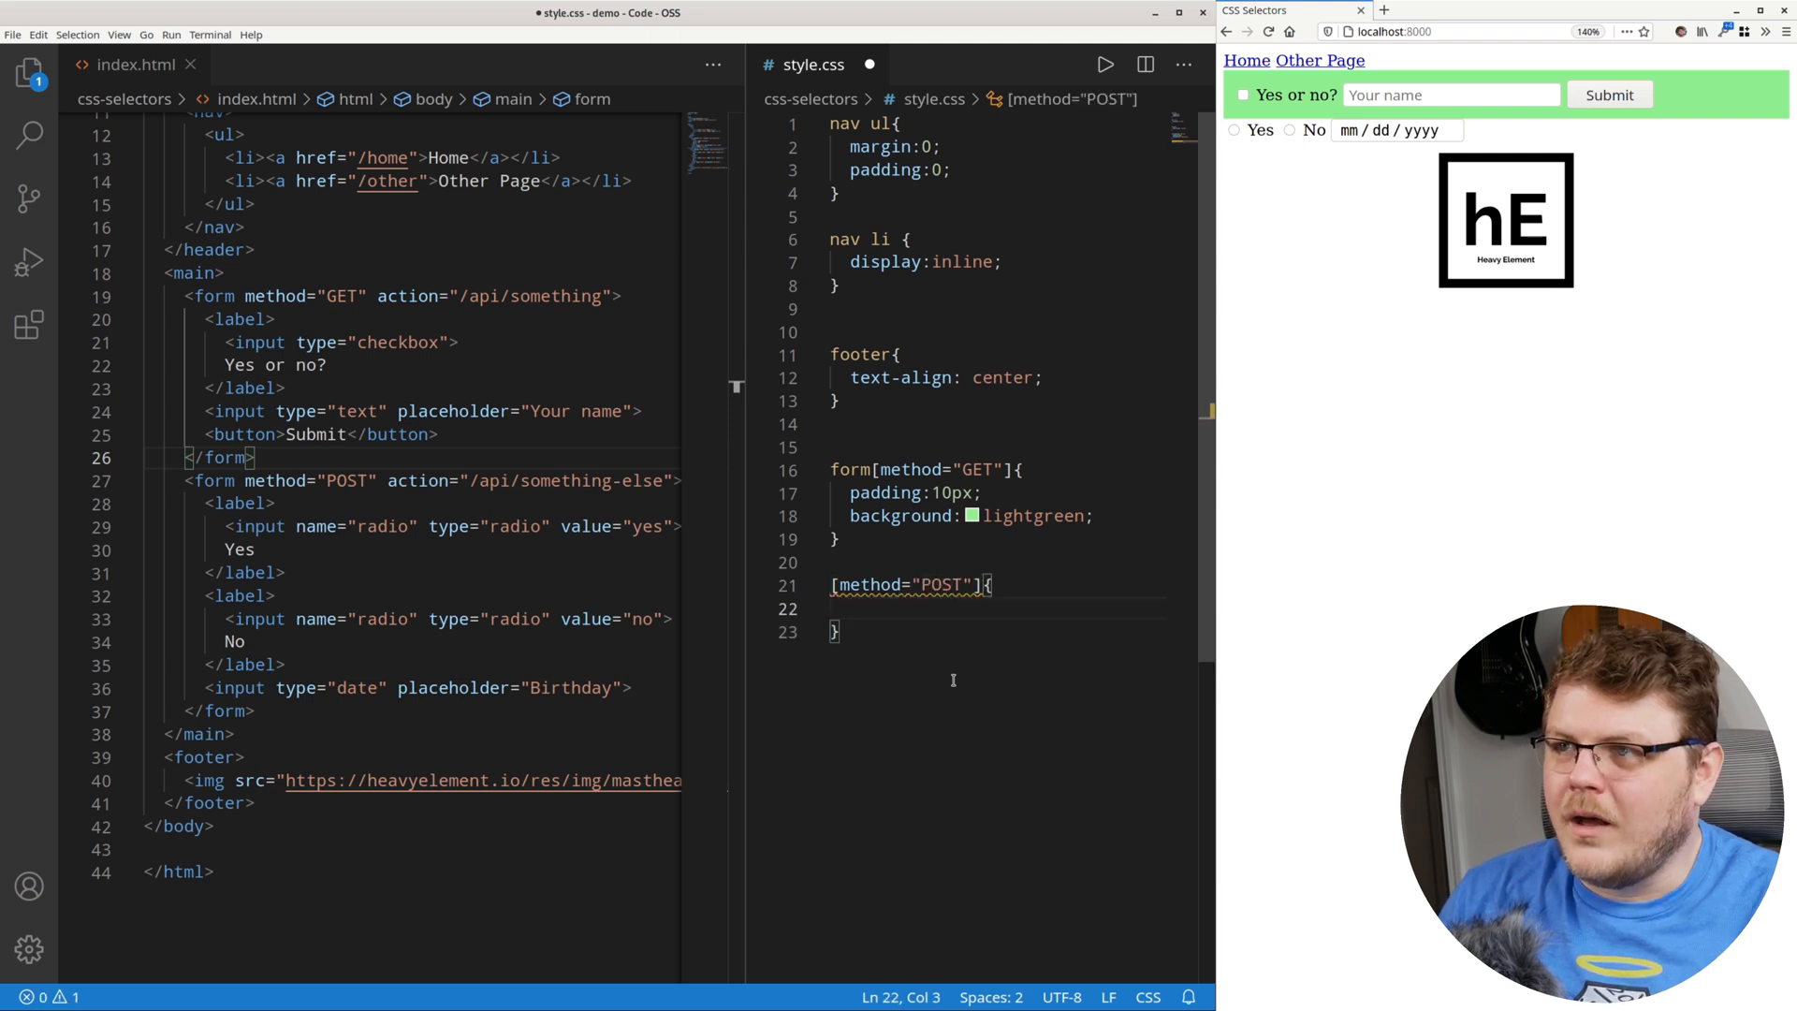
type("margin:")
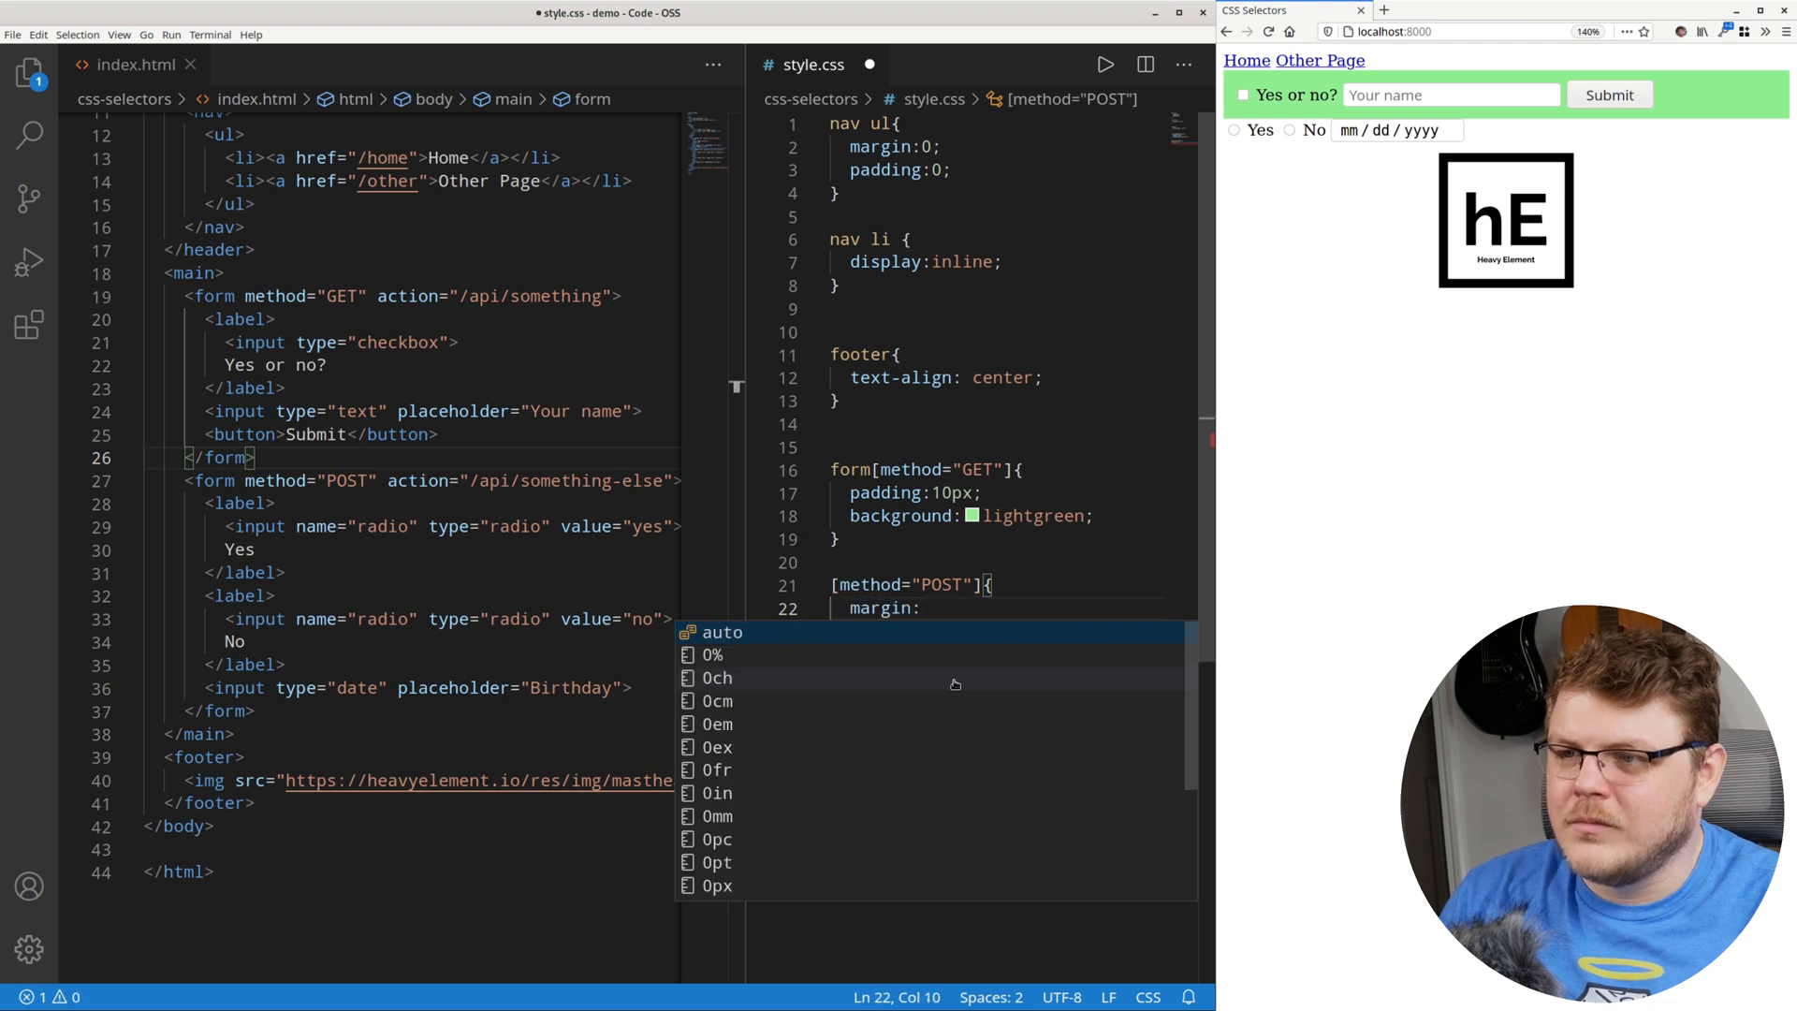
type("-top")
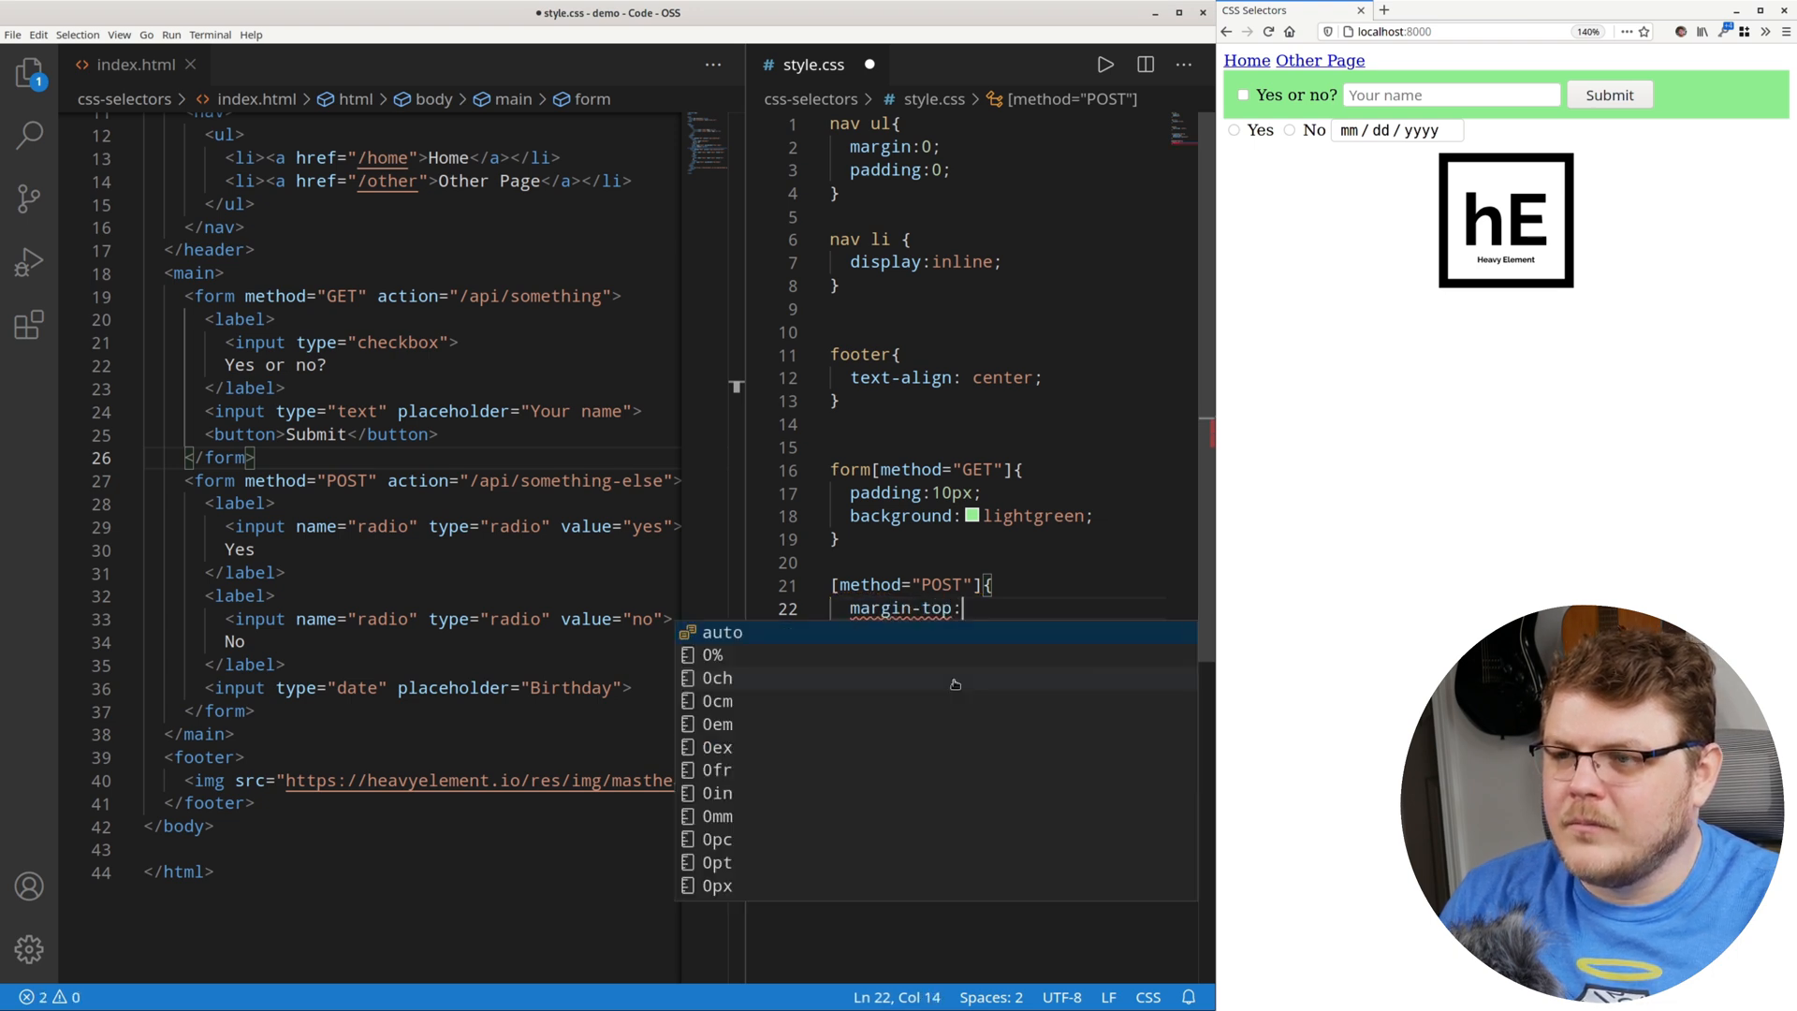
type("padding:")
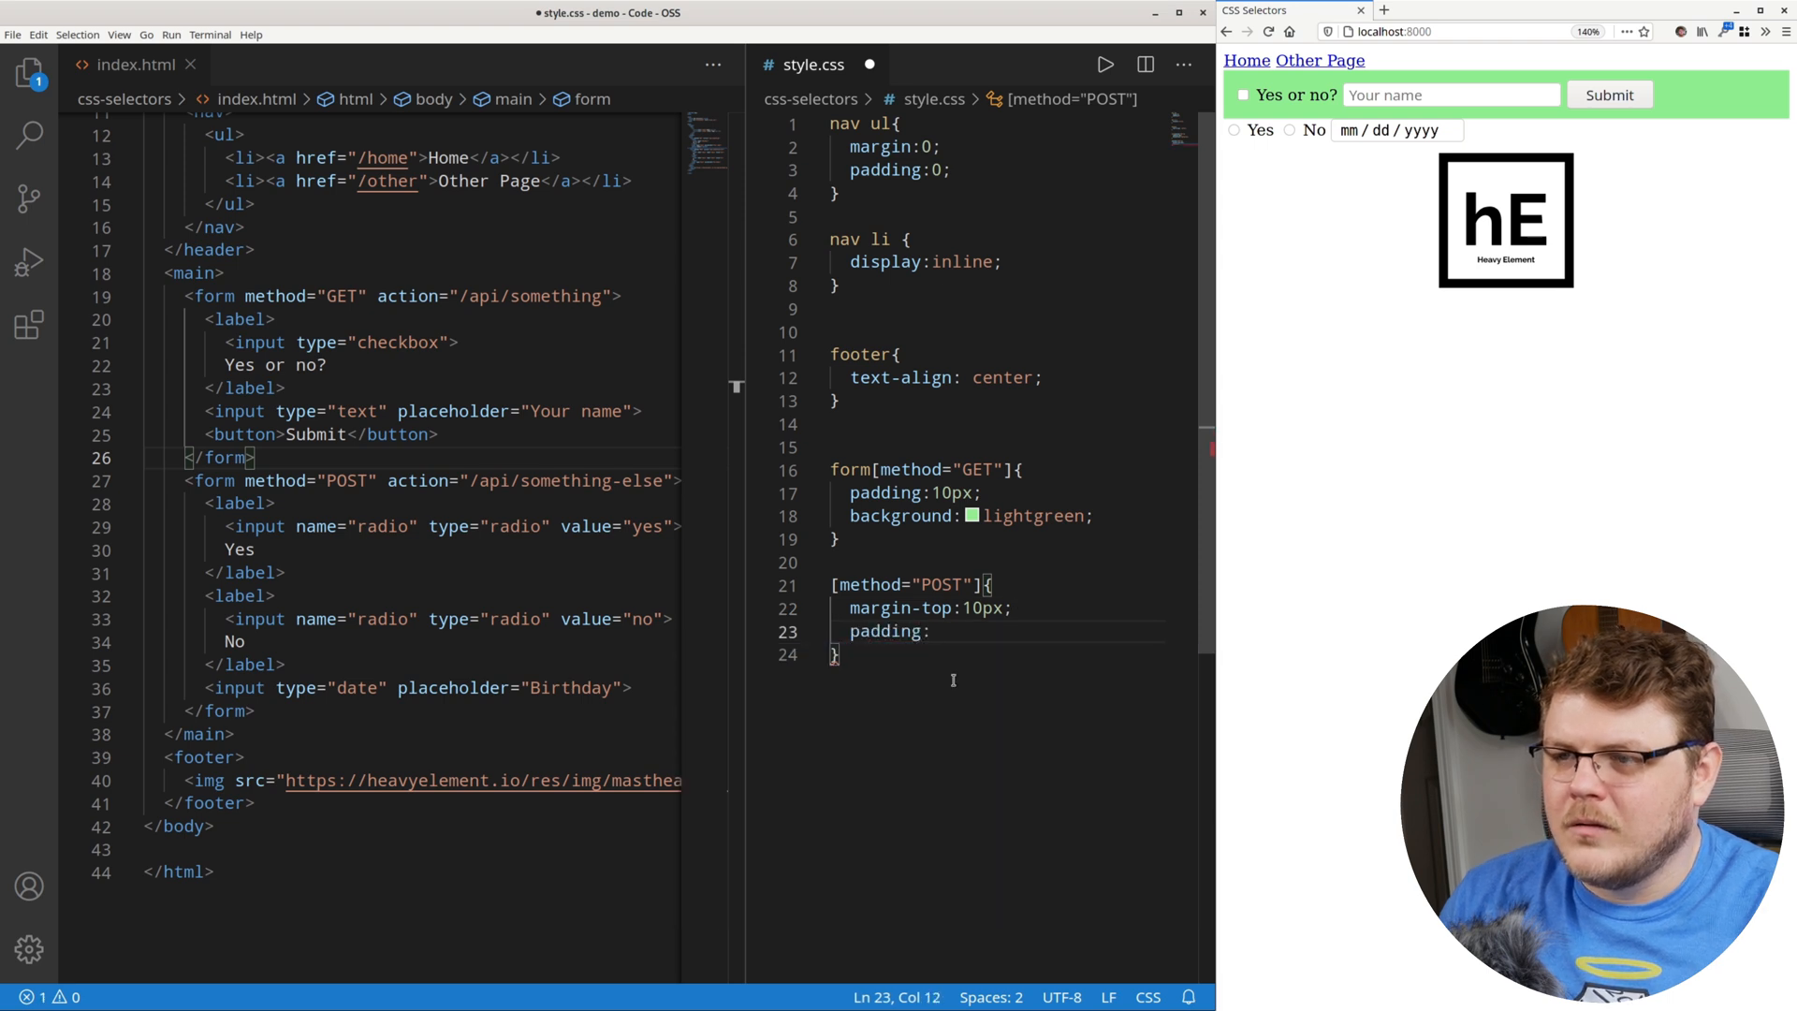
type("20px;")
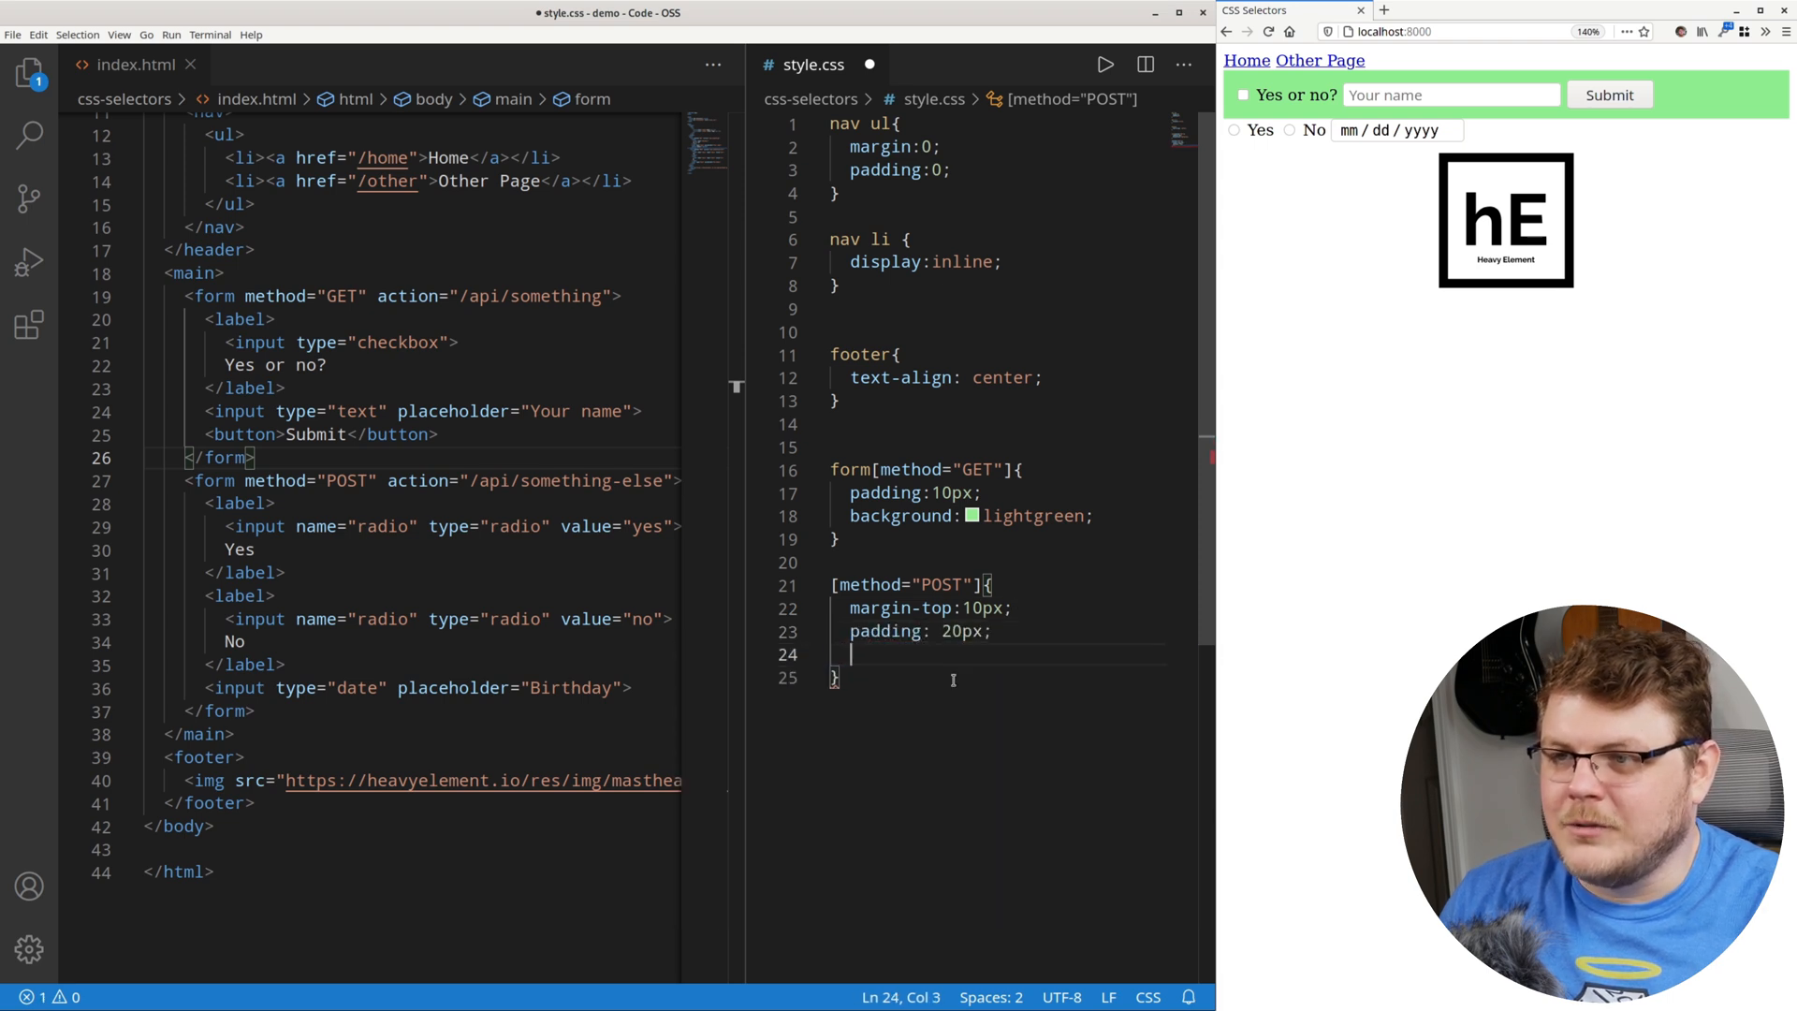
type("background:")
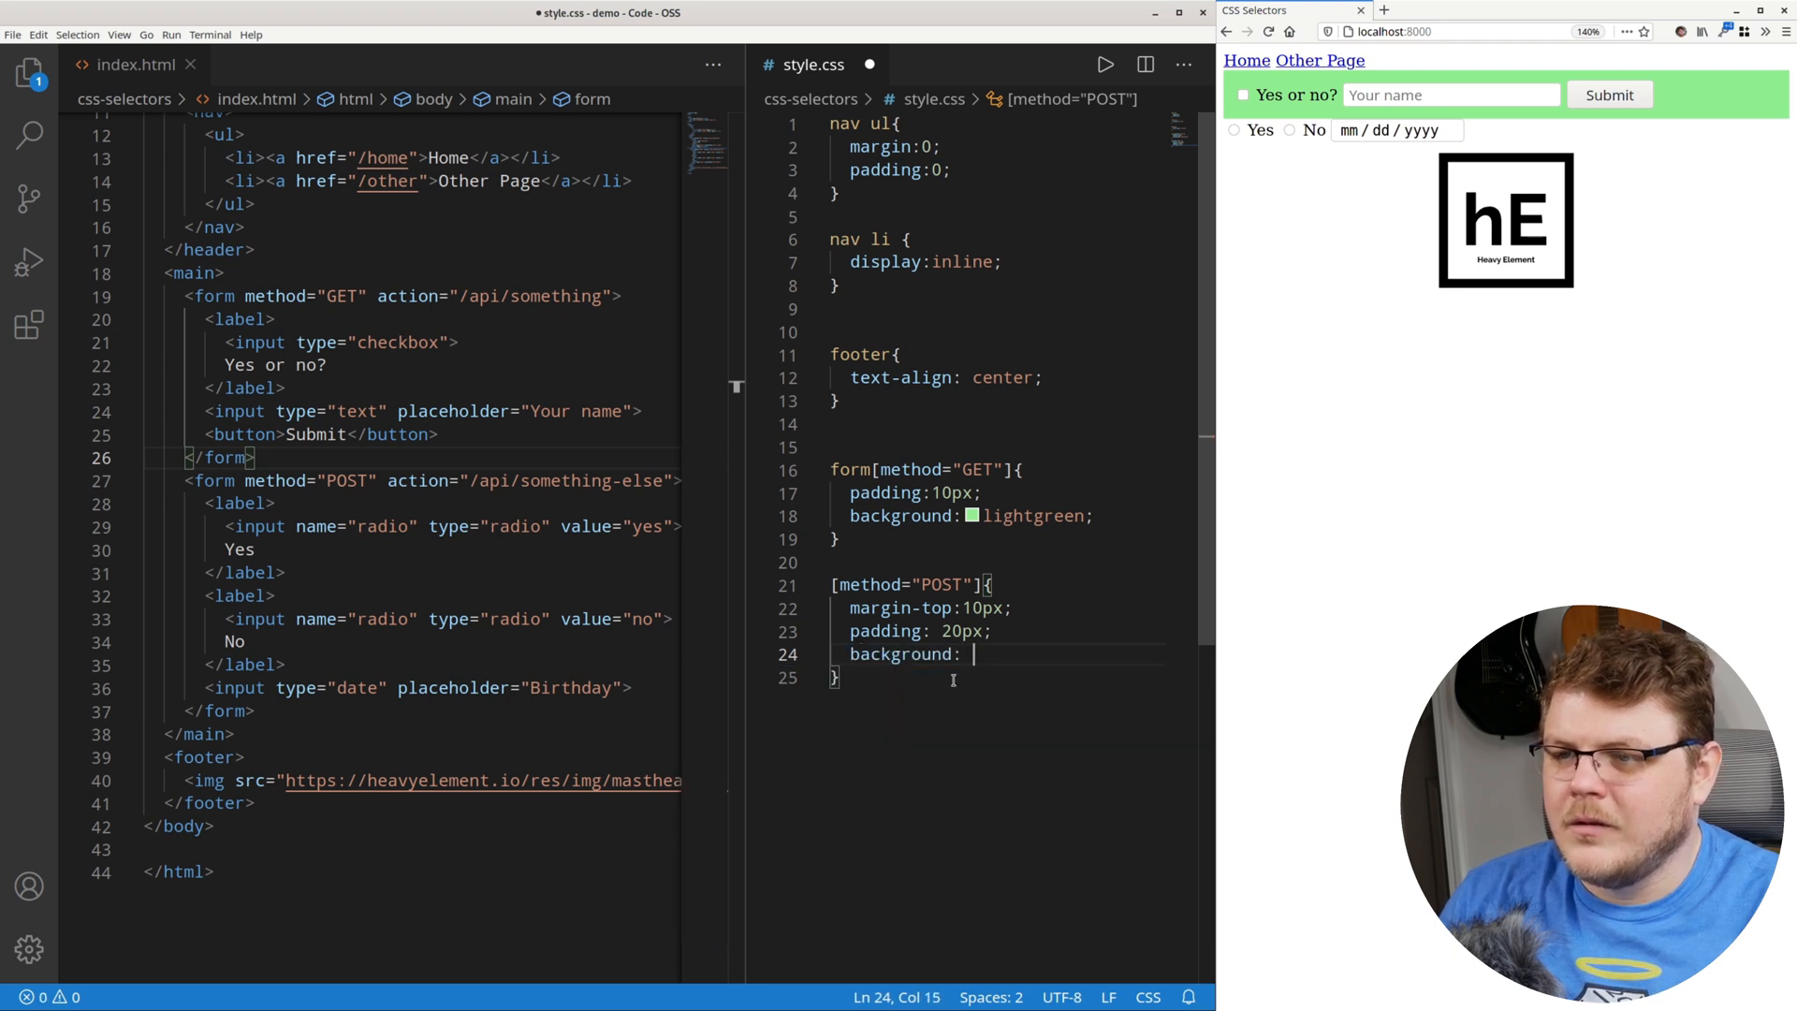
type("lightpink")
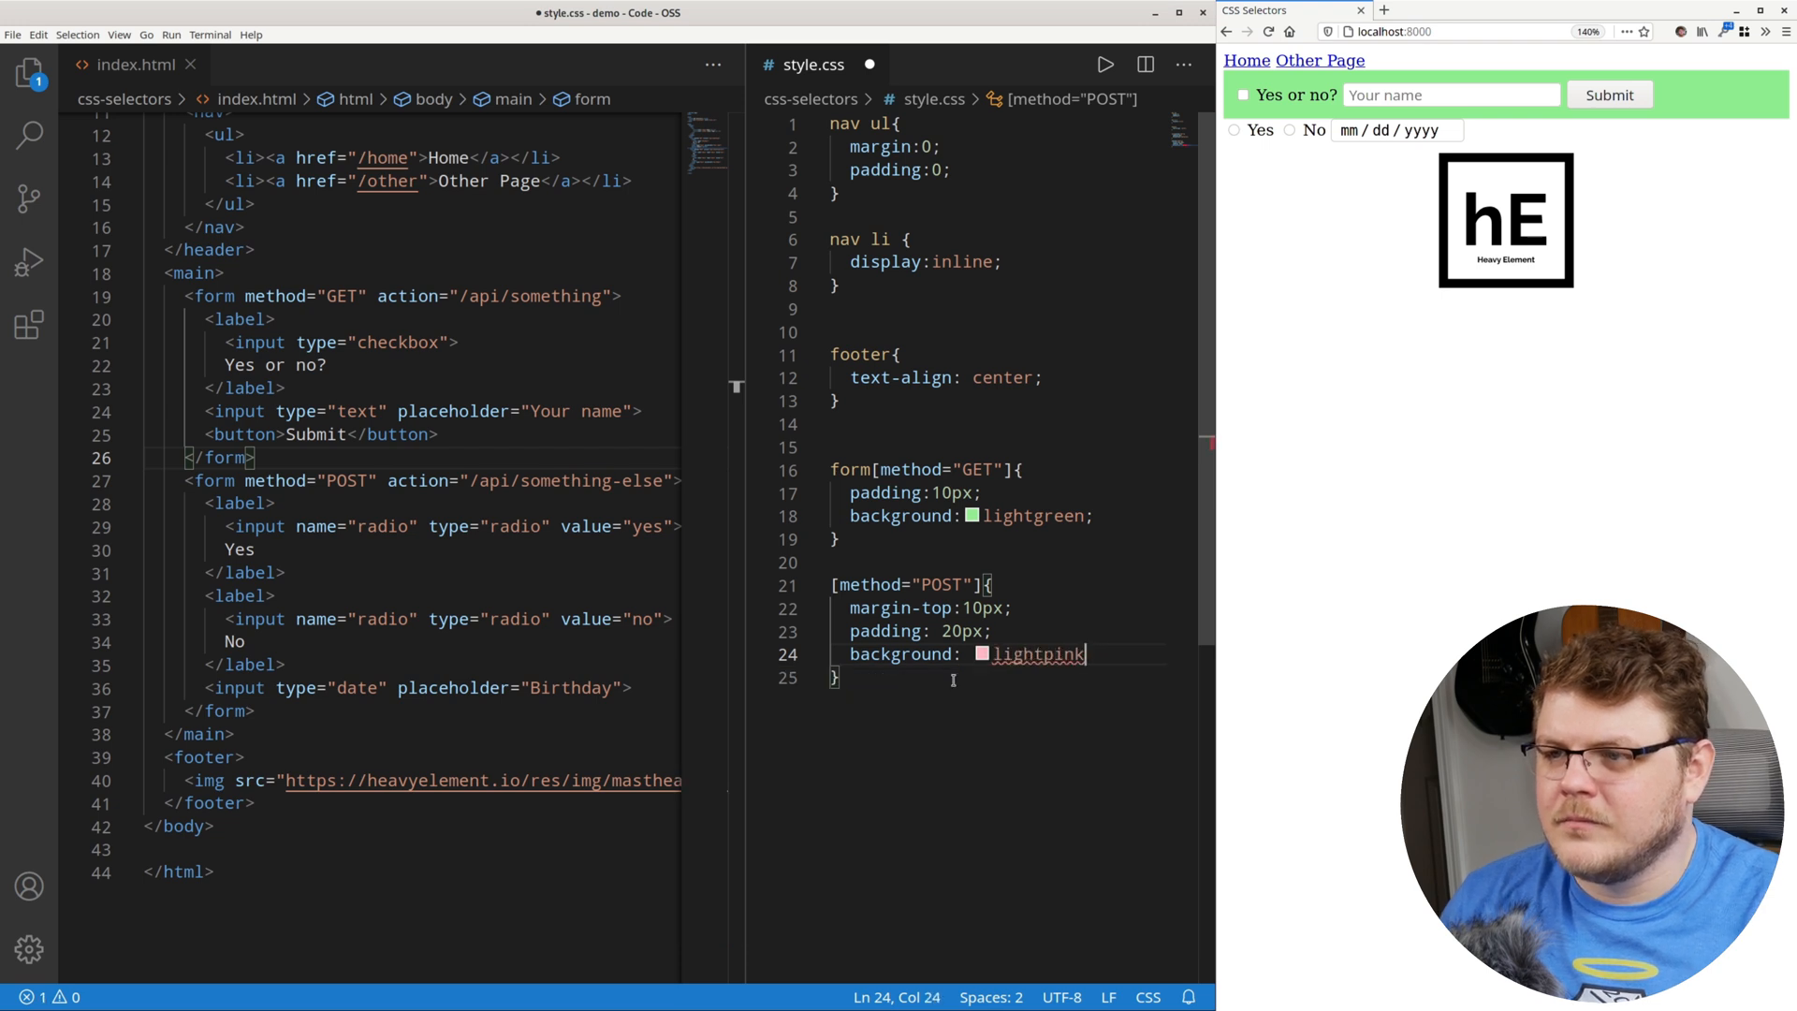
type(";")
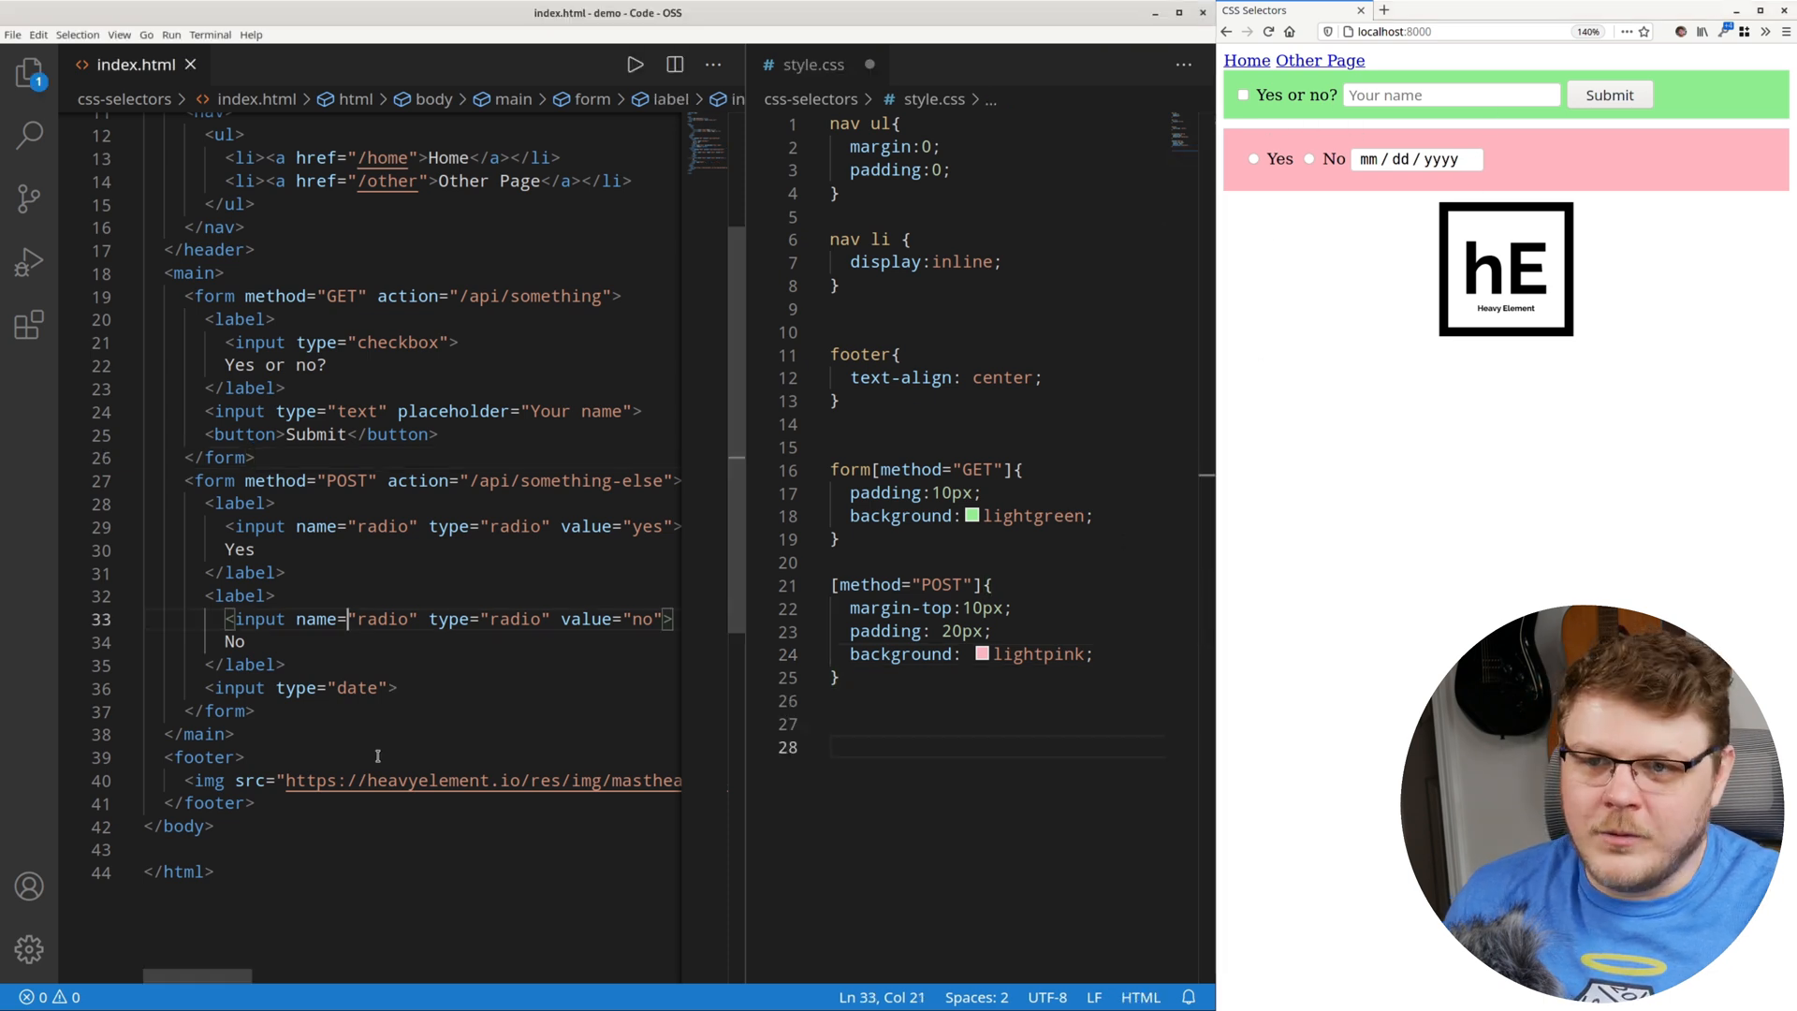
type("<span>No</span>")
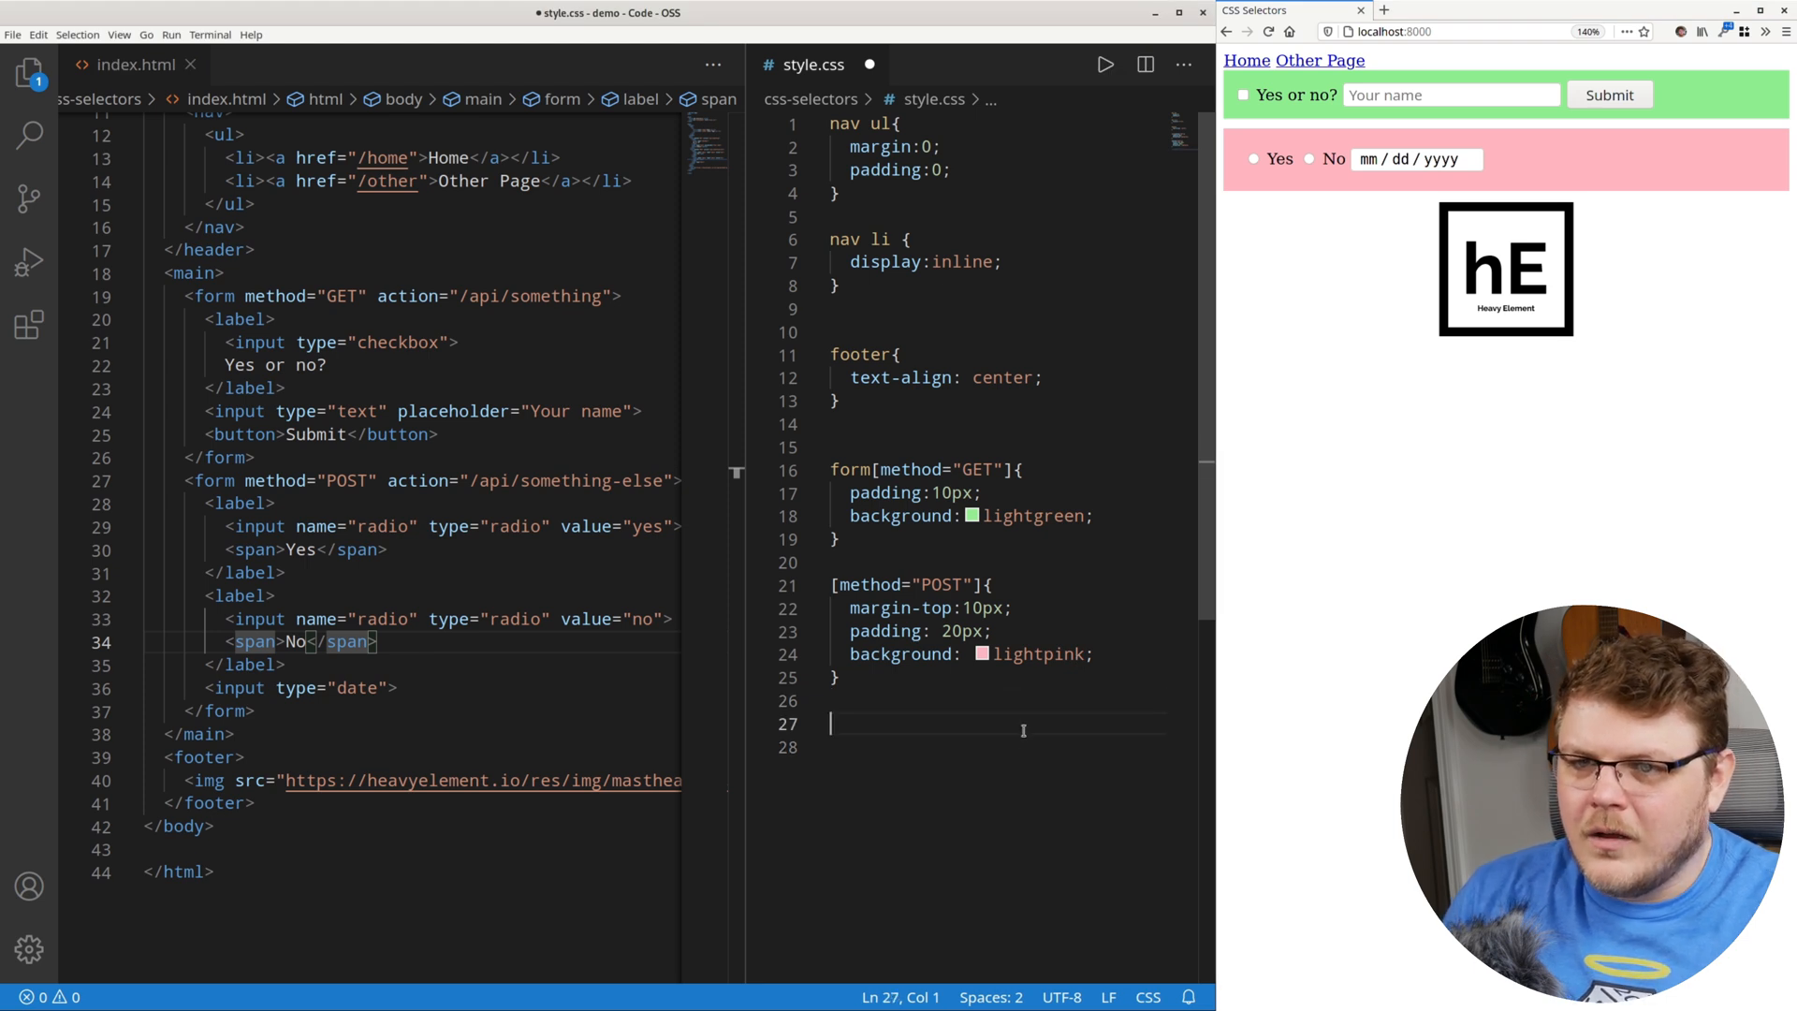
Write an input[type="radio"] rule with display:none and add a blank line after it.
type("input")
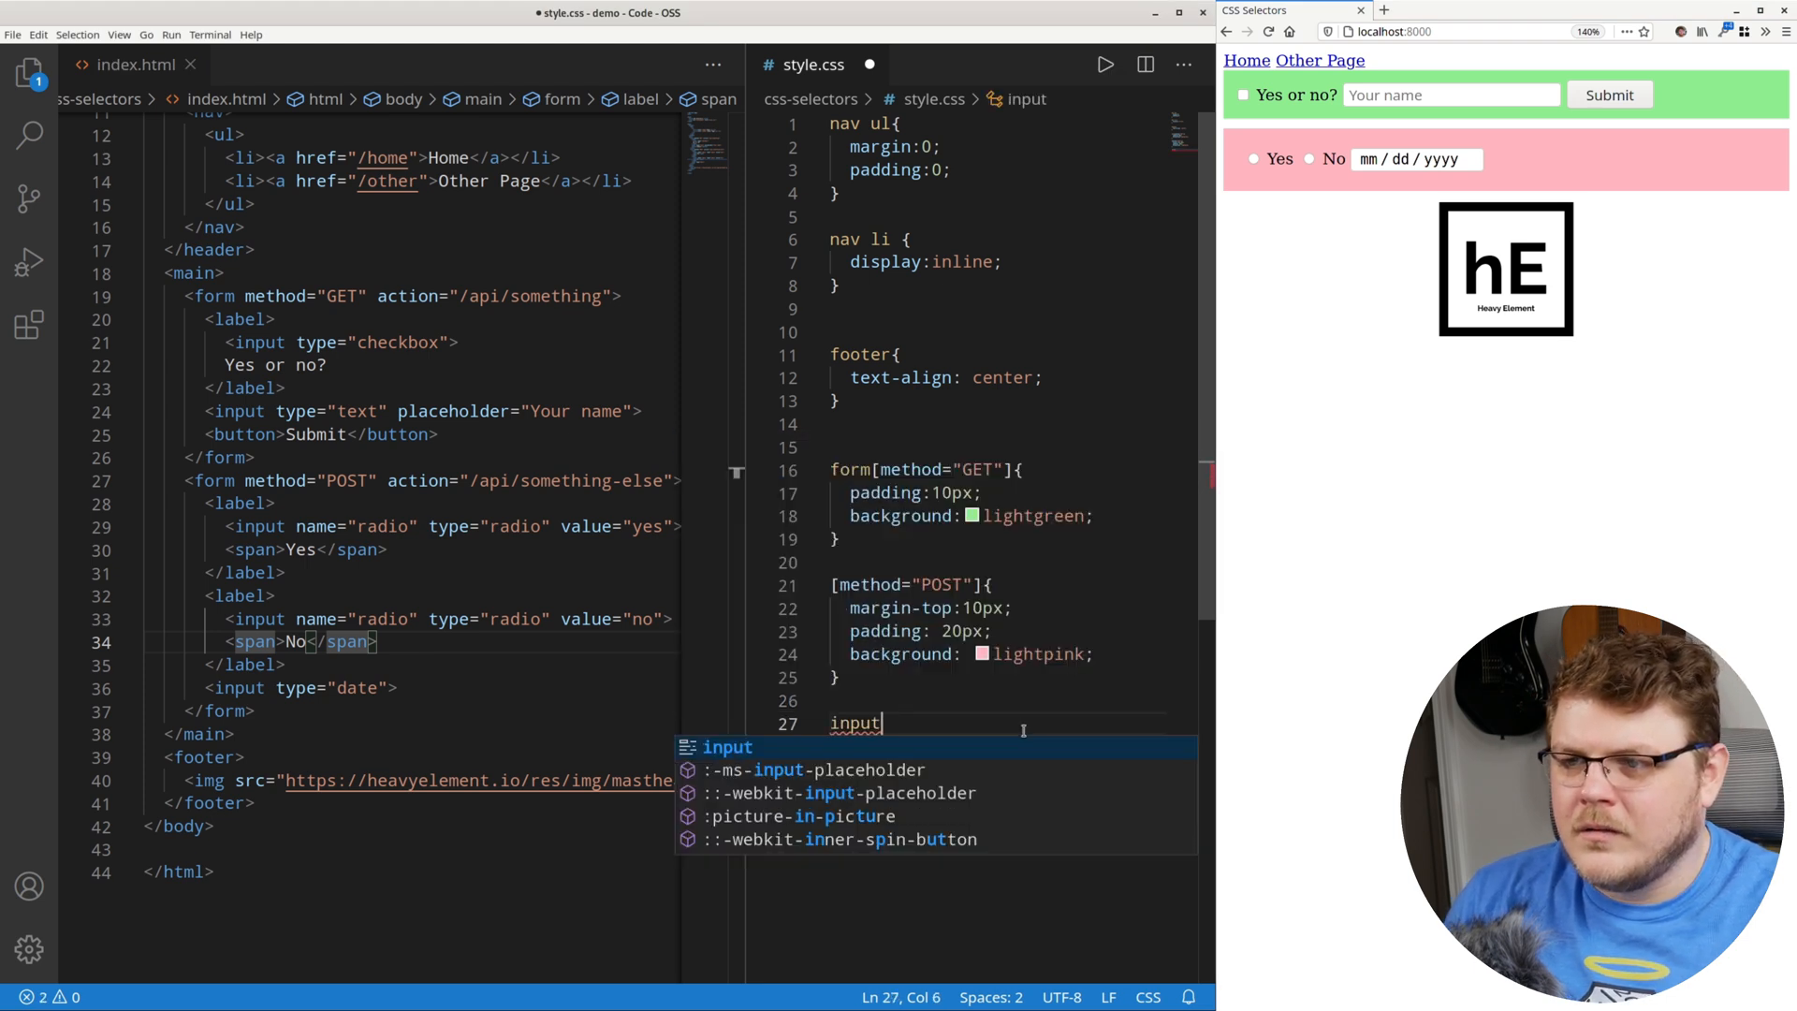
type("[type='radio\"")
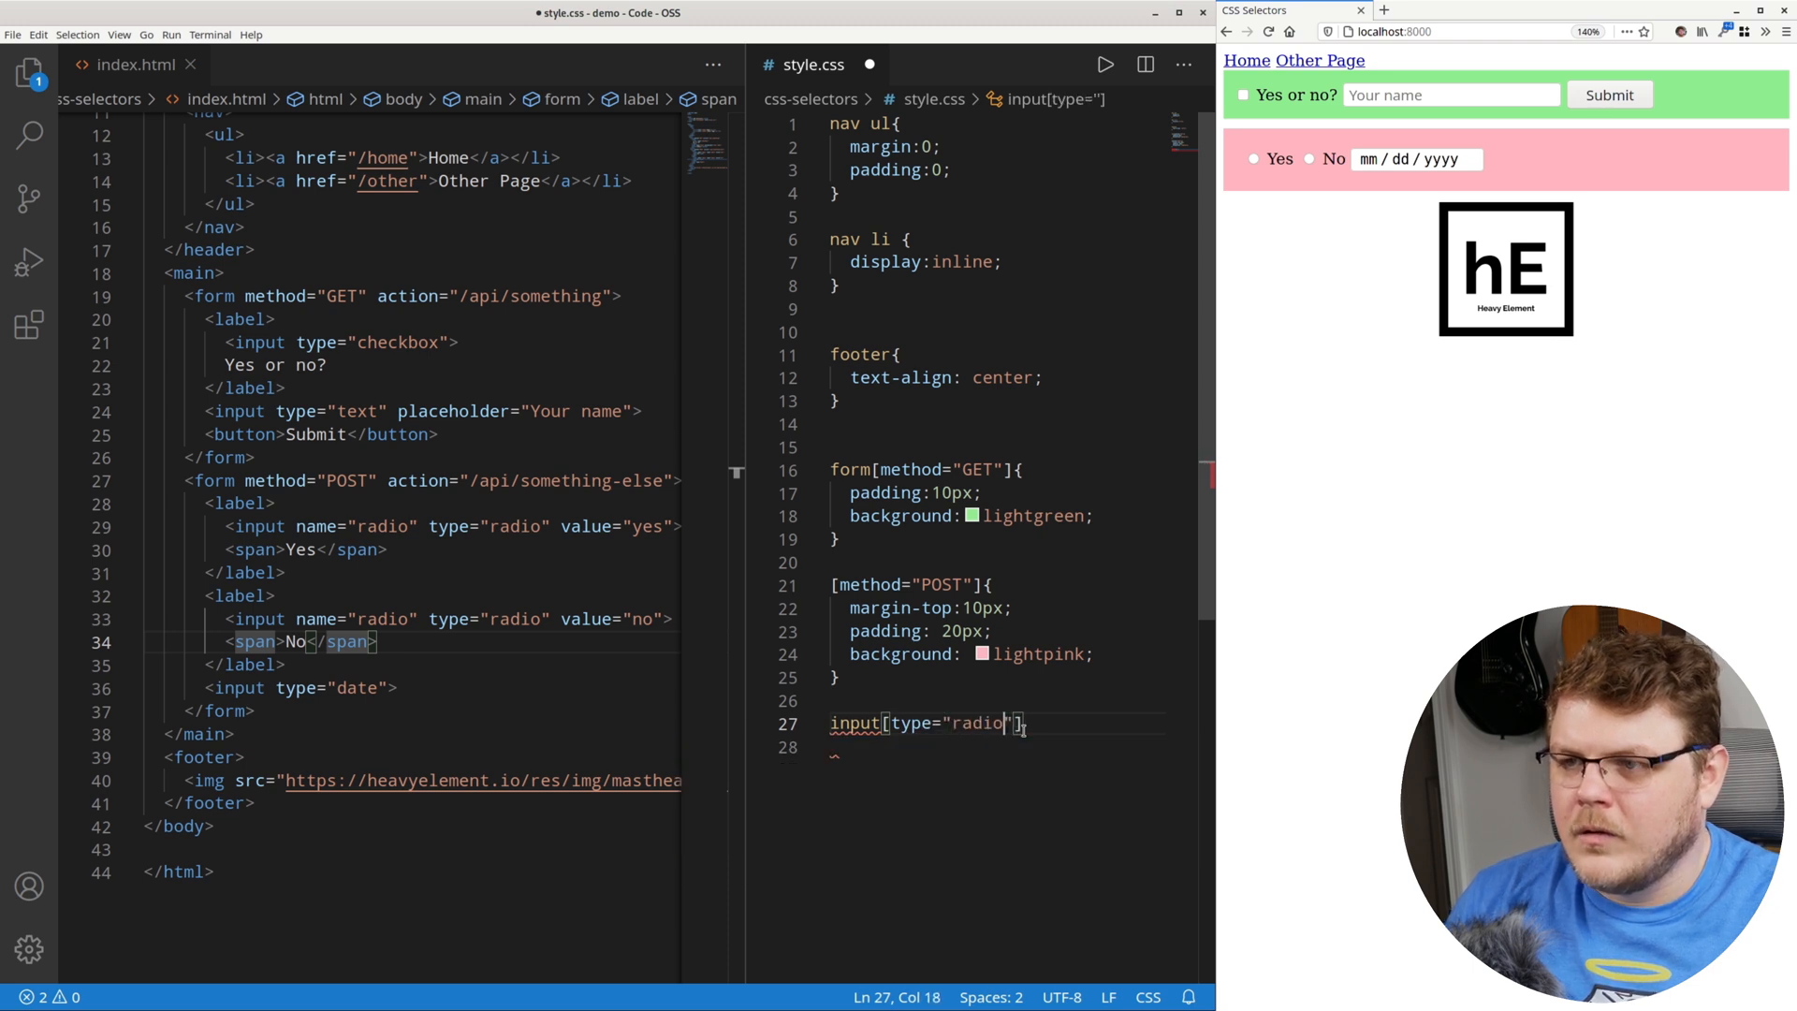
type("{")
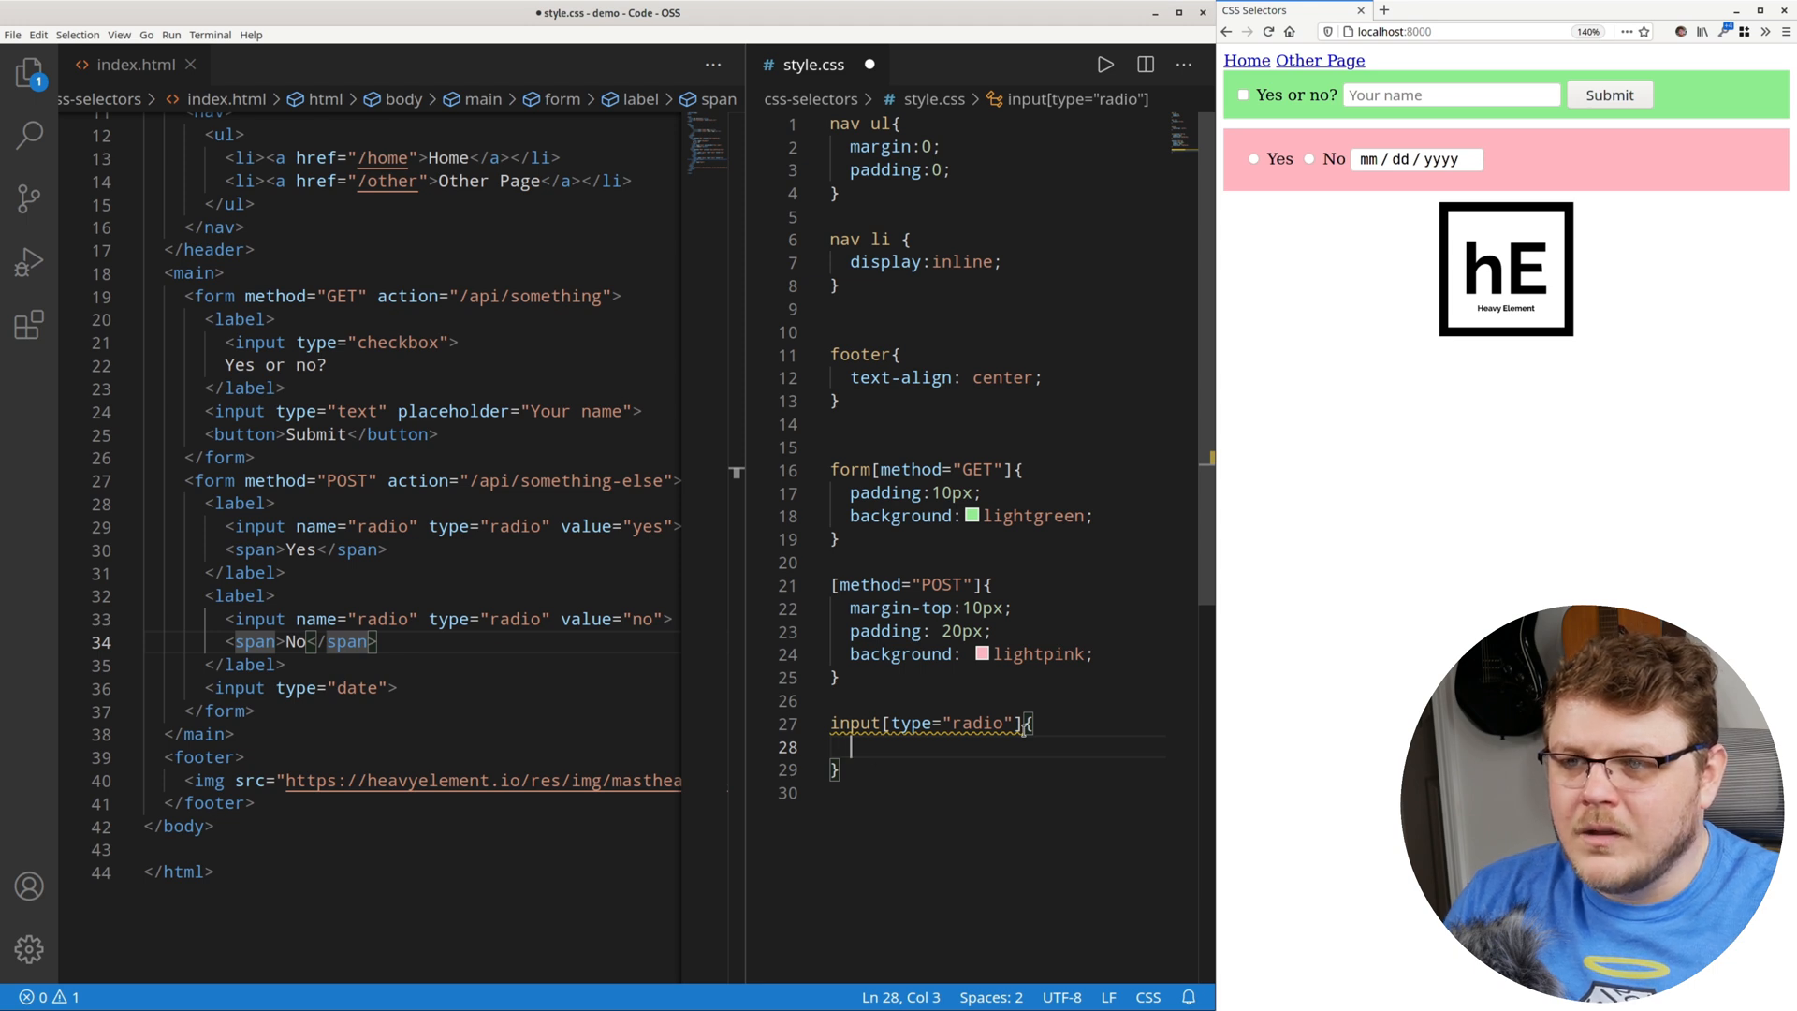
type("display:none;")
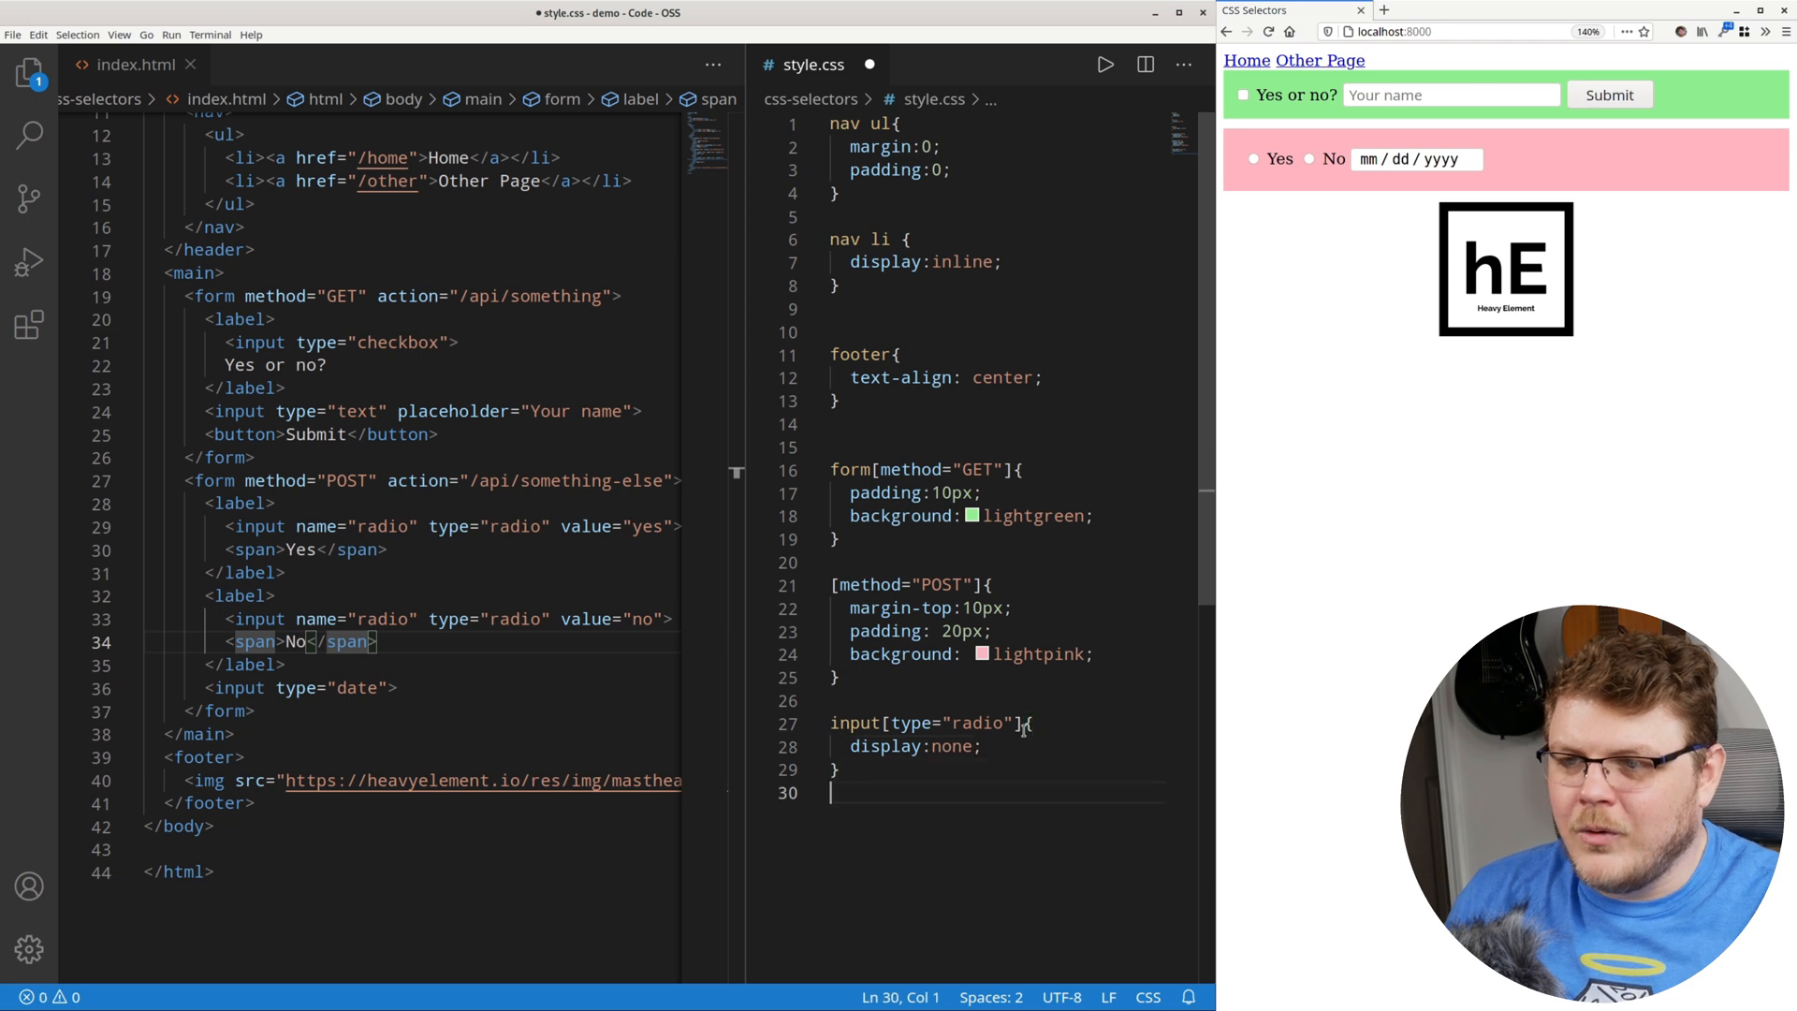
key("enter")
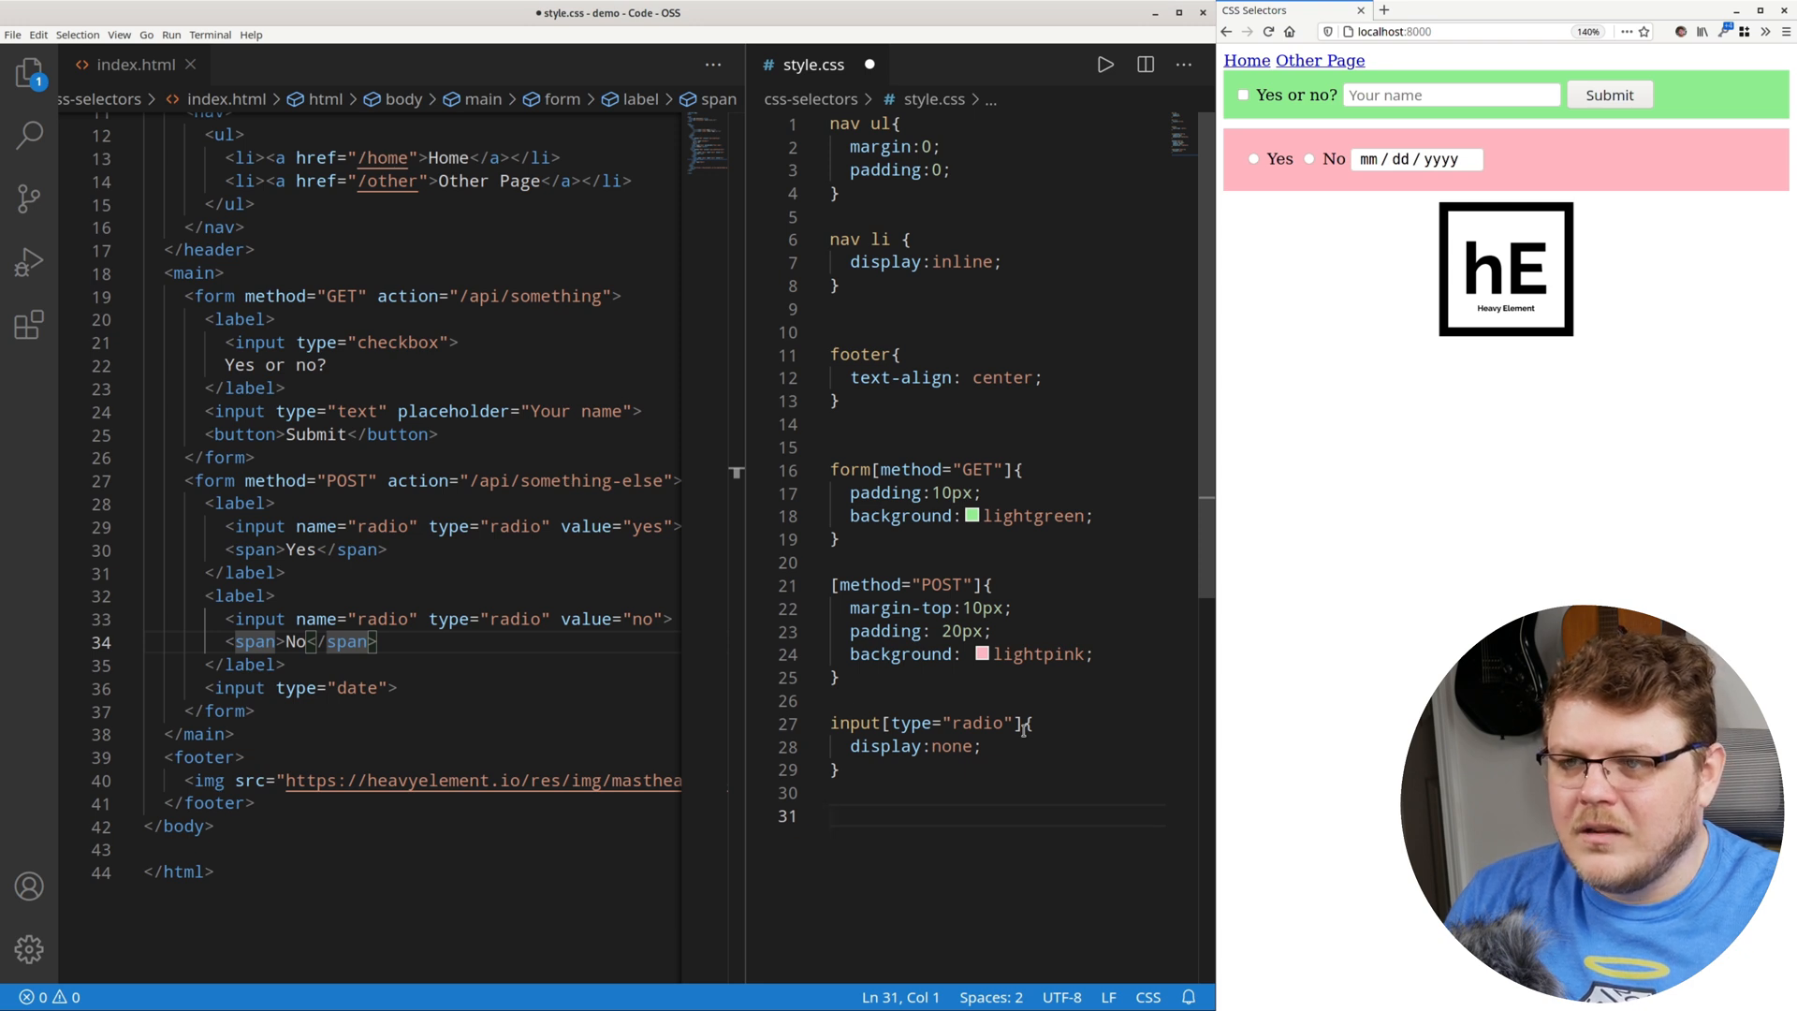
Write input[type="radio"]:checked + span with black background and white text, correcting white to black.
type("input")
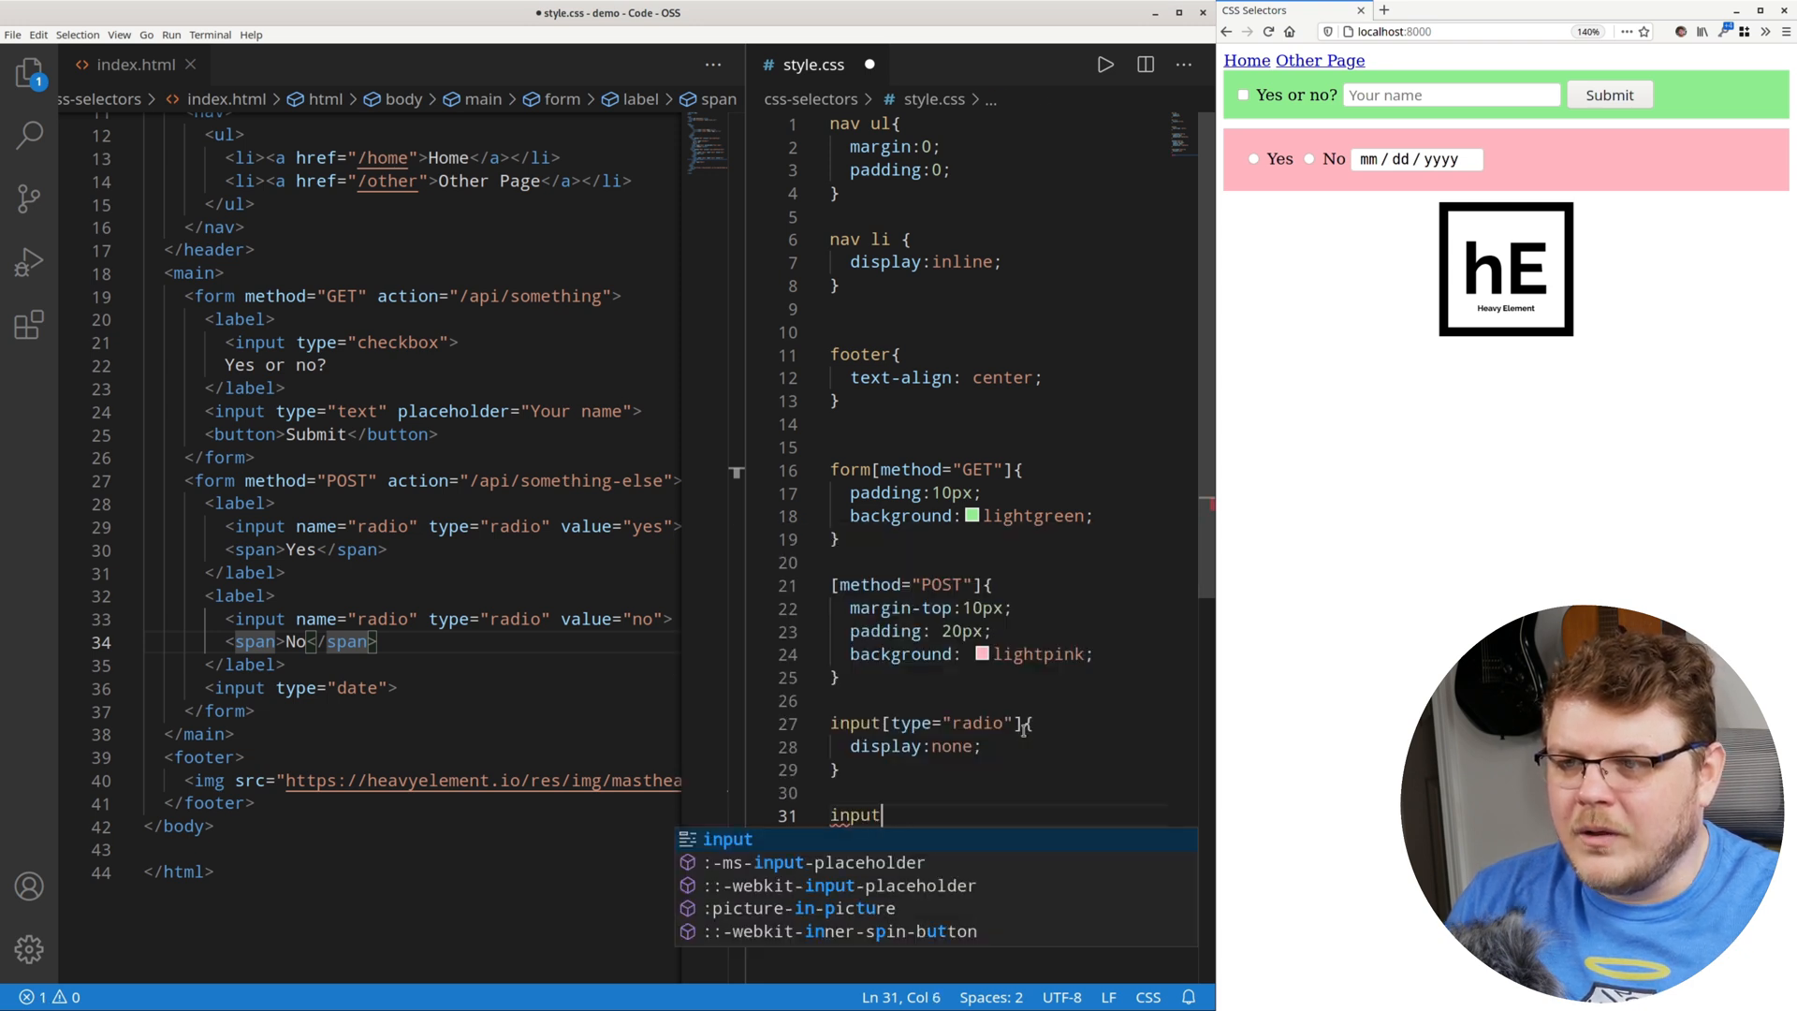
type("[type=")
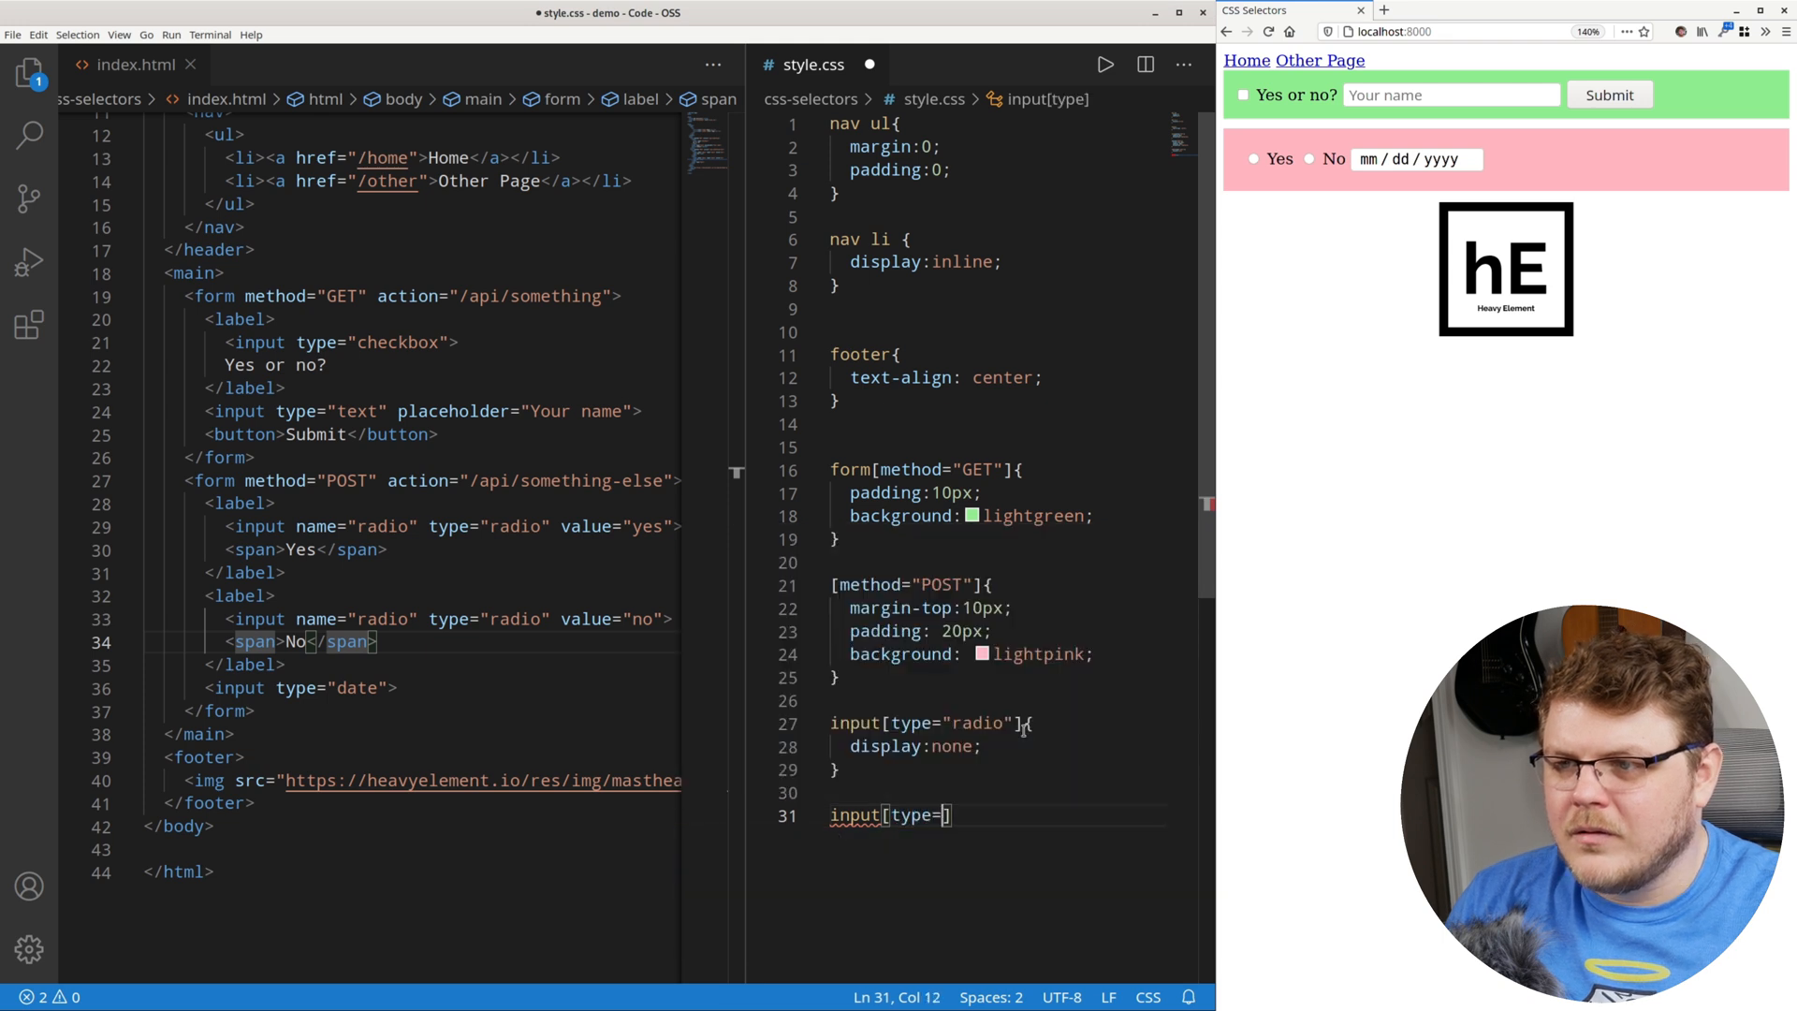
type("\"radio\"")
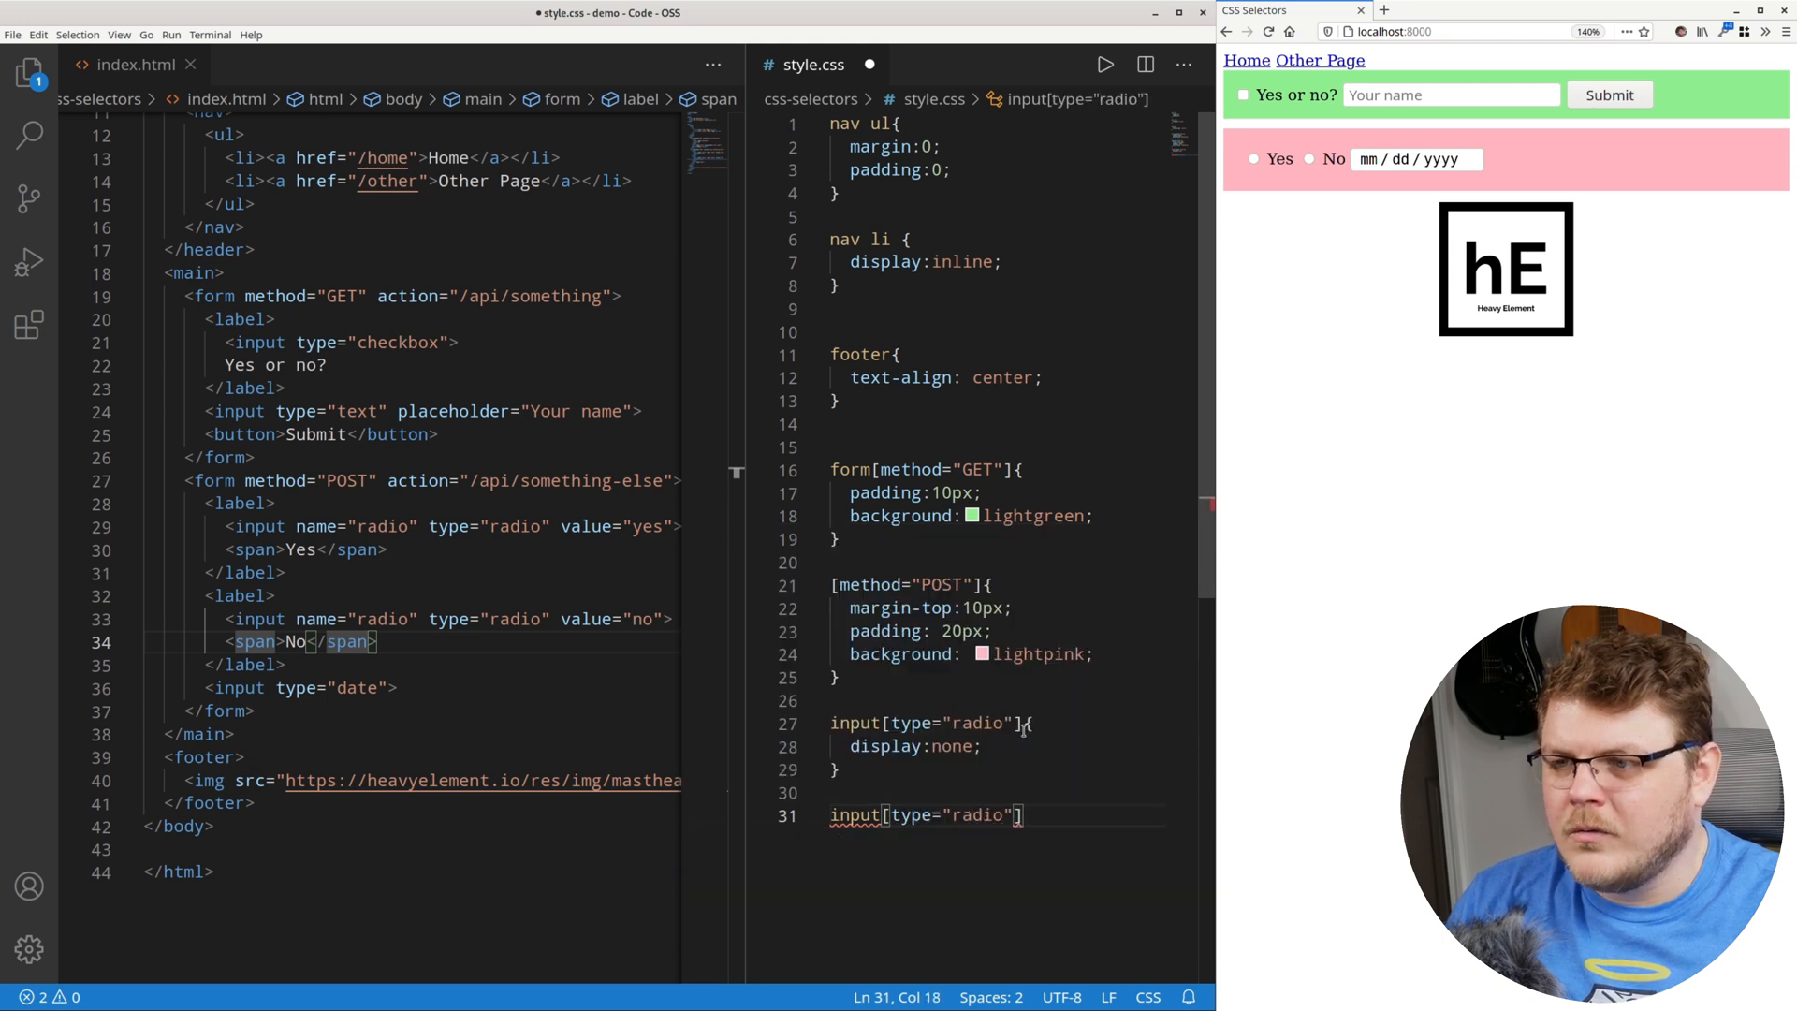
type(":")
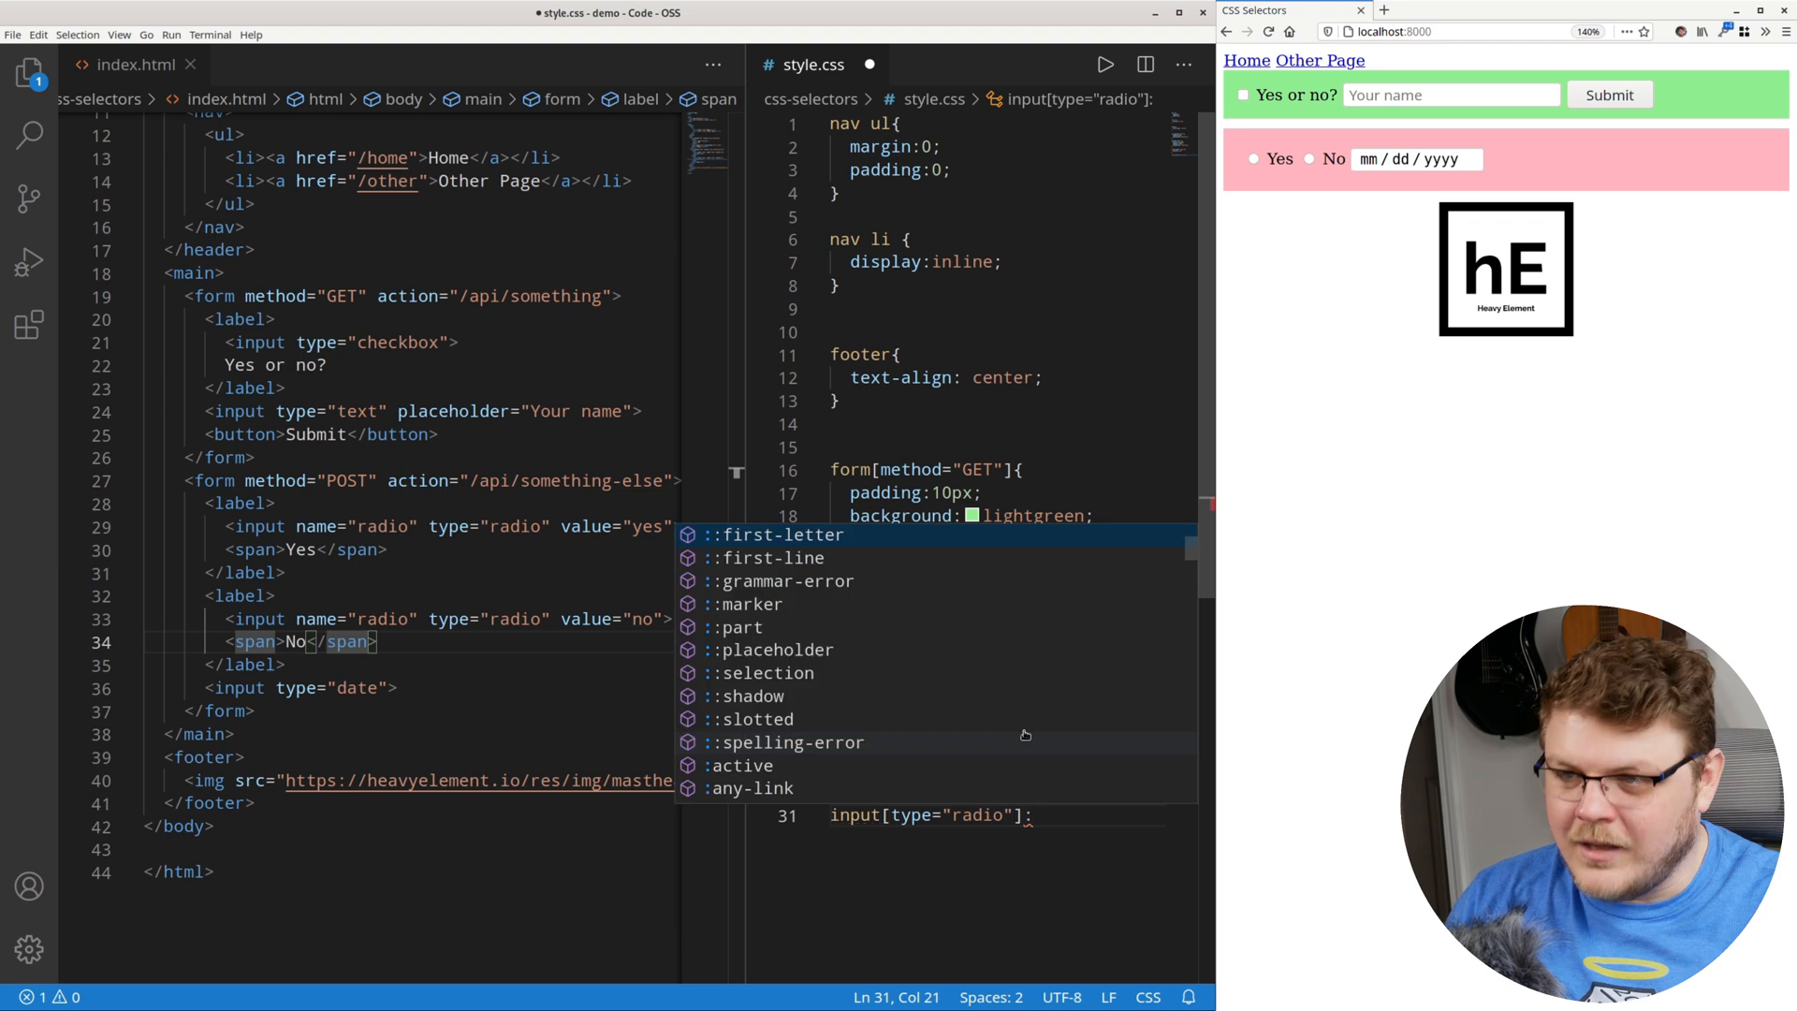
type("checked +")
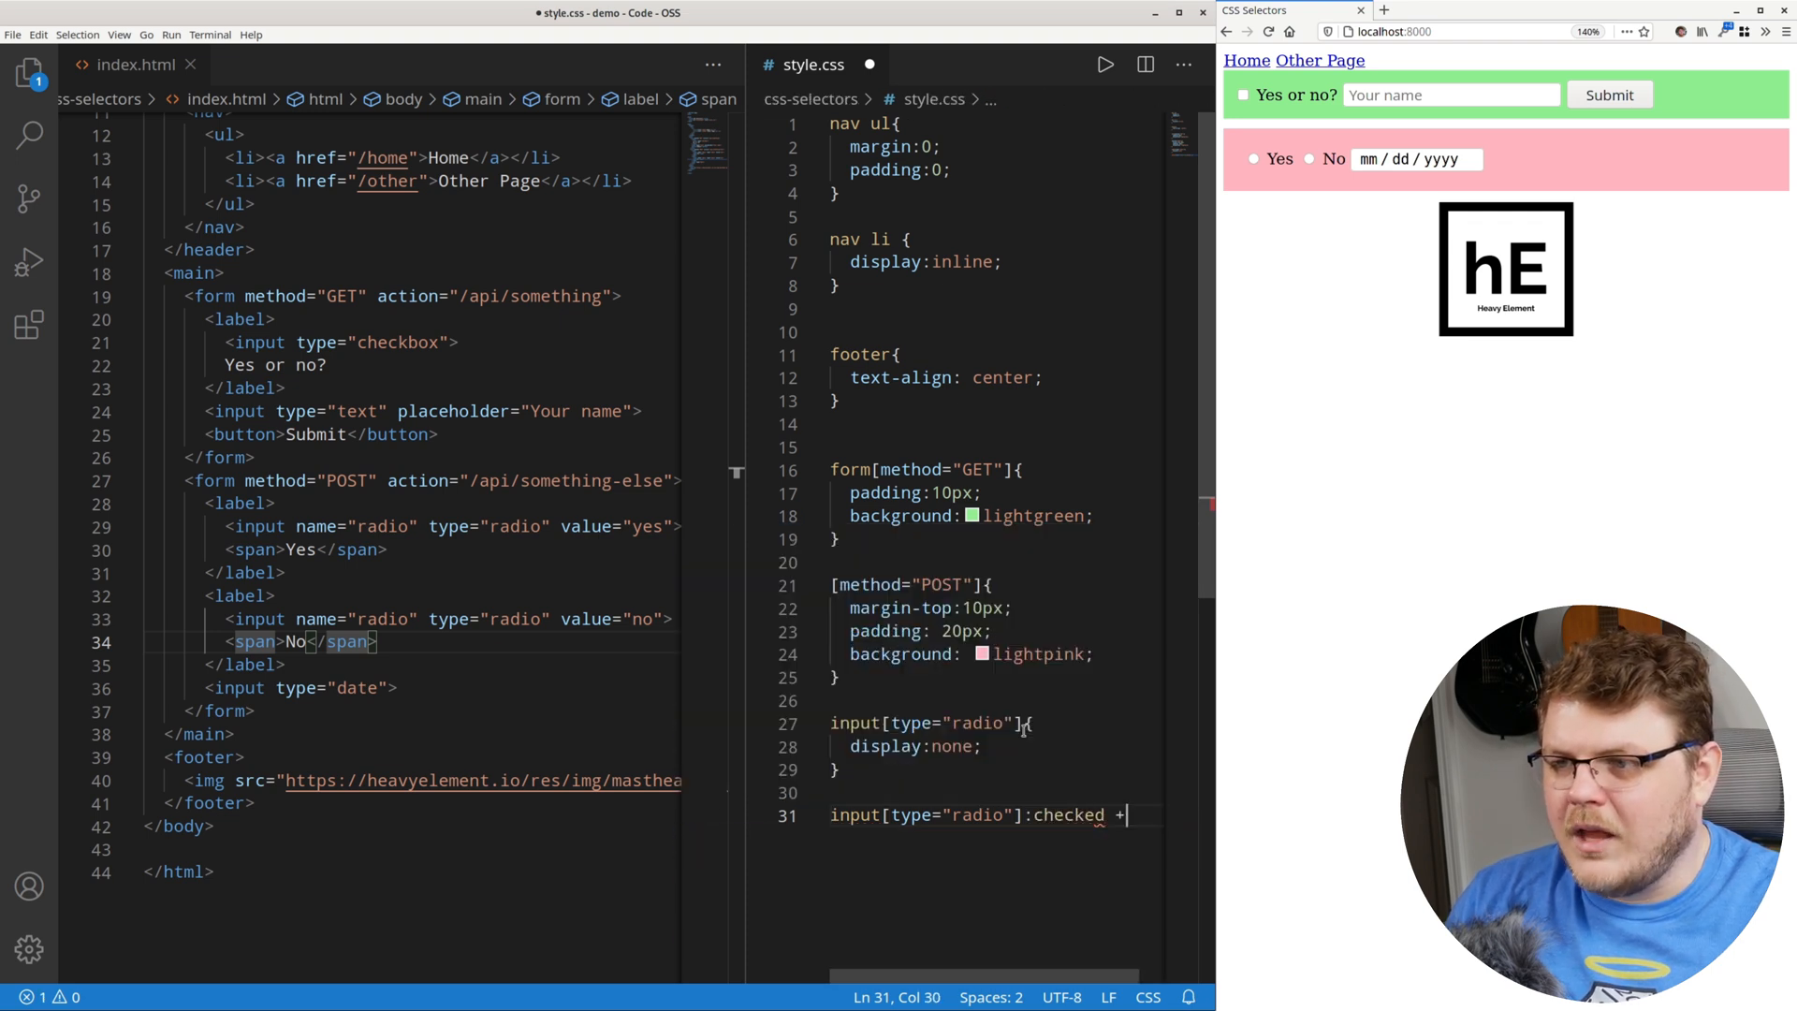
type("span")
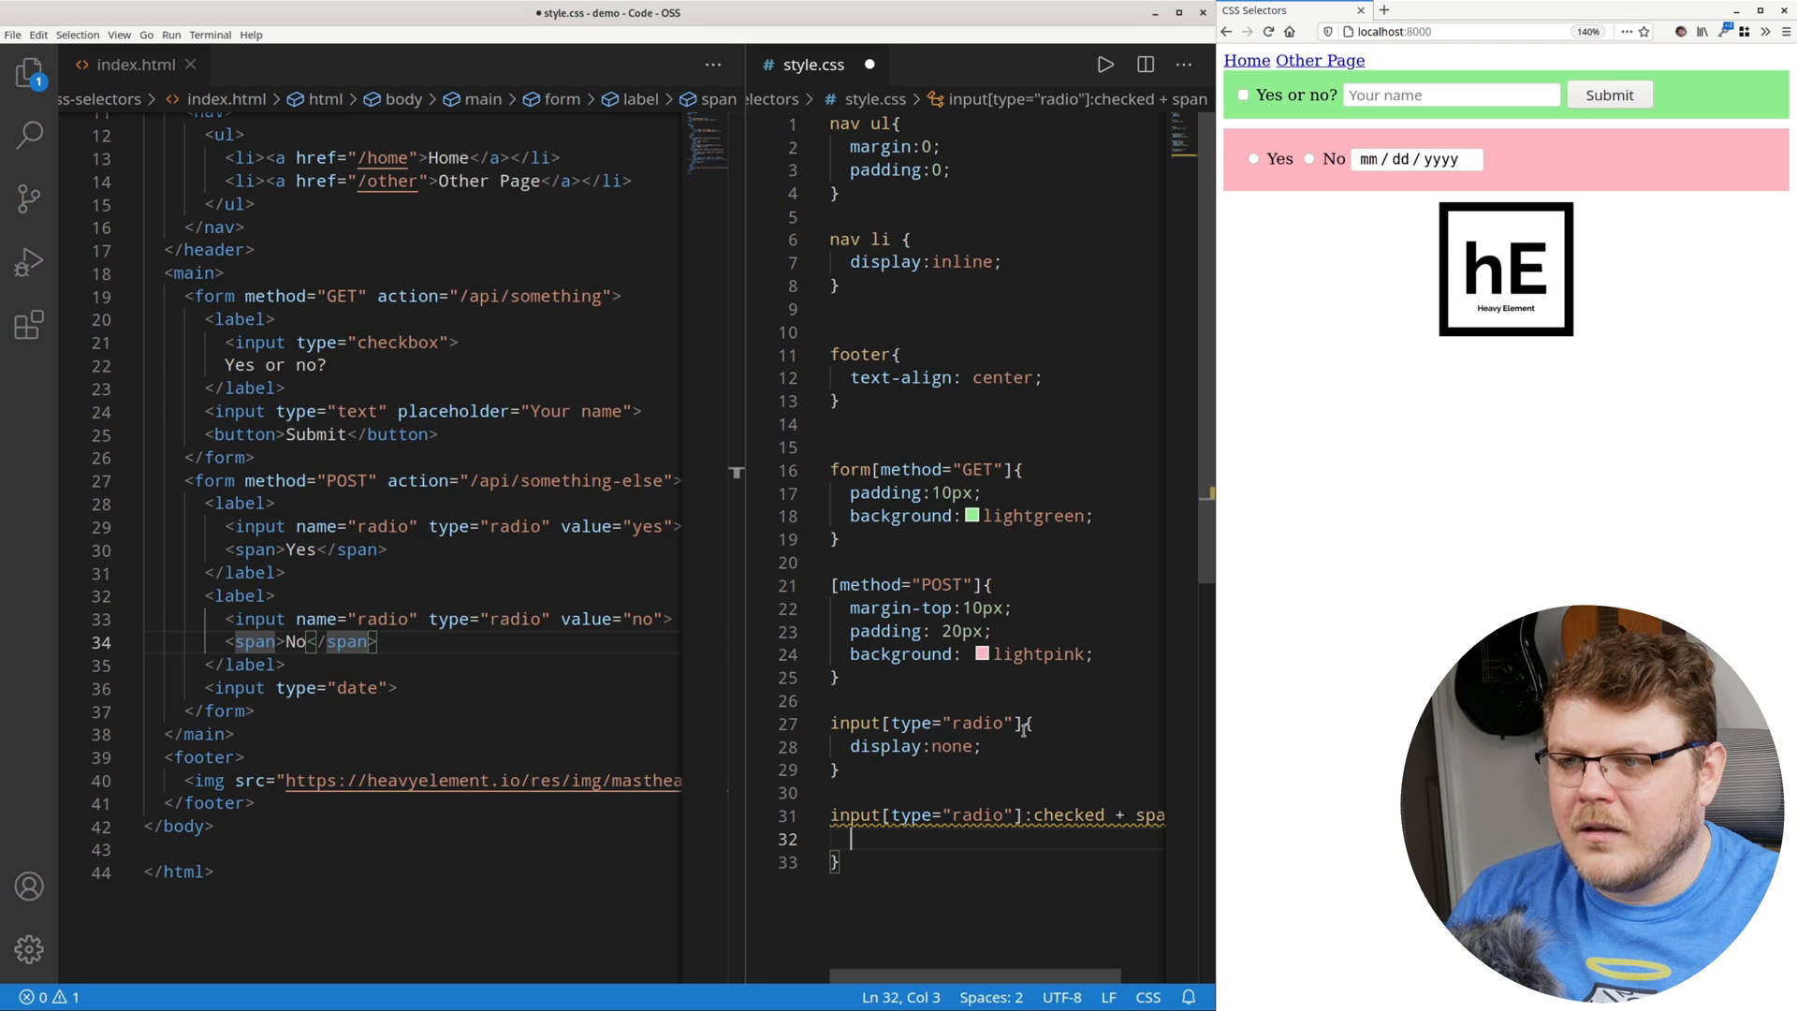
type("b")
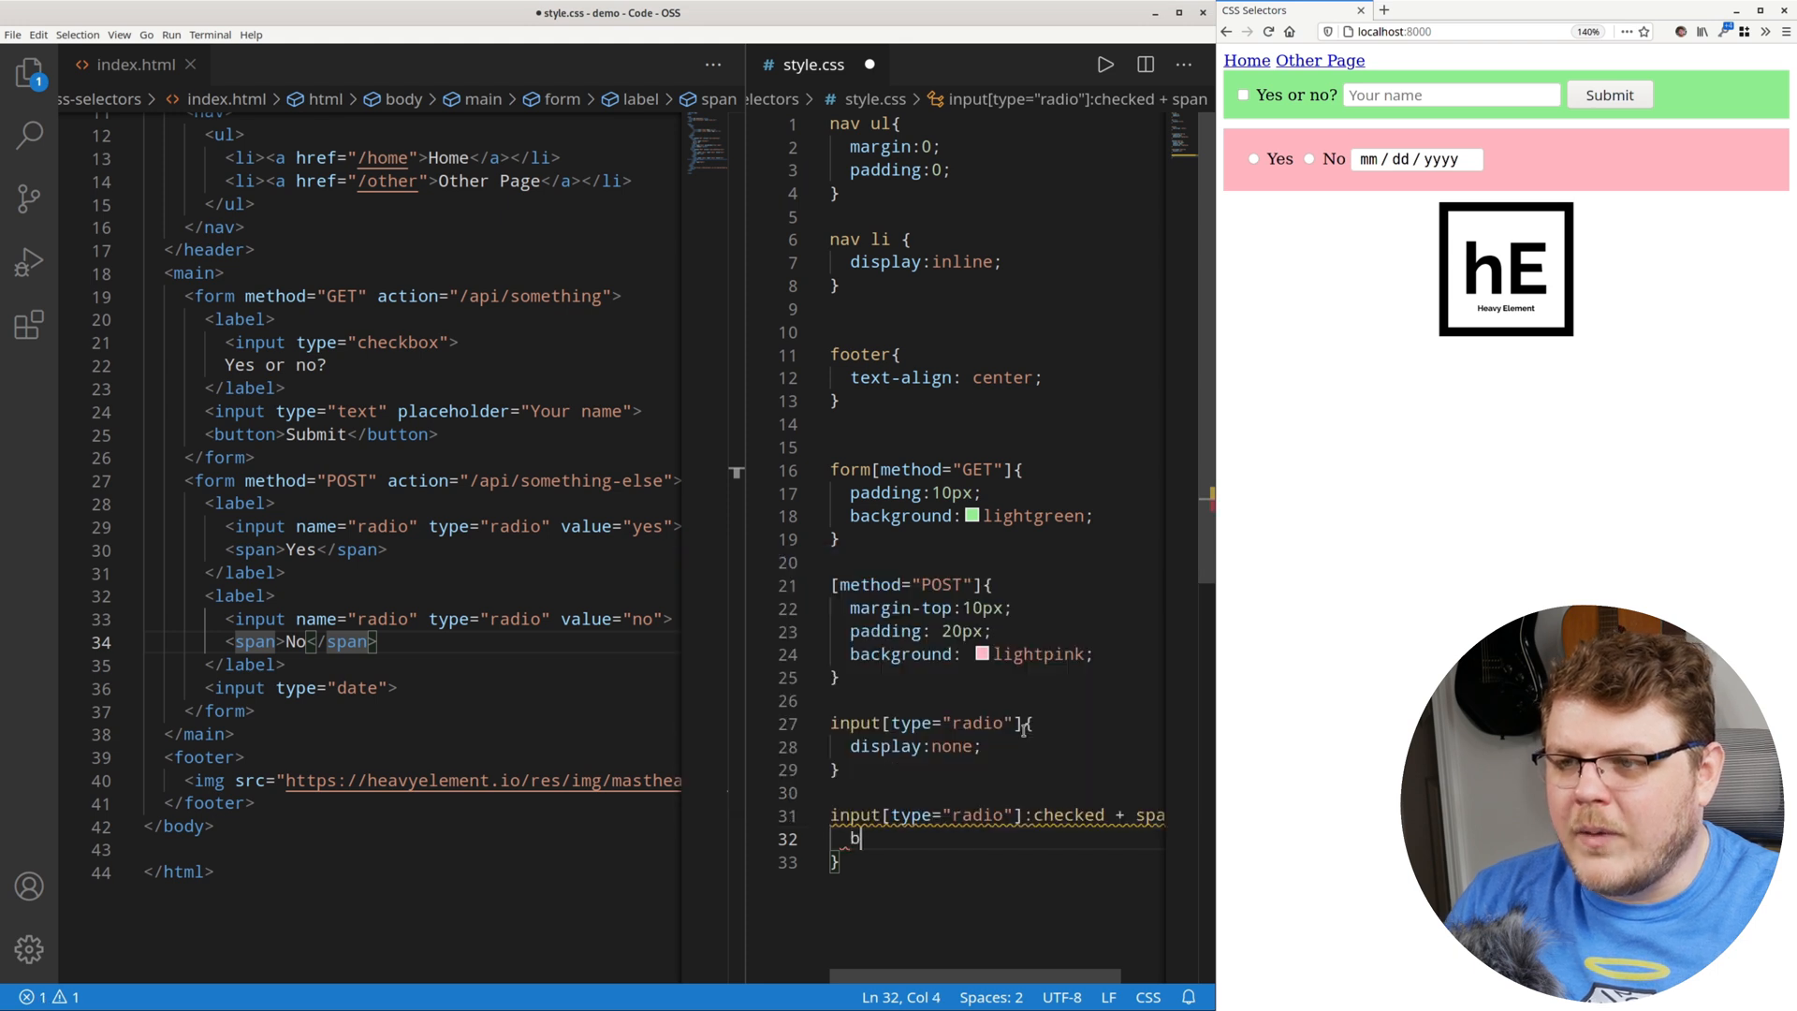
type("ackground:white;")
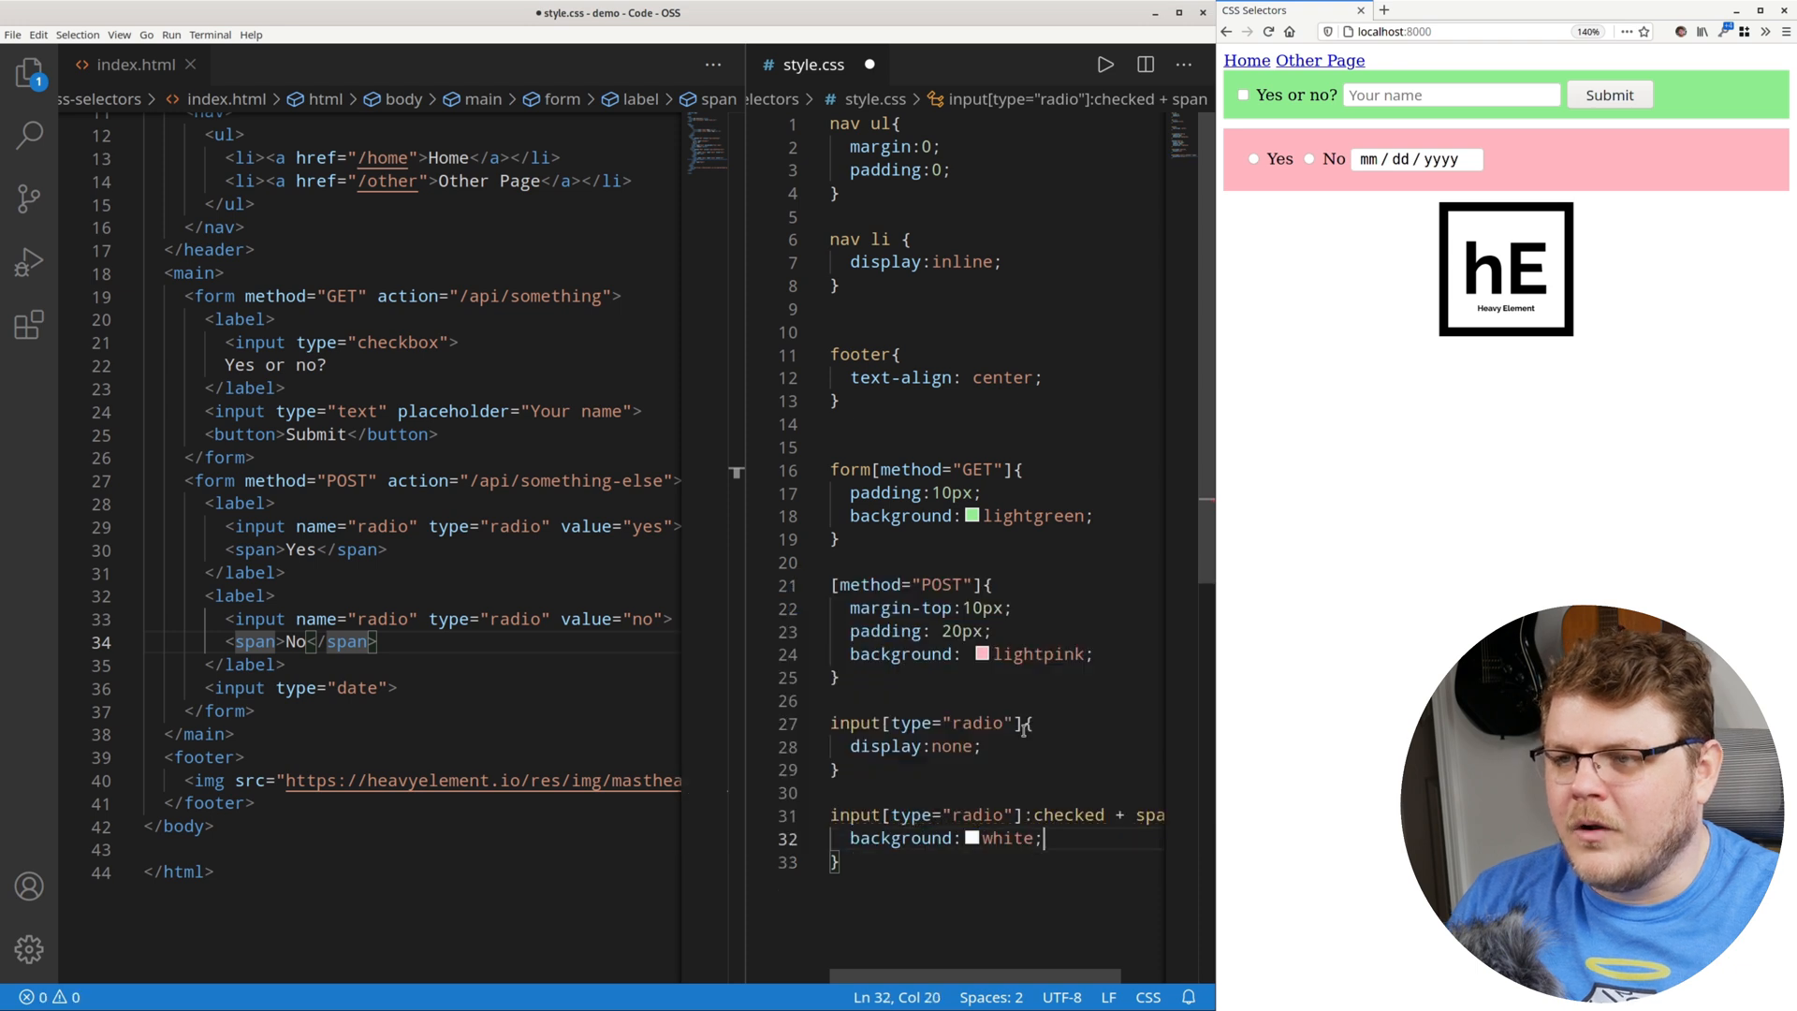
key("BackSpace")
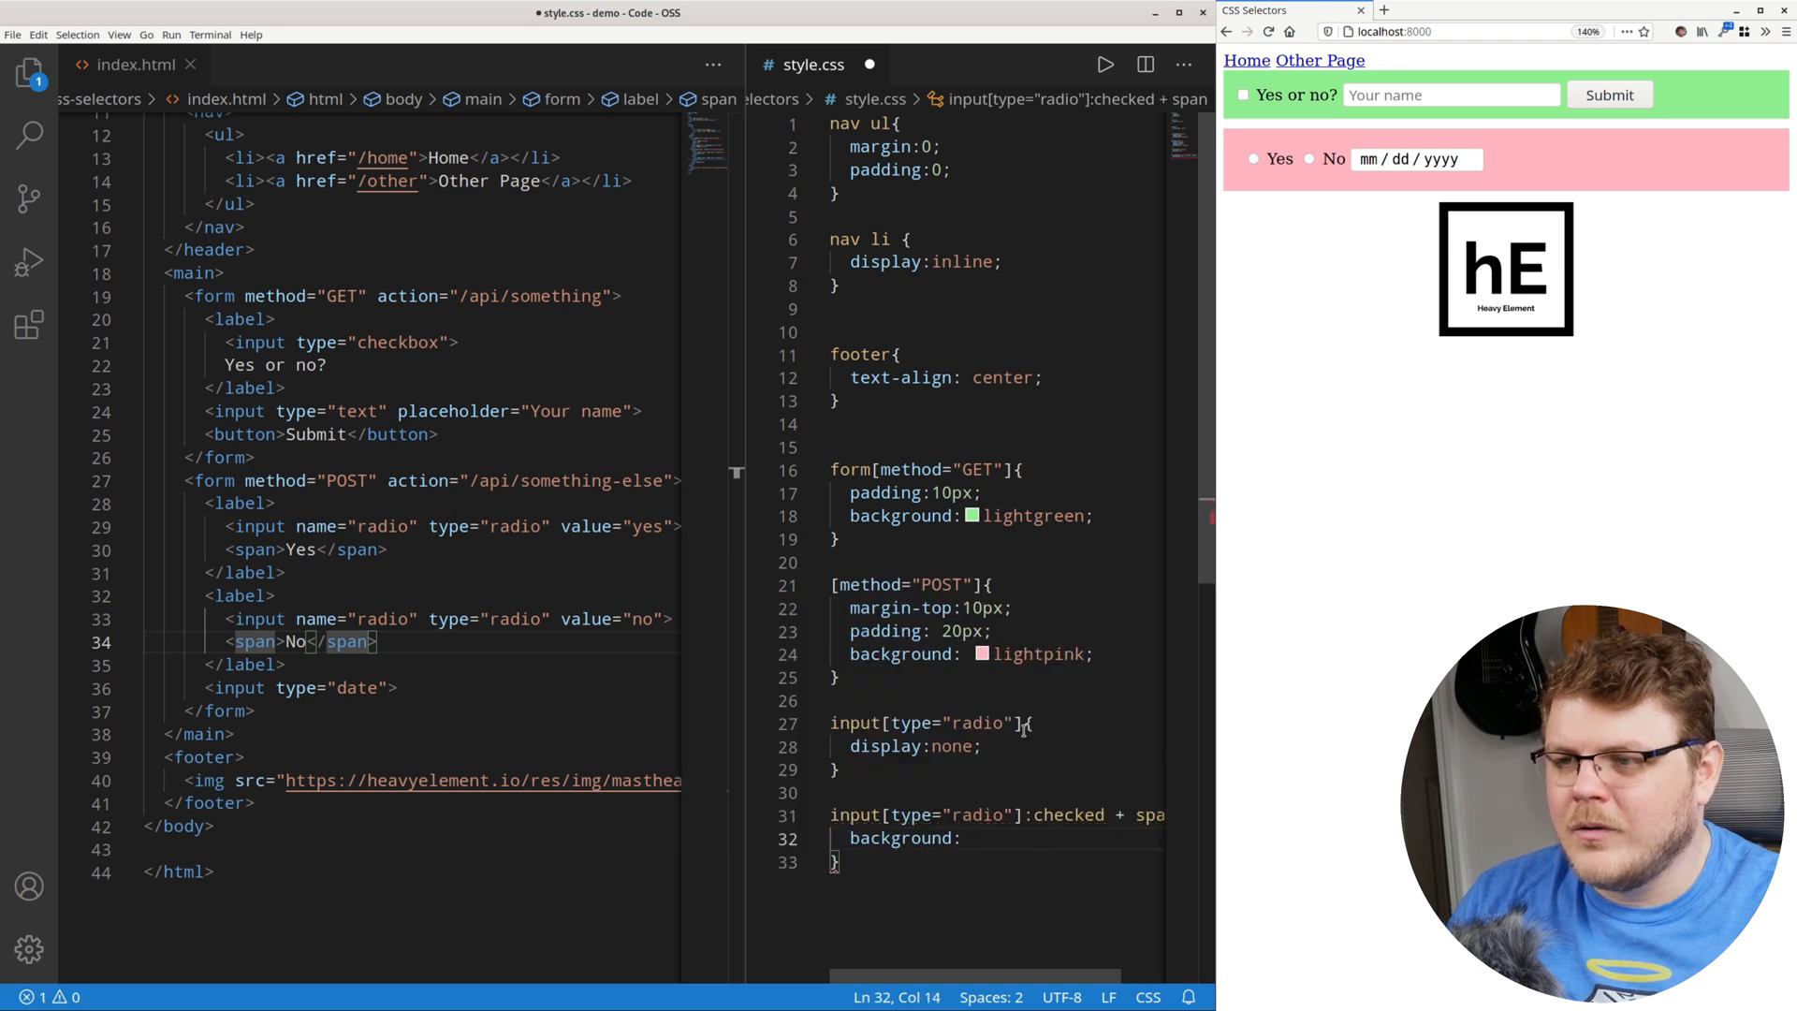
type("black;")
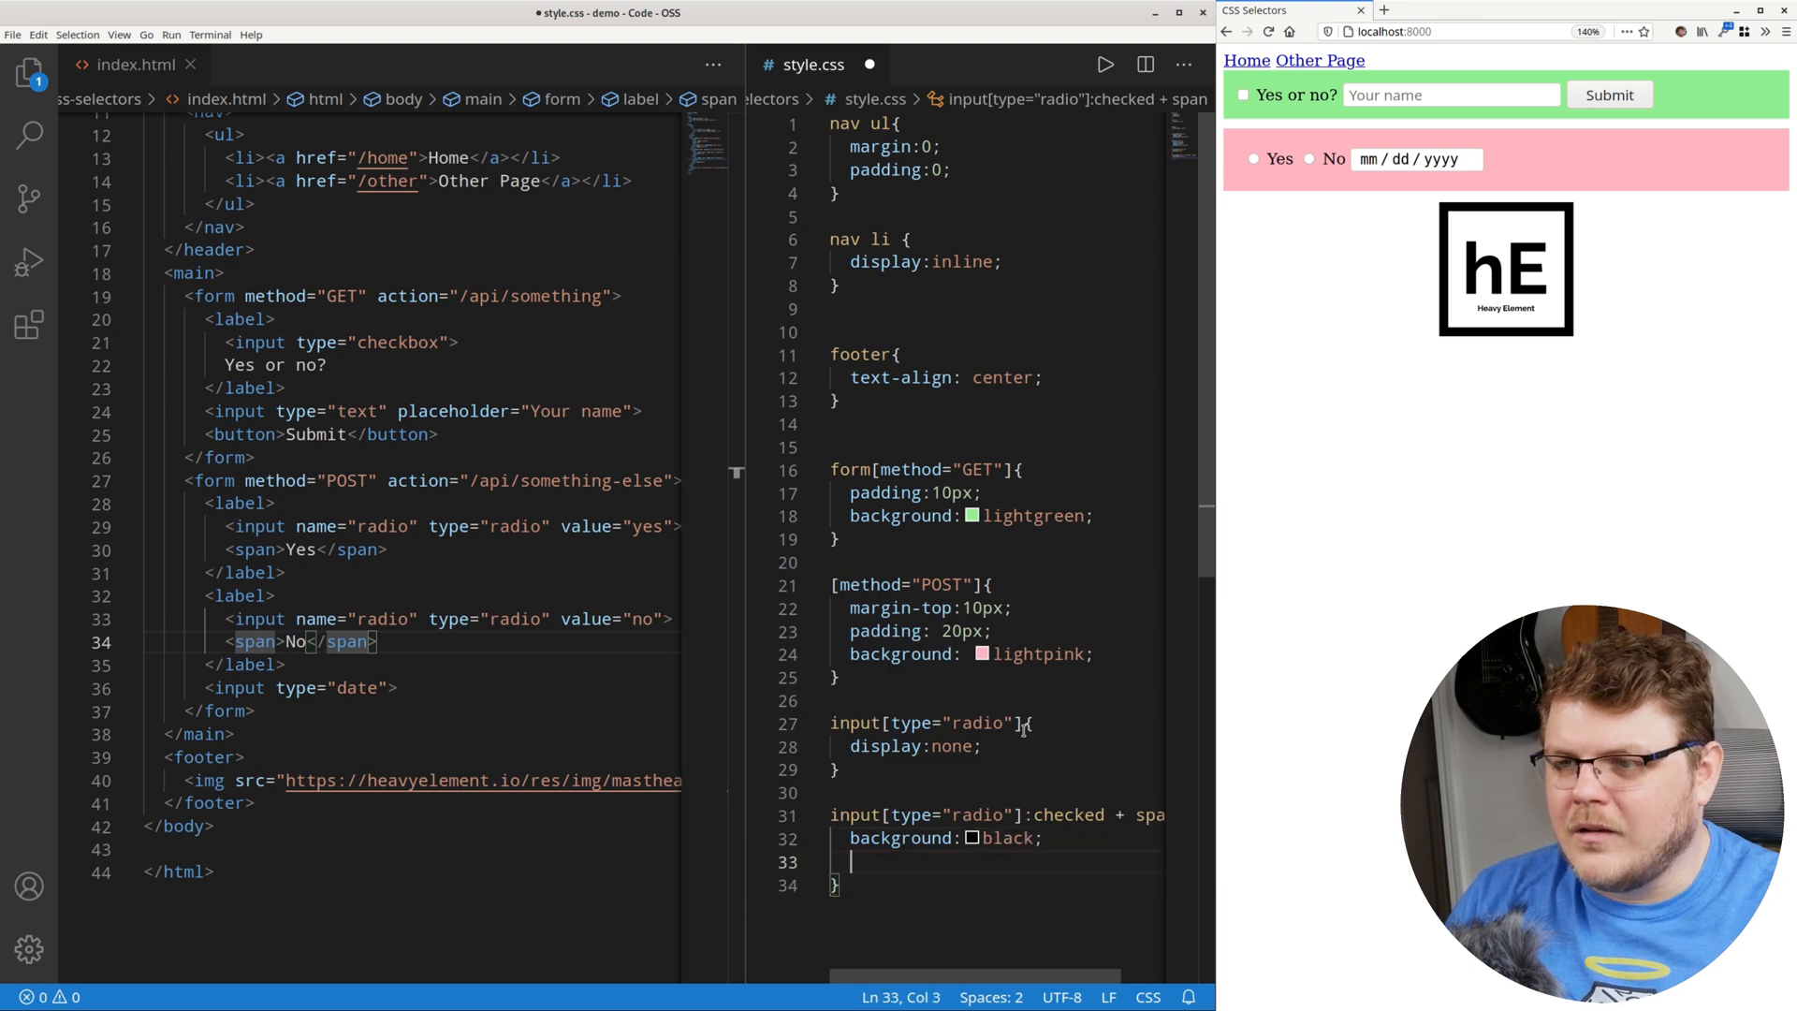
type("color:white;")
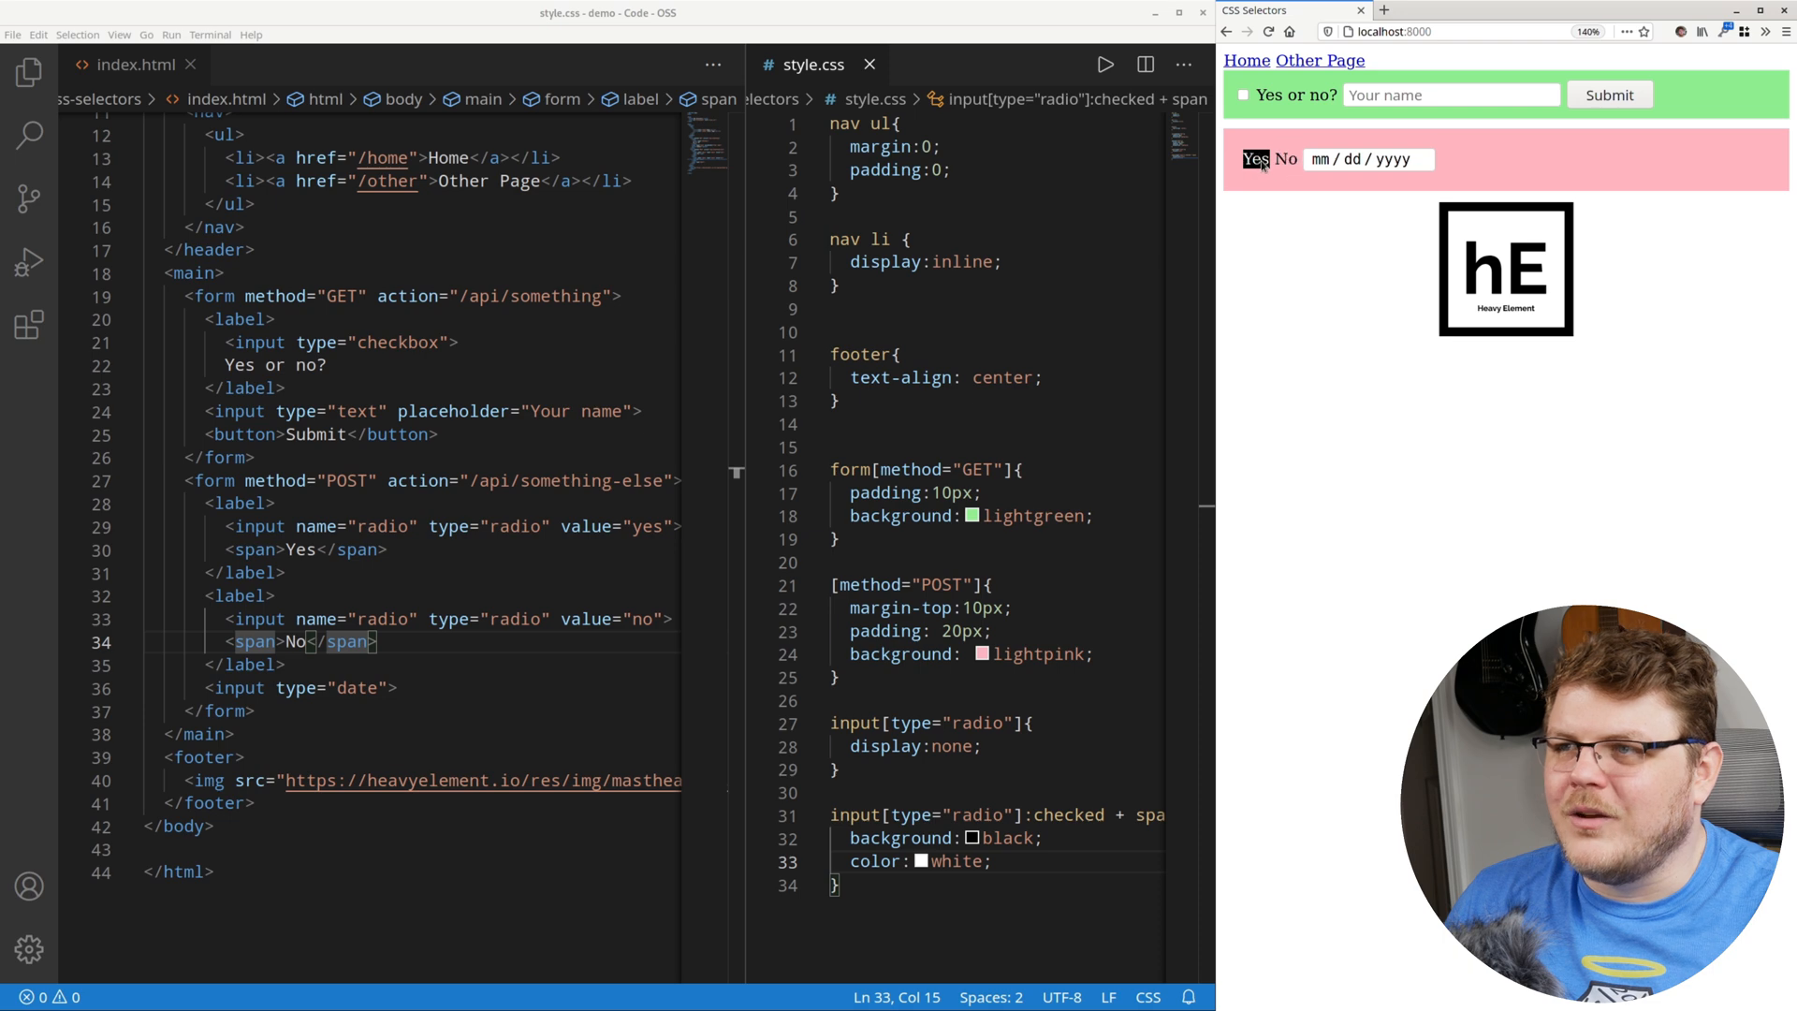
Select the No answer in the browser preview.
left_click(1286, 159)
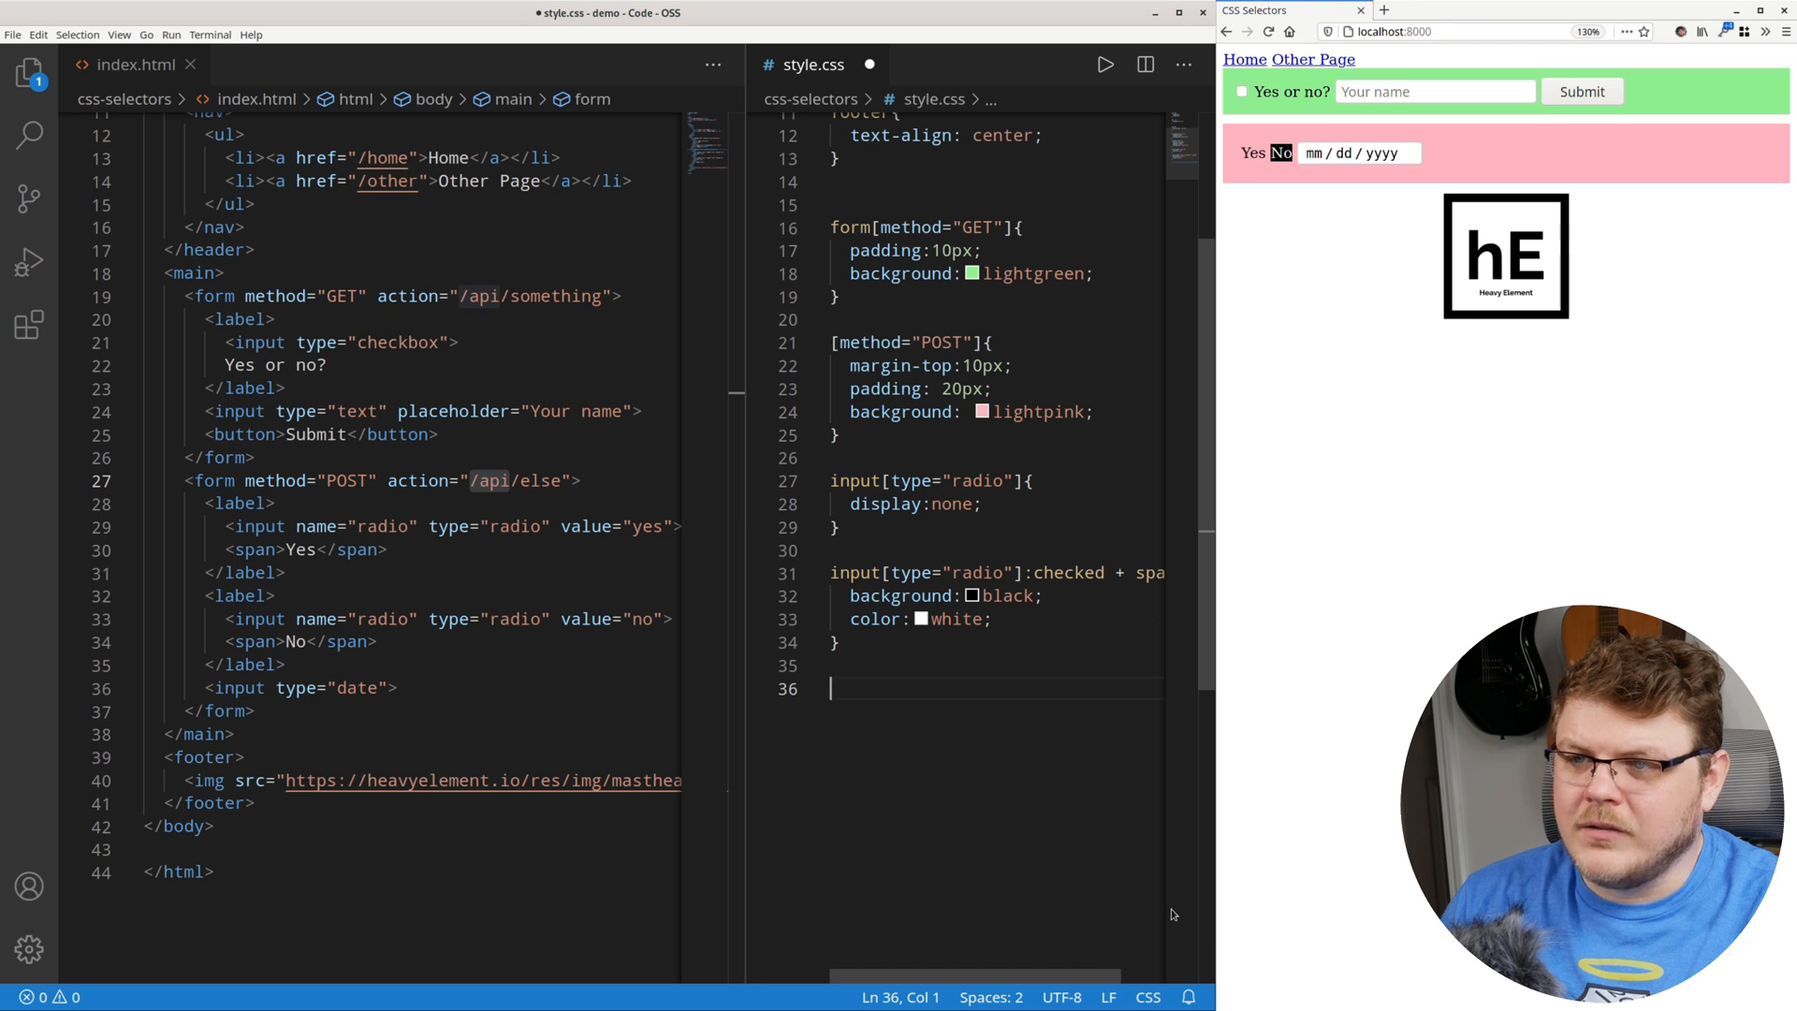
Write a form[action^="/api"] rule with a 1px solid black border.
type("form")
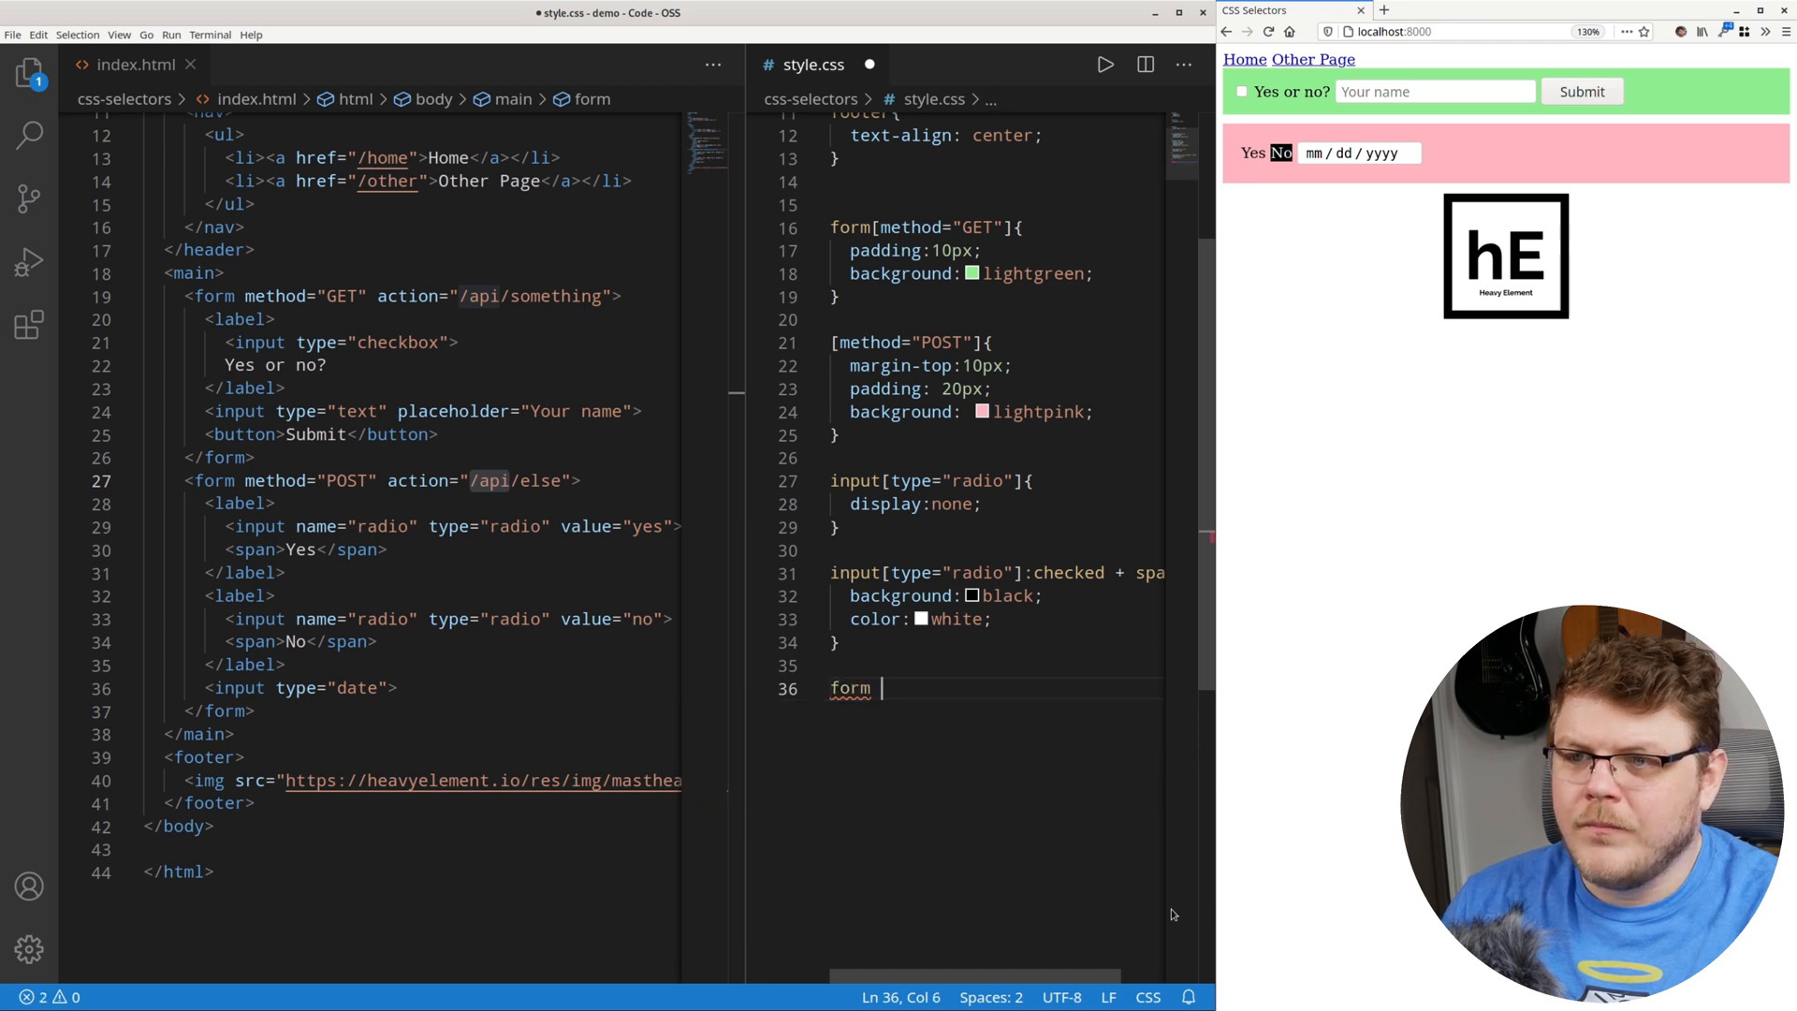
type("[action")
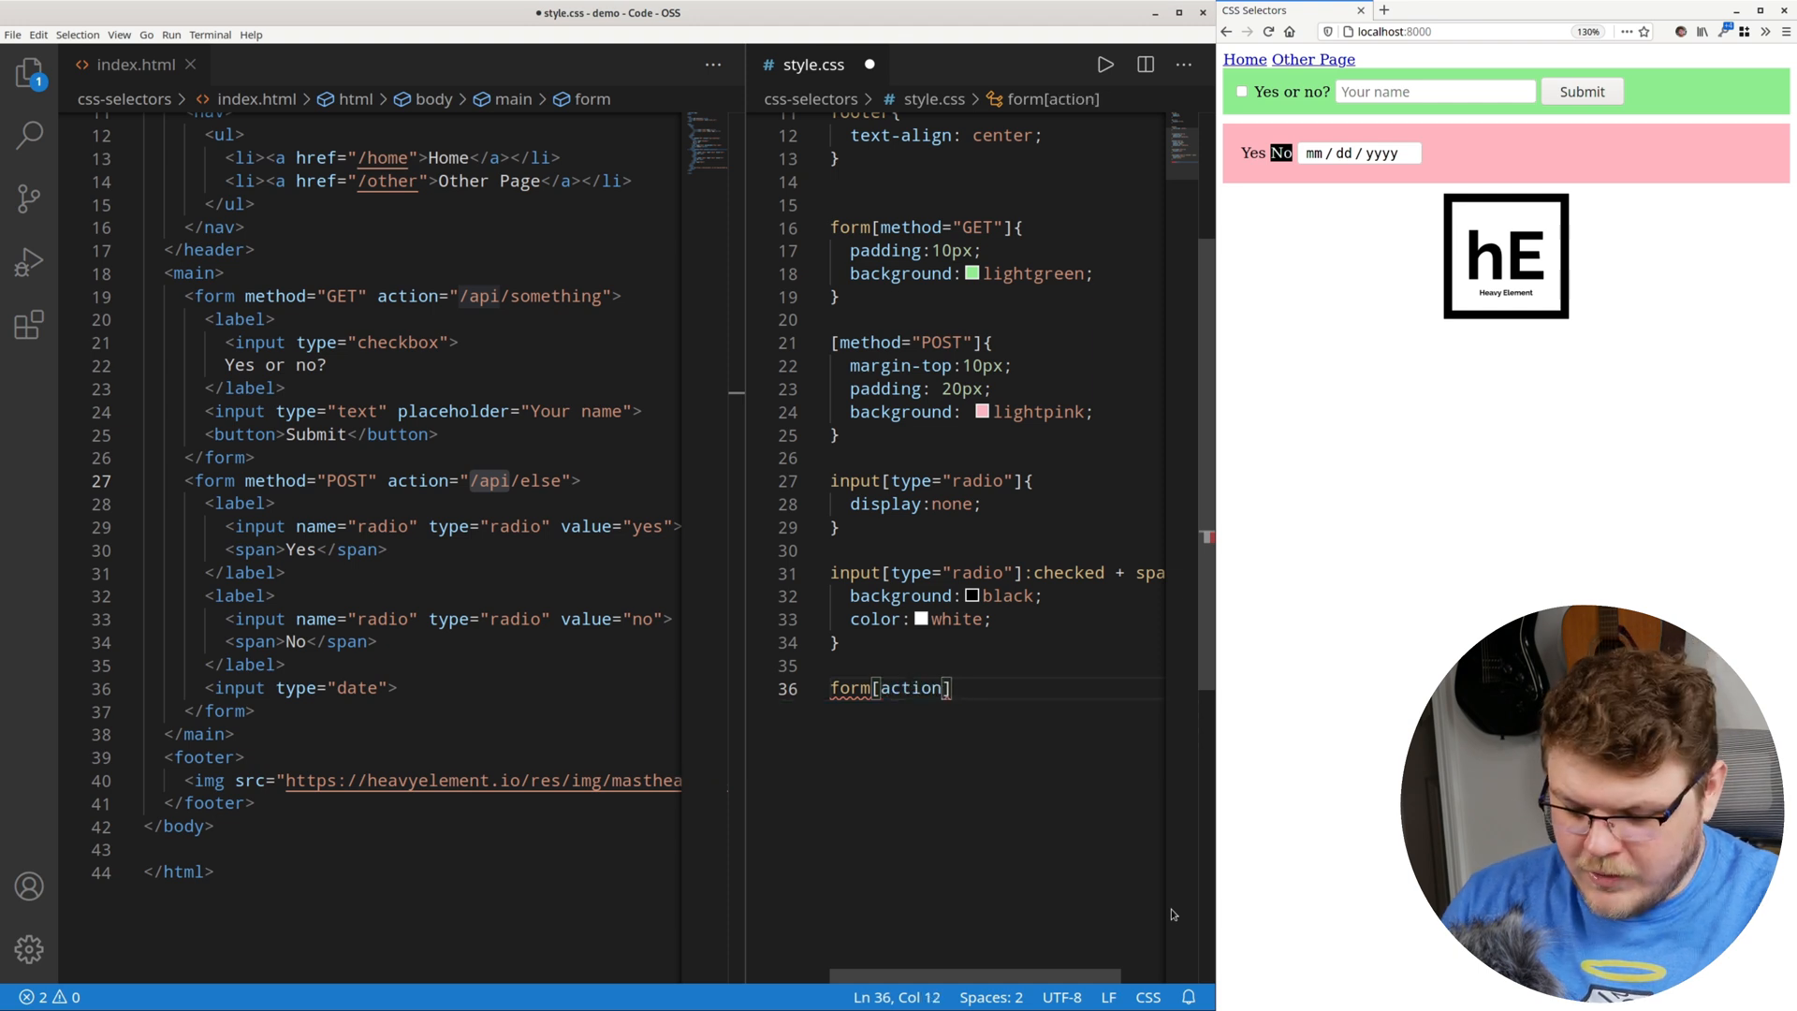
type("^=\"/")
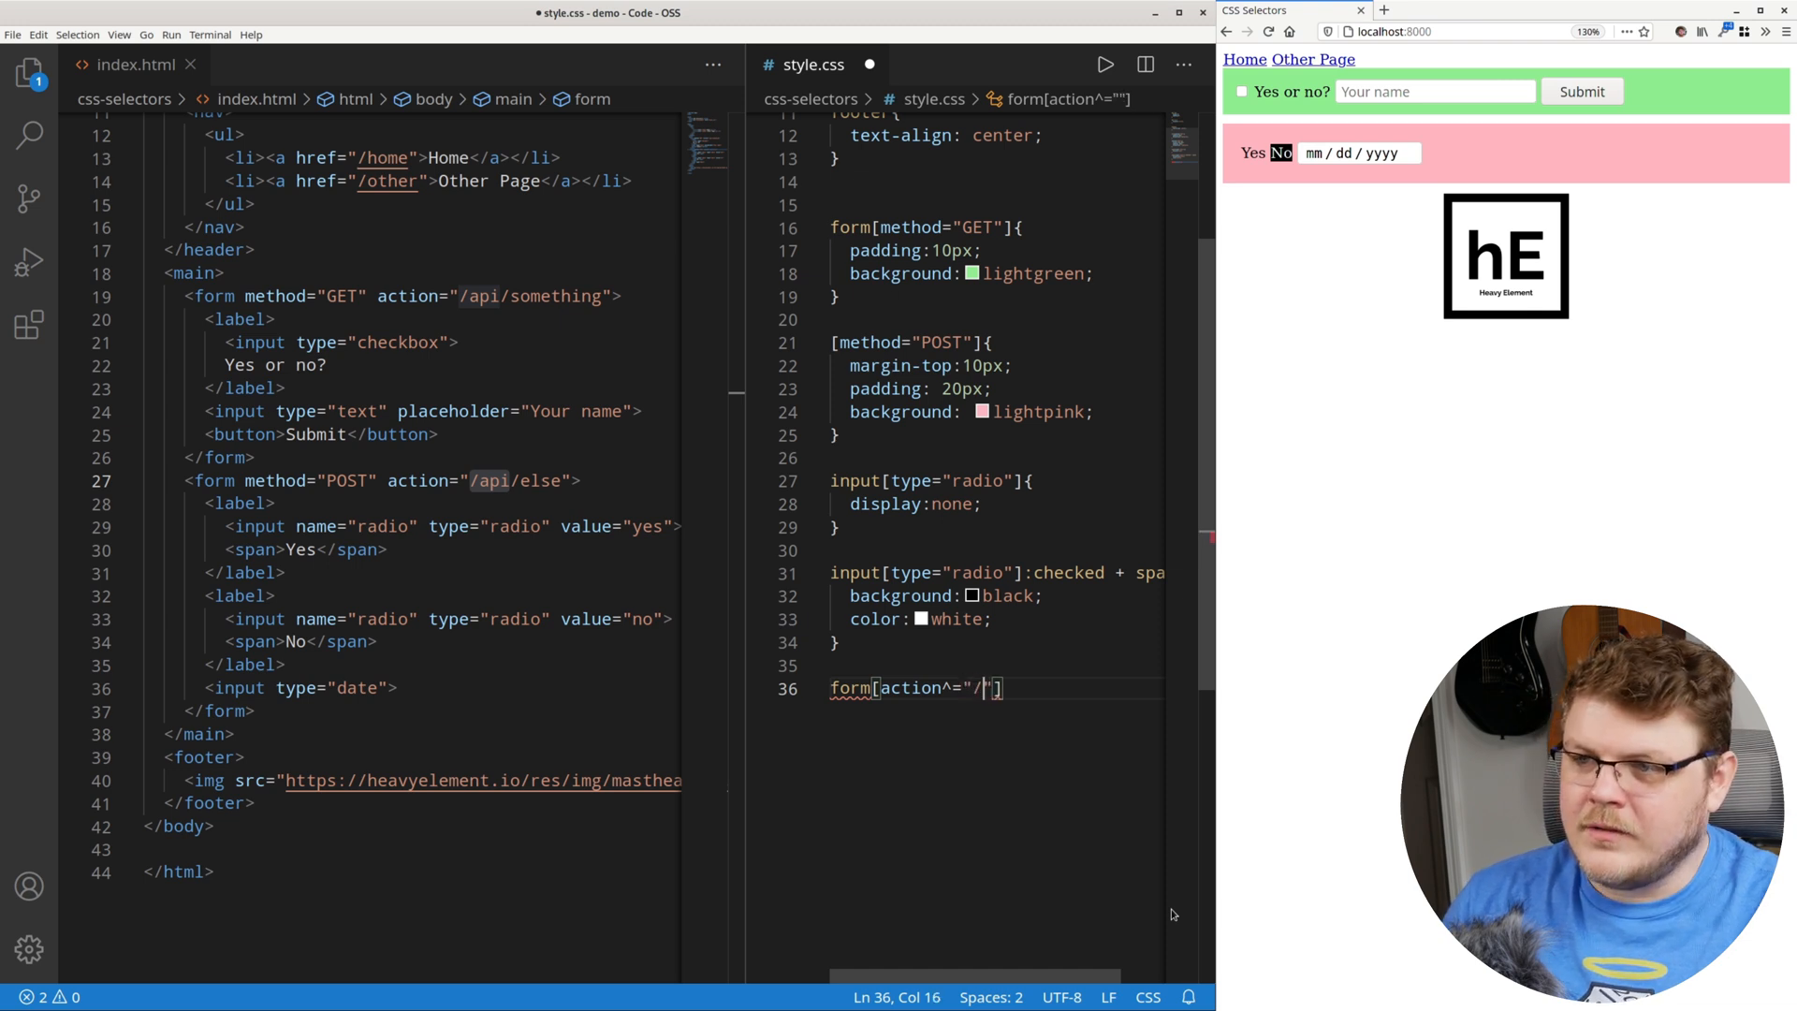
type("/api\"]{")
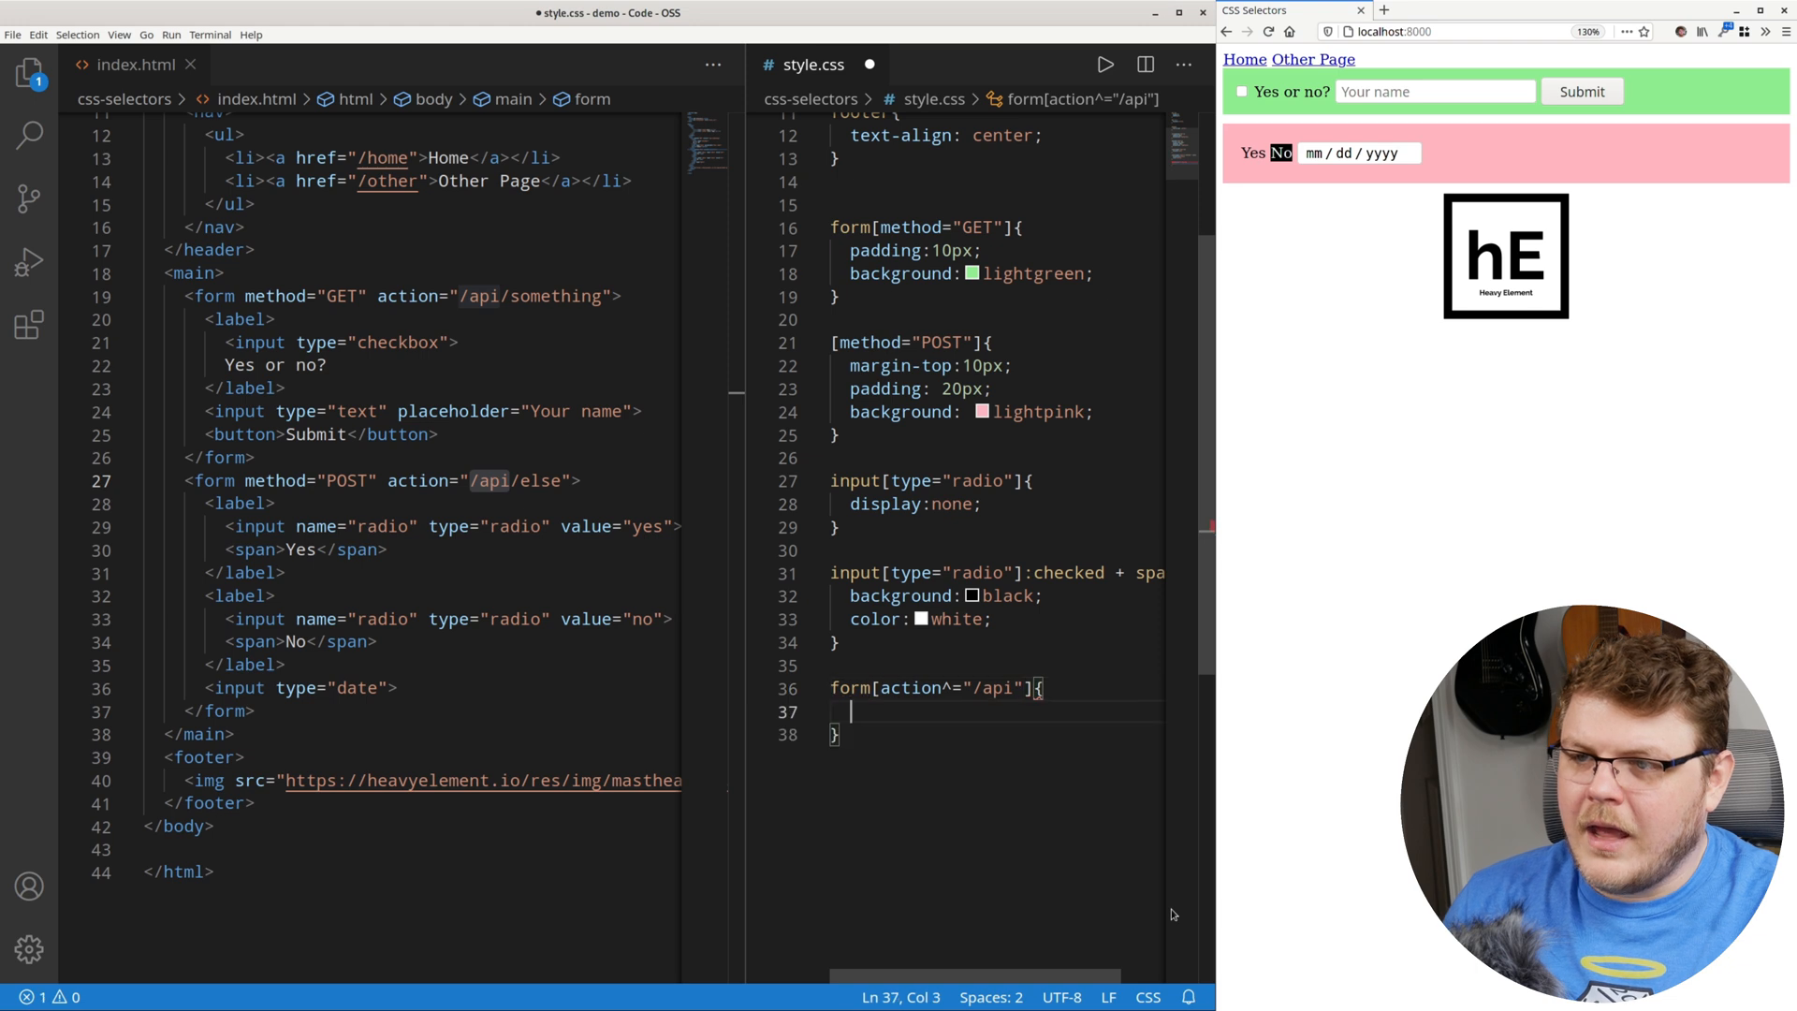
type("border: 1px solid black;")
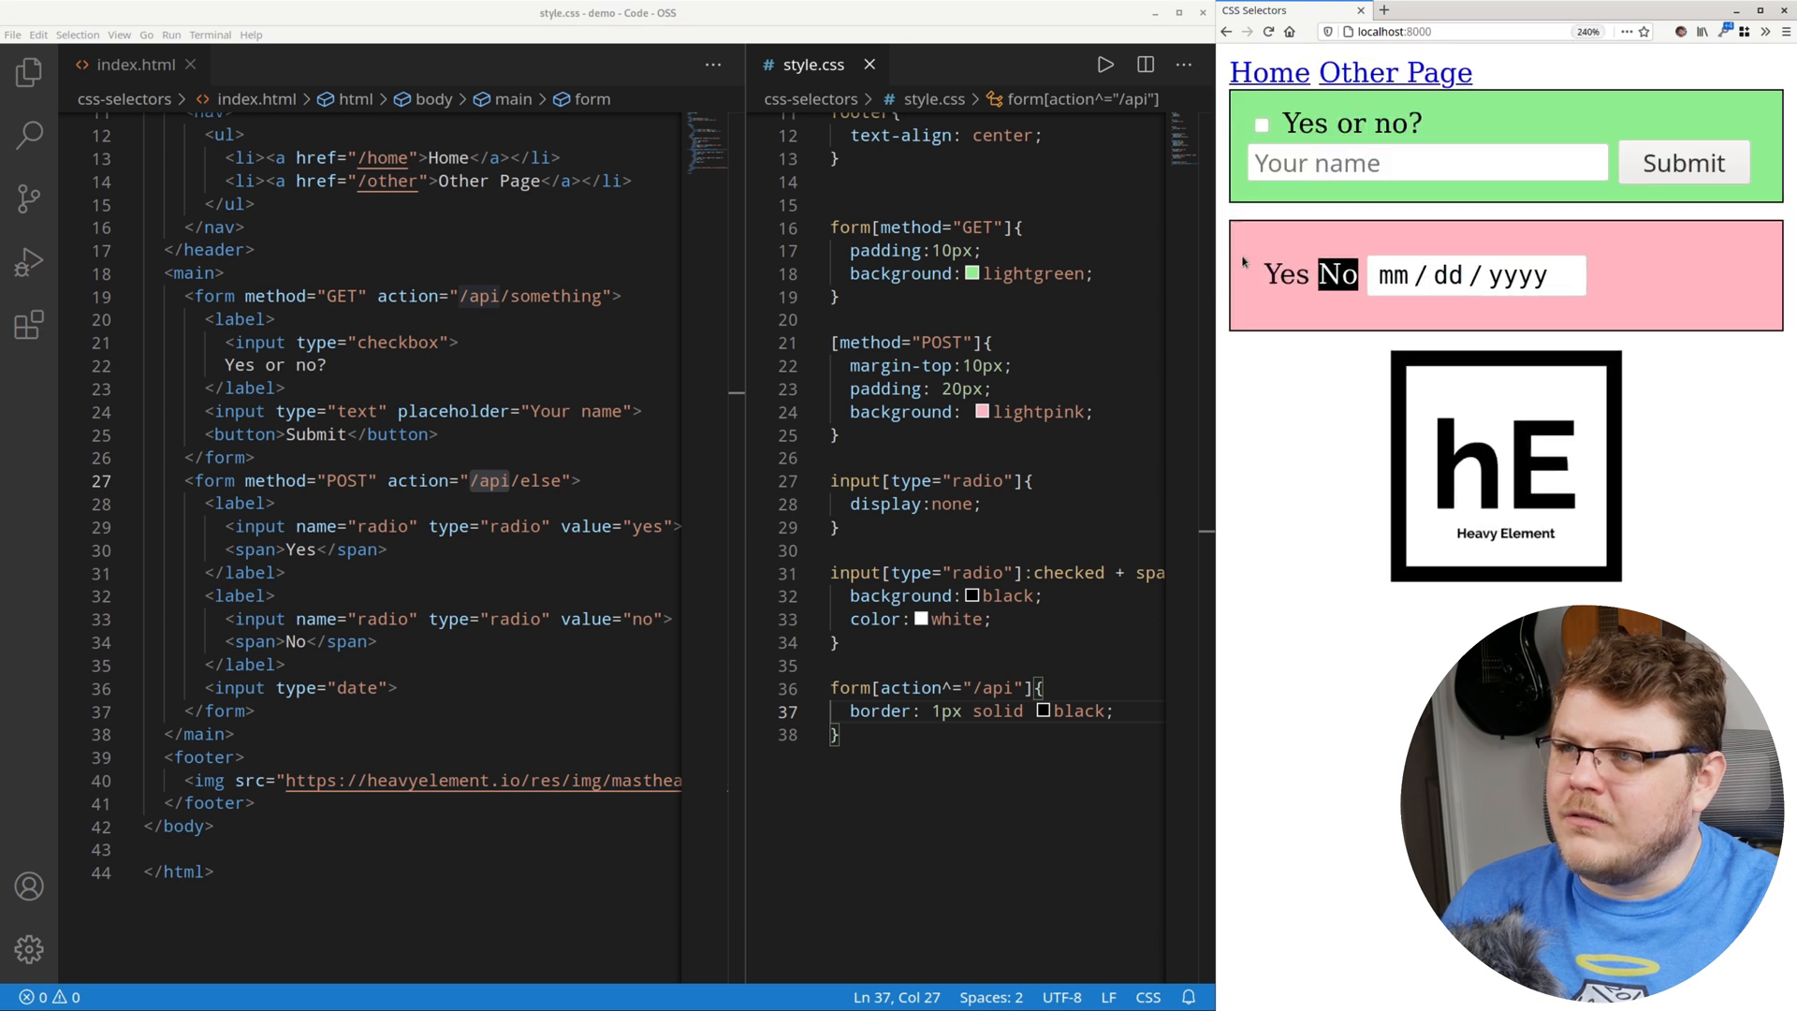
Change the border style from solid to dotted and begin another form selector.
left_click(1041, 688)
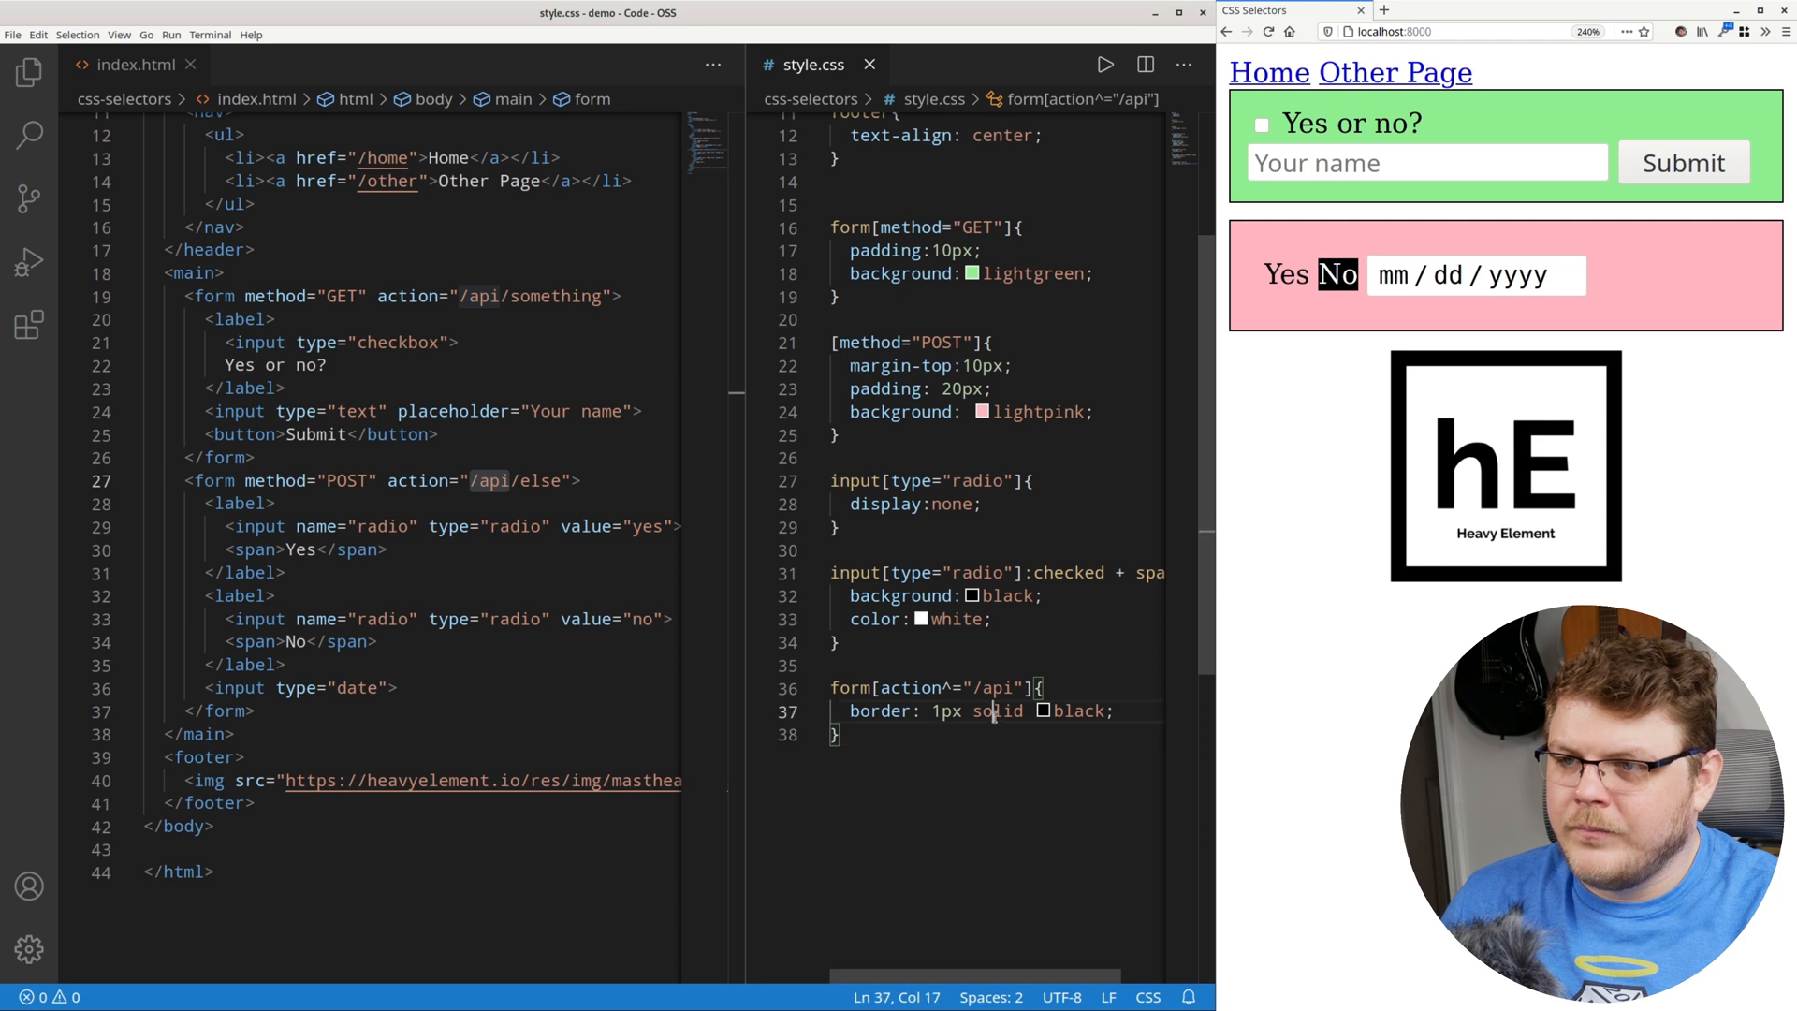
type("dotte")
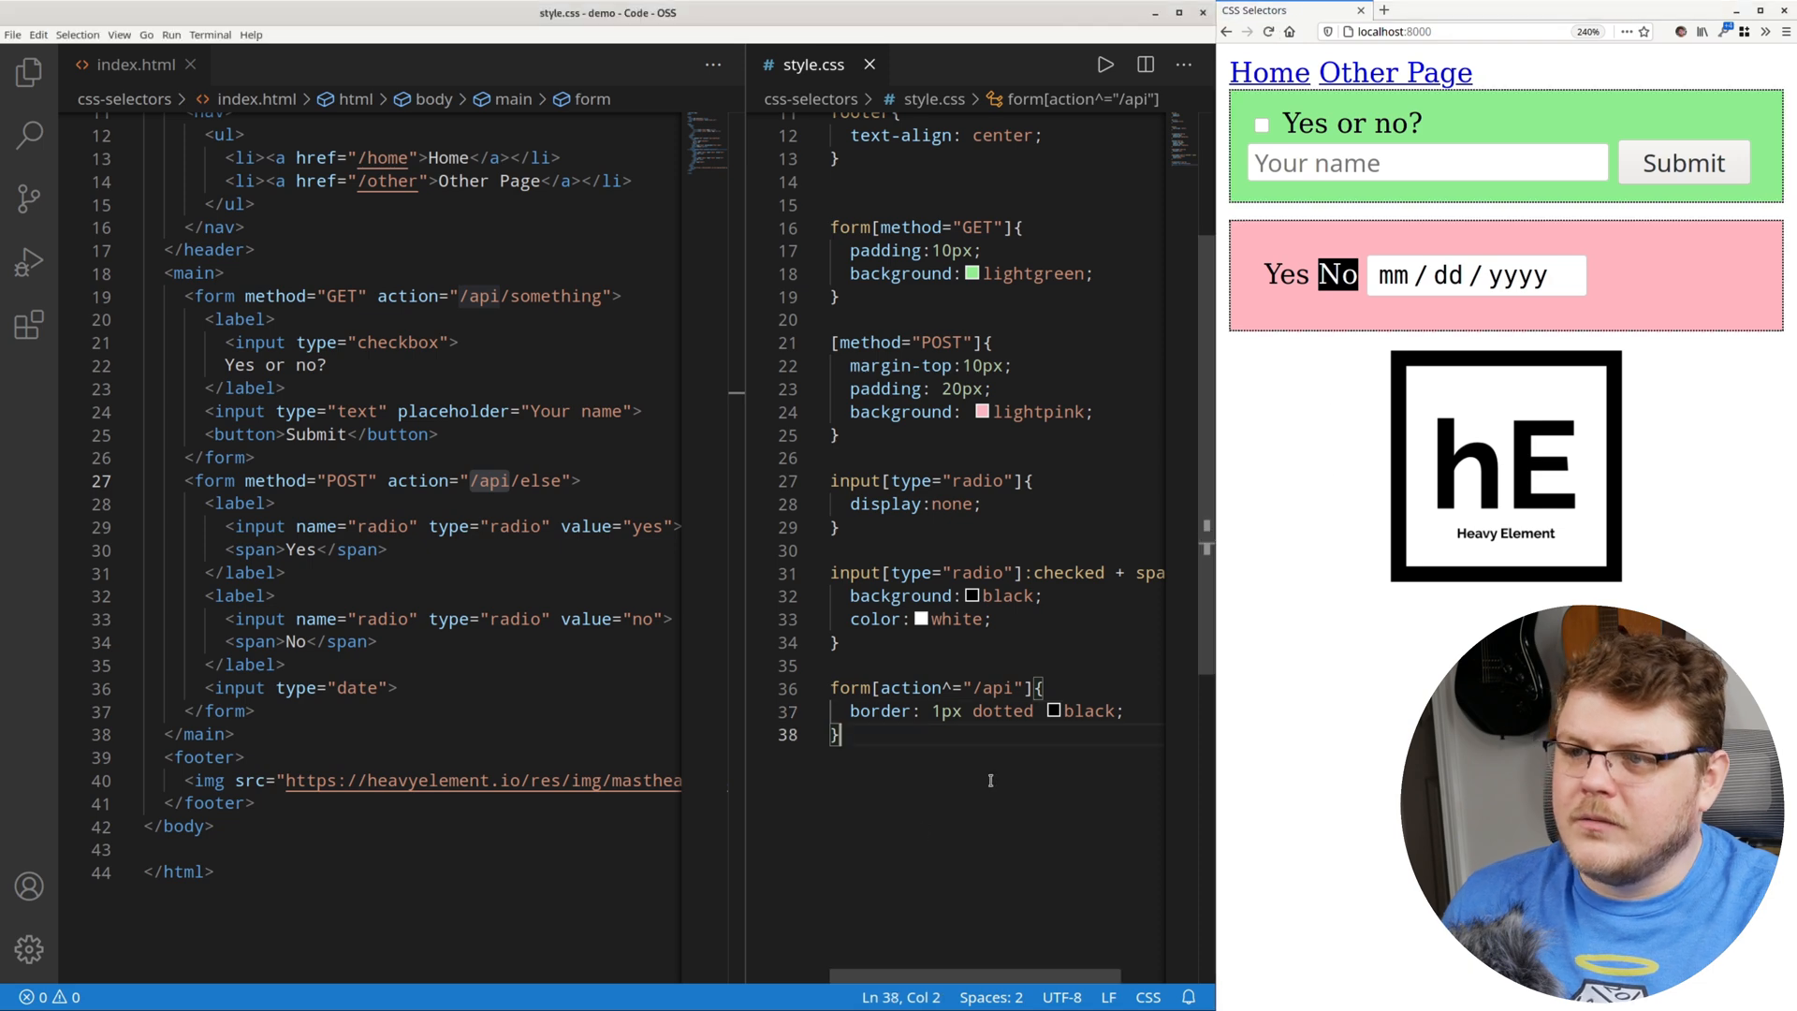
type("form")
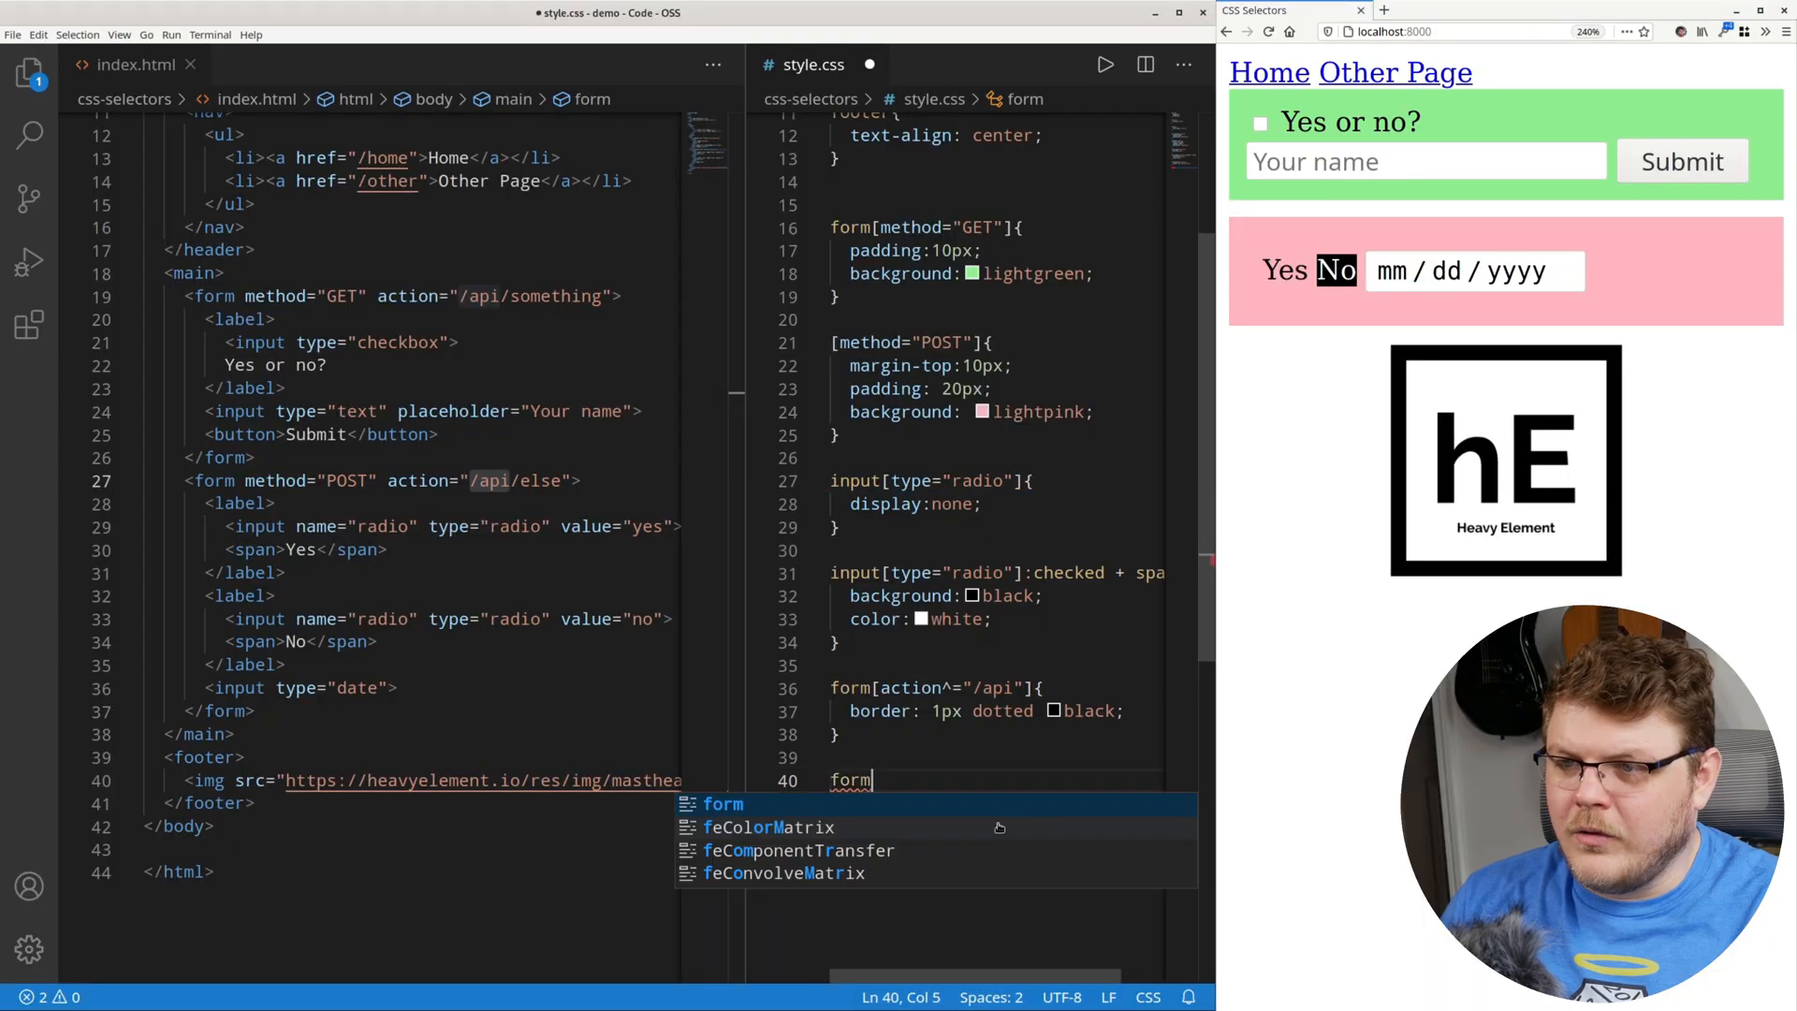
Add a form[action$="something"] rule with a 2px solid black border and save.
type("[")
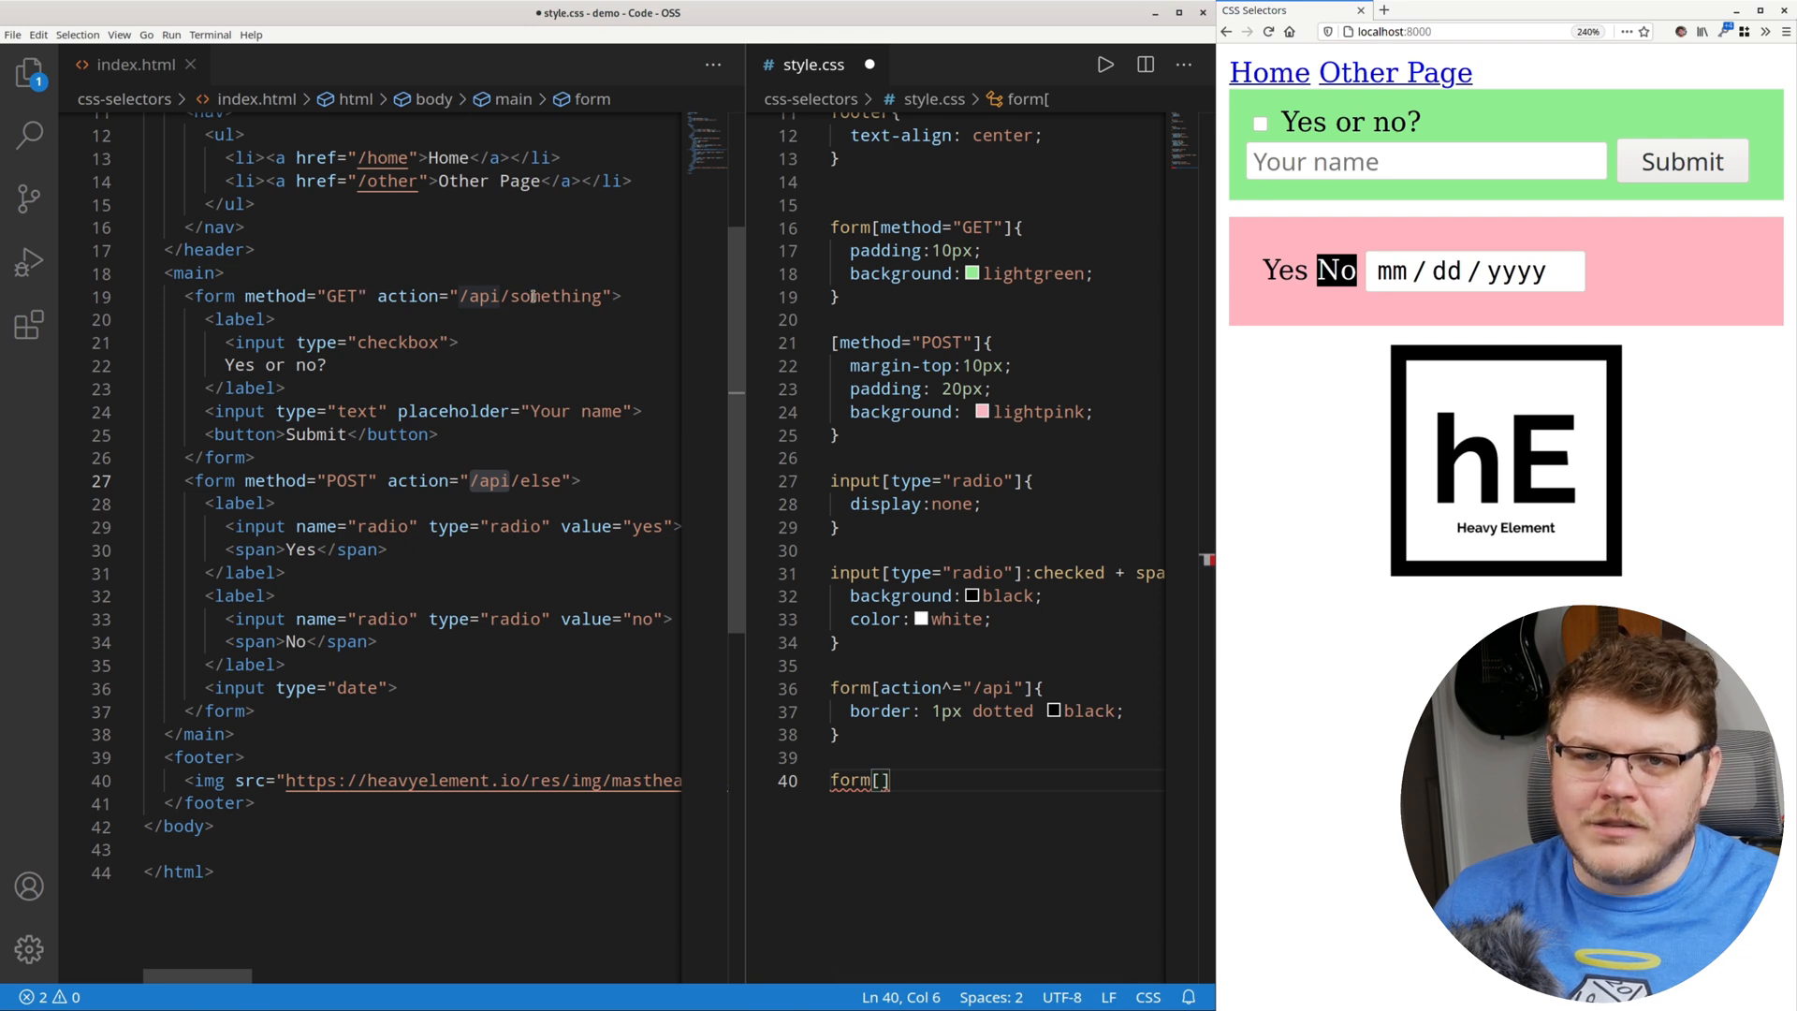
type("svy")
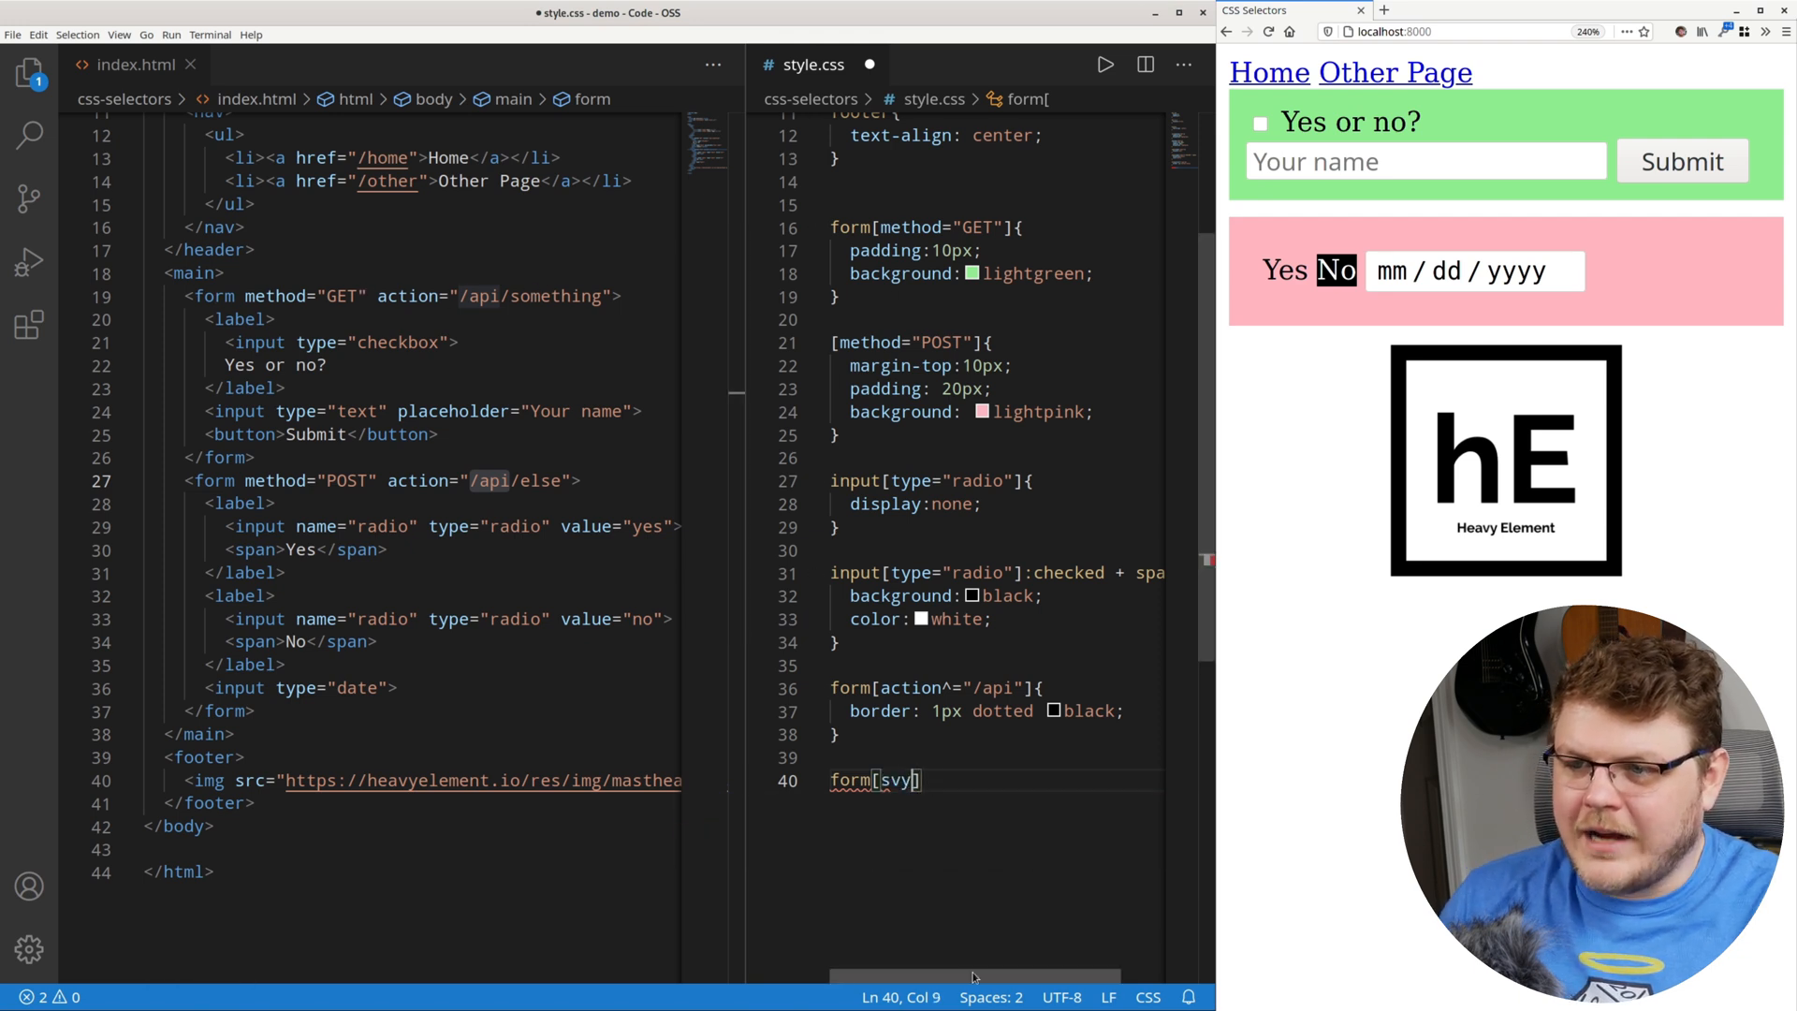
type("action")
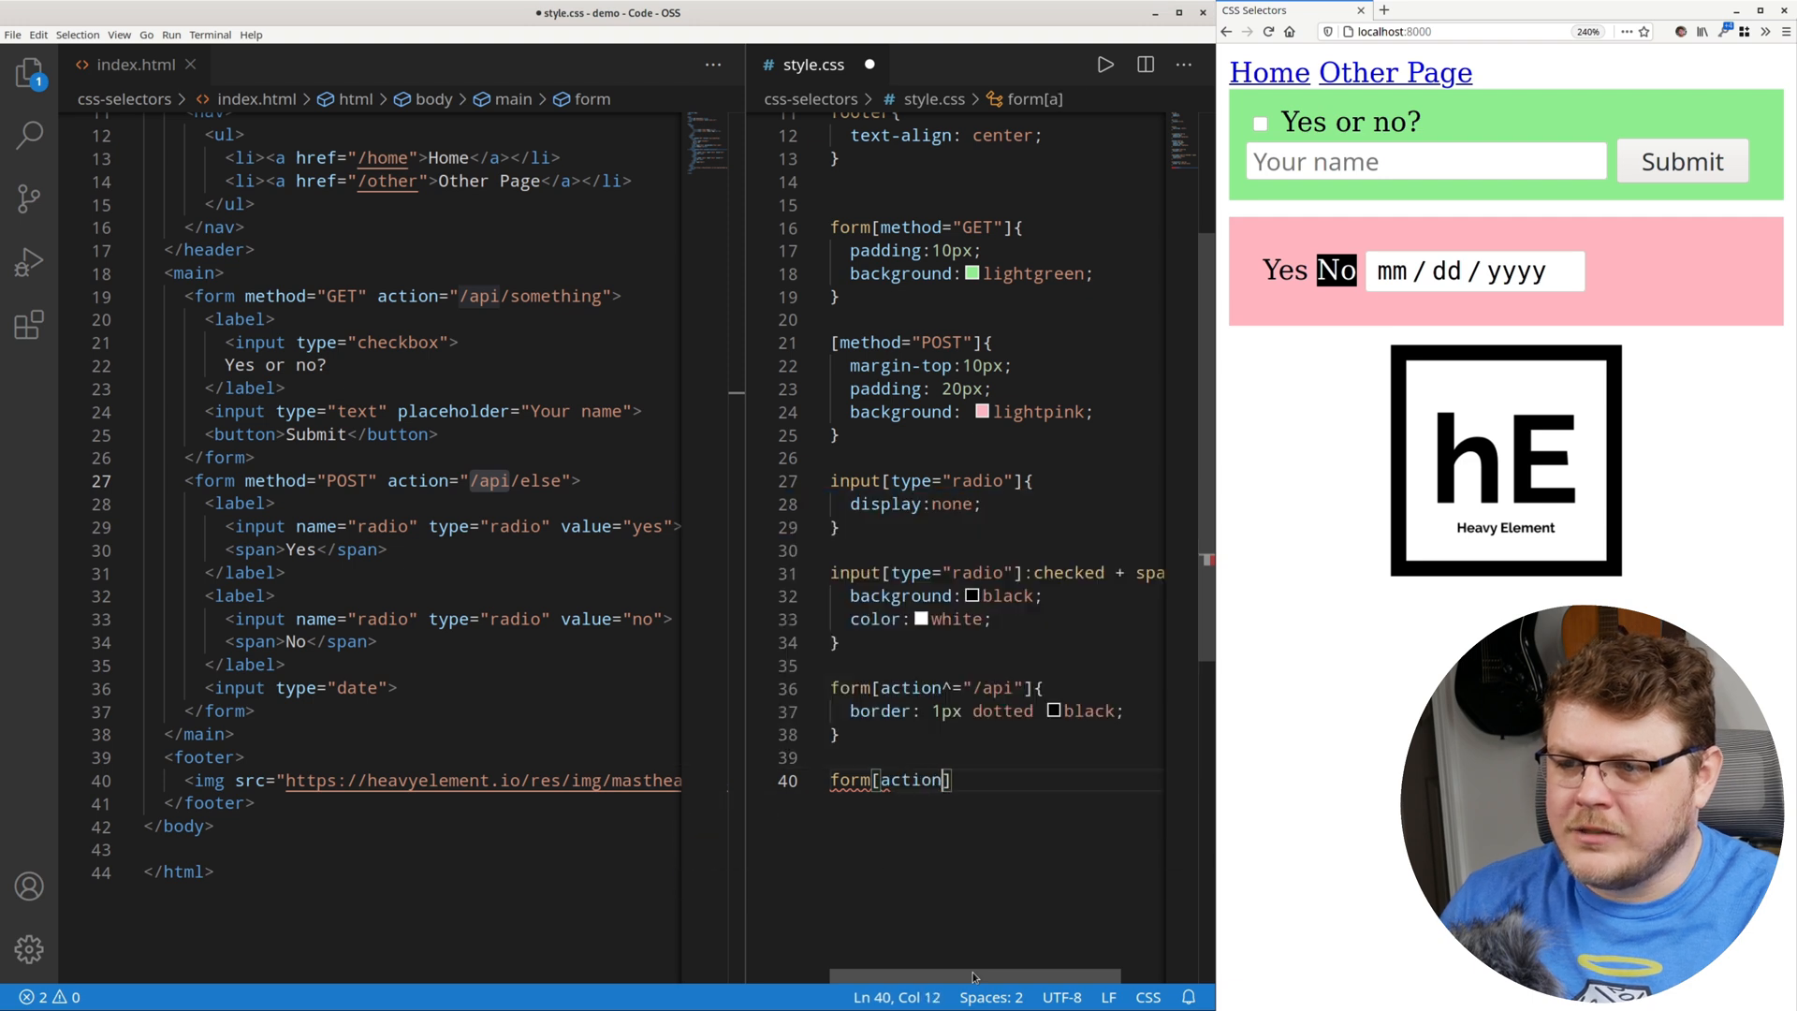
type("$=")
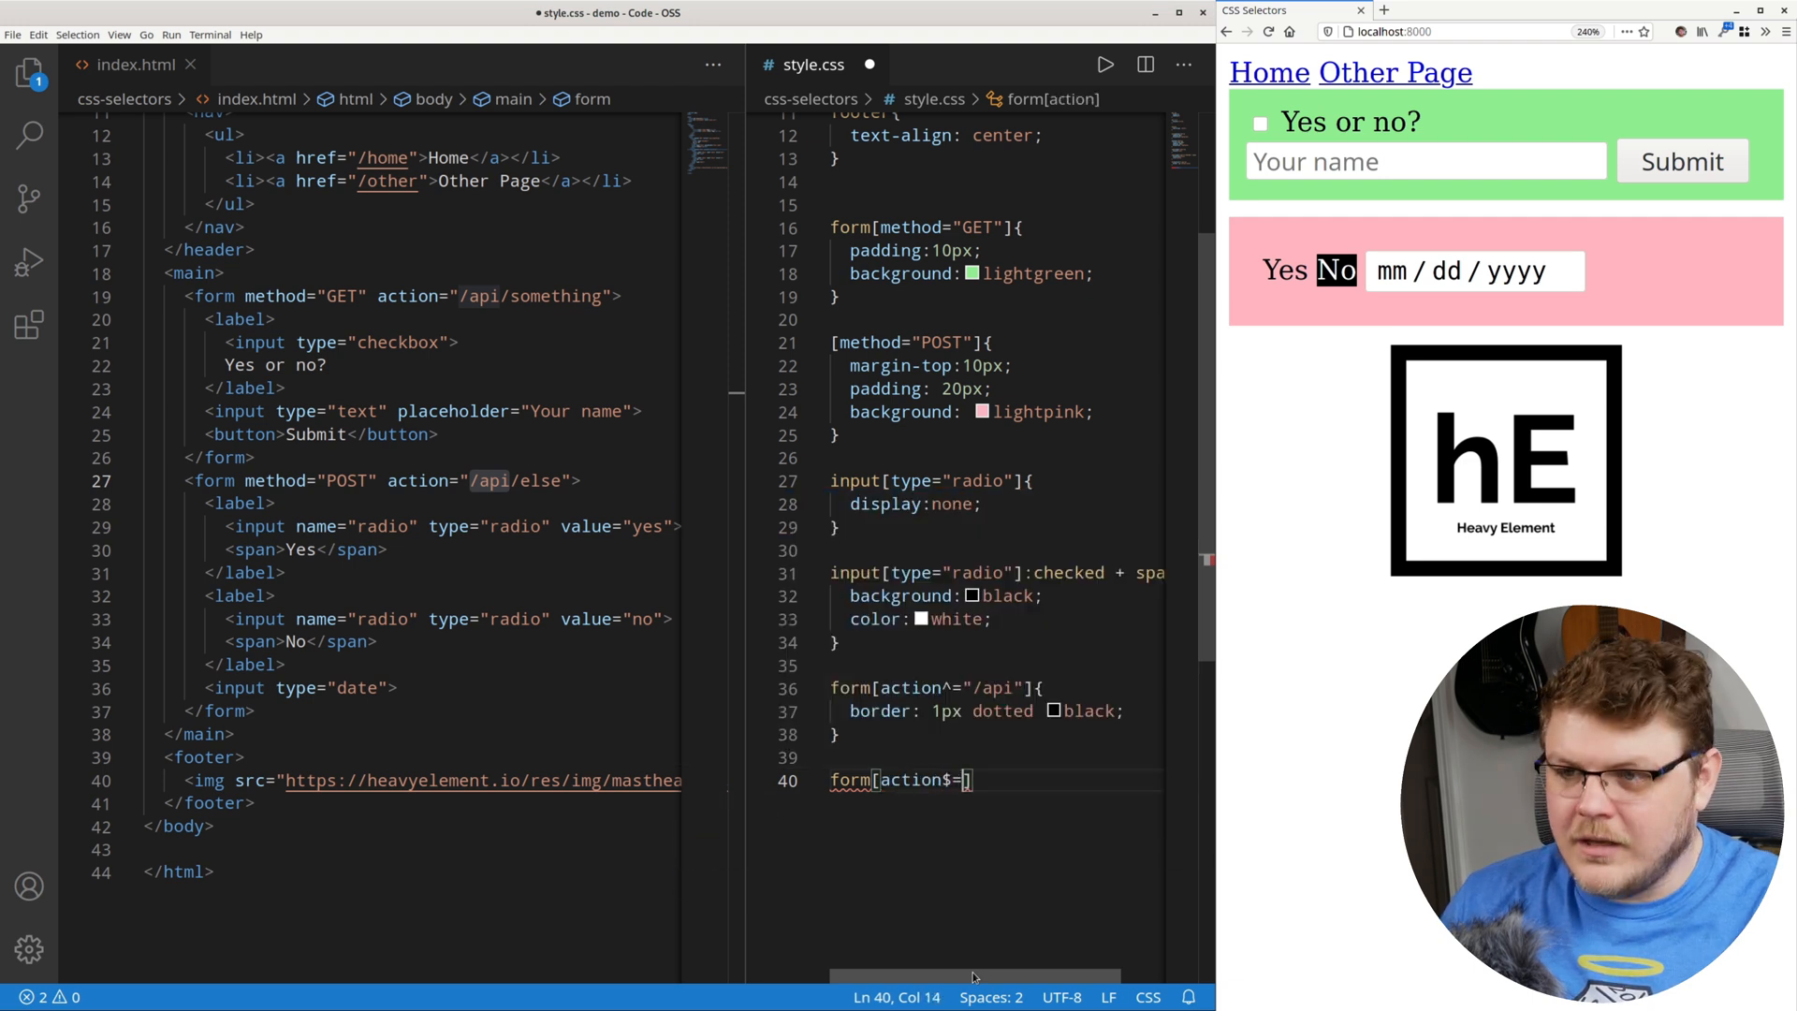
type("\"somethi")
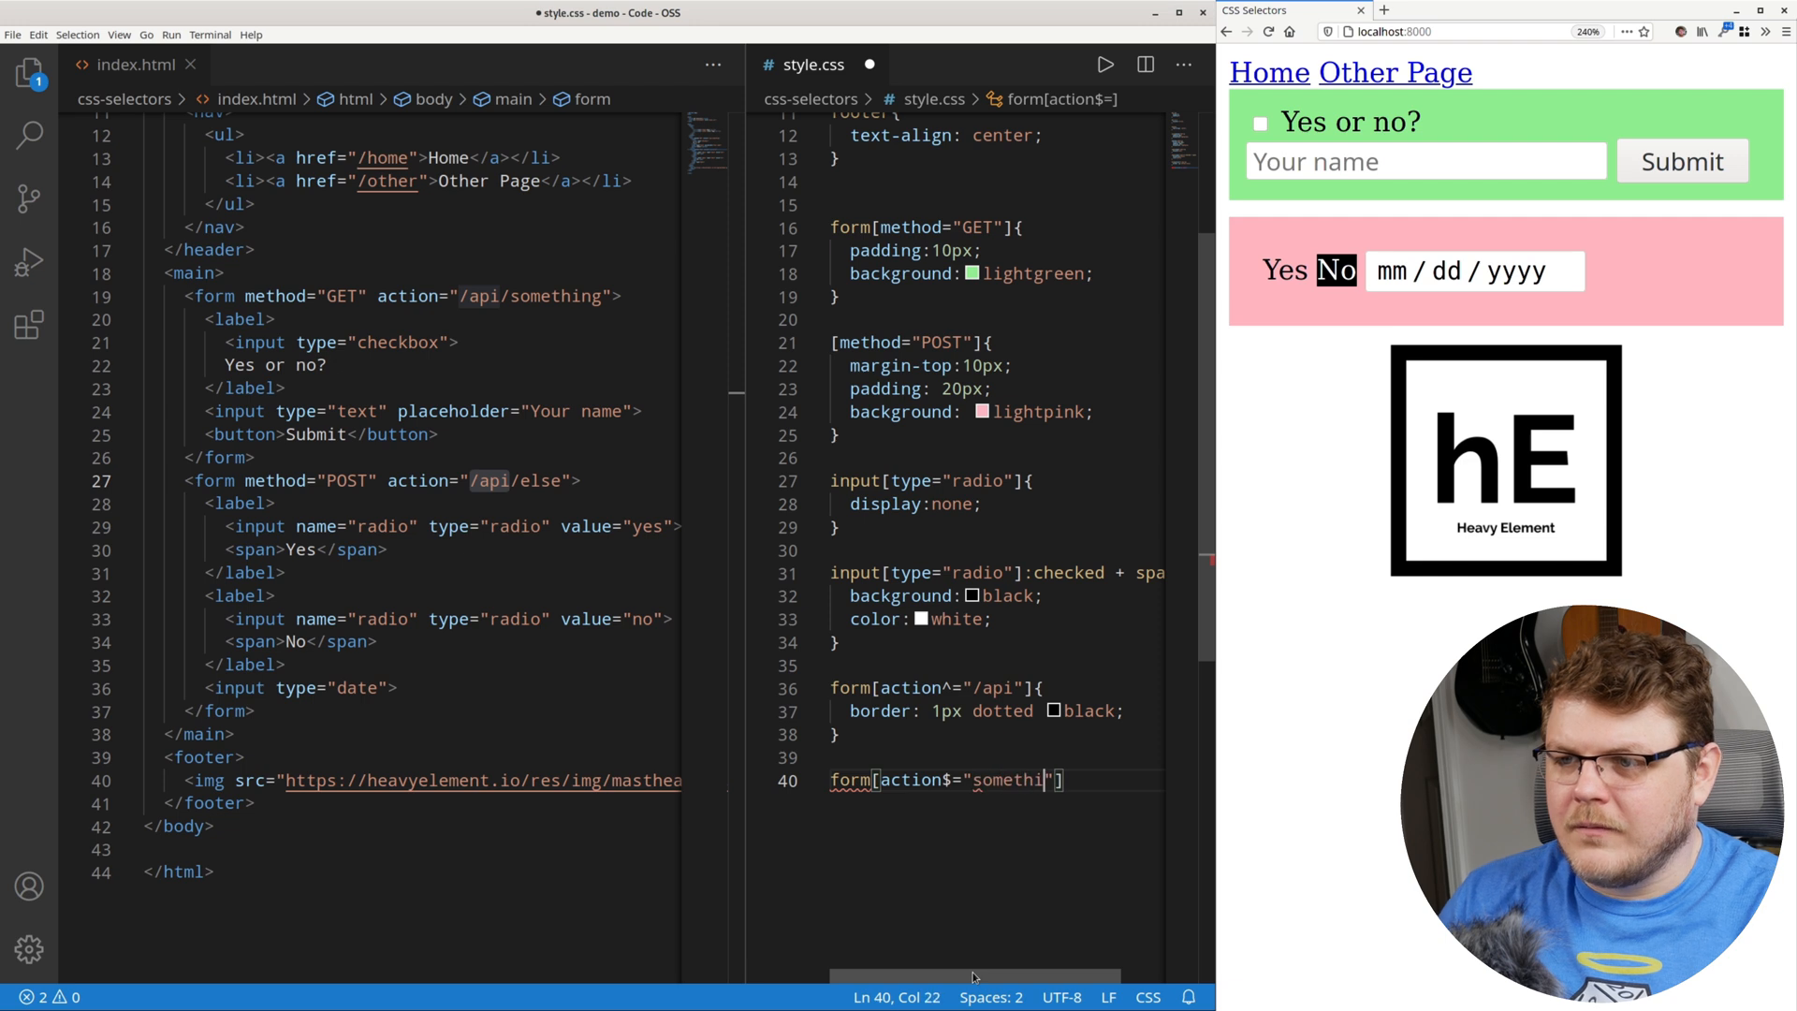
type("ng\"]{")
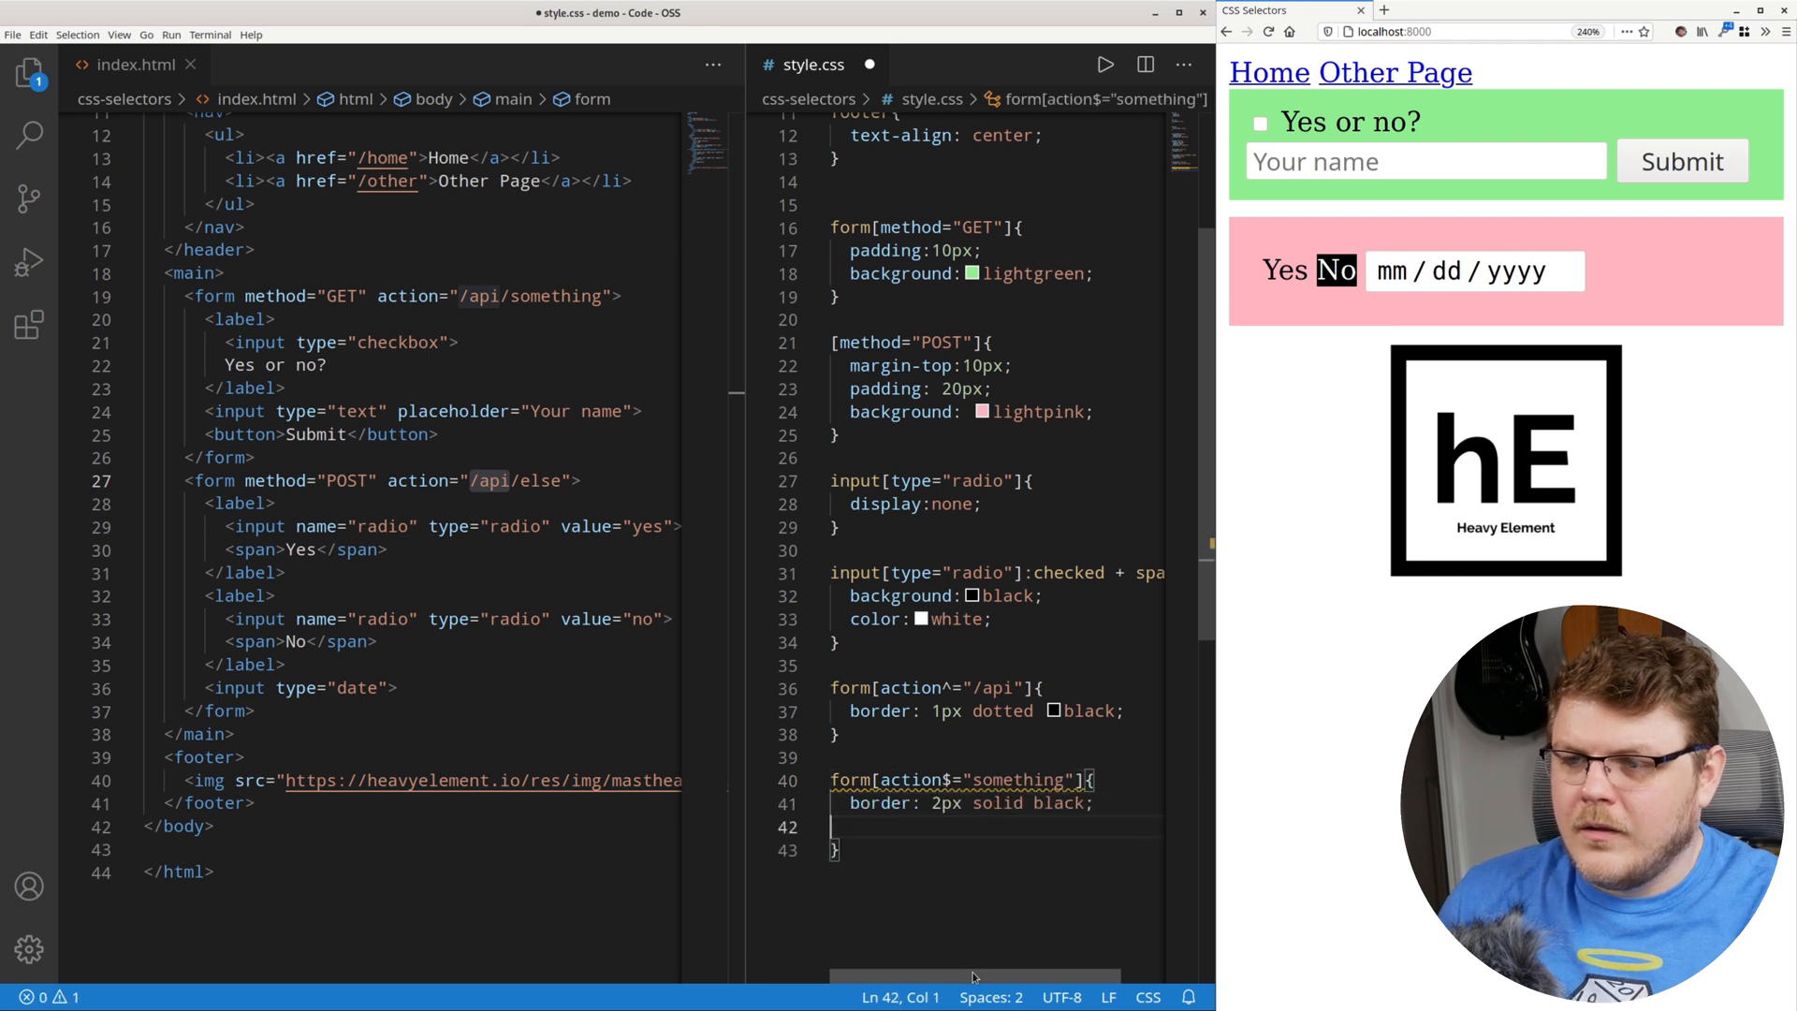
key("Backspace")
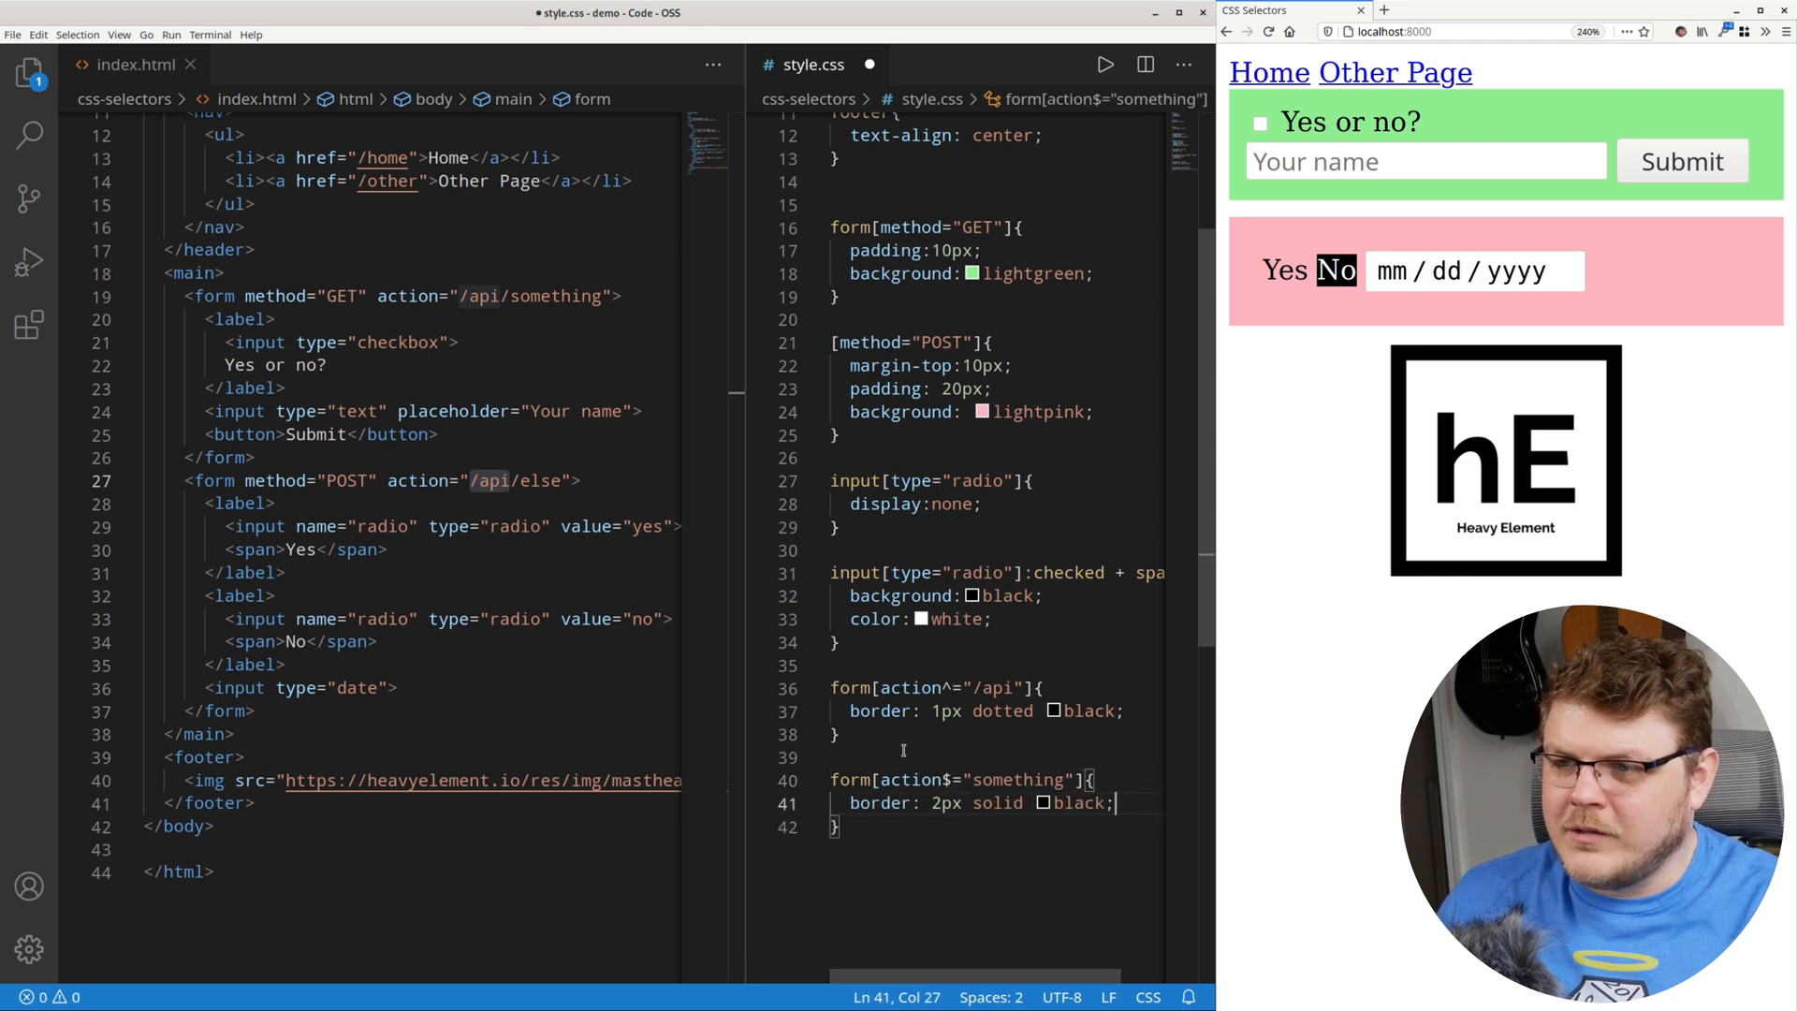
key("ctrl+s")
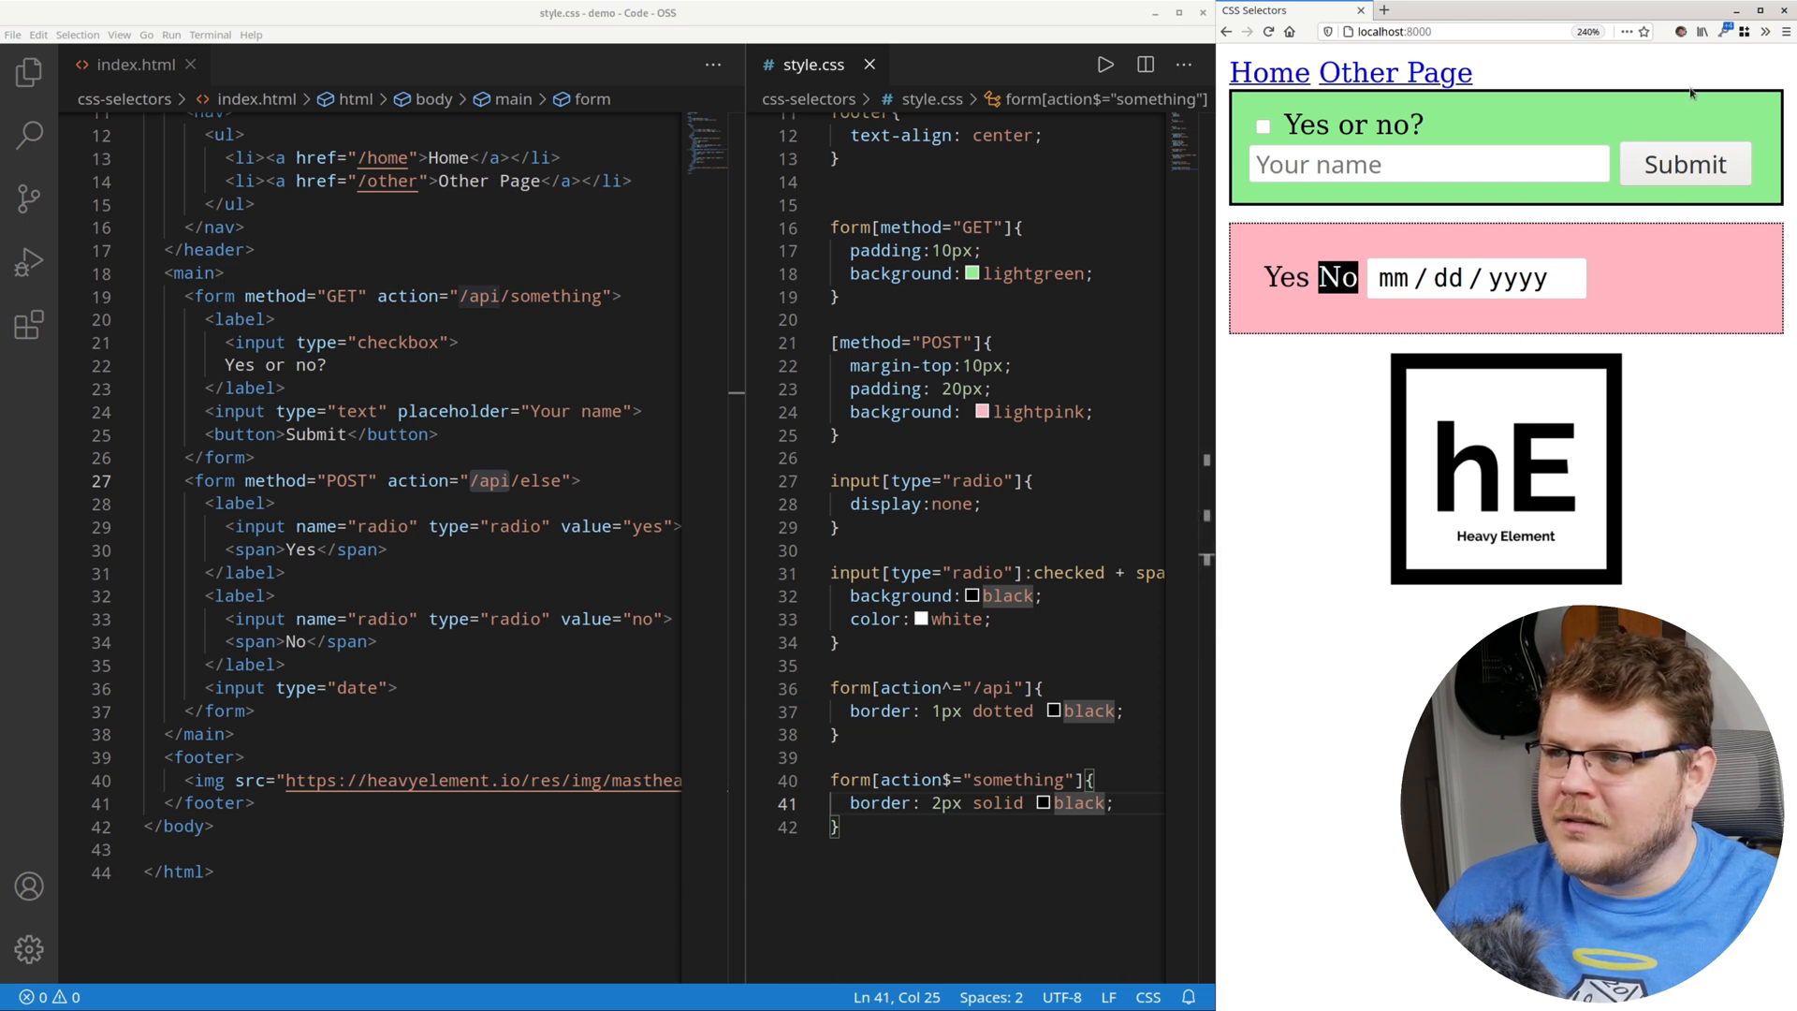
mouse_move(1241, 349)
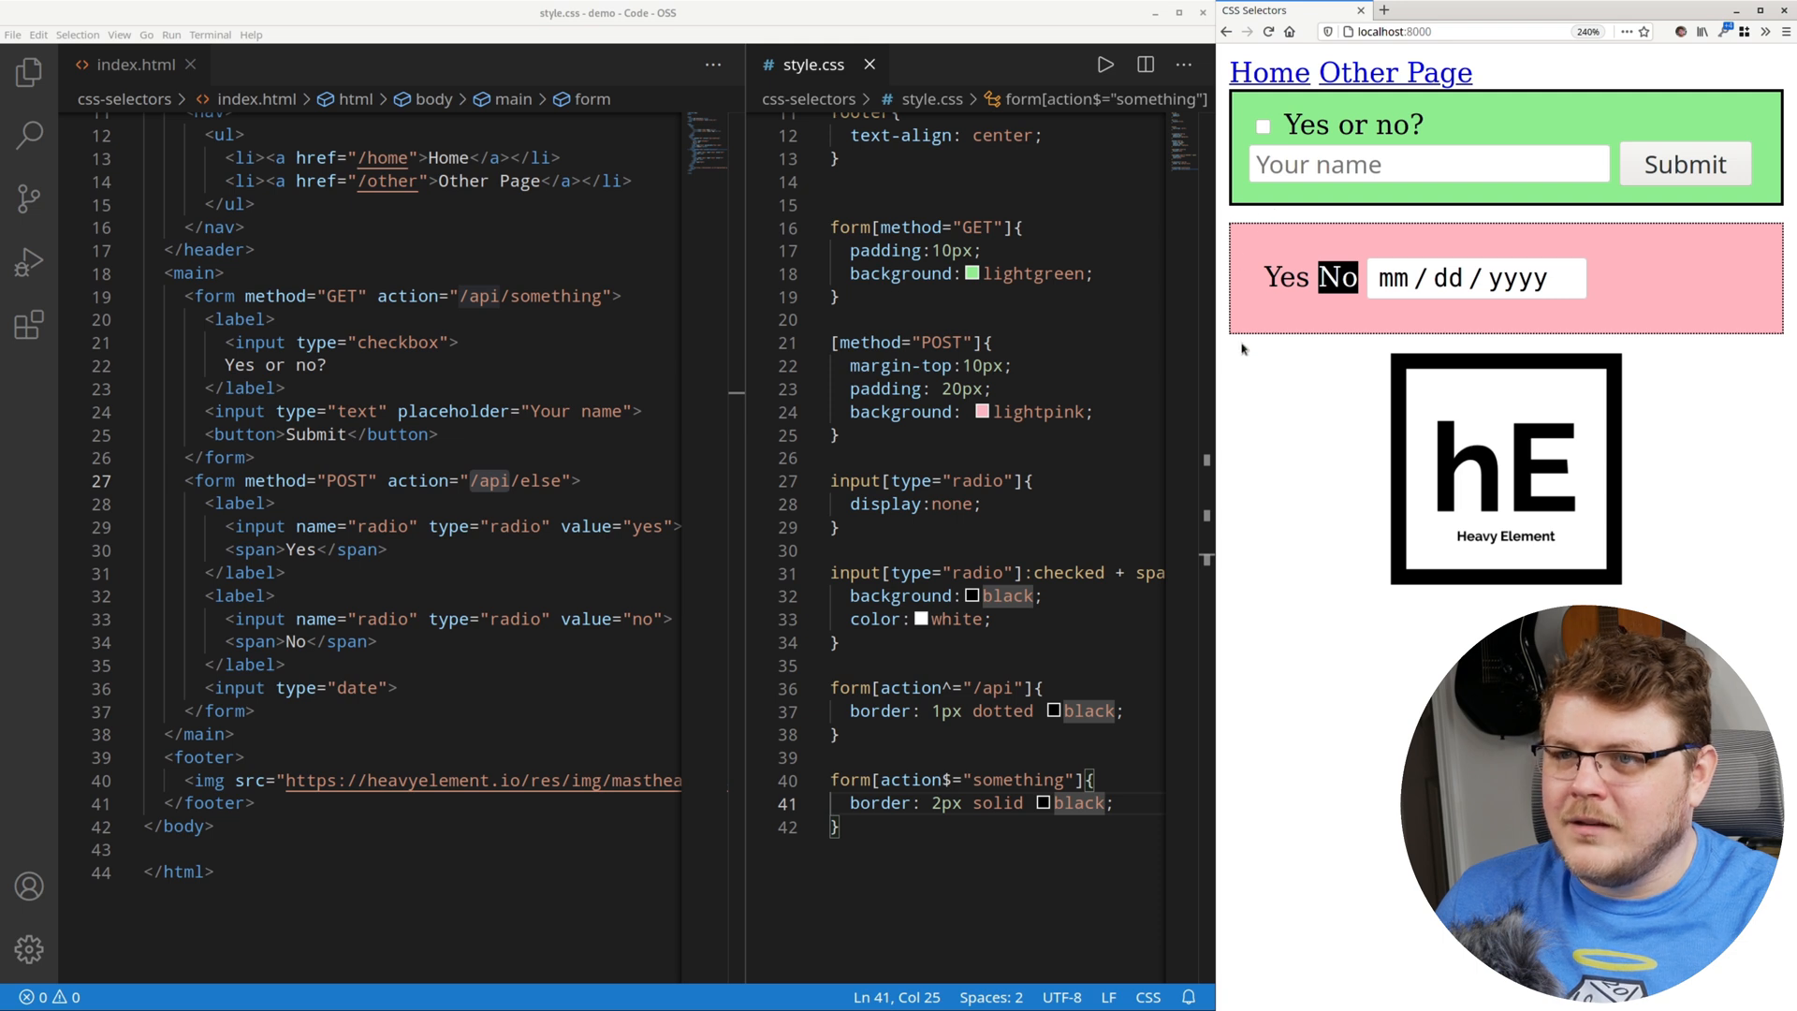
mouse_move(1241, 281)
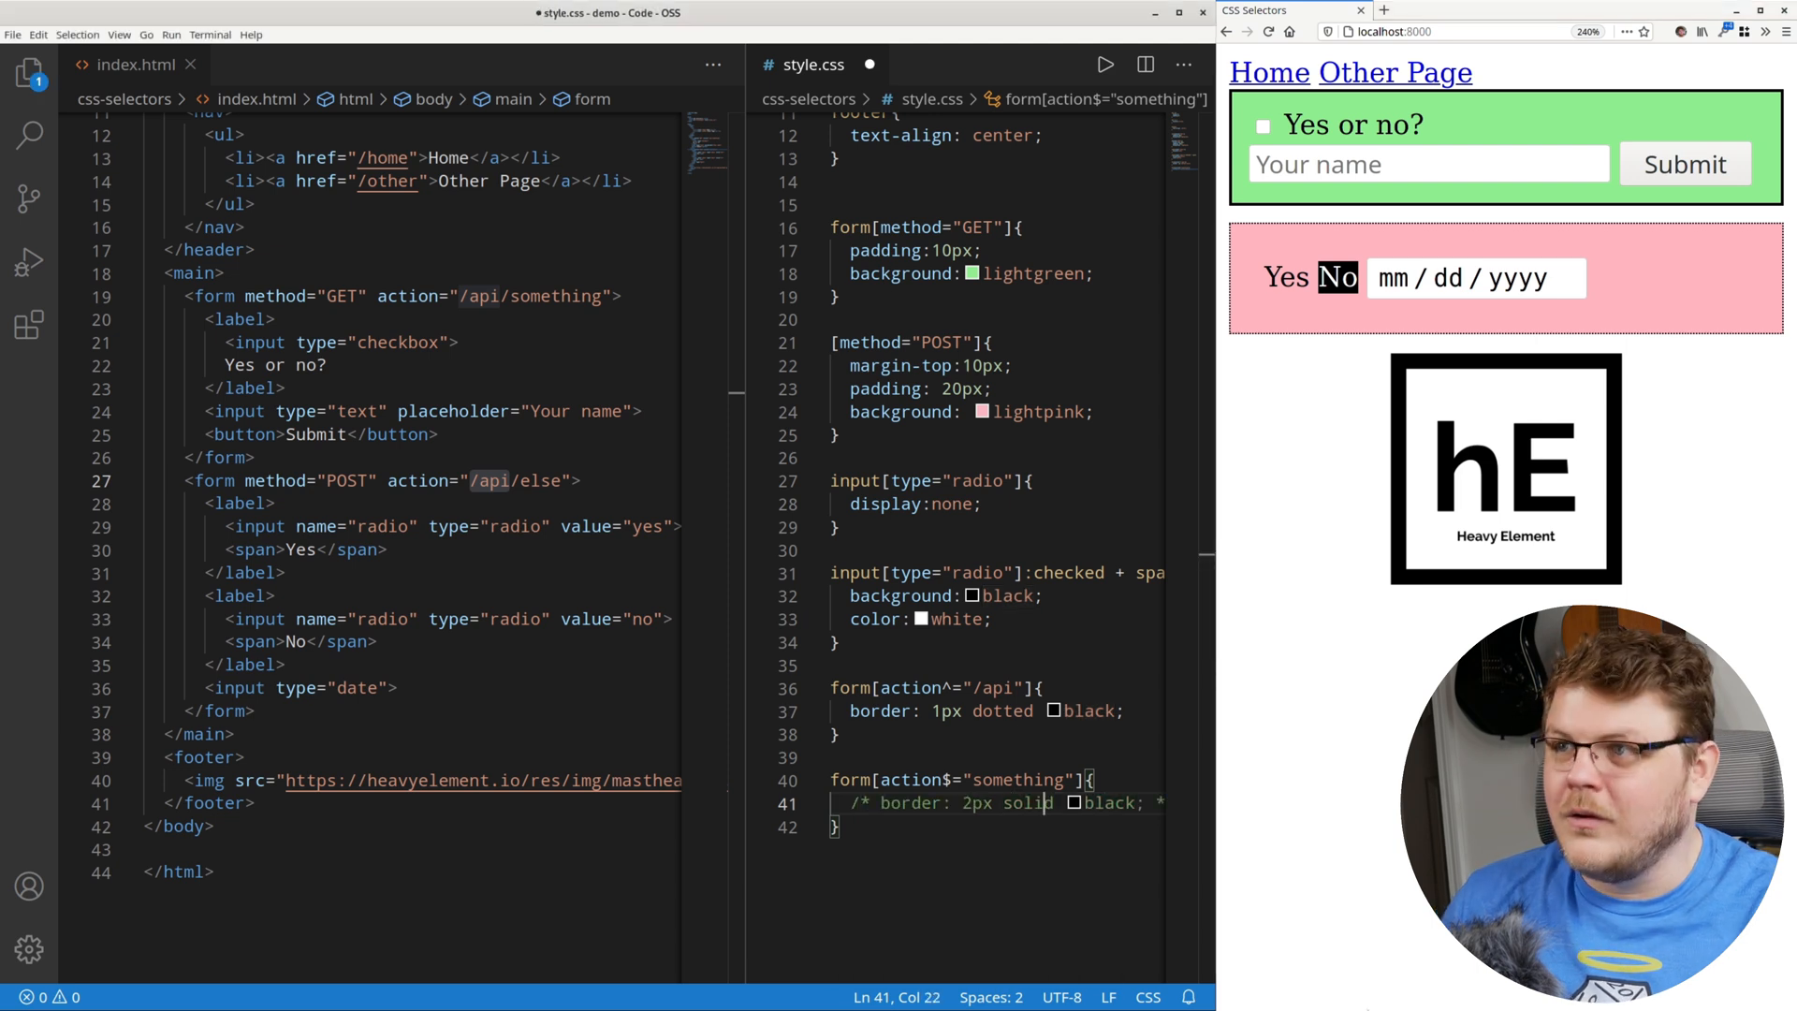
Add text-transform: uppercase to the form[action$="something"] rule via autocomplete.
type("text-transform: upp")
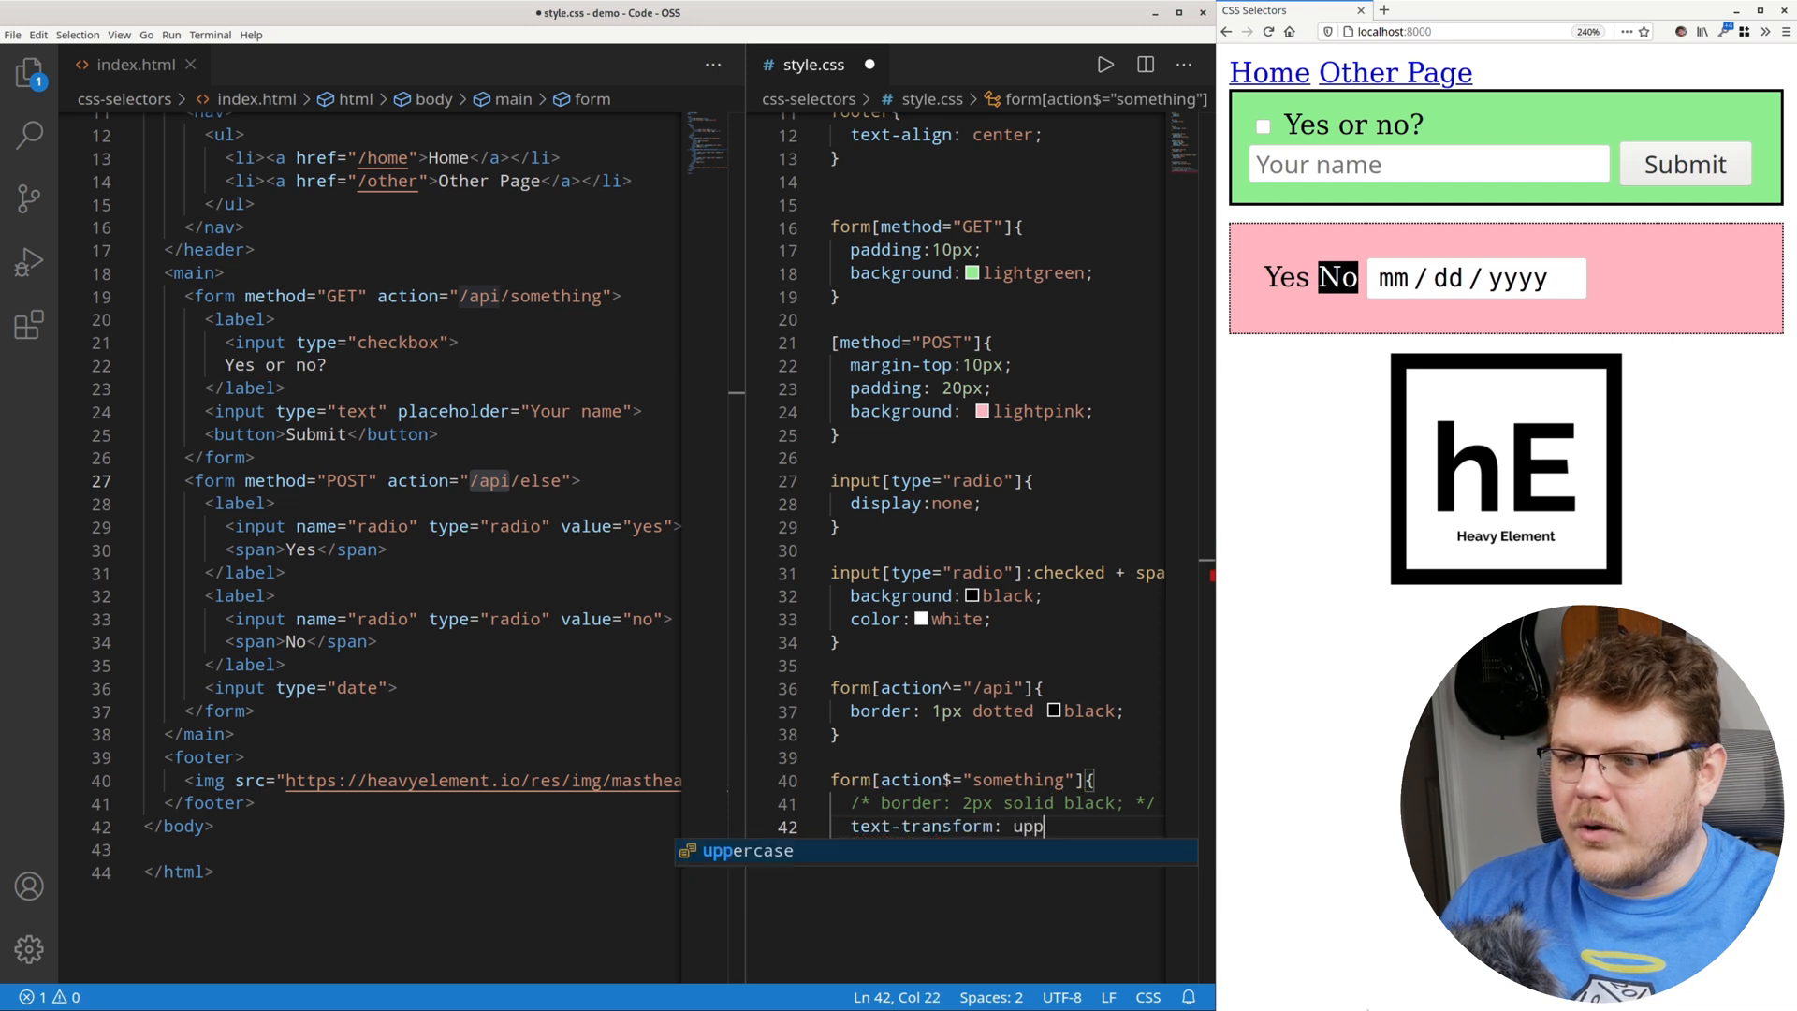
key("Tab")
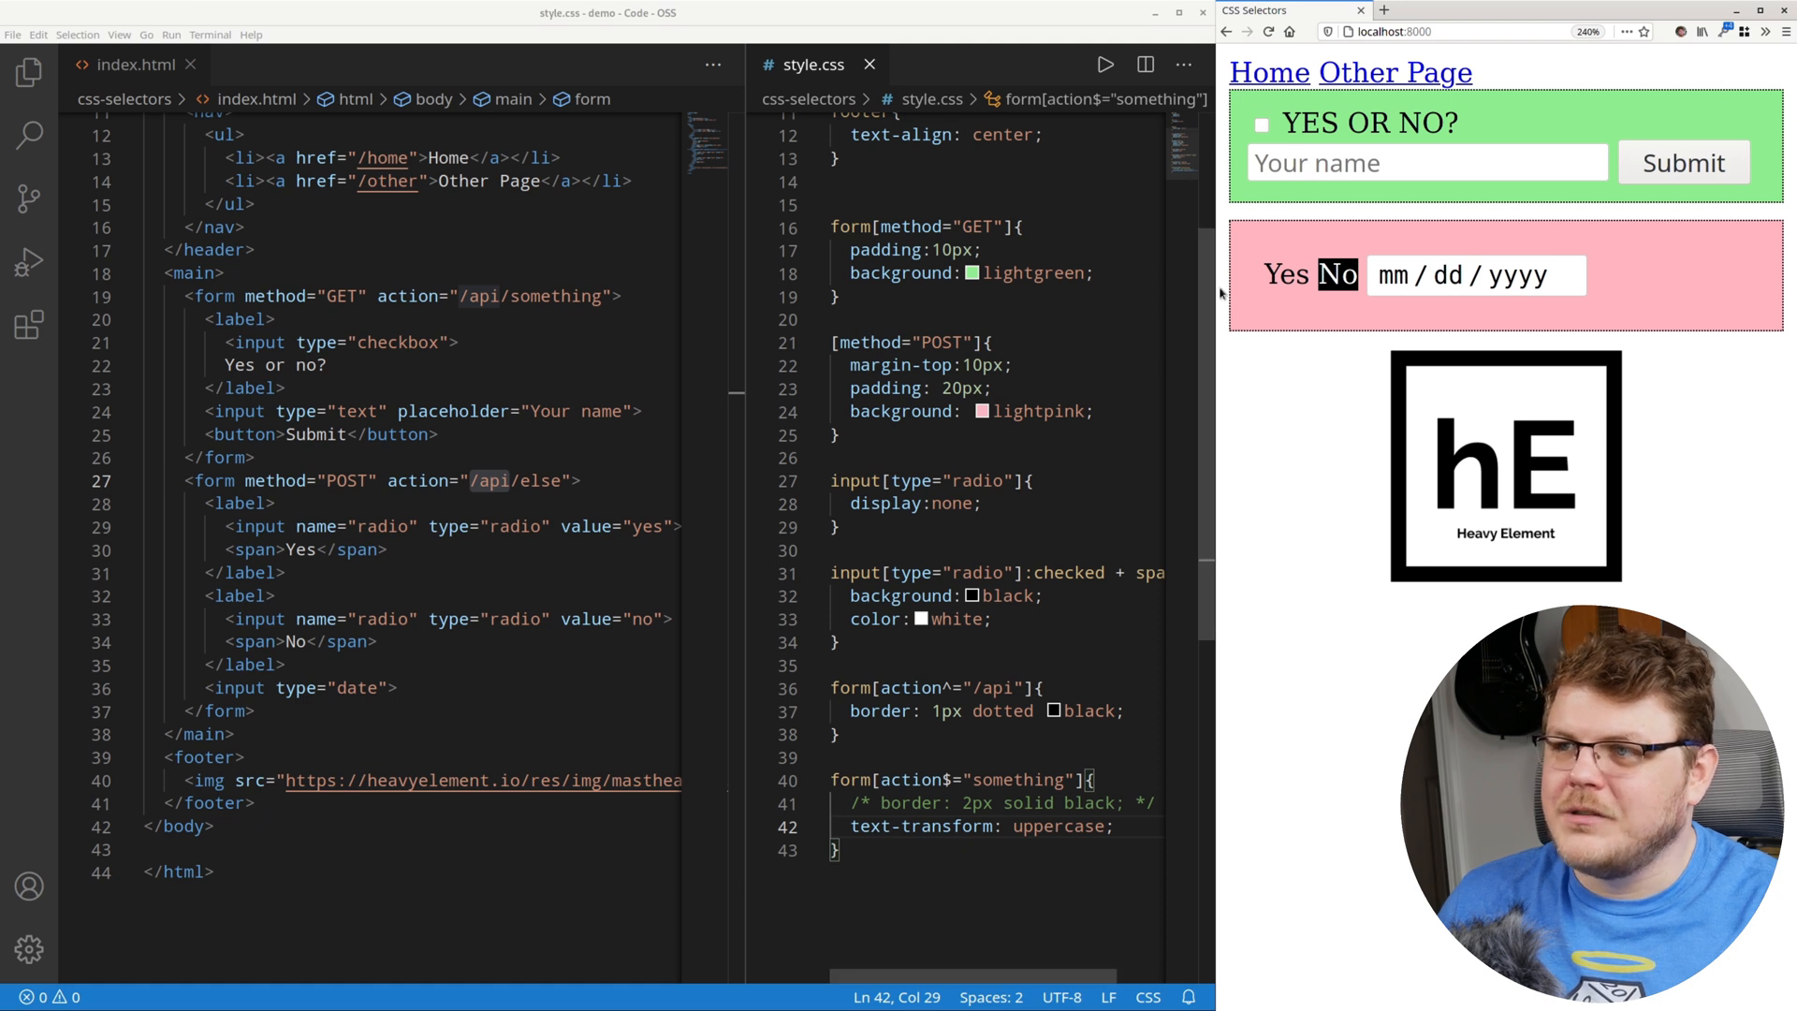
mouse_move(1786, 220)
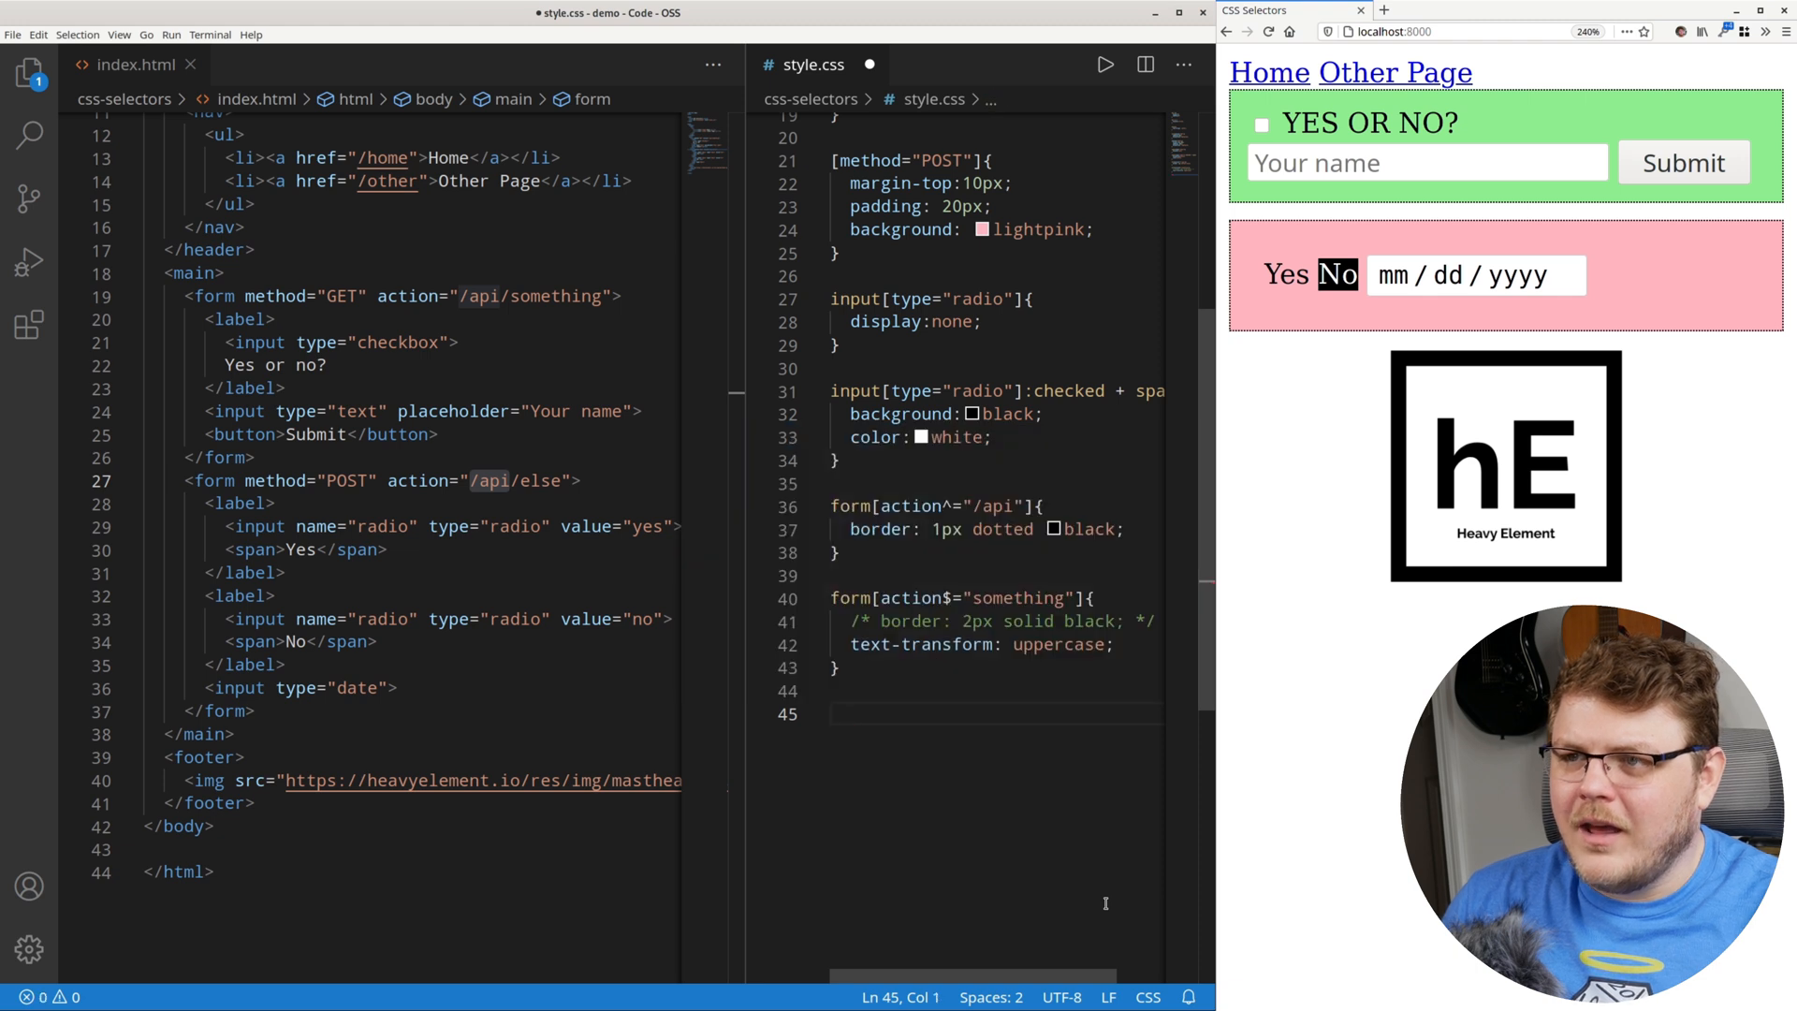
Add an input[placeholder~="name"] rule with a transparent background and reload the preview.
type("input")
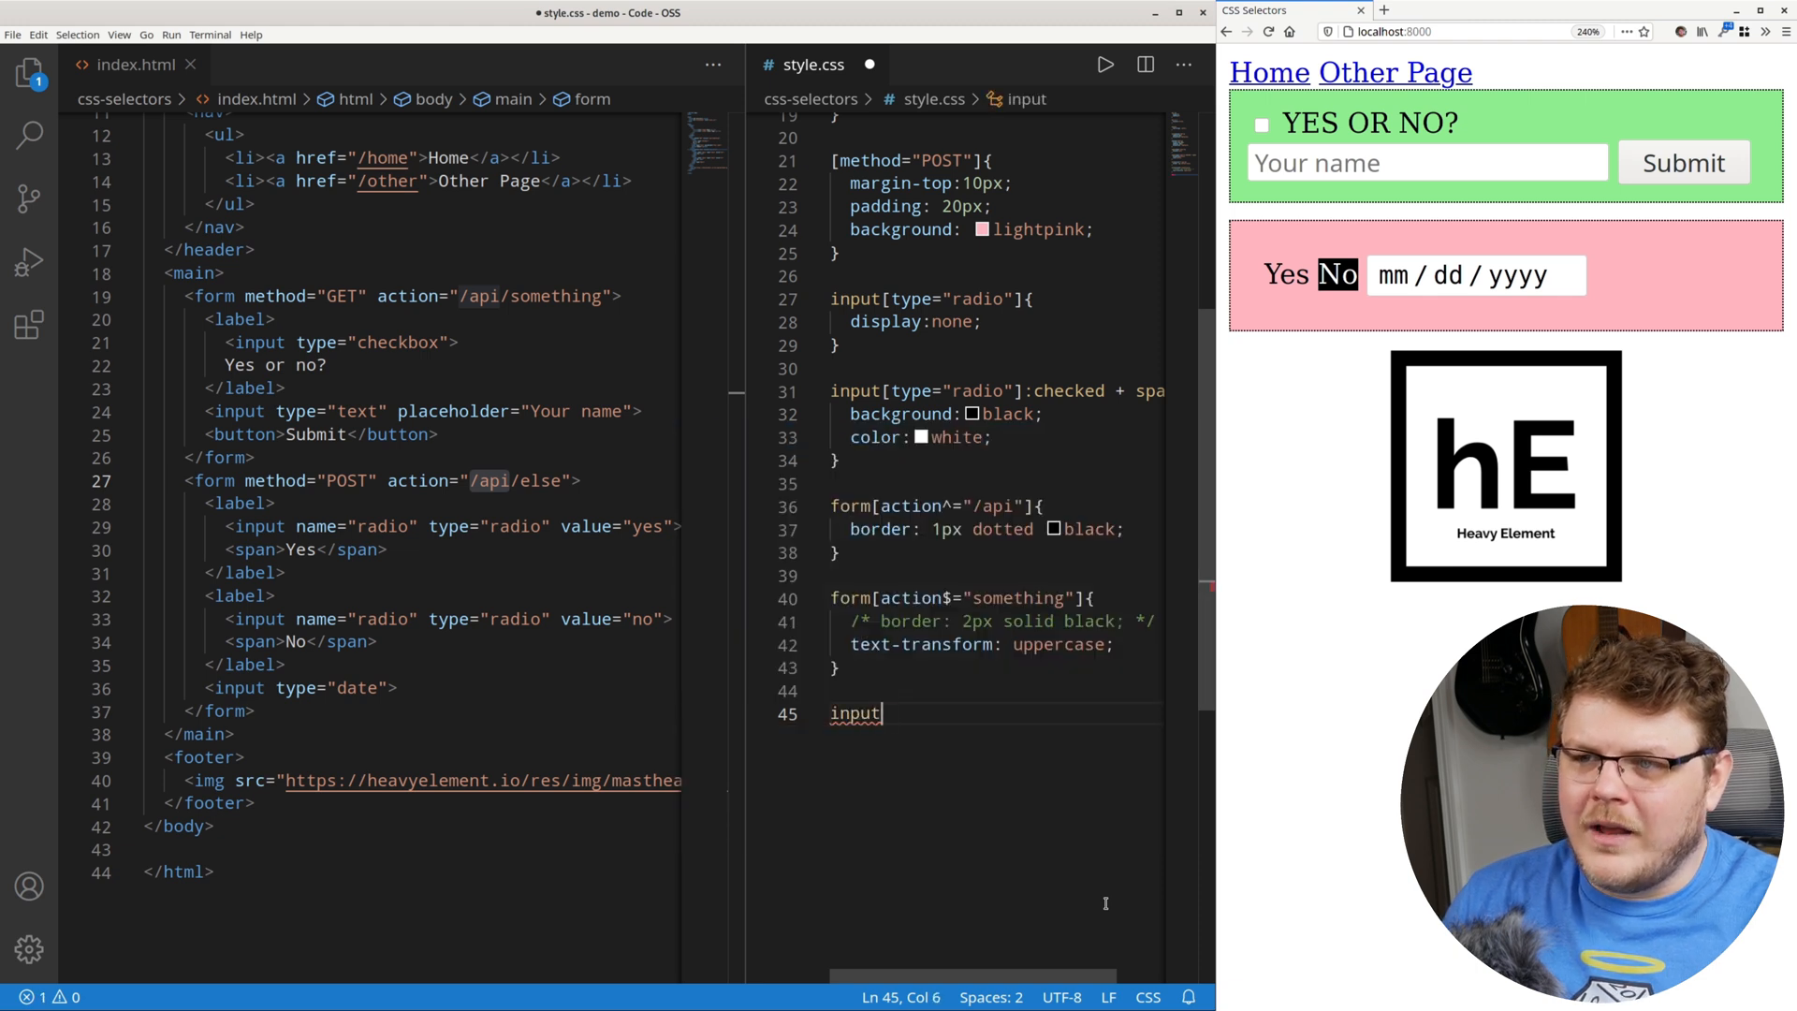
type("[p")
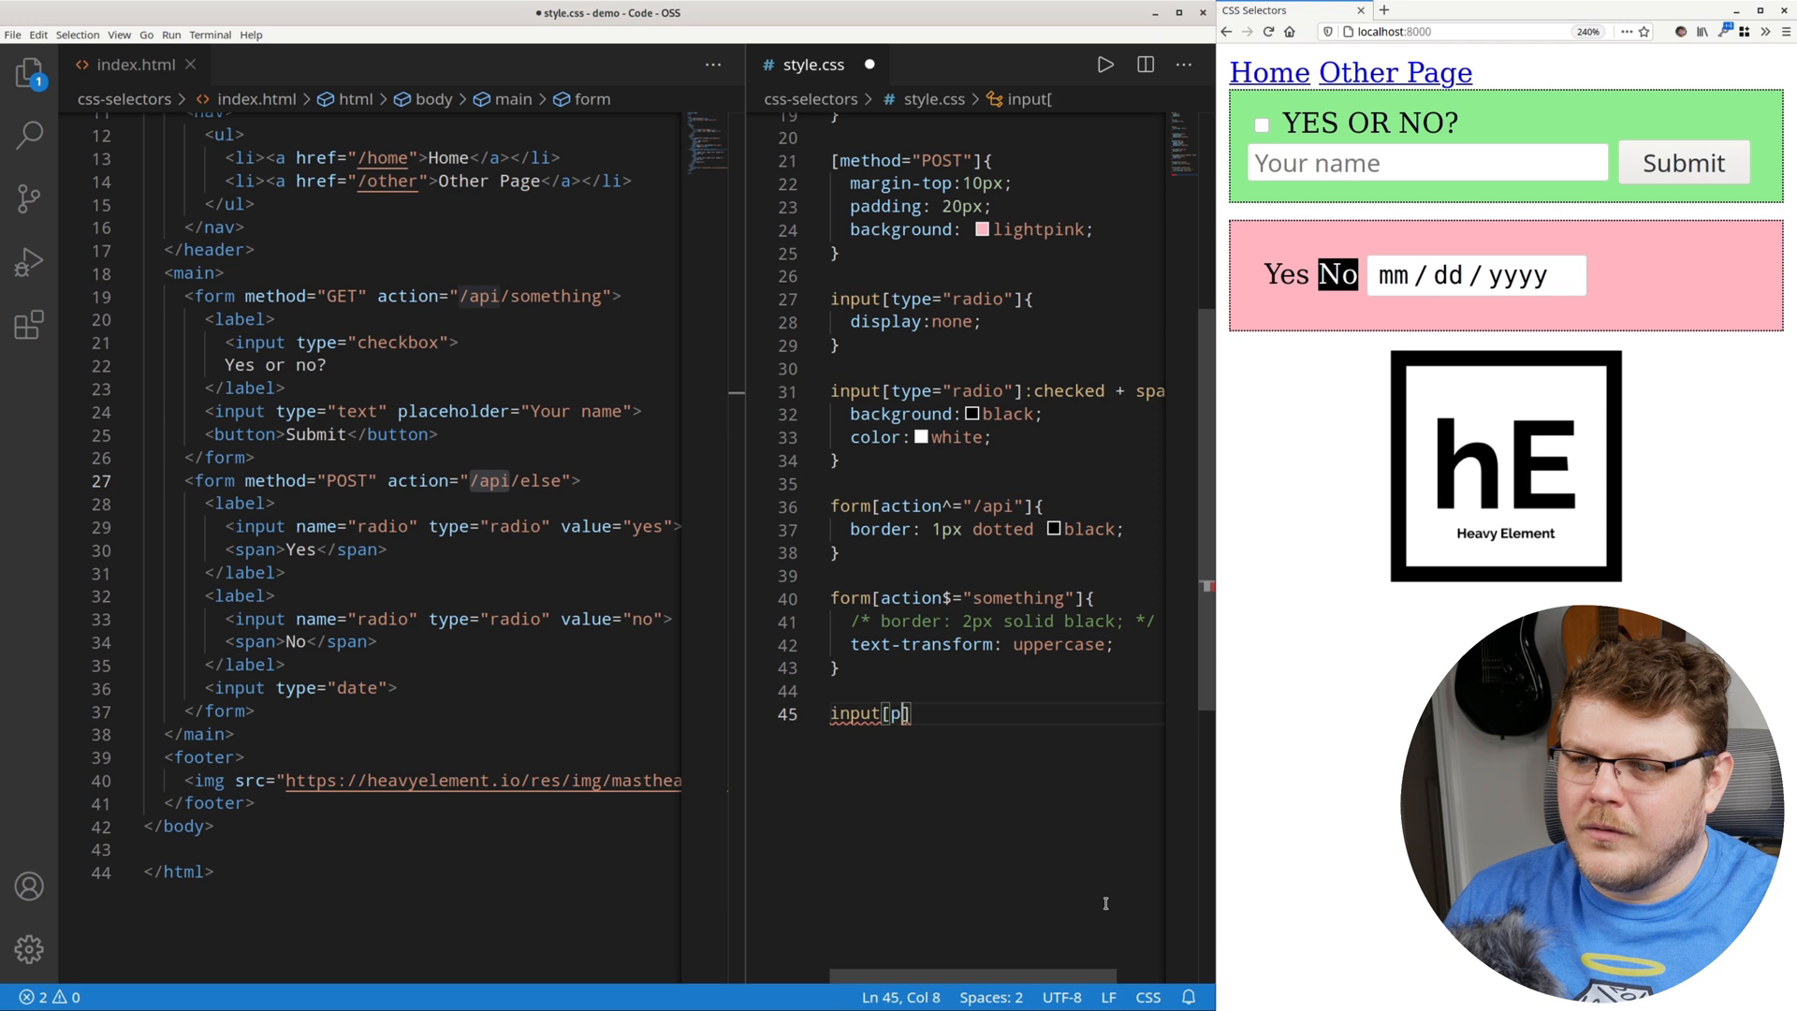
type("laceholder]")
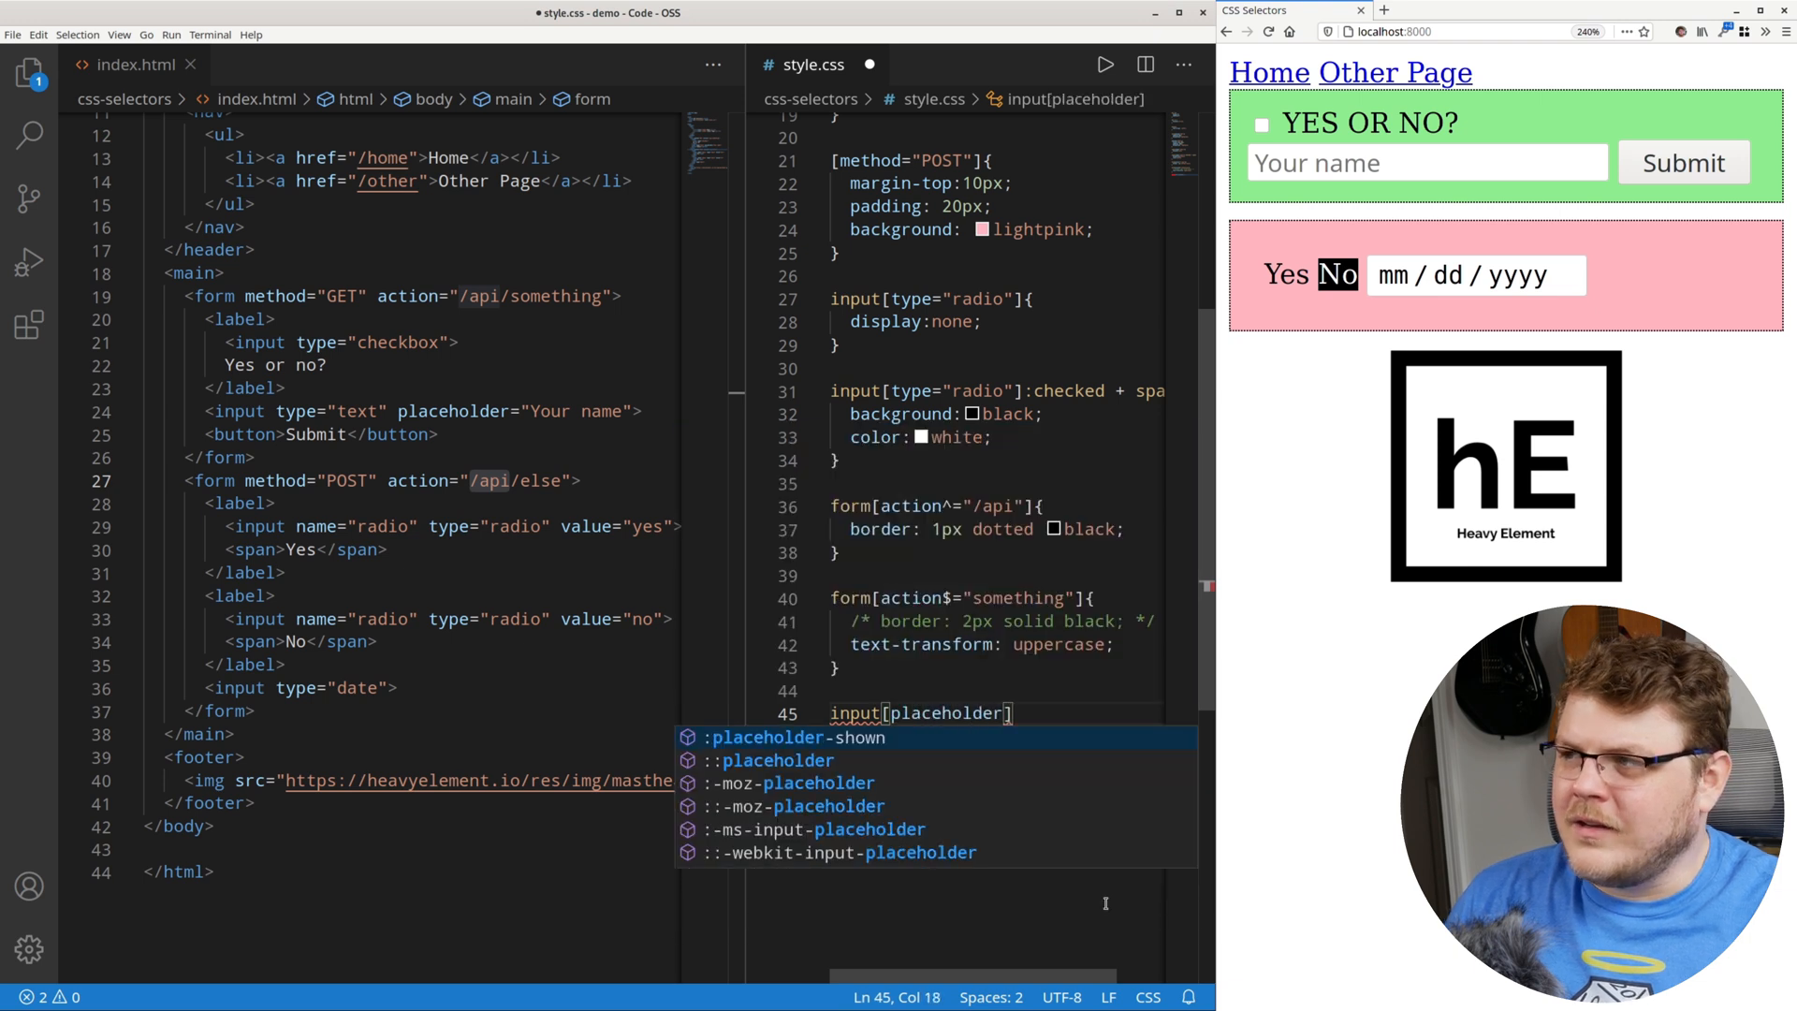
type("~")
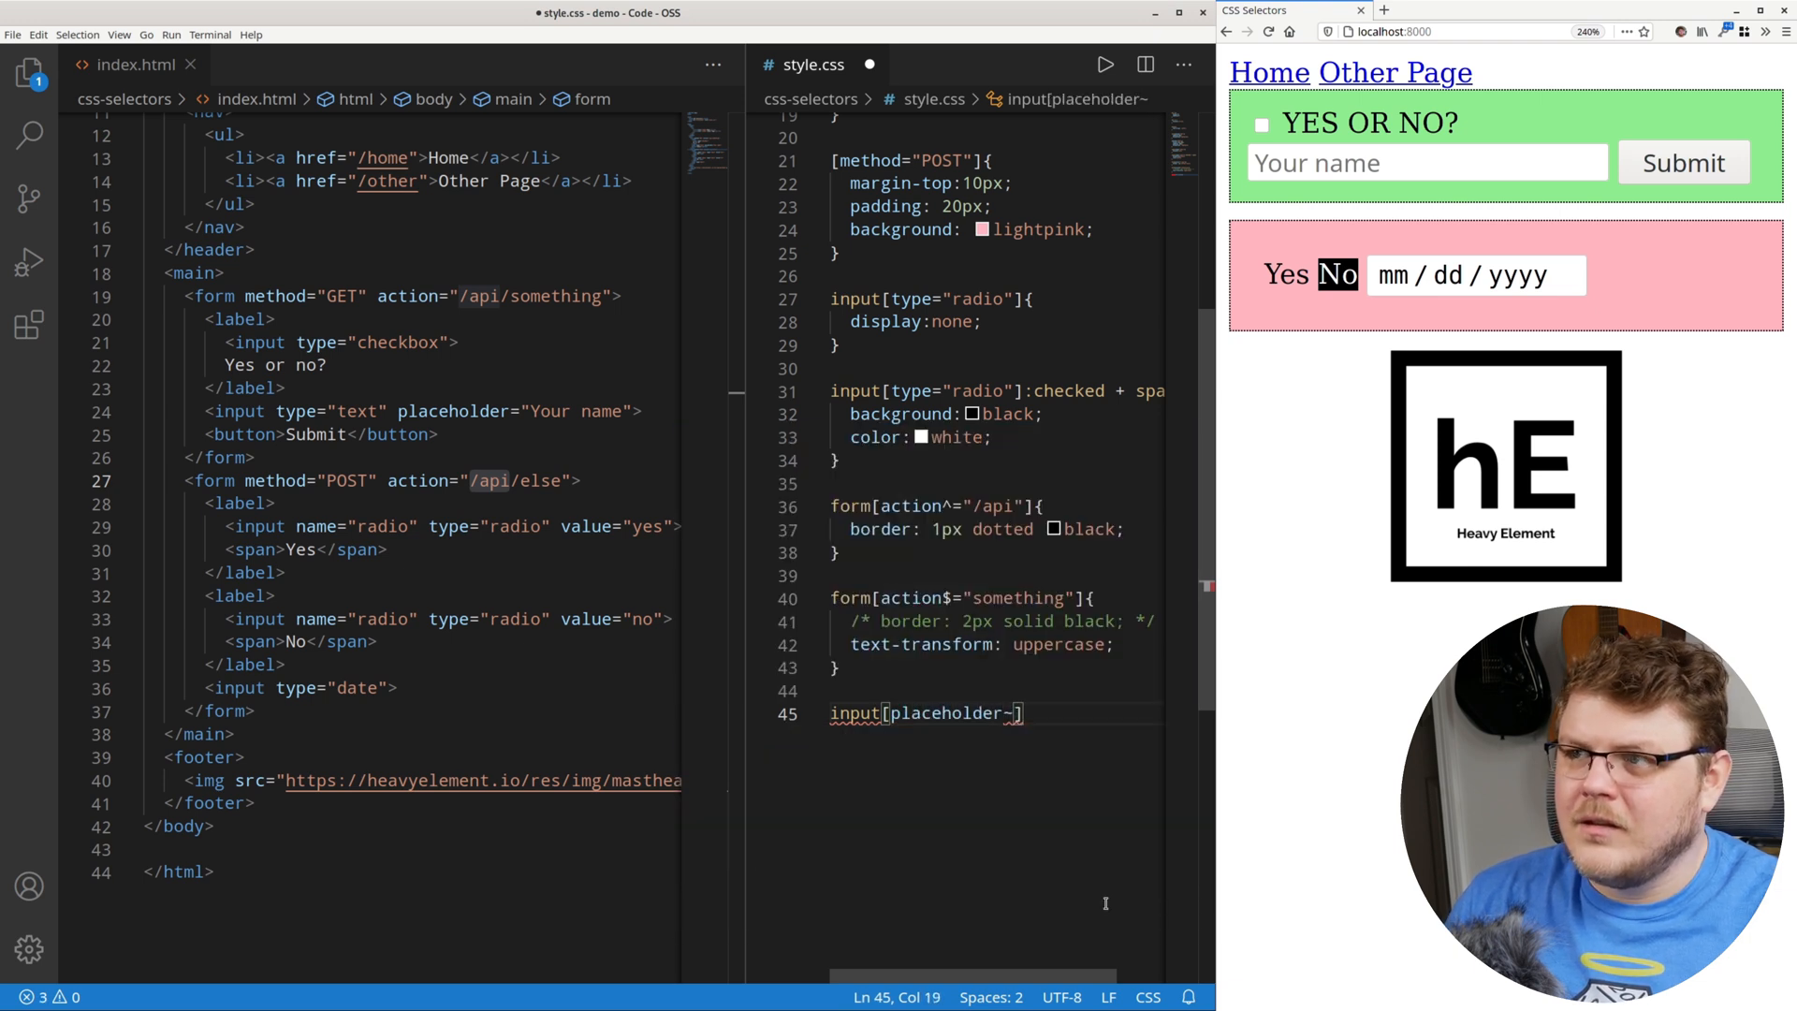
type("=")
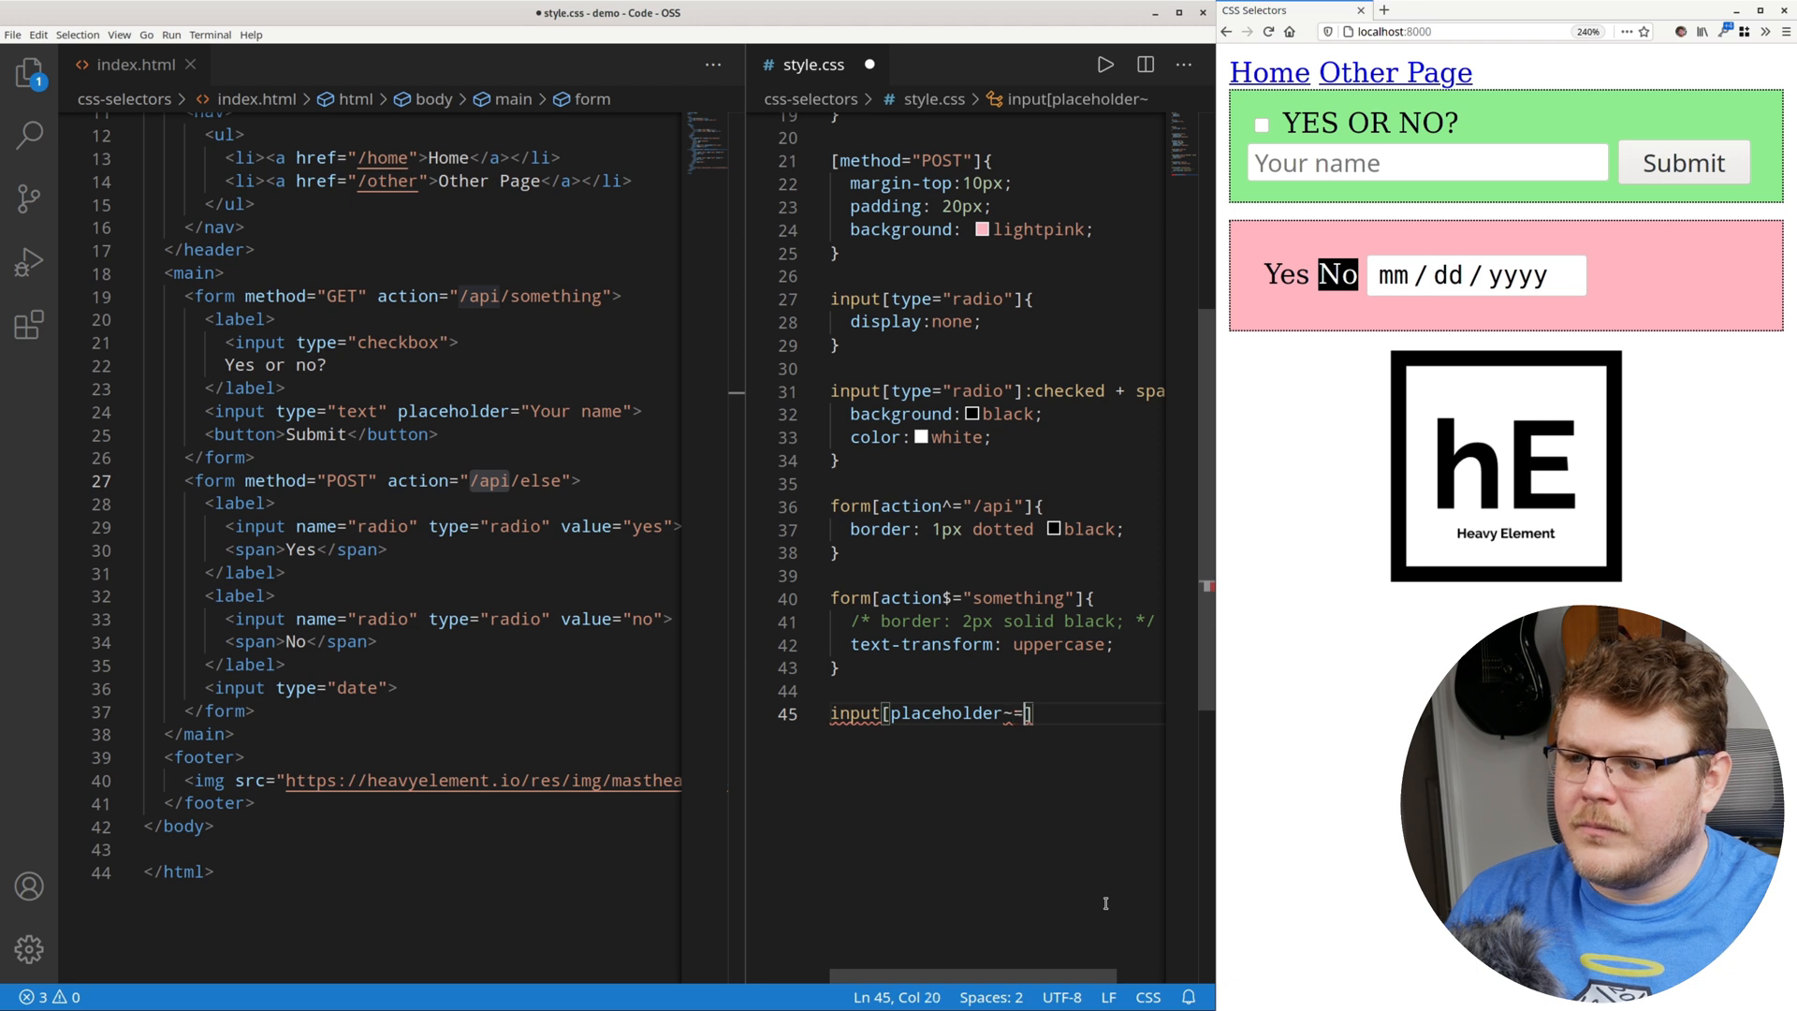
type("\"name\"]{")
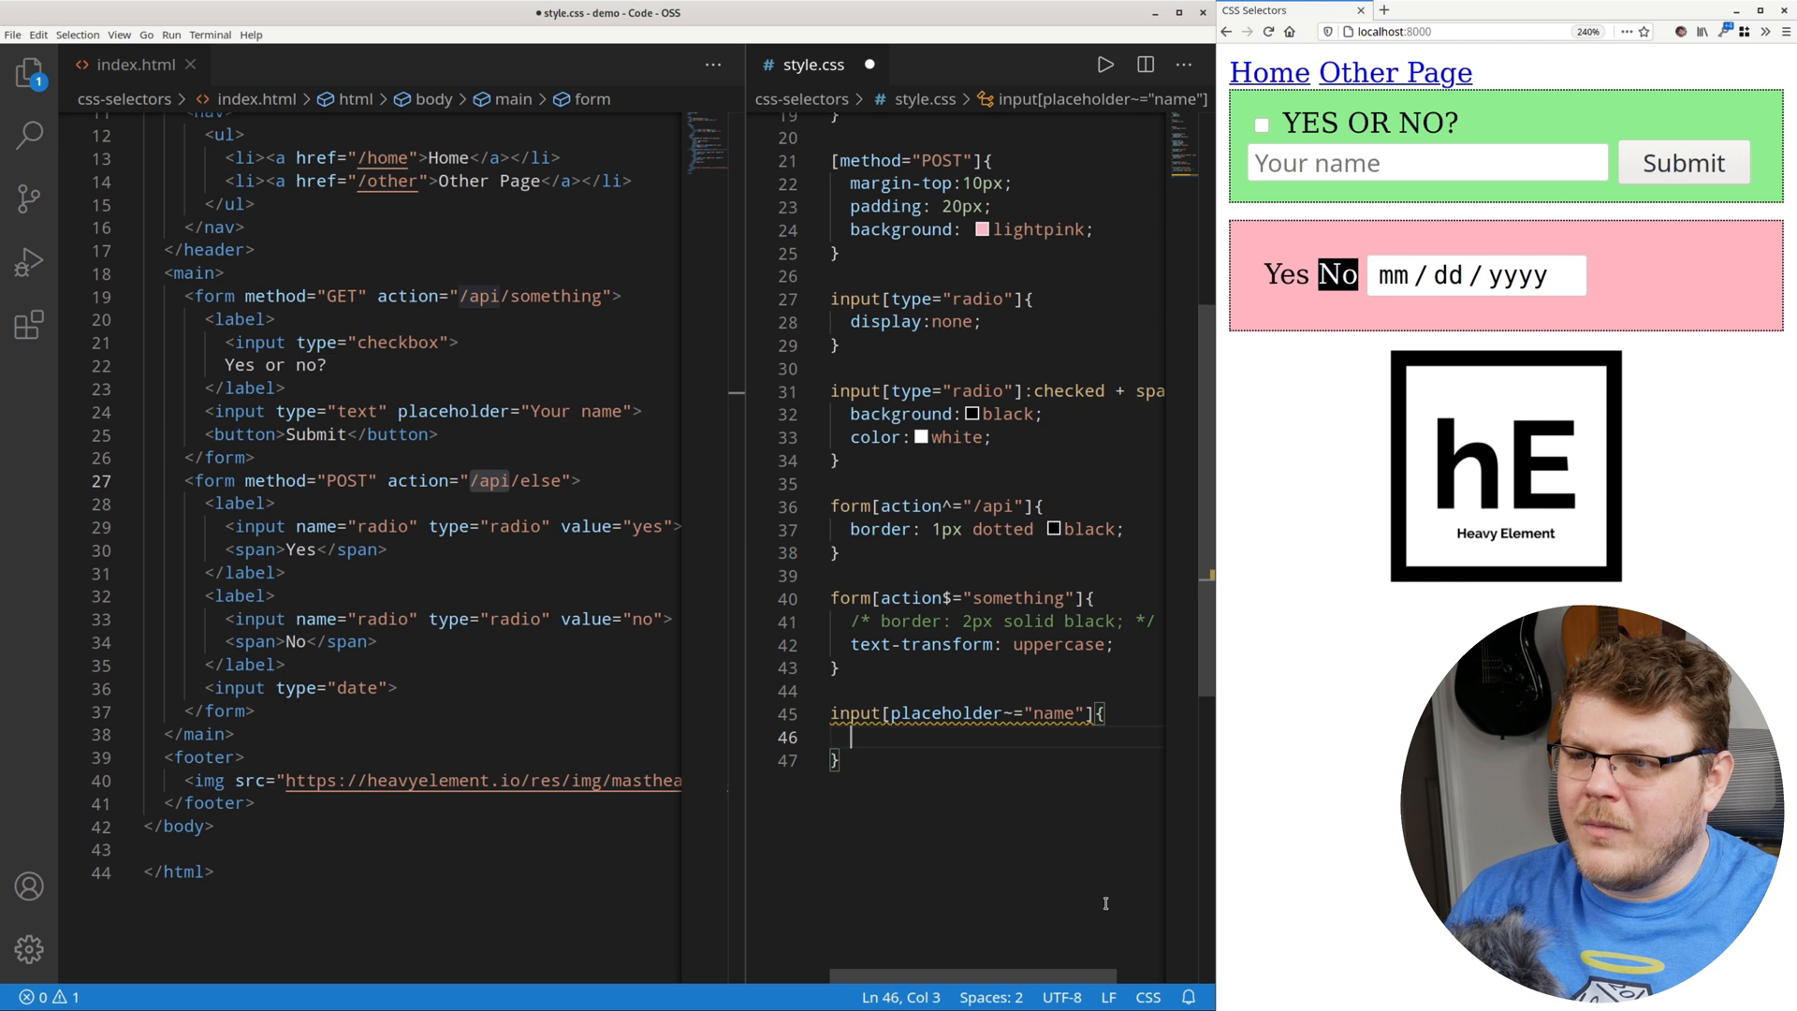
type("background:transparent;")
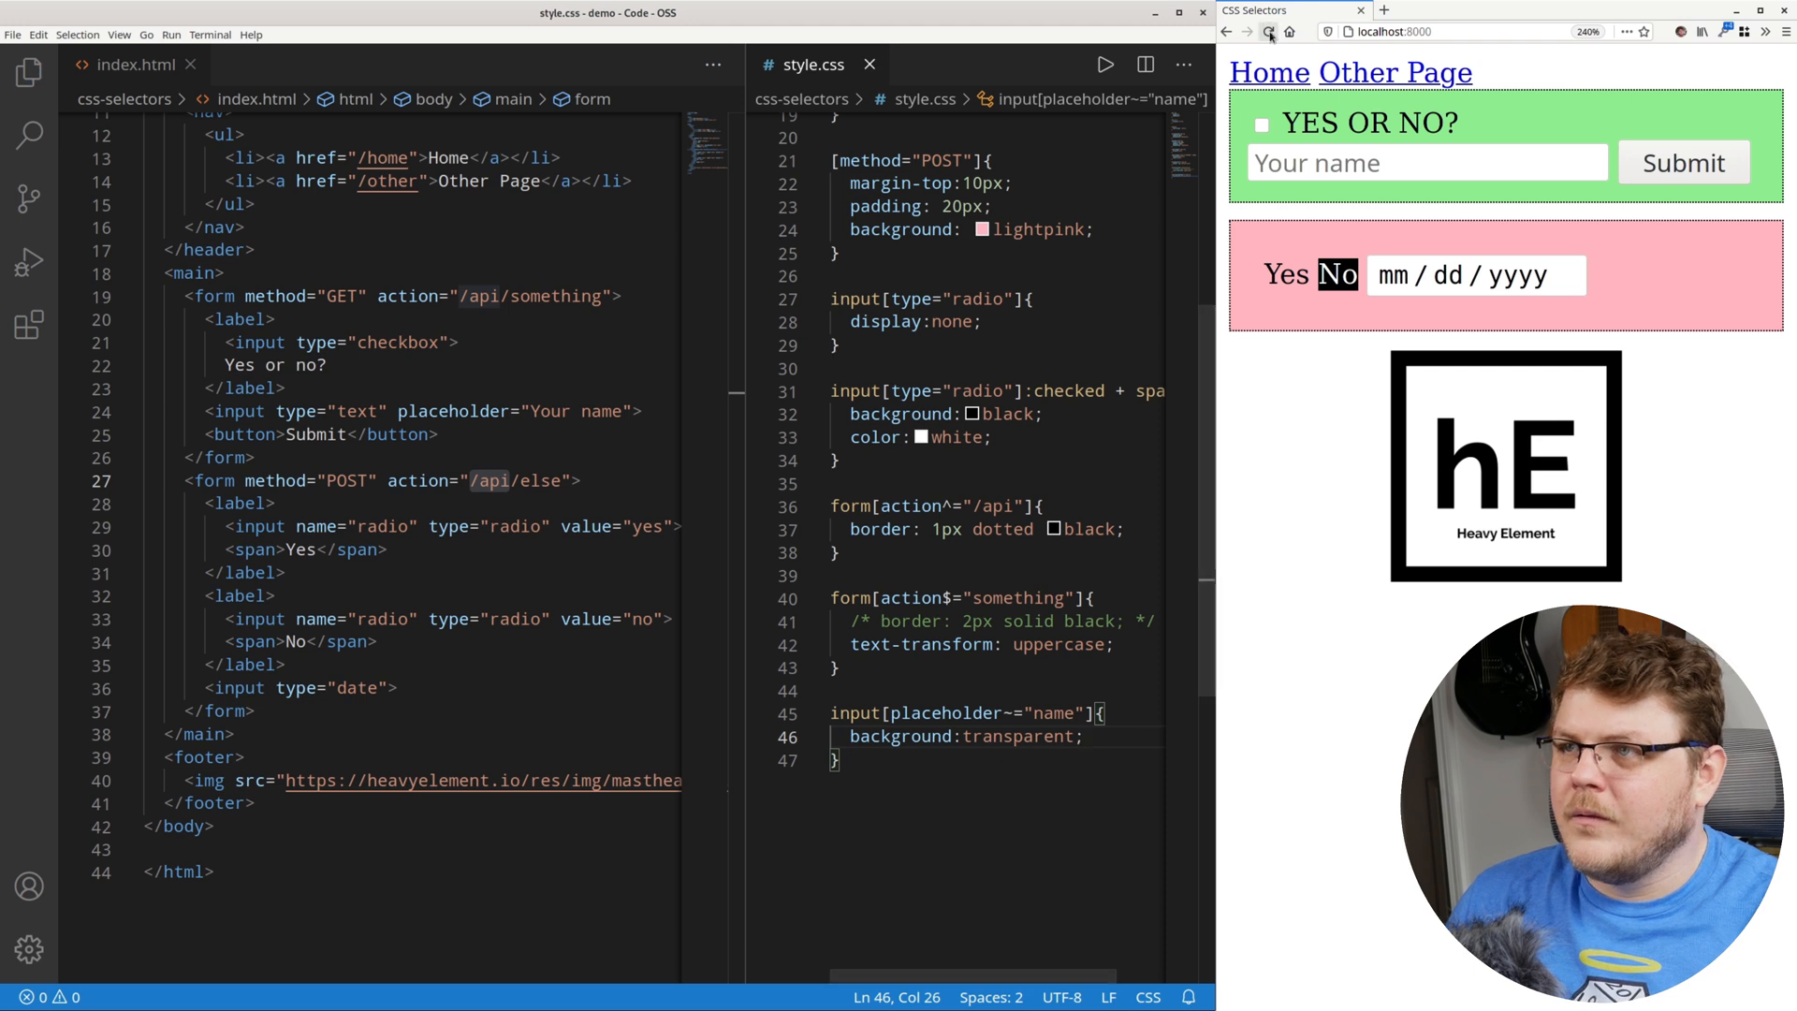
left_click(1425, 162)
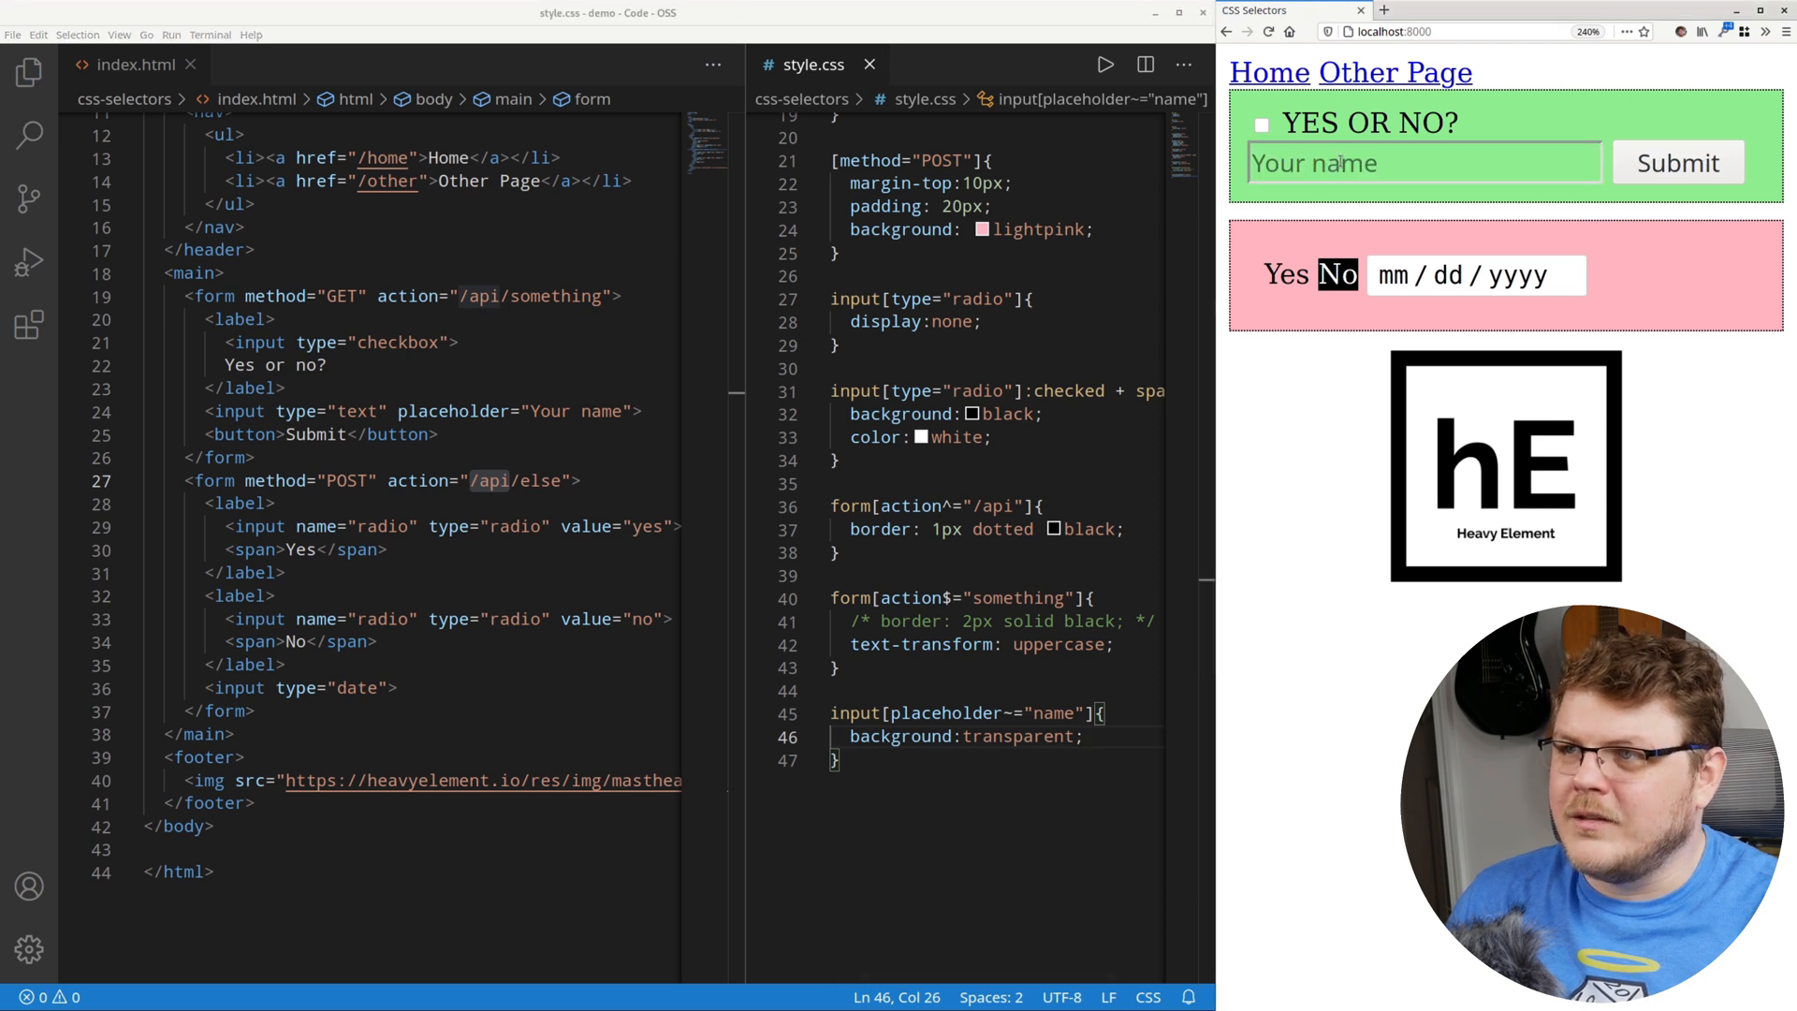
left_click(1424, 162)
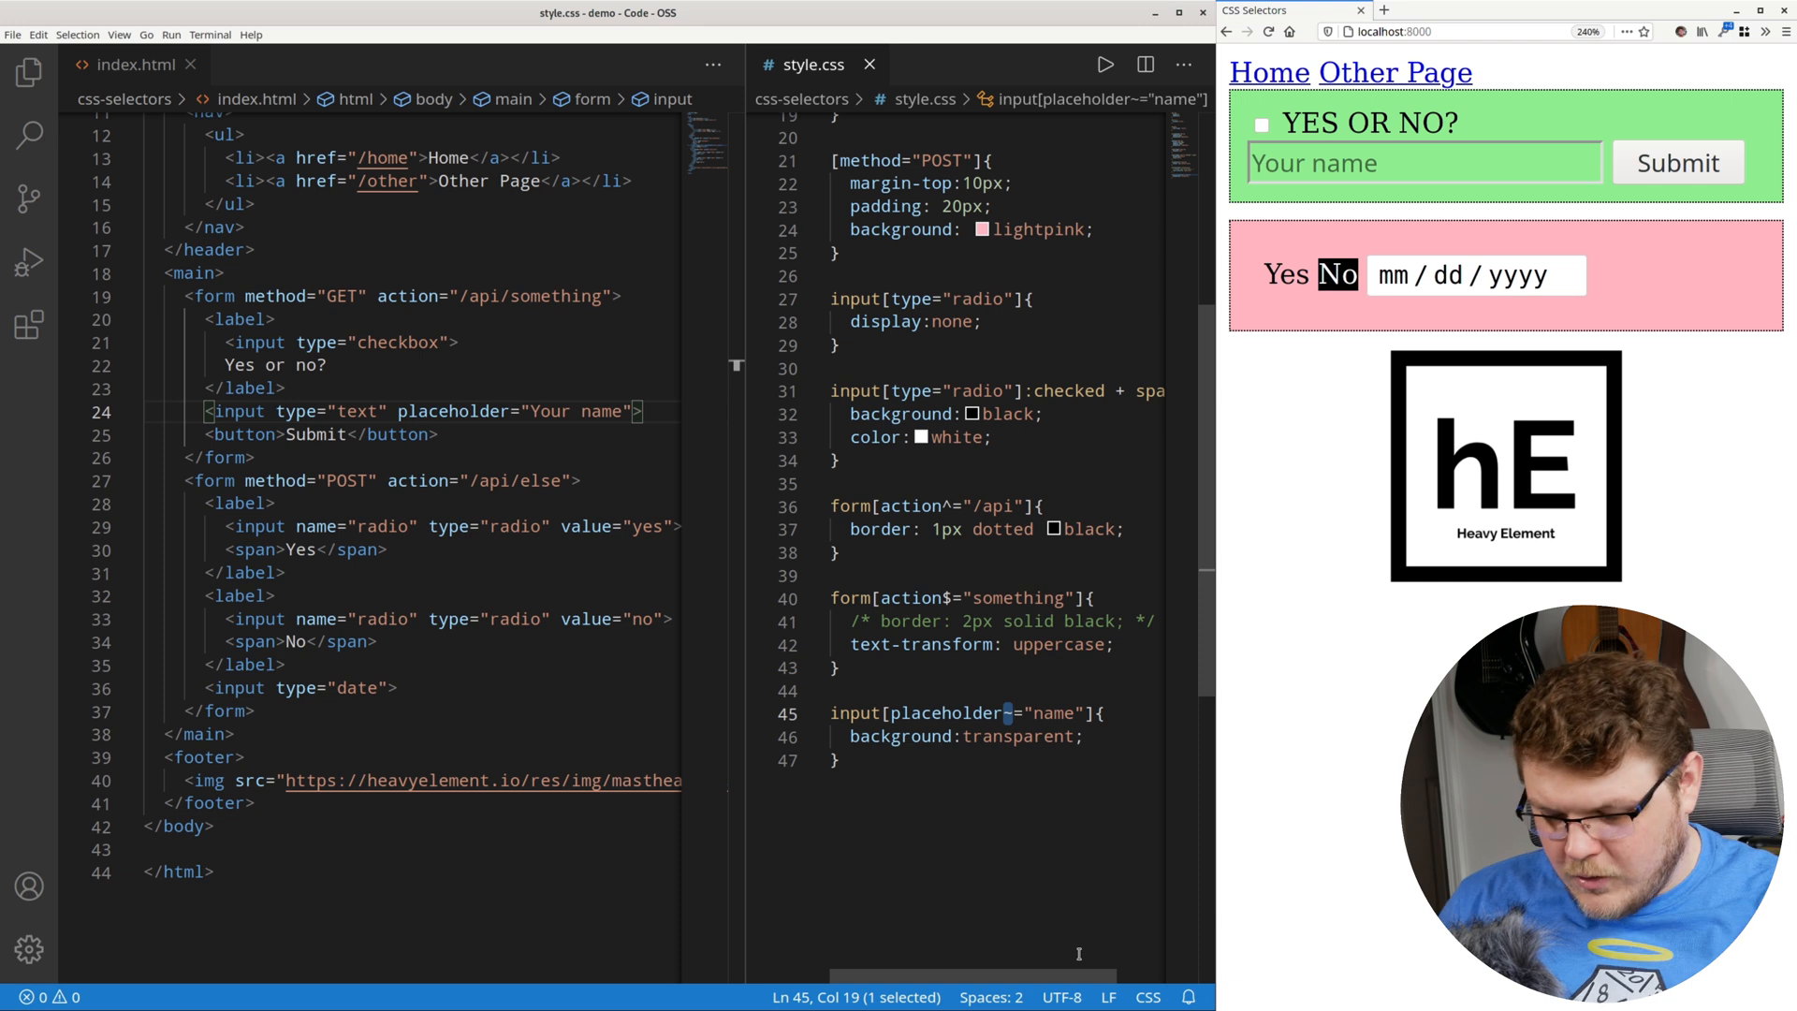
Change the selector to placeholder*="am", toggling the operator between ~= and *=.
type("*")
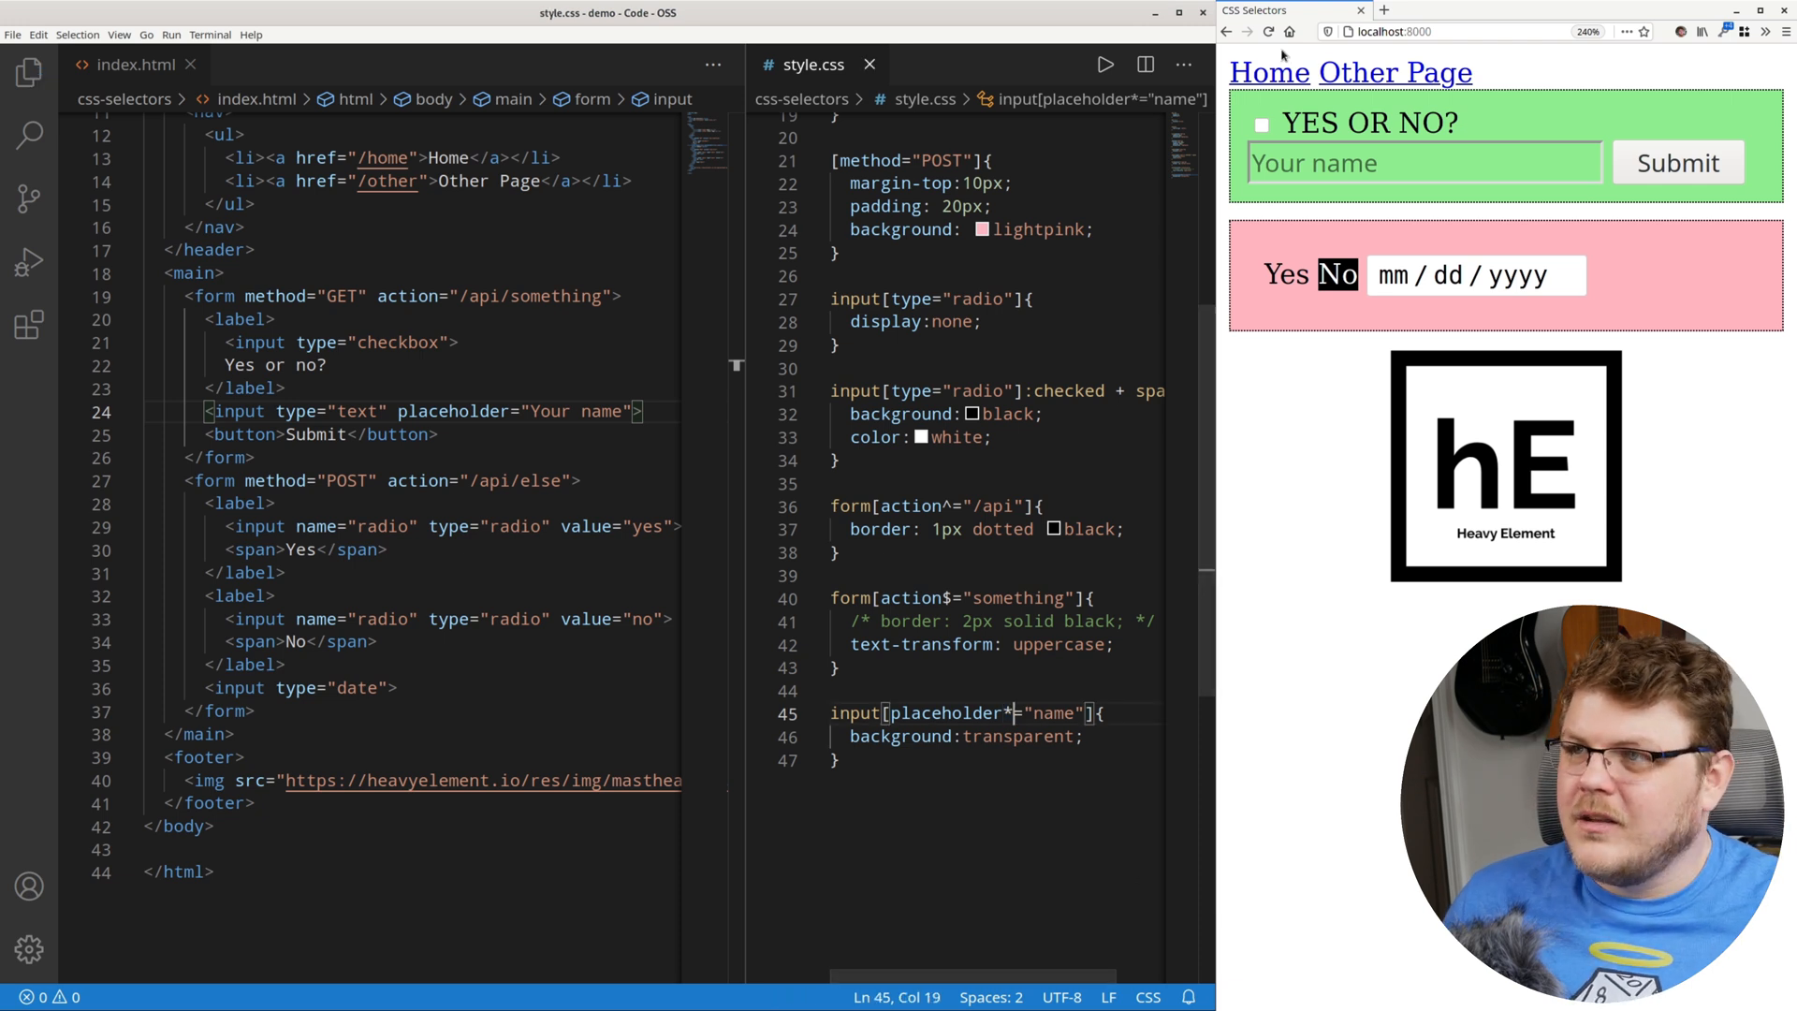
double_click(1051, 713)
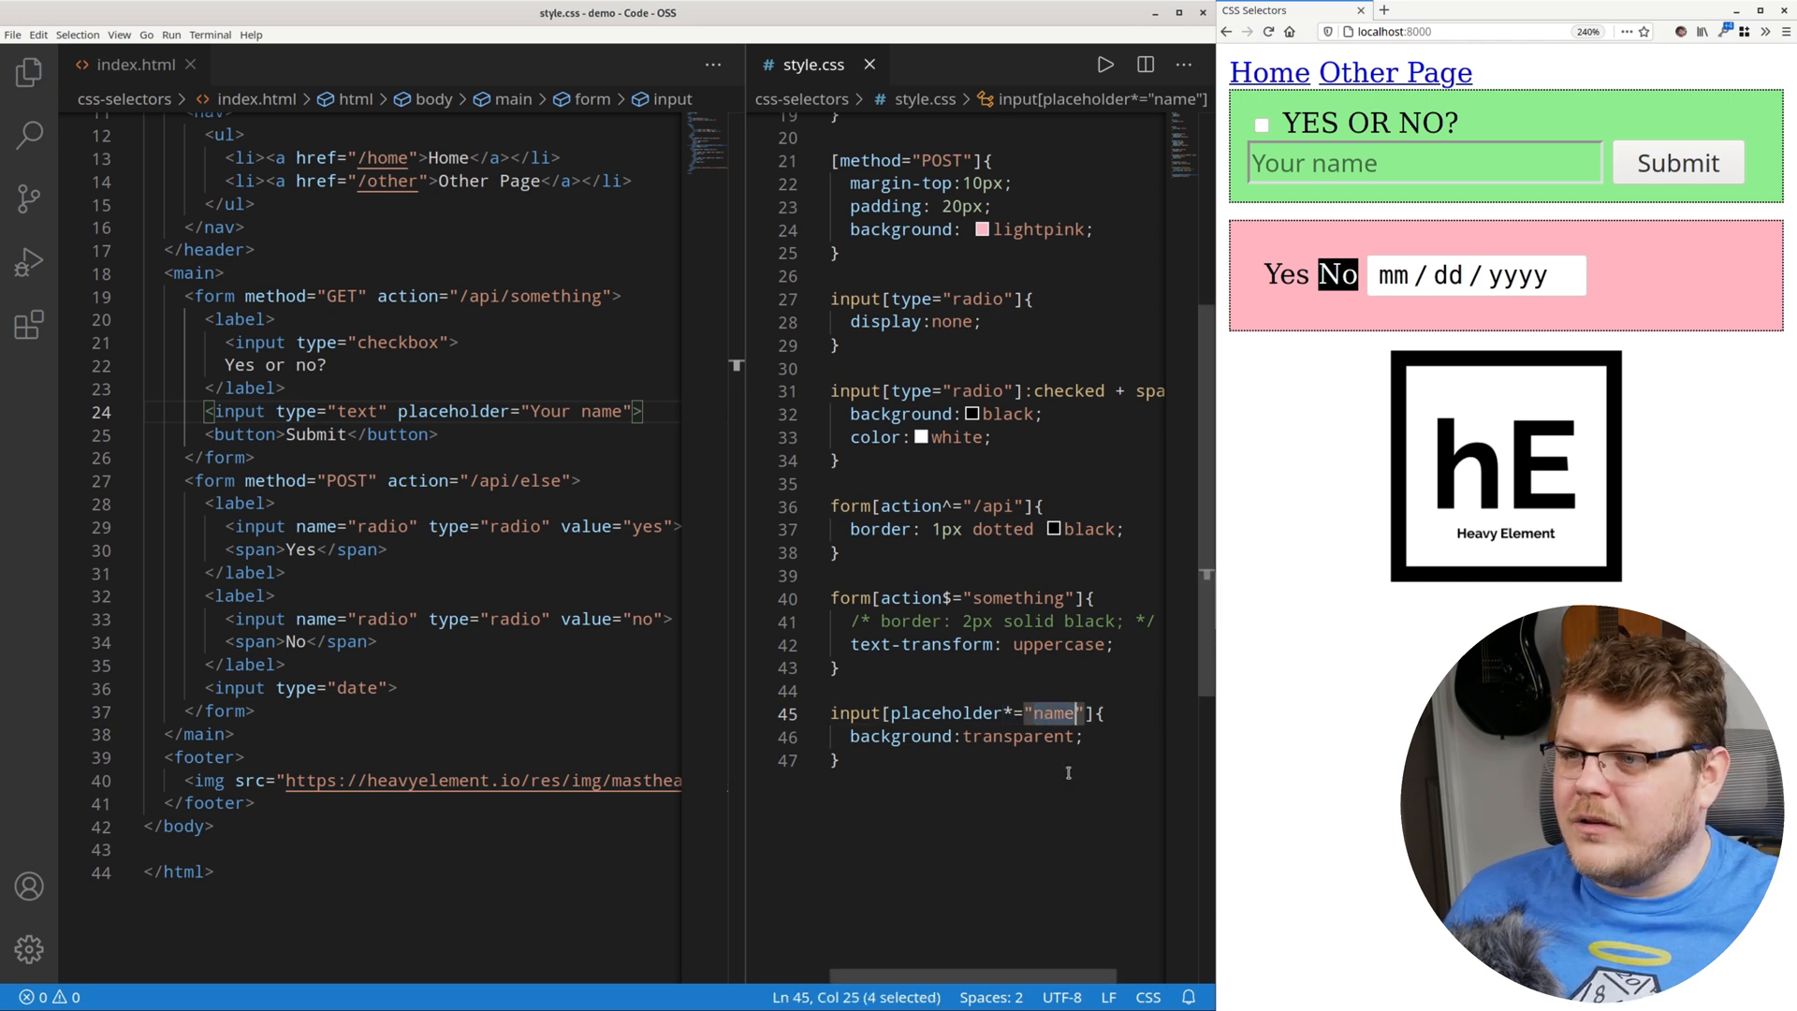
type("am")
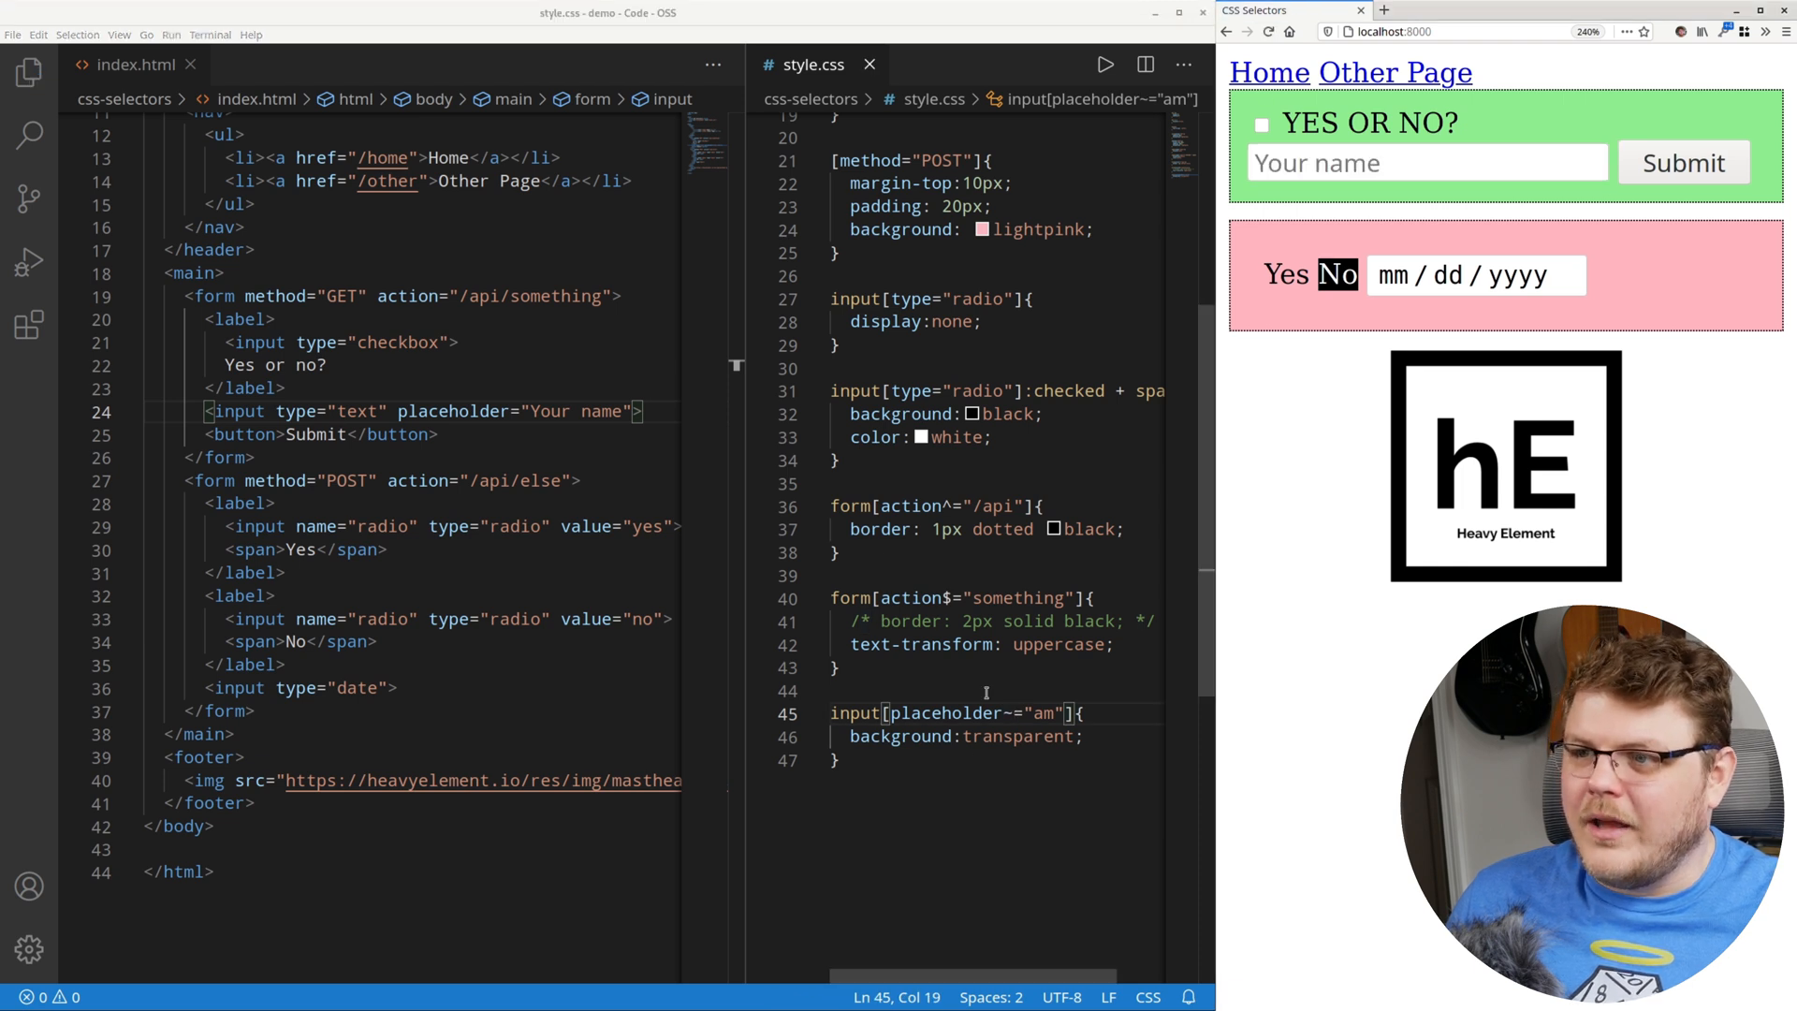
double_click(1006, 713)
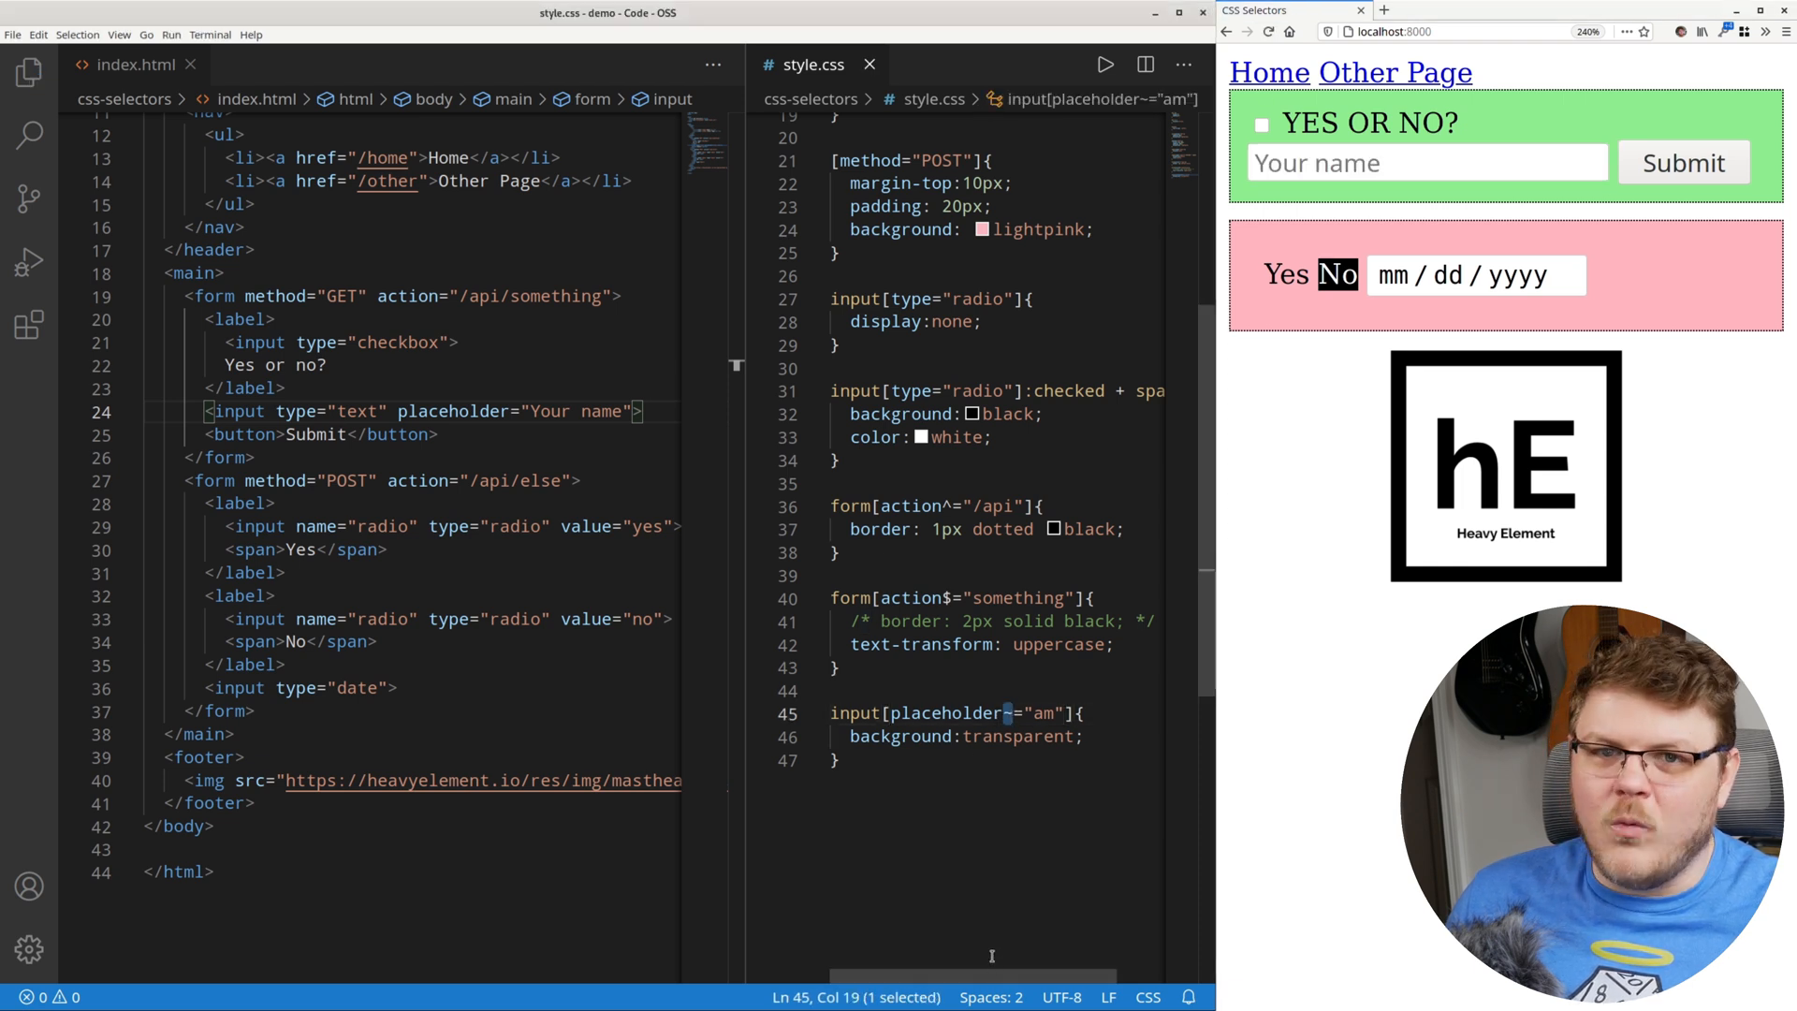
type("*")
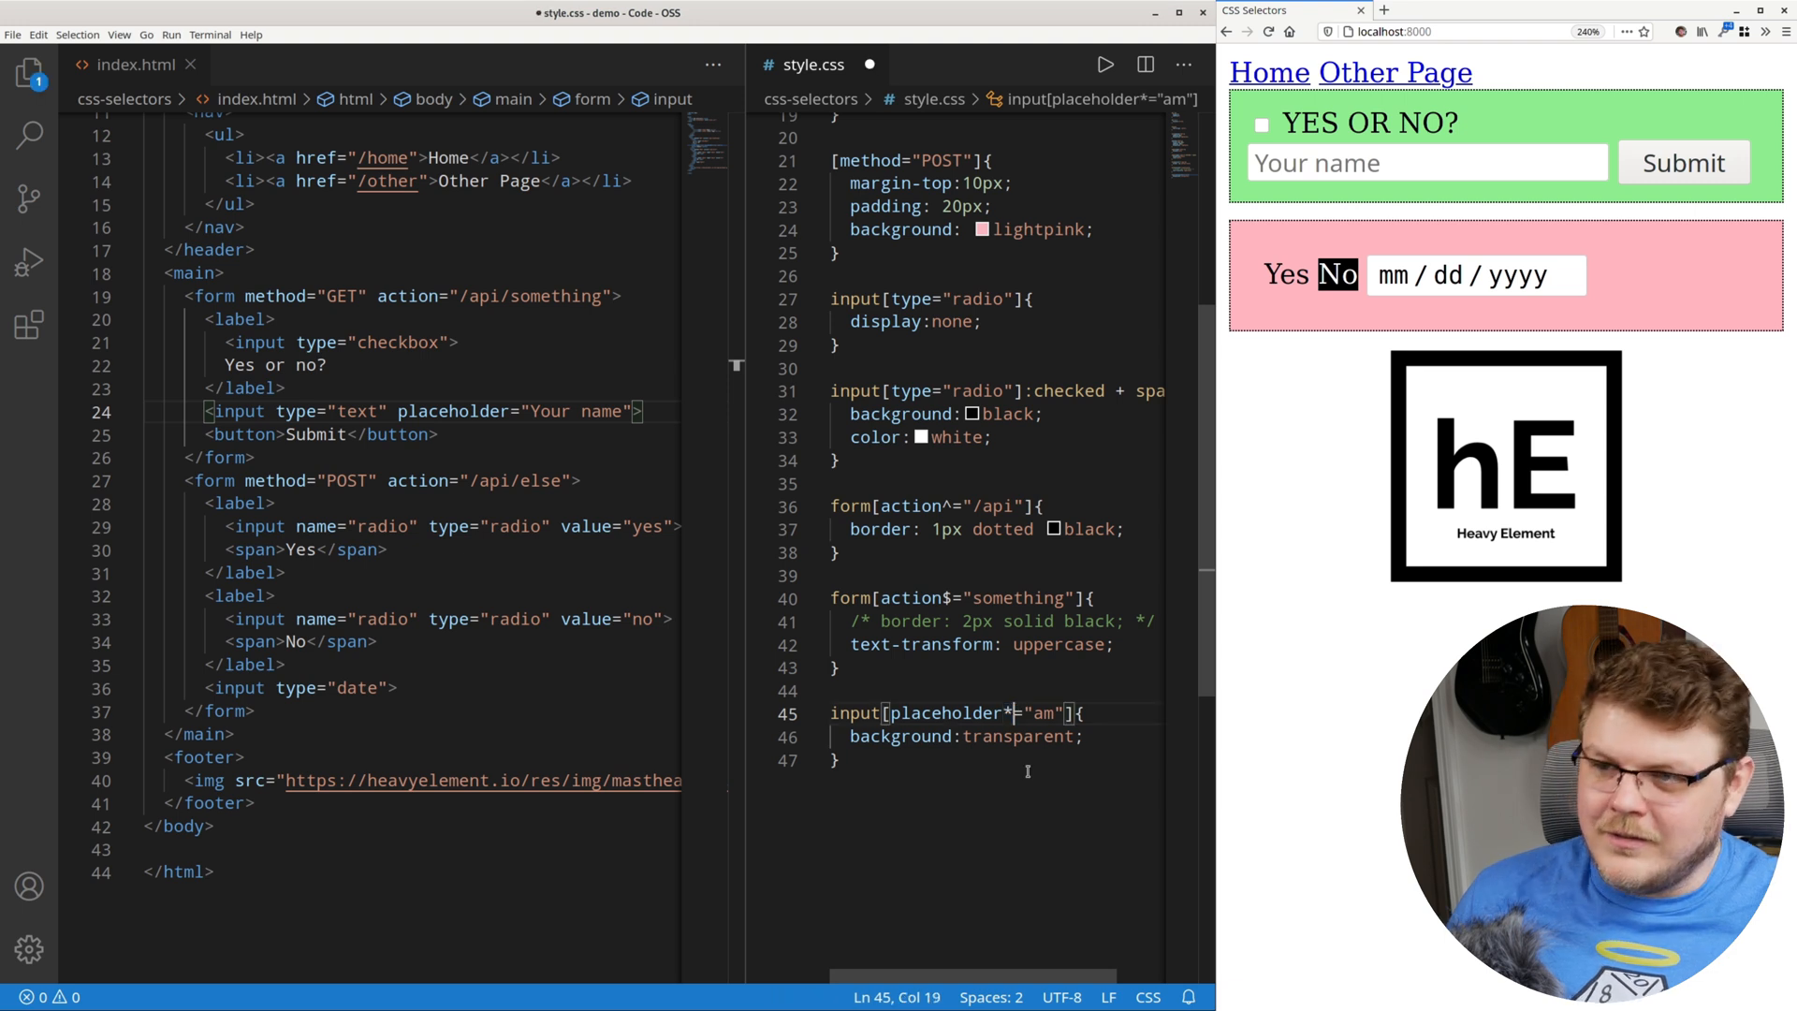
double_click(1041, 714)
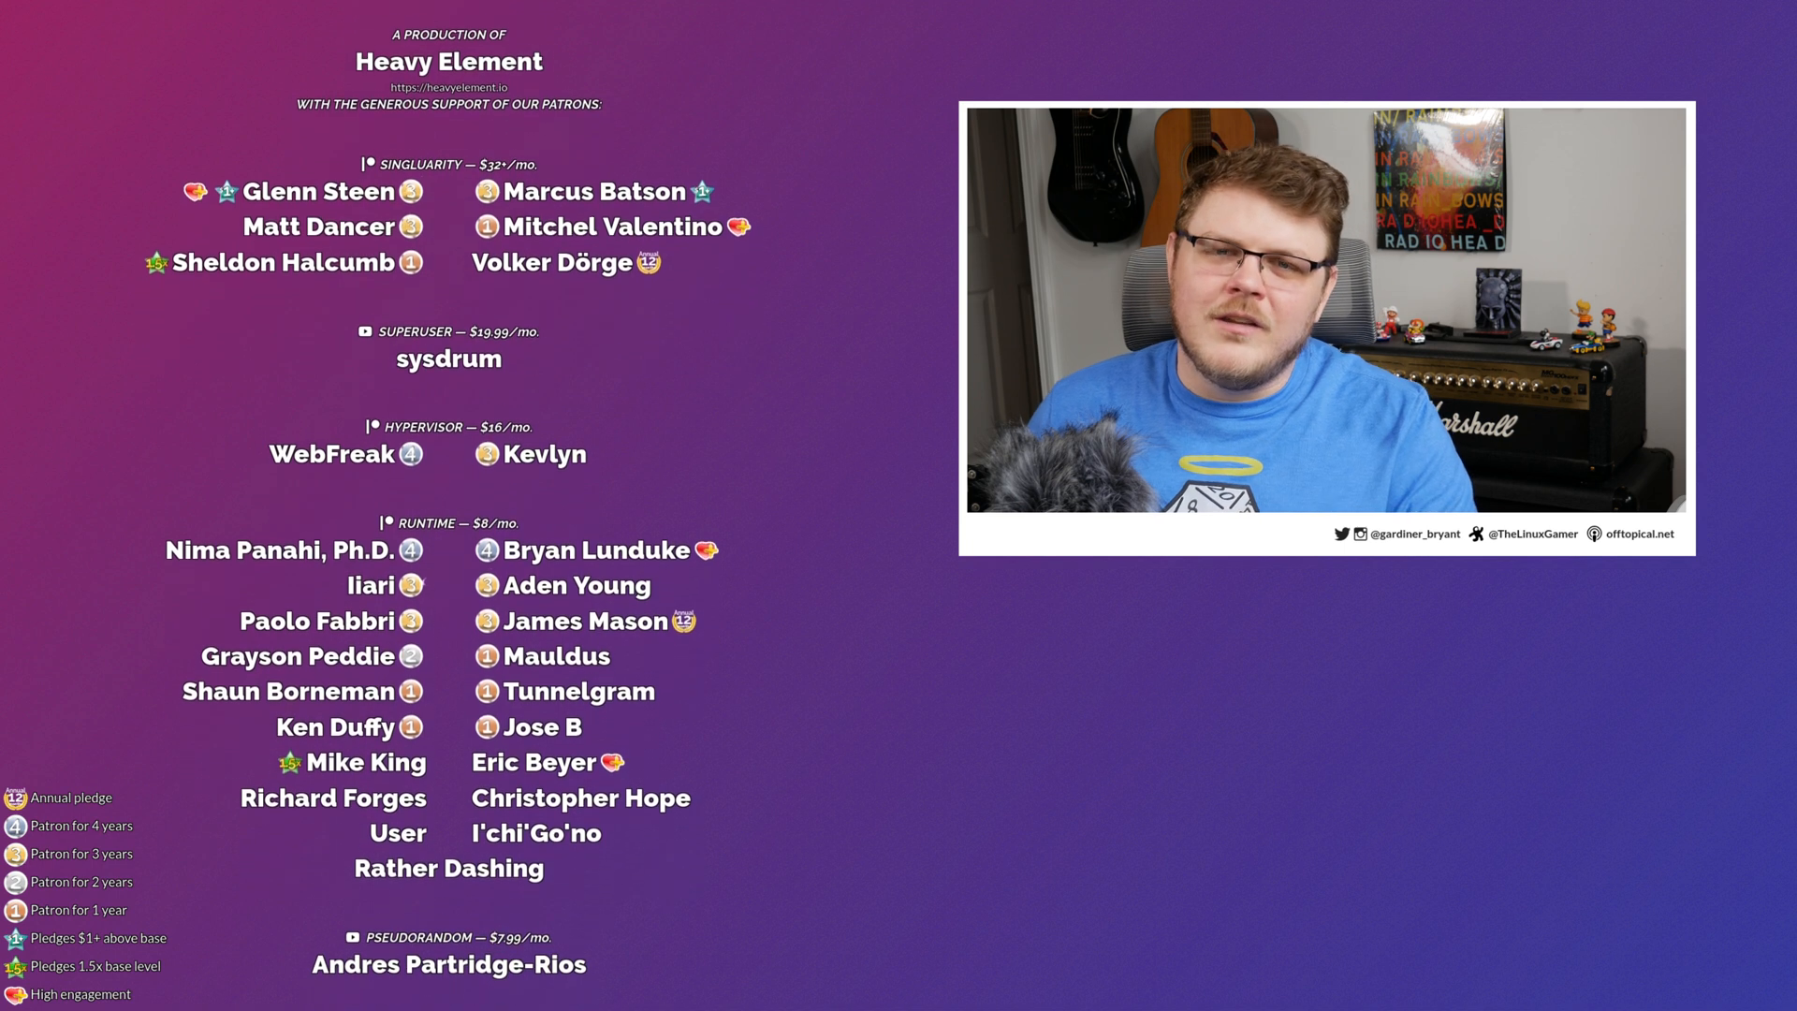
scroll("down", 3)
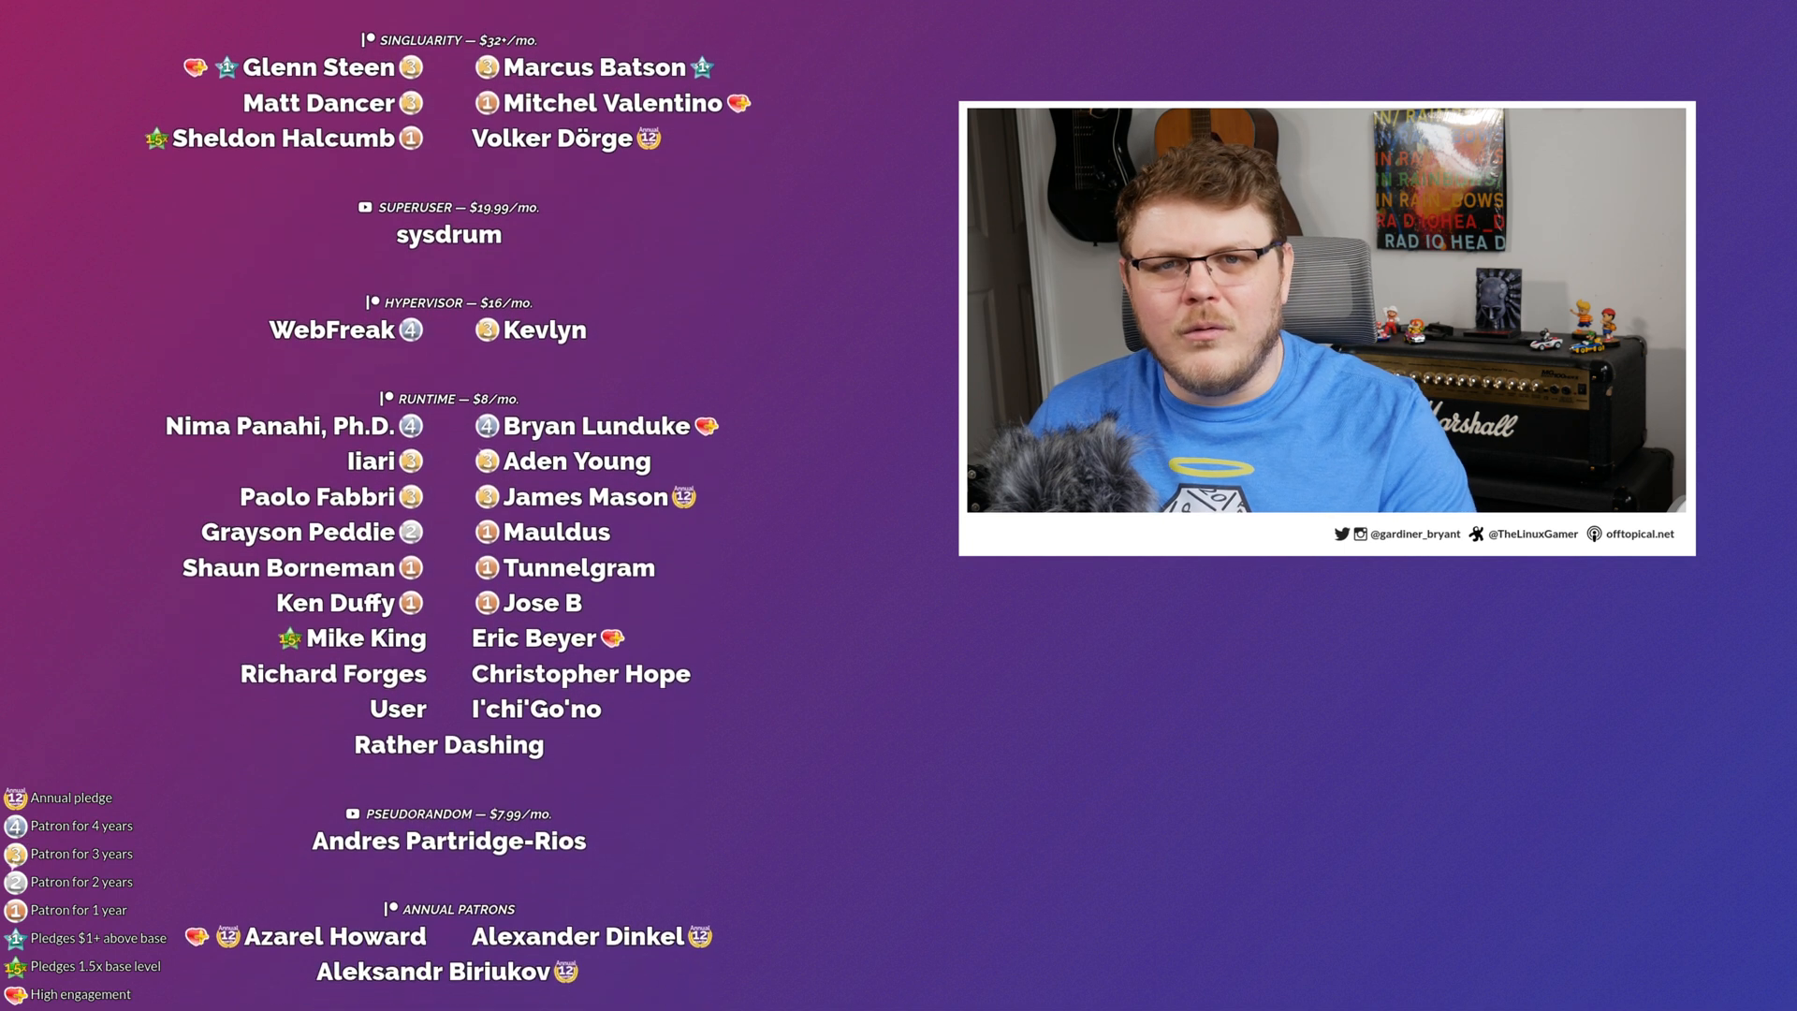
scroll("down", 3)
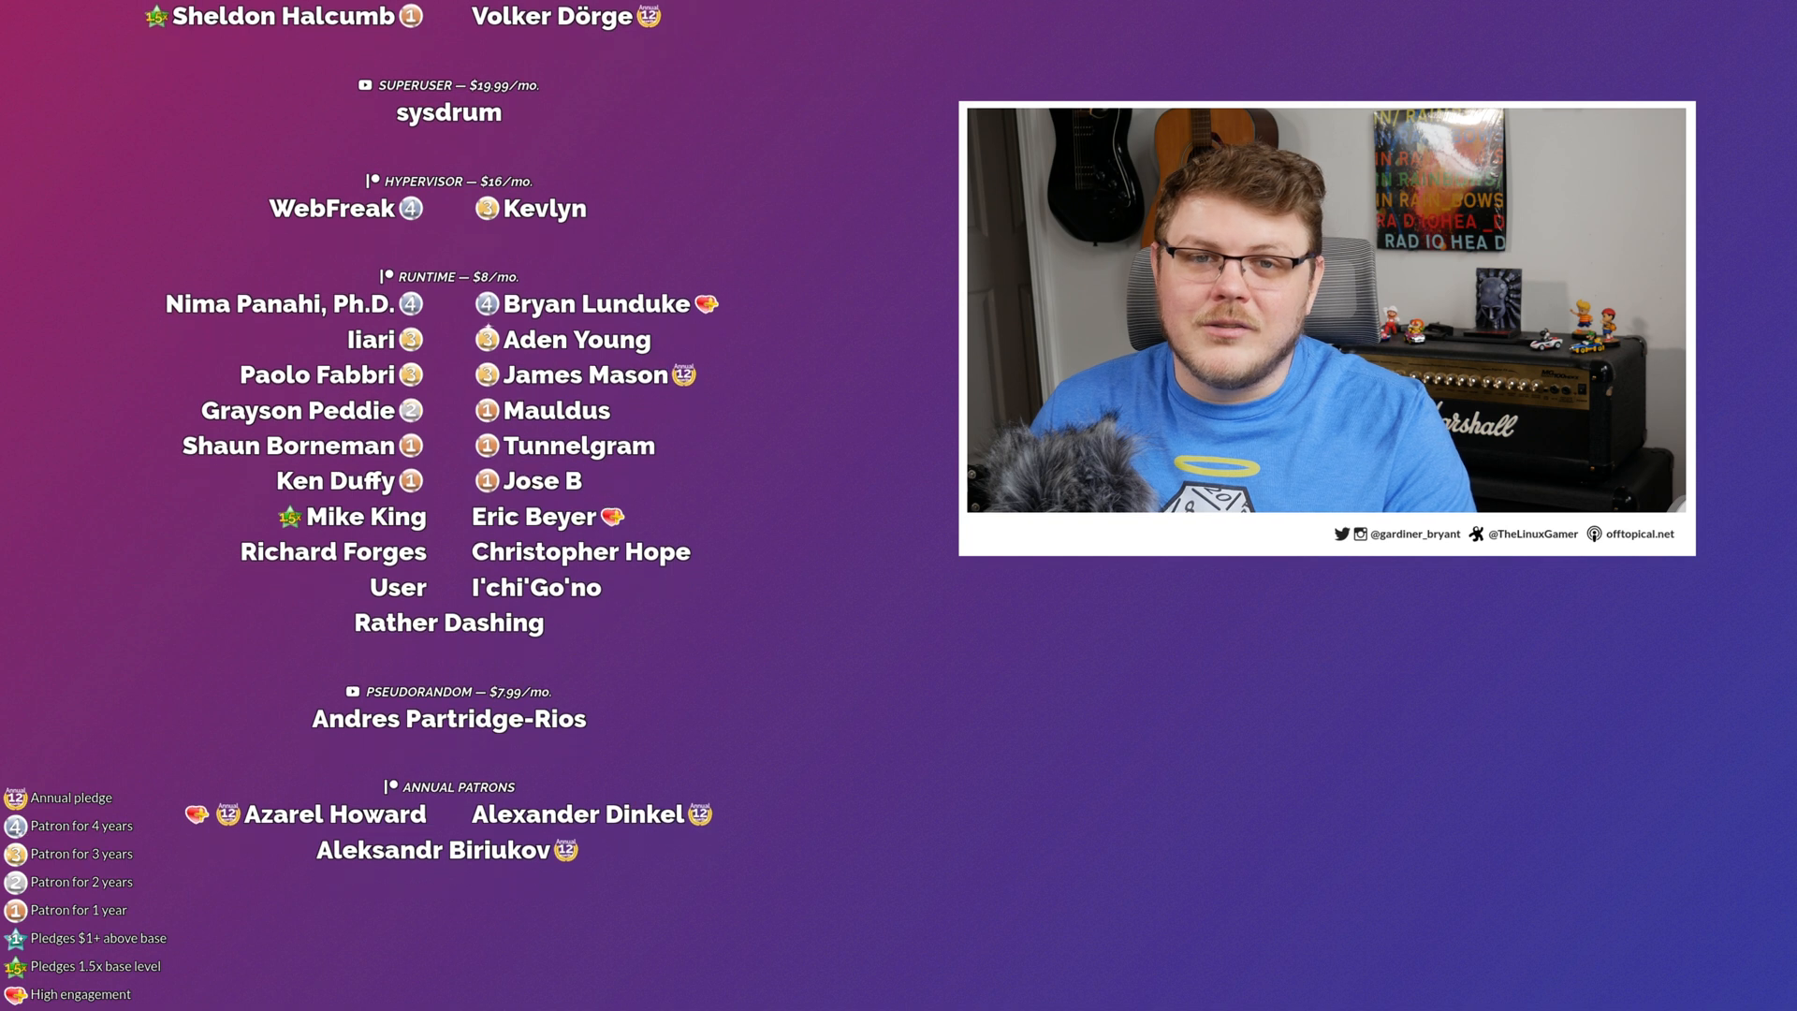